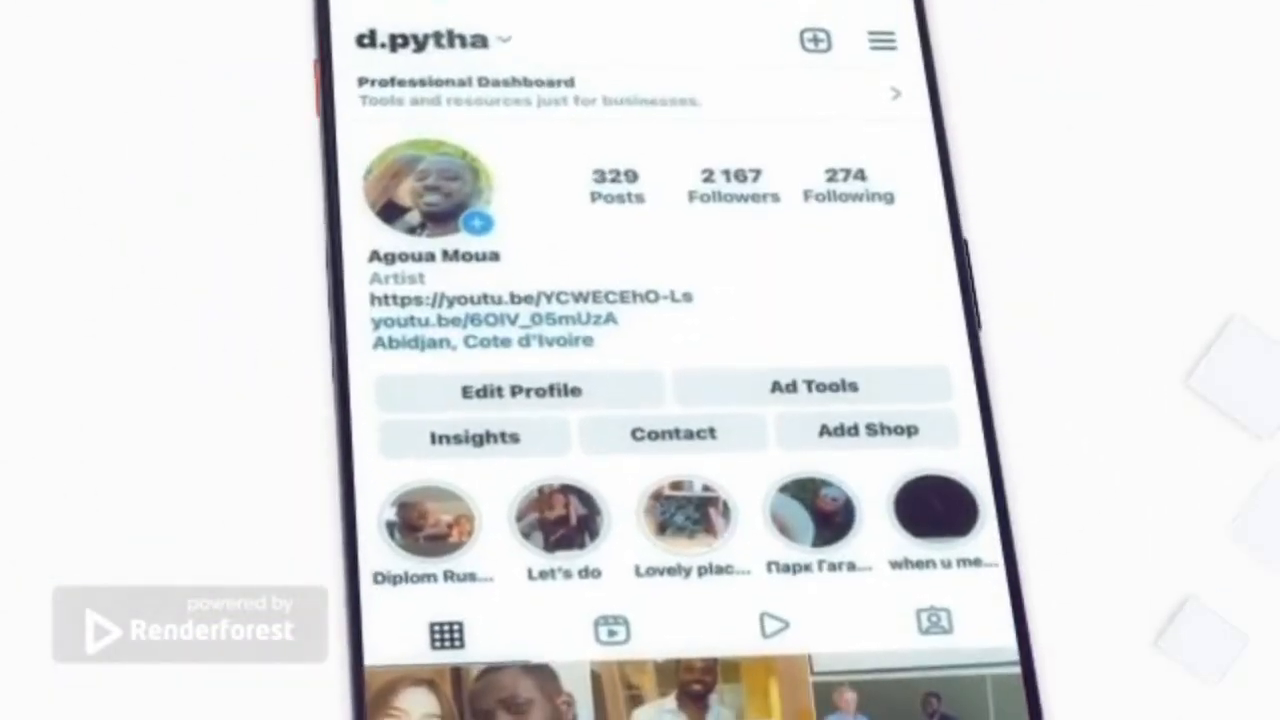
- Follow the 'here' link in the Financial support intro to Regulamento n.º 34/2021 on Diário da República
{"action": "scroll", "scroll_direction": "down", "scroll_amount": 3}
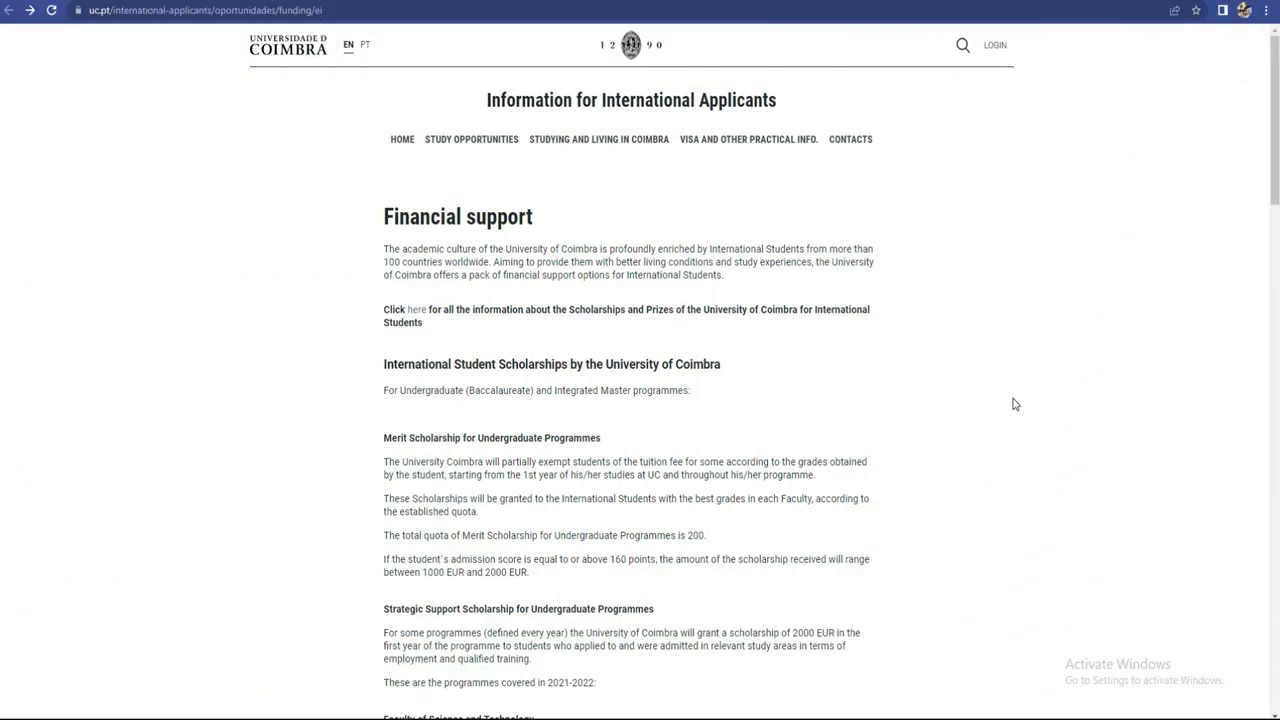
{"action": "mouse_move", "coordinate": [1016, 406]}
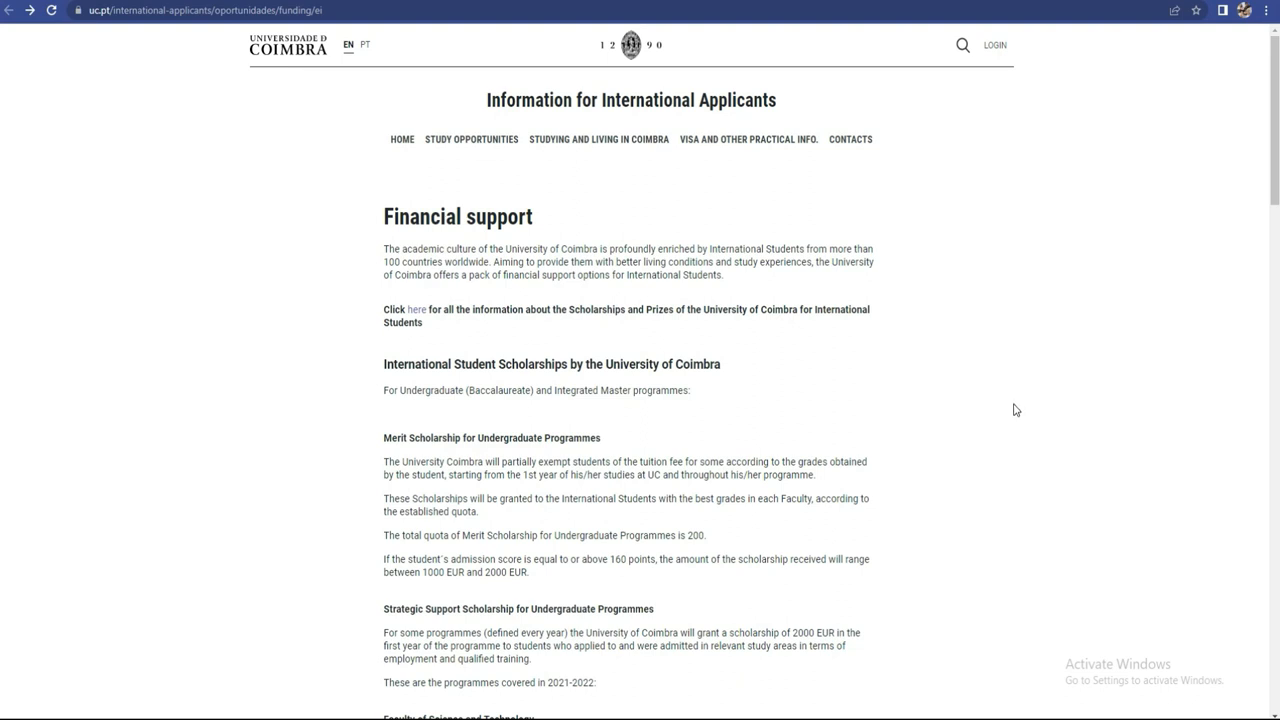
{"action": "mouse_move", "coordinate": [1270, 500]}
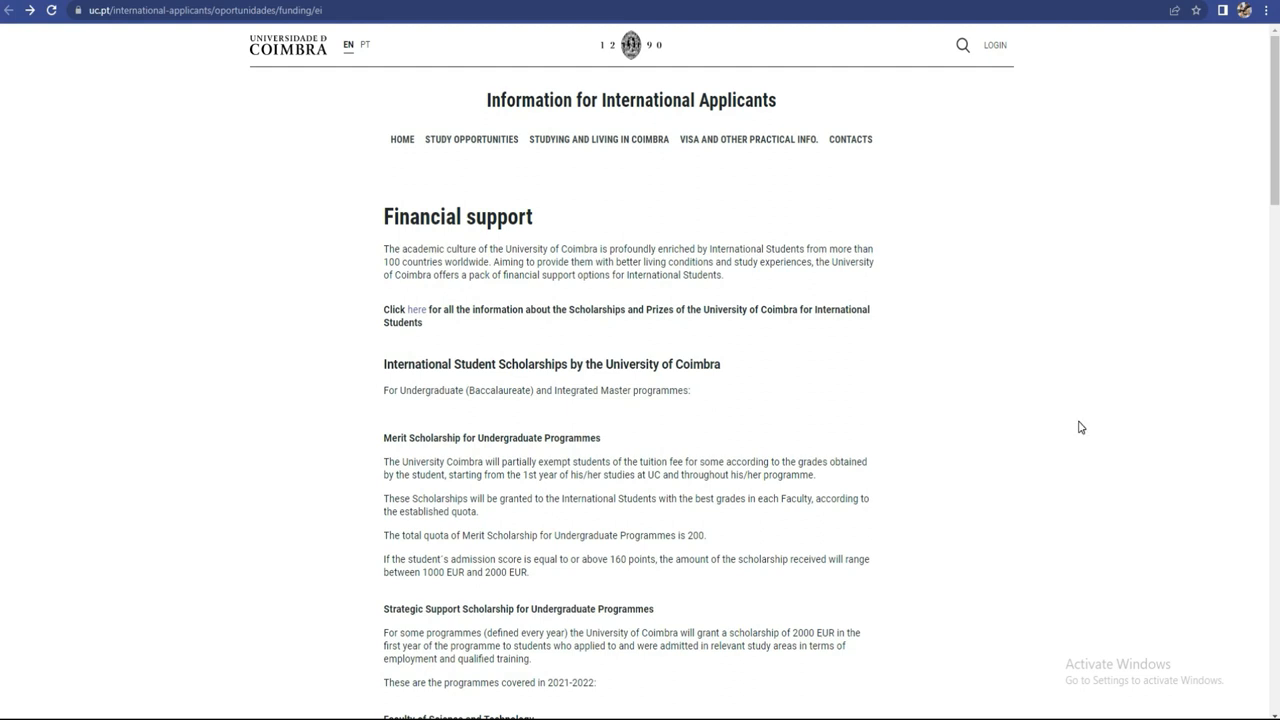
{"action": "mouse_move", "coordinate": [368, 184]}
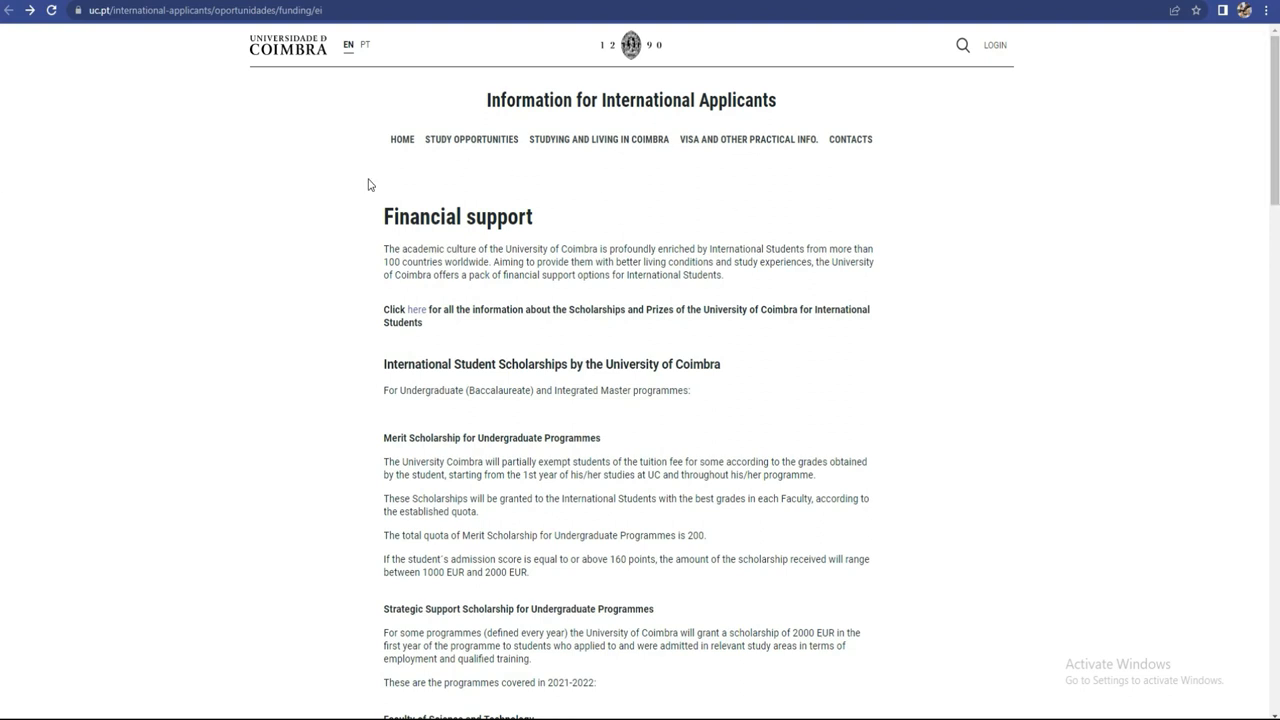
{"action": "mouse_move", "coordinate": [282, 88]}
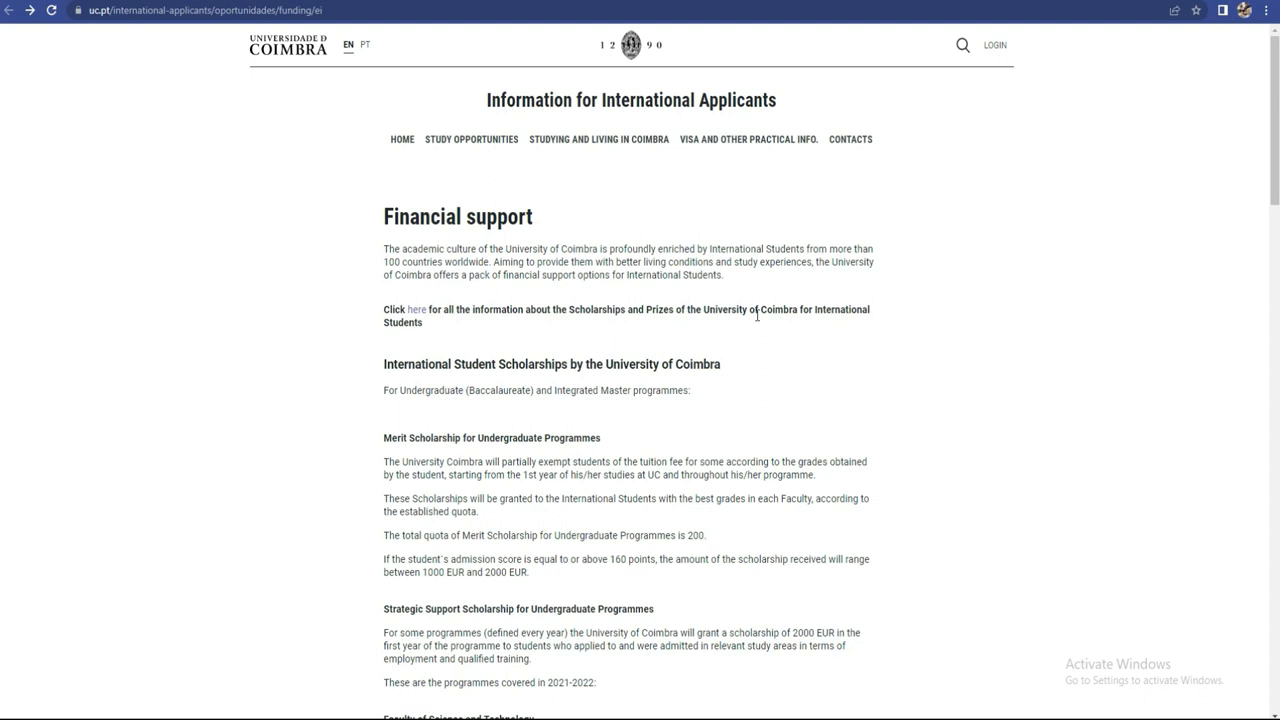
{"action": "mouse_move", "coordinate": [1266, 124]}
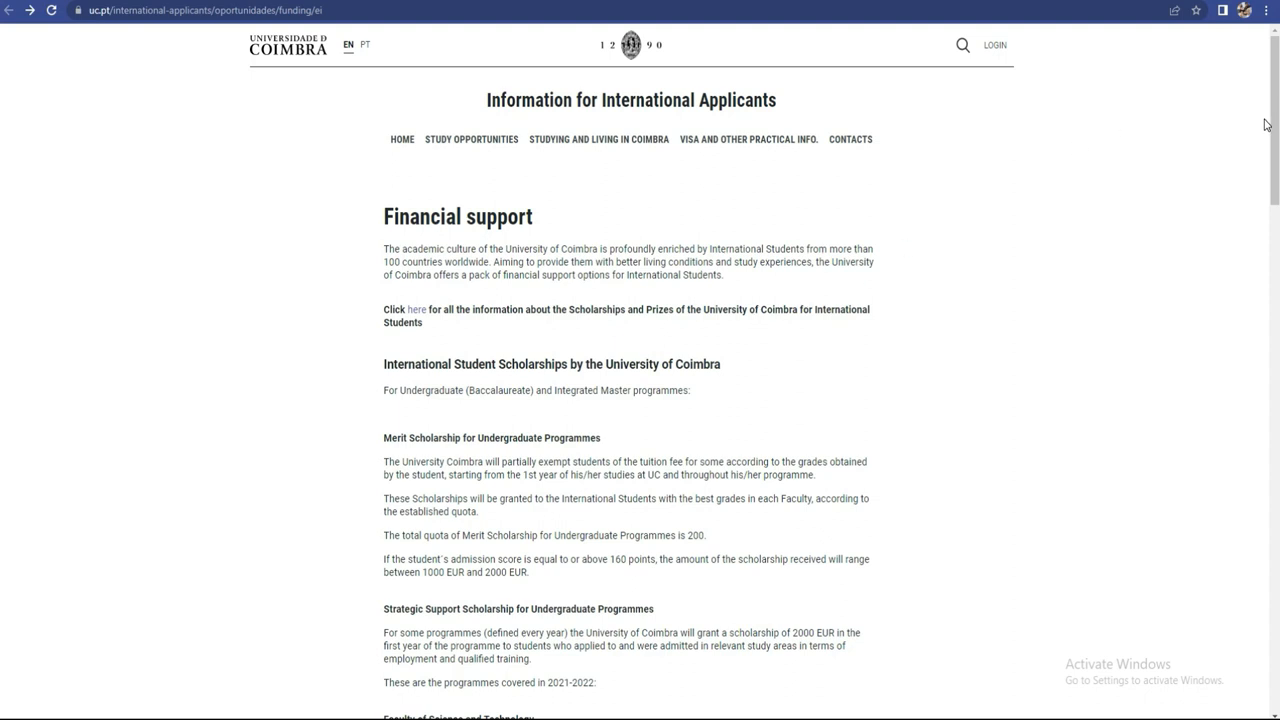
{"action": "mouse_move", "coordinate": [1264, 128]}
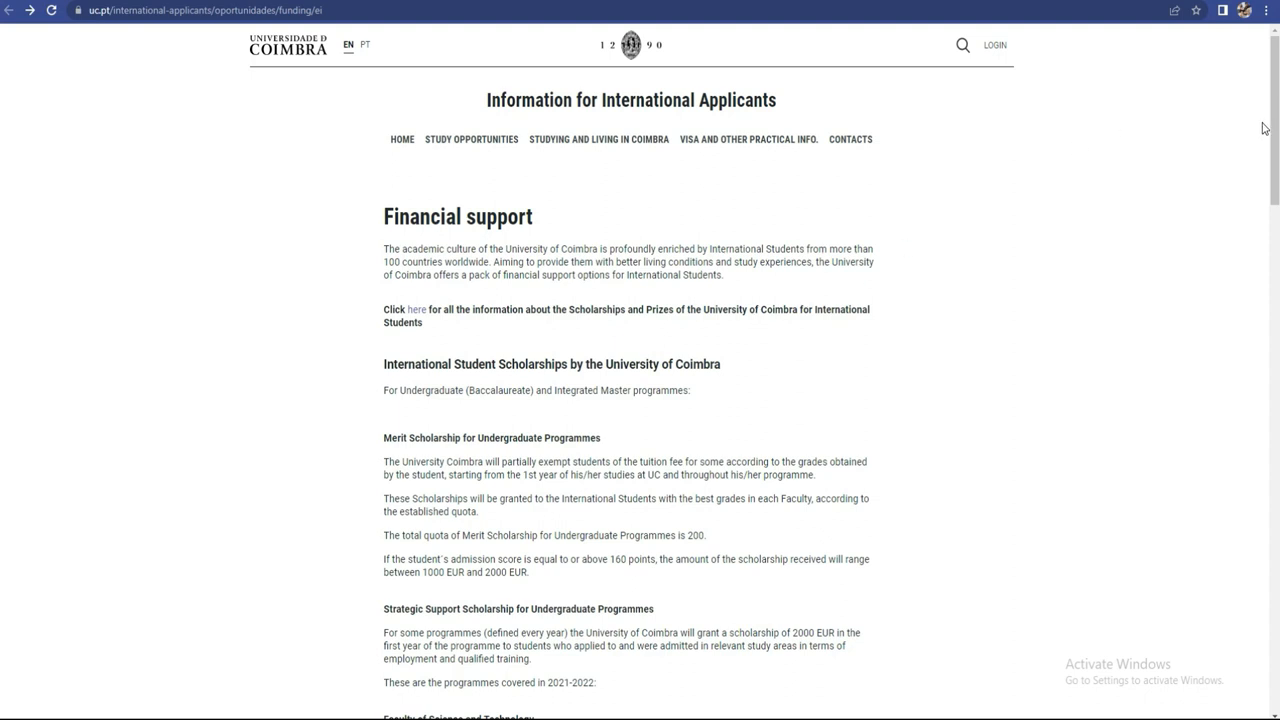
{"action": "scroll", "scroll_direction": "down", "scroll_amount": 3}
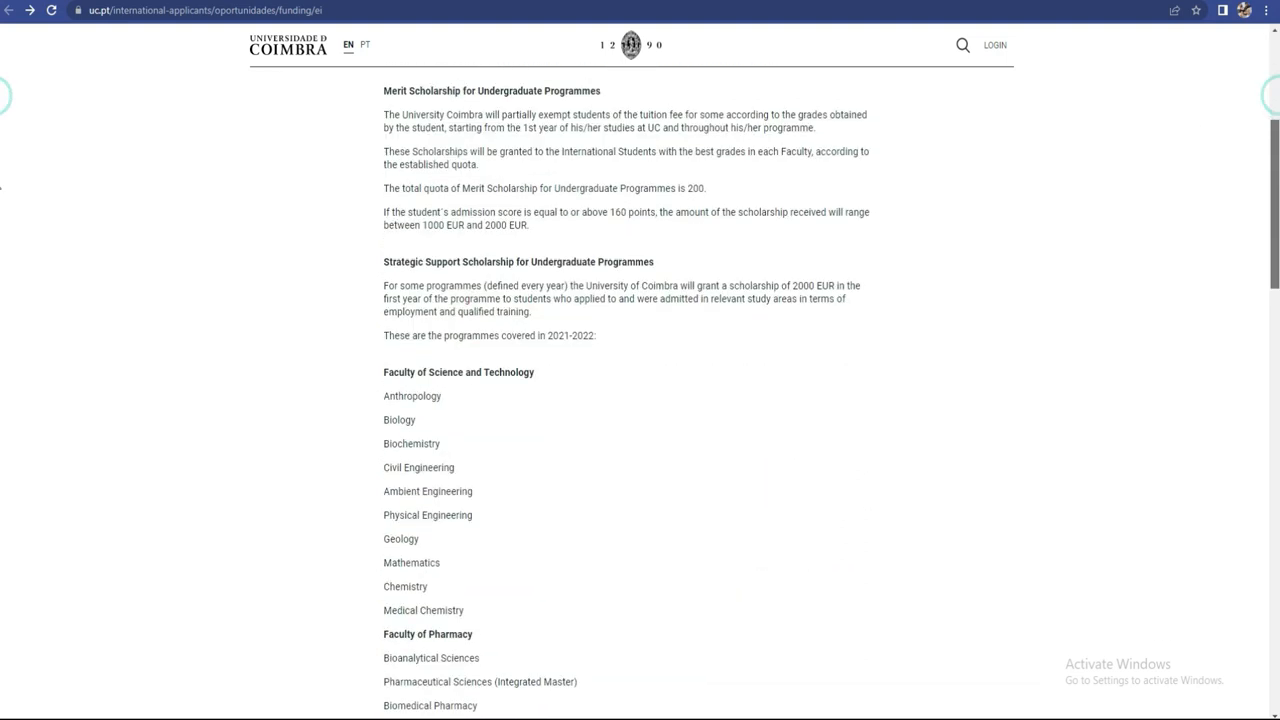
{"action": "mouse_move", "coordinate": [866, 514]}
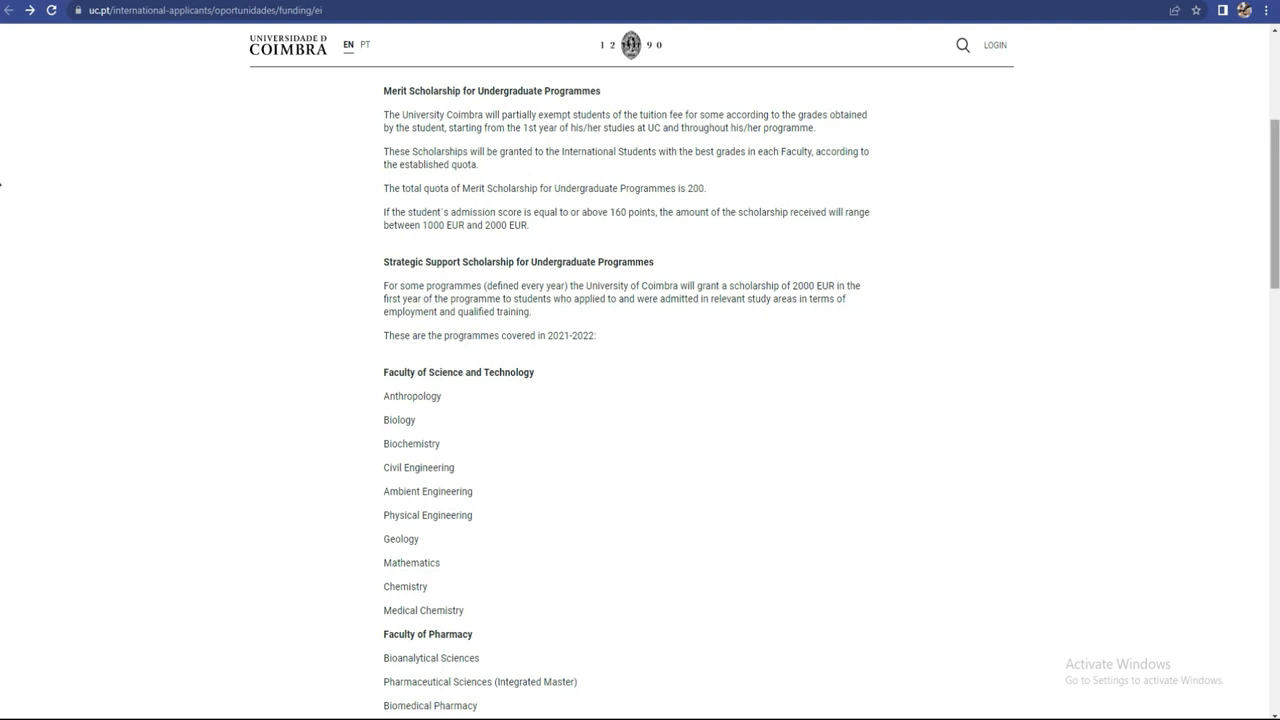
{"action": "scroll", "scroll_direction": "down", "scroll_amount": 3}
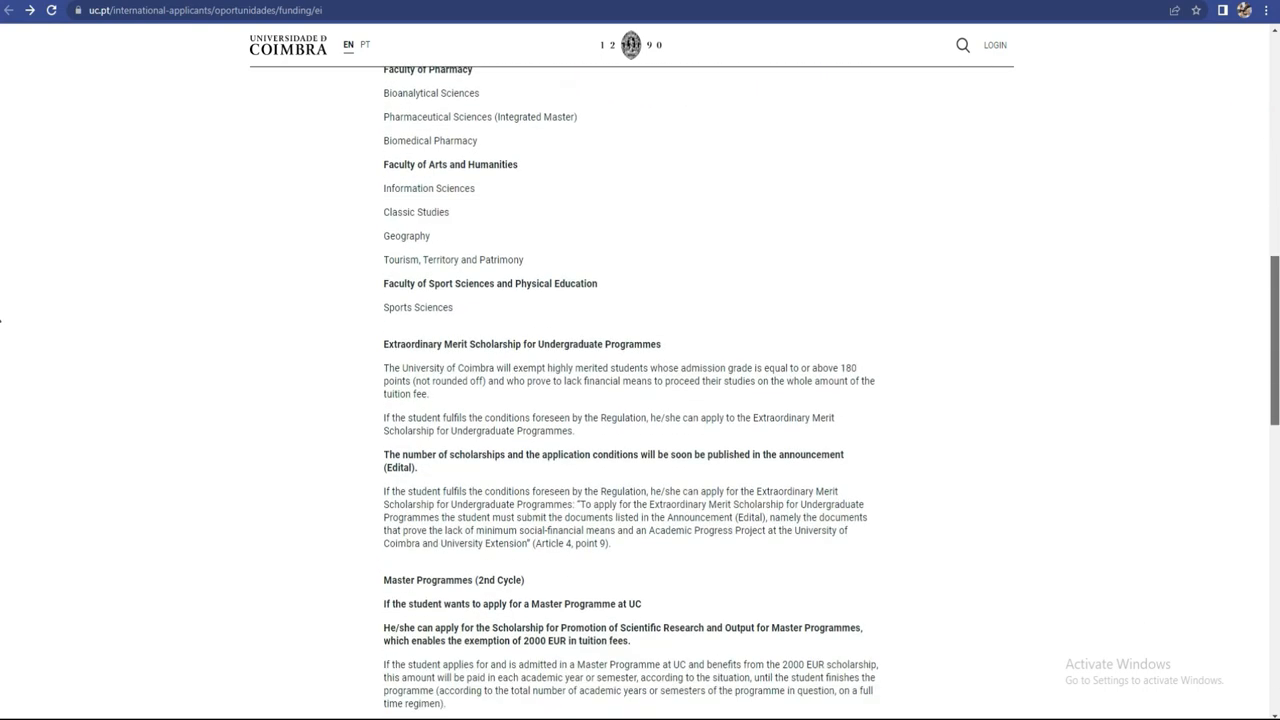
{"action": "scroll", "scroll_direction": "down", "scroll_amount": 3}
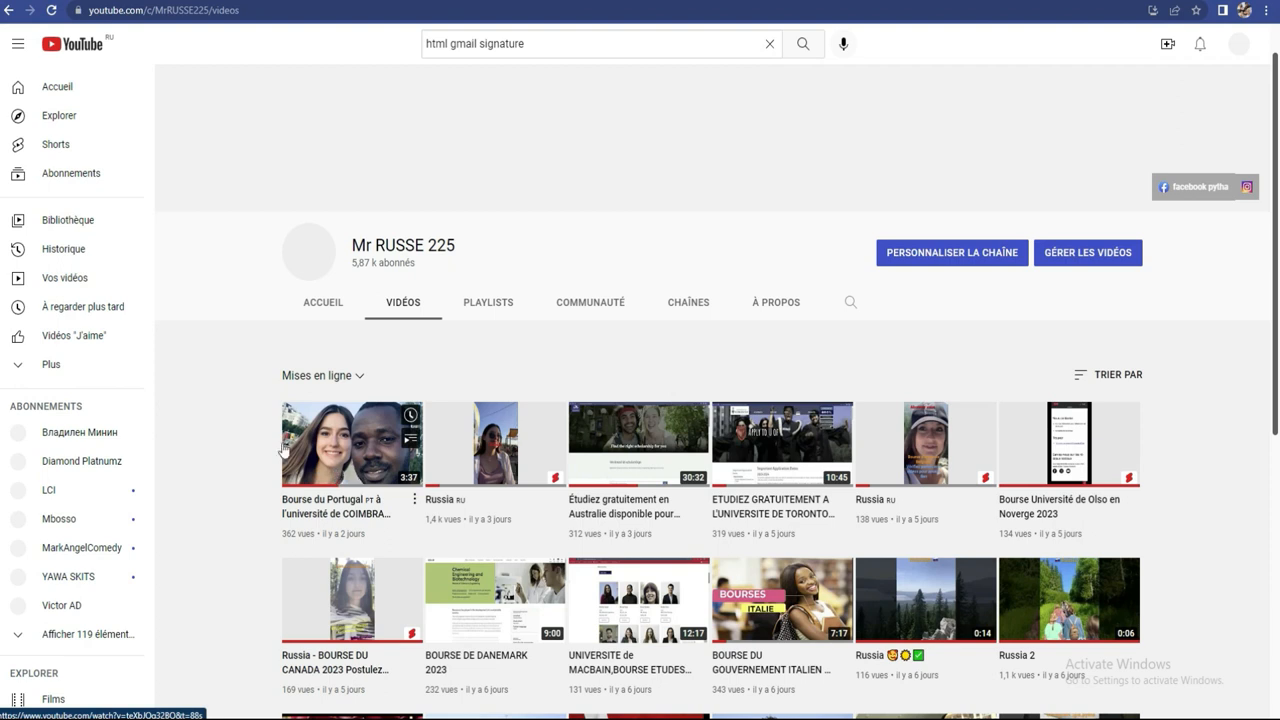
{"action": "mouse_move", "coordinate": [364, 488]}
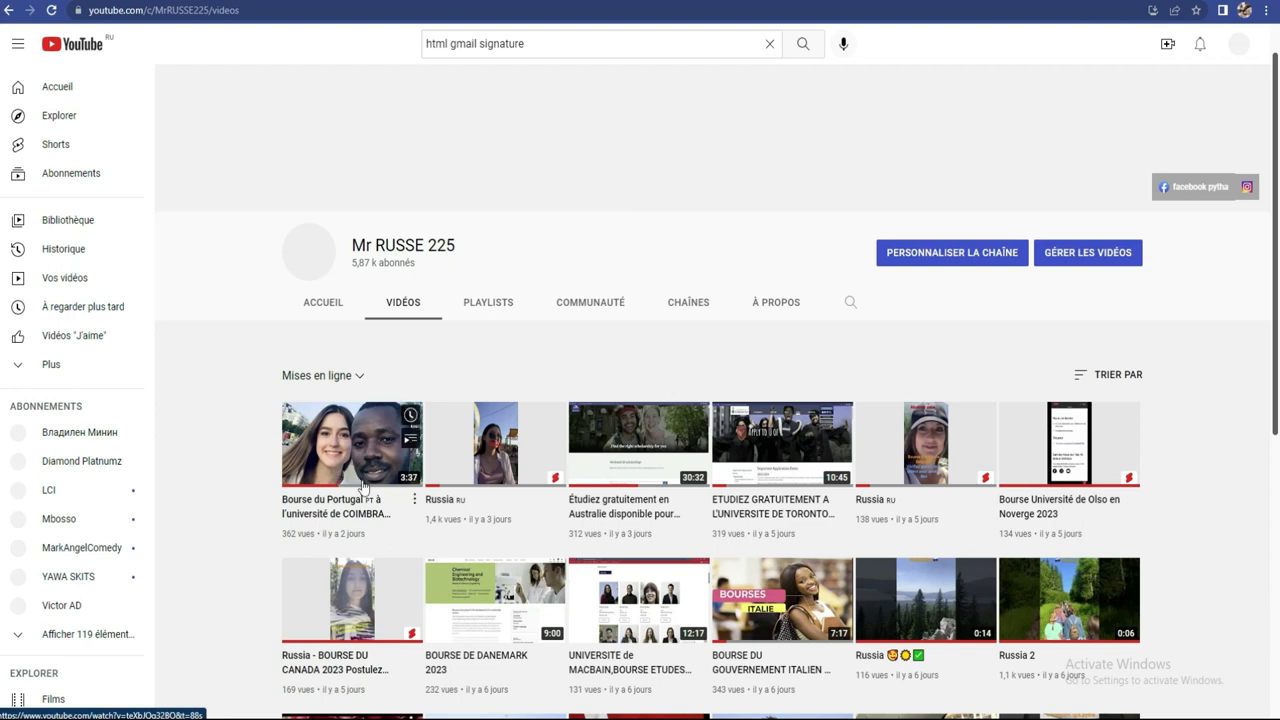
{"action": "mouse_move", "coordinate": [380, 468]}
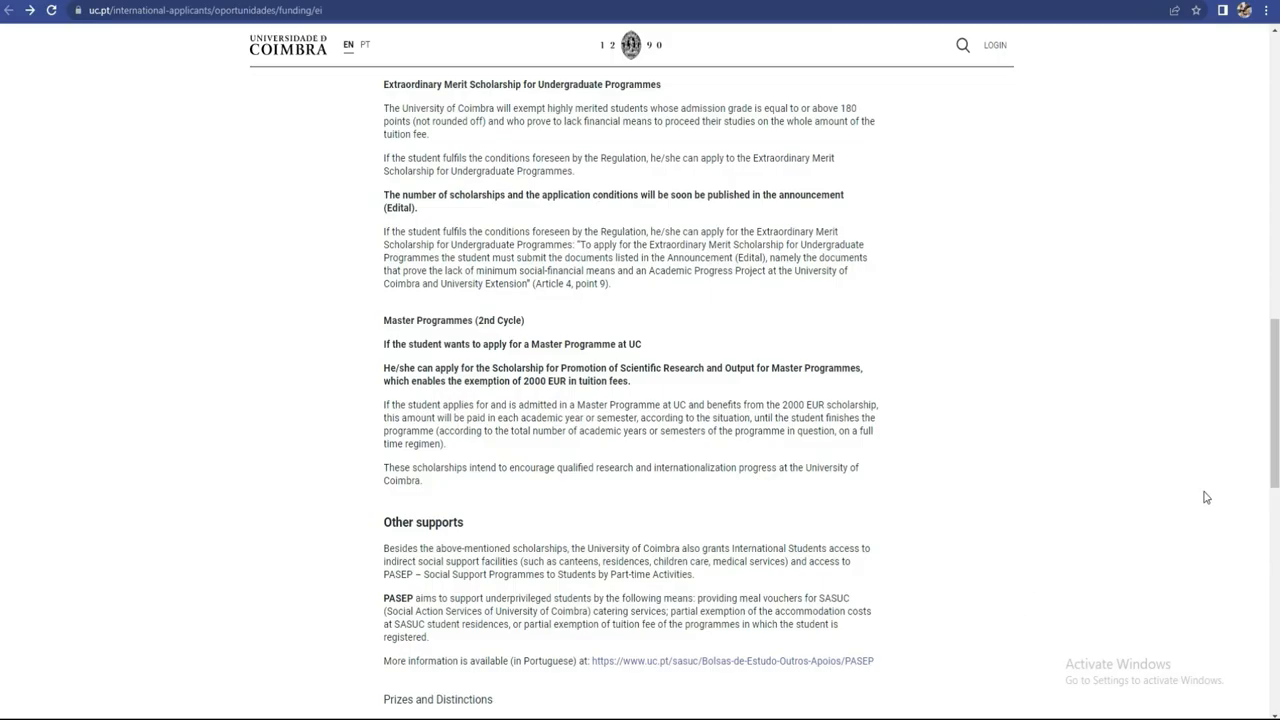
{"action": "scroll", "scroll_direction": "up", "scroll_amount": 3}
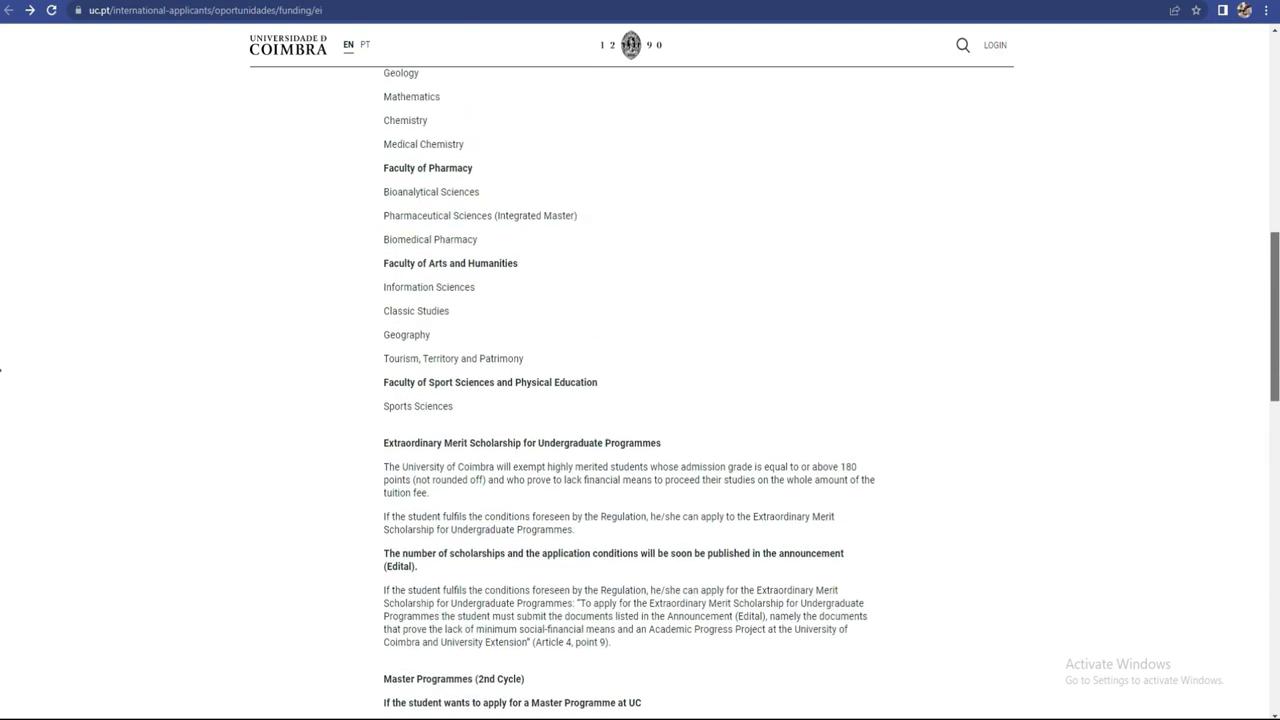
{"action": "scroll", "scroll_direction": "up", "scroll_amount": 3}
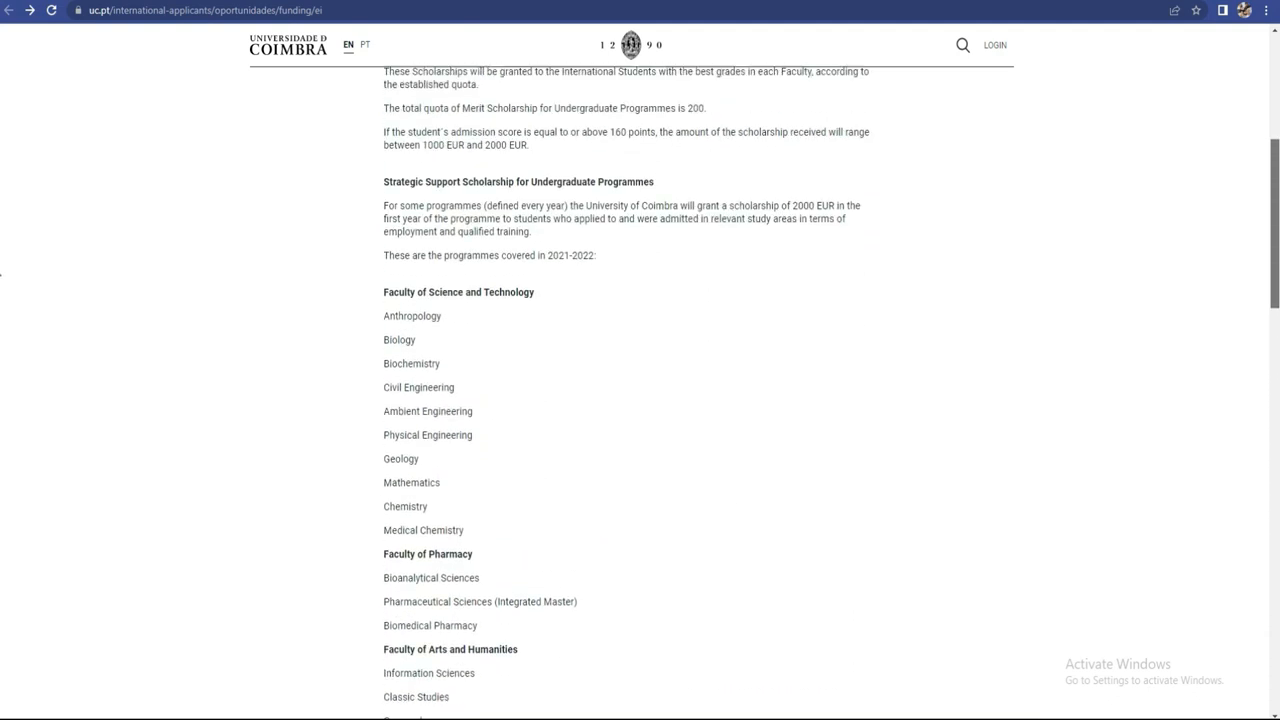
{"action": "scroll", "scroll_direction": "up", "scroll_amount": 3}
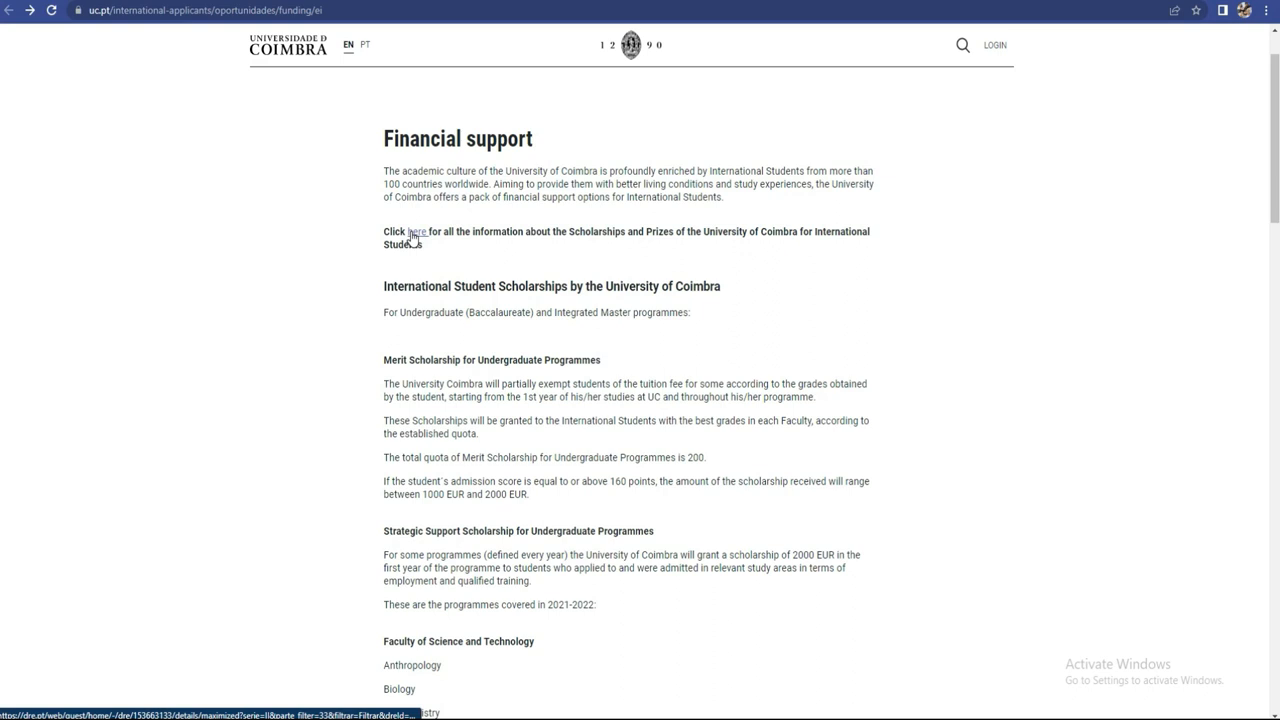
{"action": "left_click", "coordinate": [412, 232]}
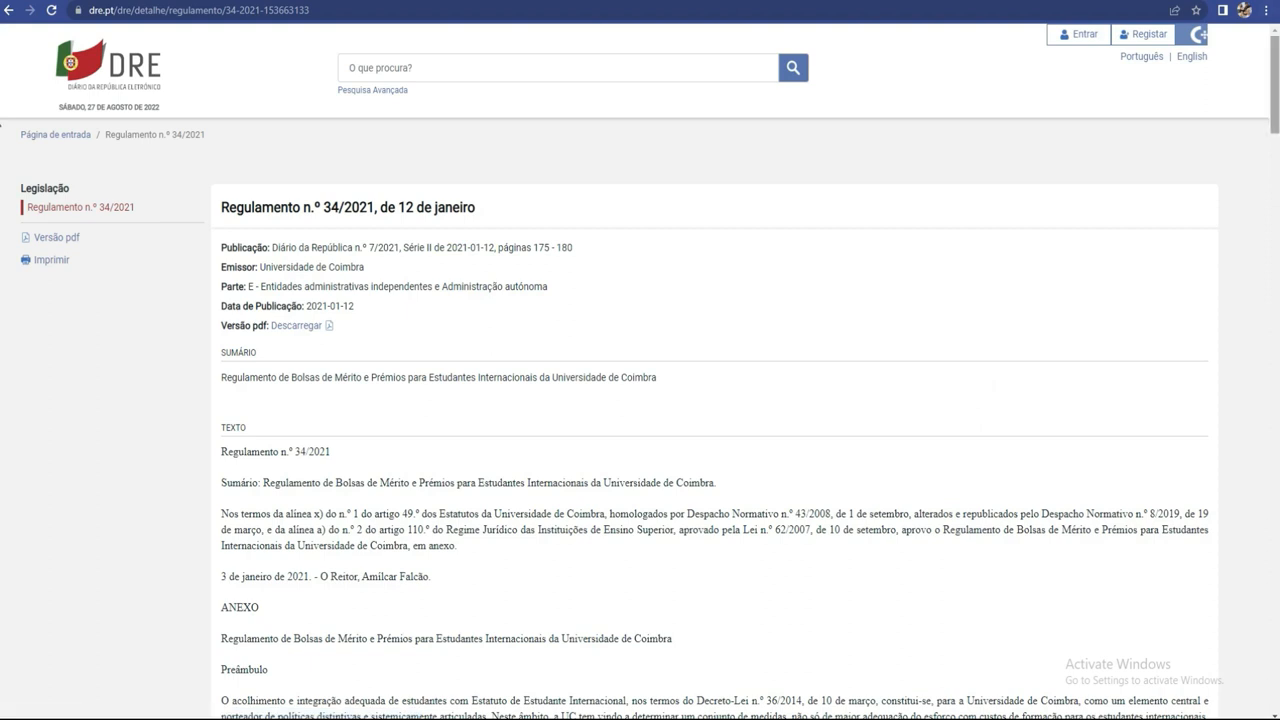
- Translate the regulation page into French and read down to Chapter III on prizes and distinctions
{"action": "scroll", "scroll_direction": "down", "scroll_amount": 3}
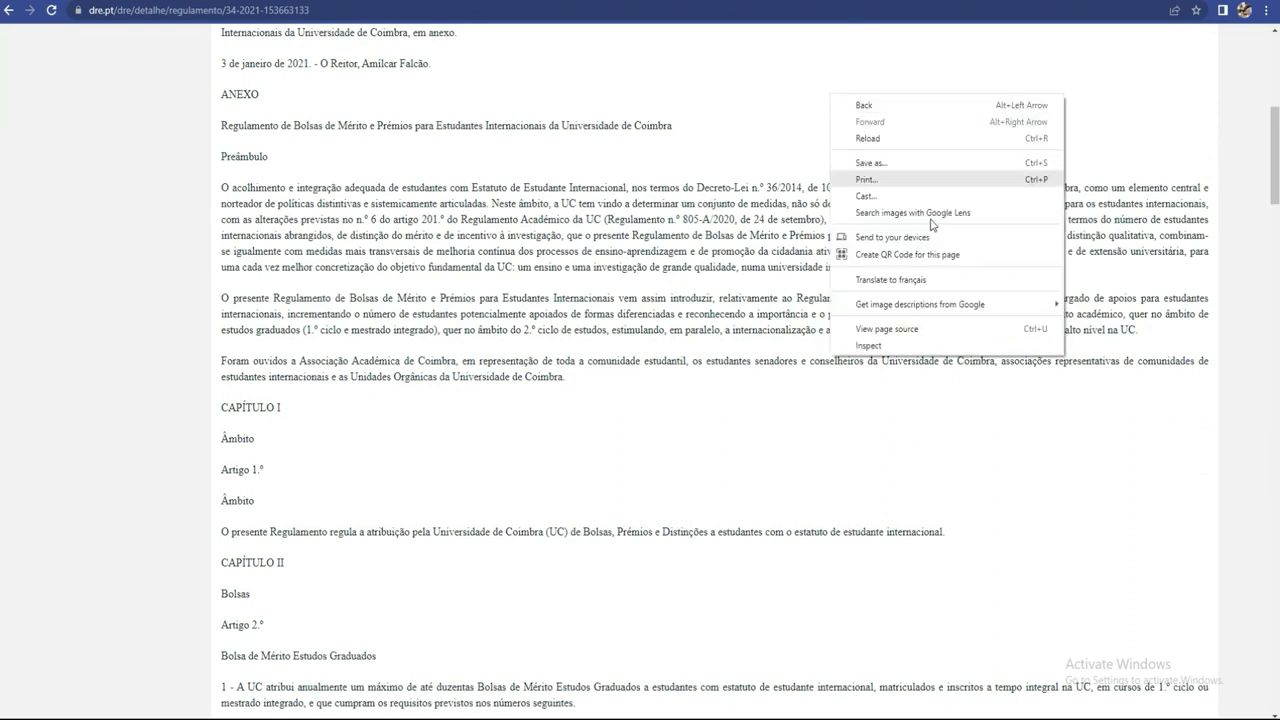
{"action": "left_click", "coordinate": [892, 280]}
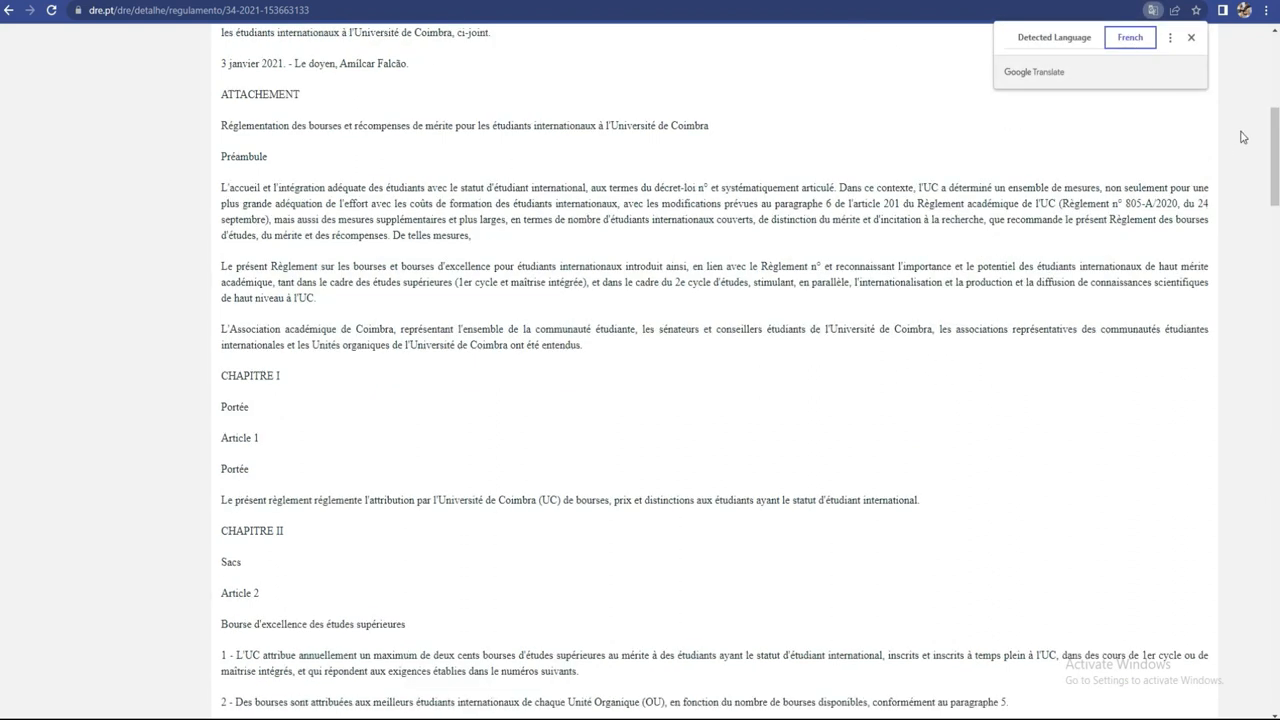
{"action": "scroll", "scroll_direction": "down", "scroll_amount": 3}
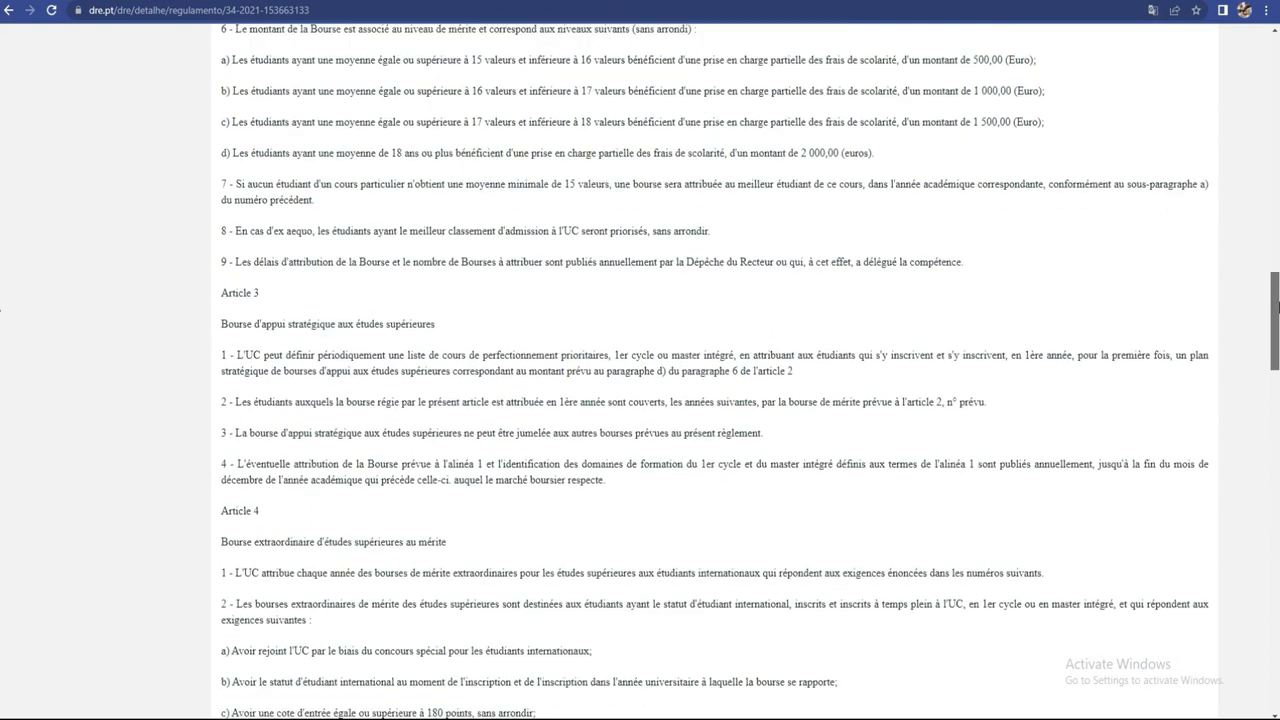
{"action": "scroll", "scroll_direction": "down", "scroll_amount": 3}
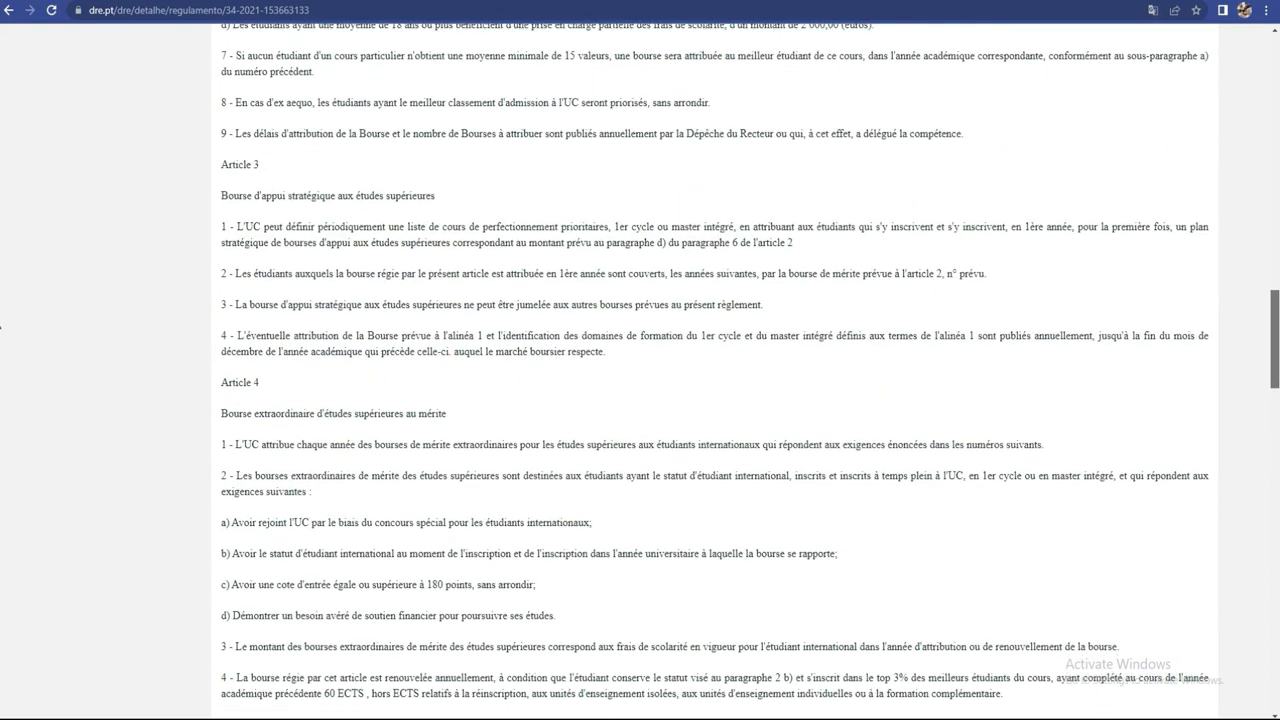
{"action": "scroll", "scroll_direction": "down", "scroll_amount": 3}
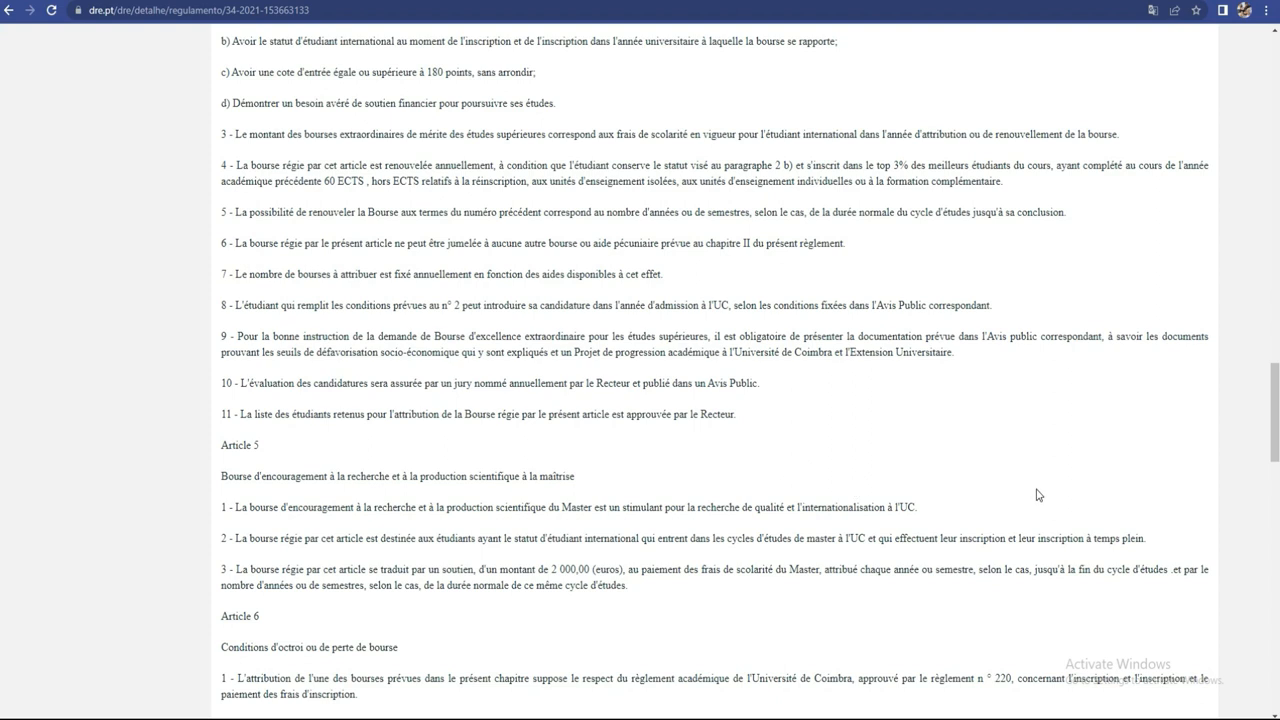
{"action": "scroll", "scroll_direction": "down", "scroll_amount": 3}
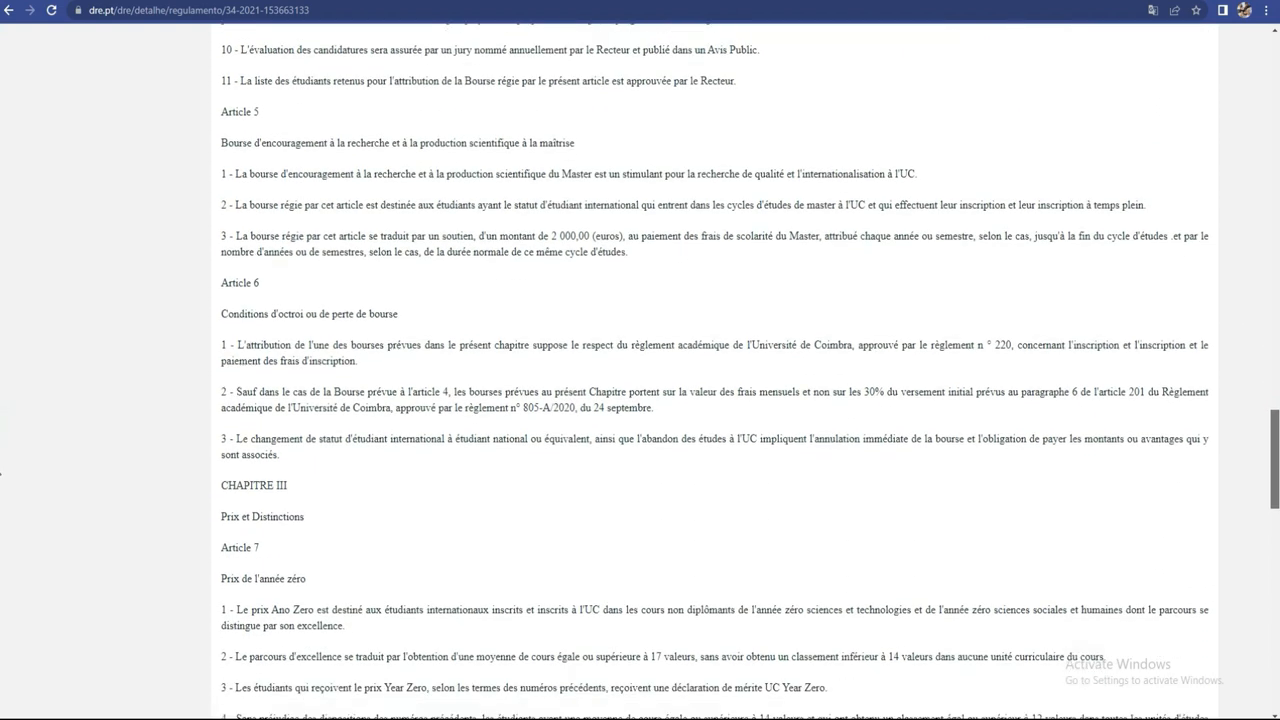
{"action": "scroll", "scroll_direction": "down", "scroll_amount": 3}
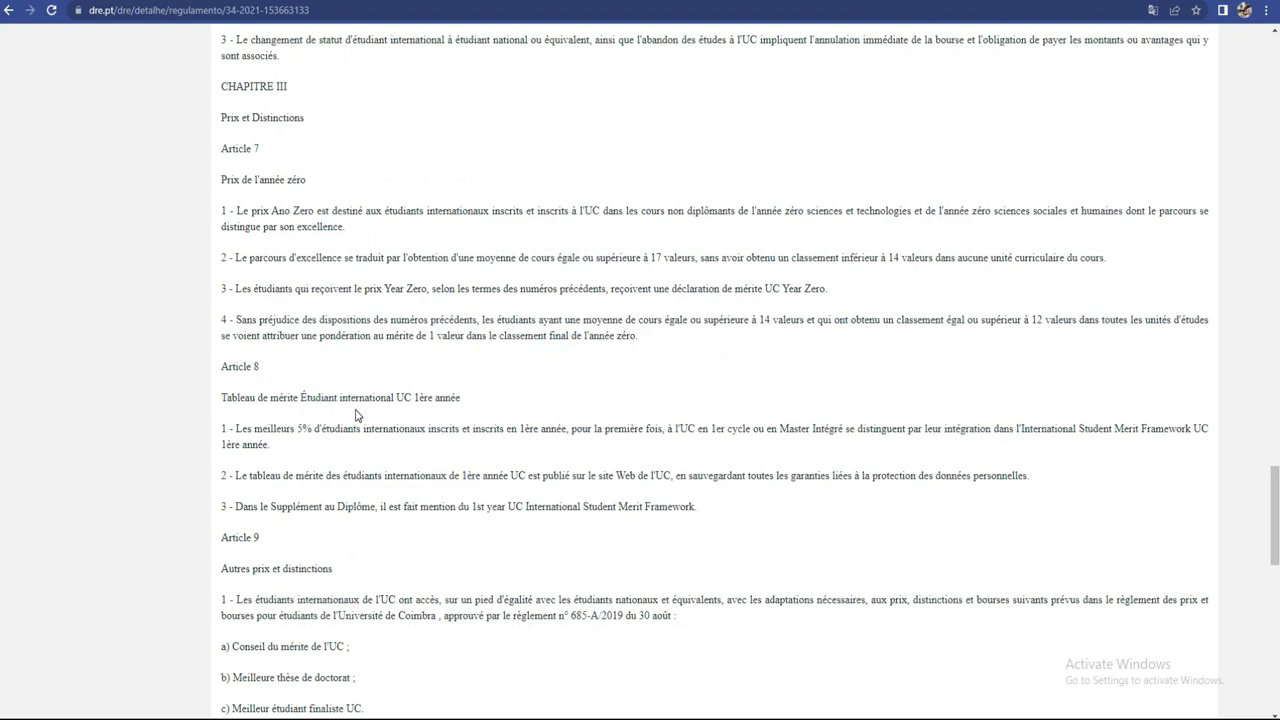
{"action": "mouse_move", "coordinate": [440, 412]}
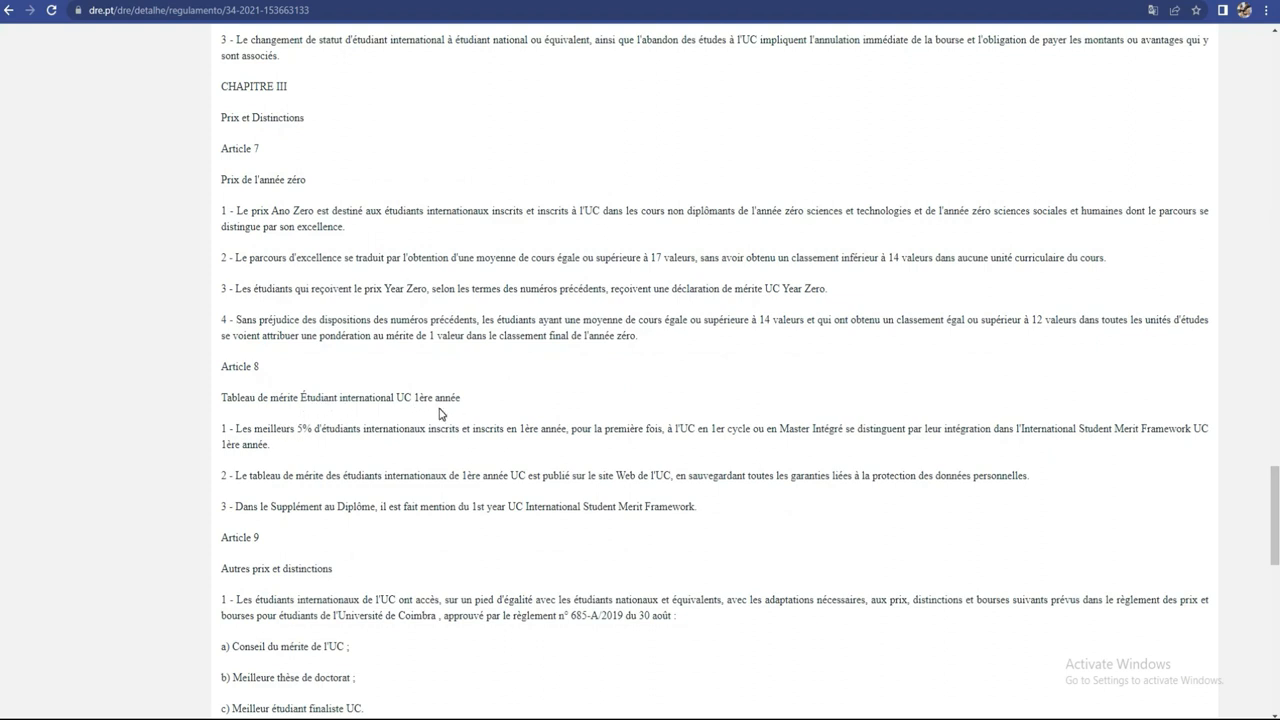
{"action": "left_click_drag", "start_coordinate": [310, 396], "coordinate": [460, 396]}
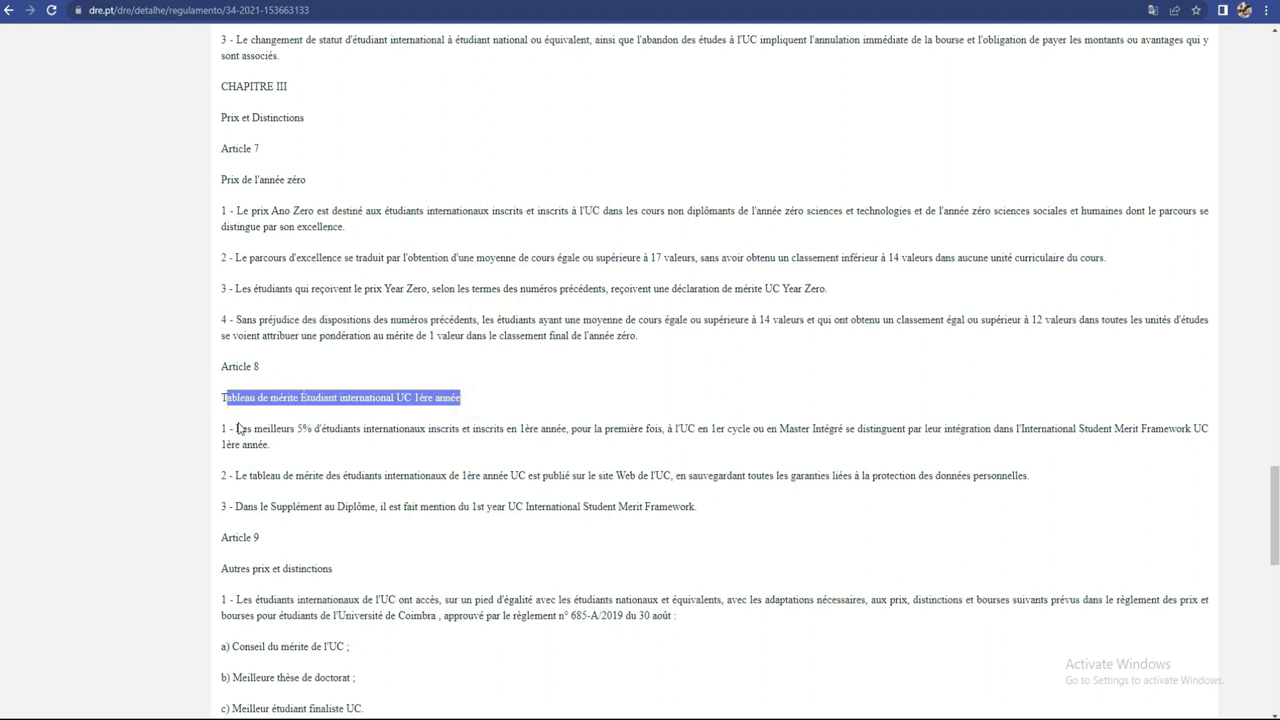
{"action": "mouse_move", "coordinate": [452, 456]}
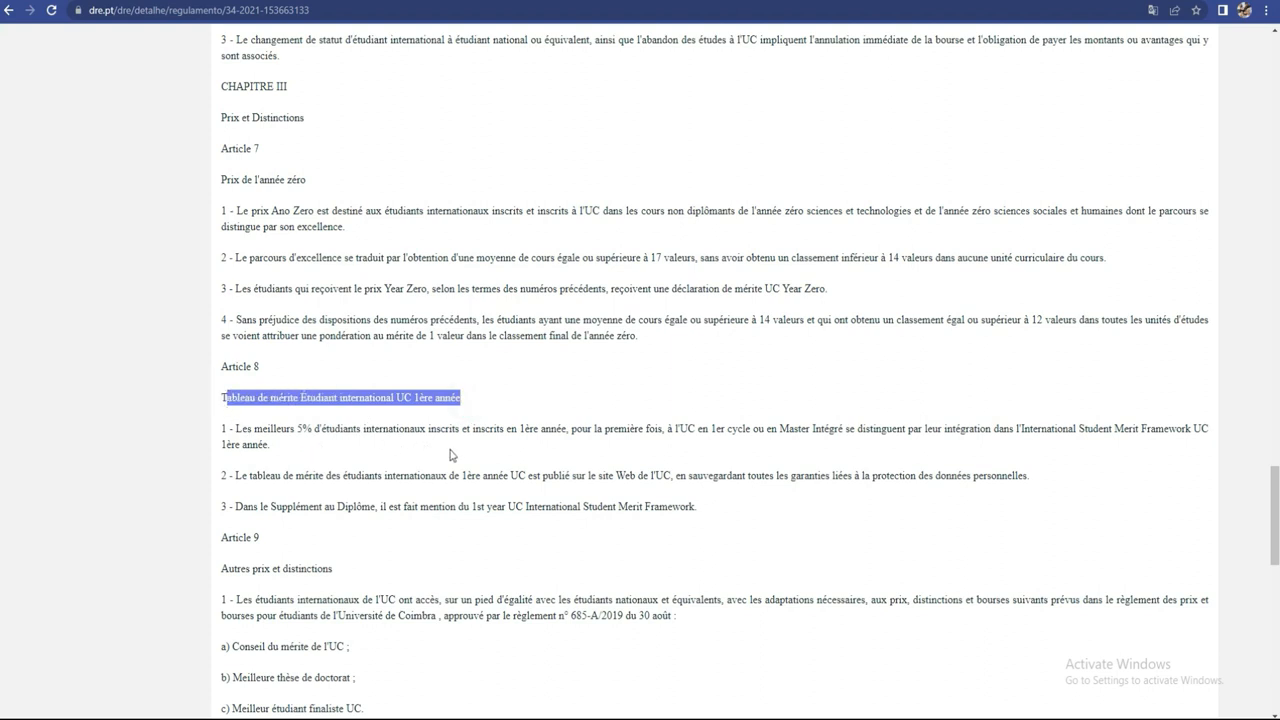
{"action": "mouse_move", "coordinate": [584, 452]}
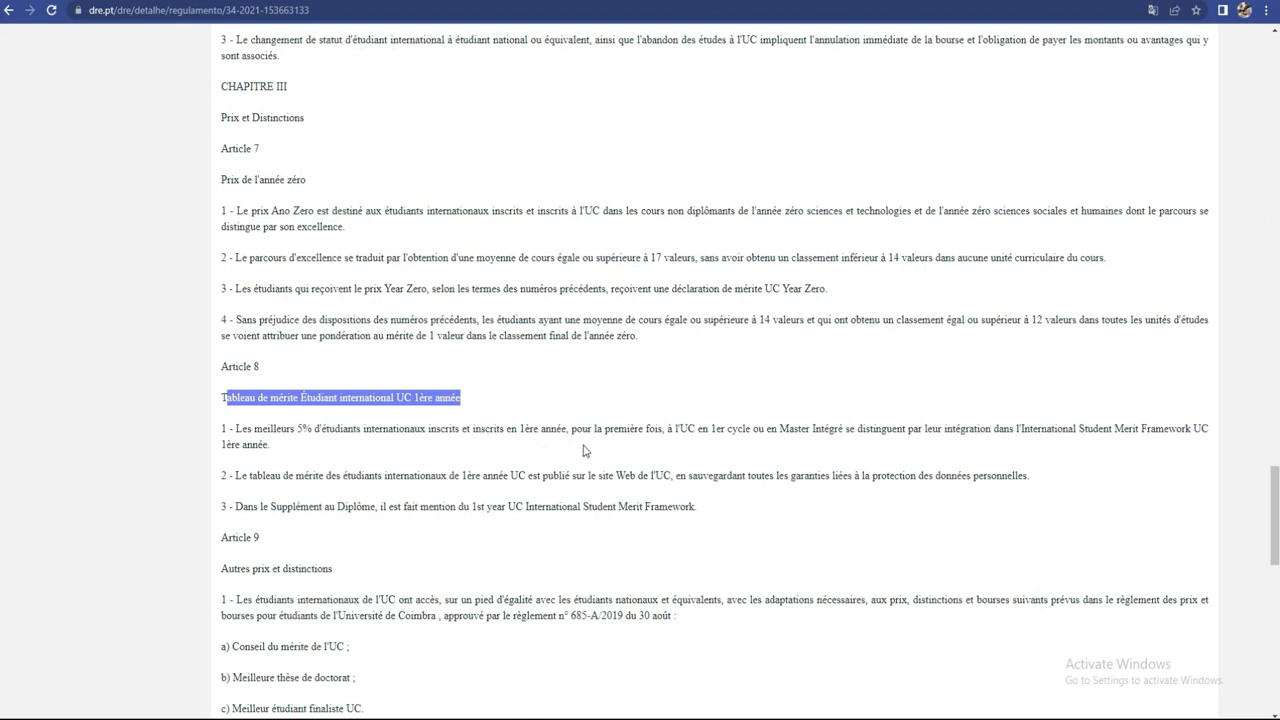
{"action": "mouse_move", "coordinate": [686, 444]}
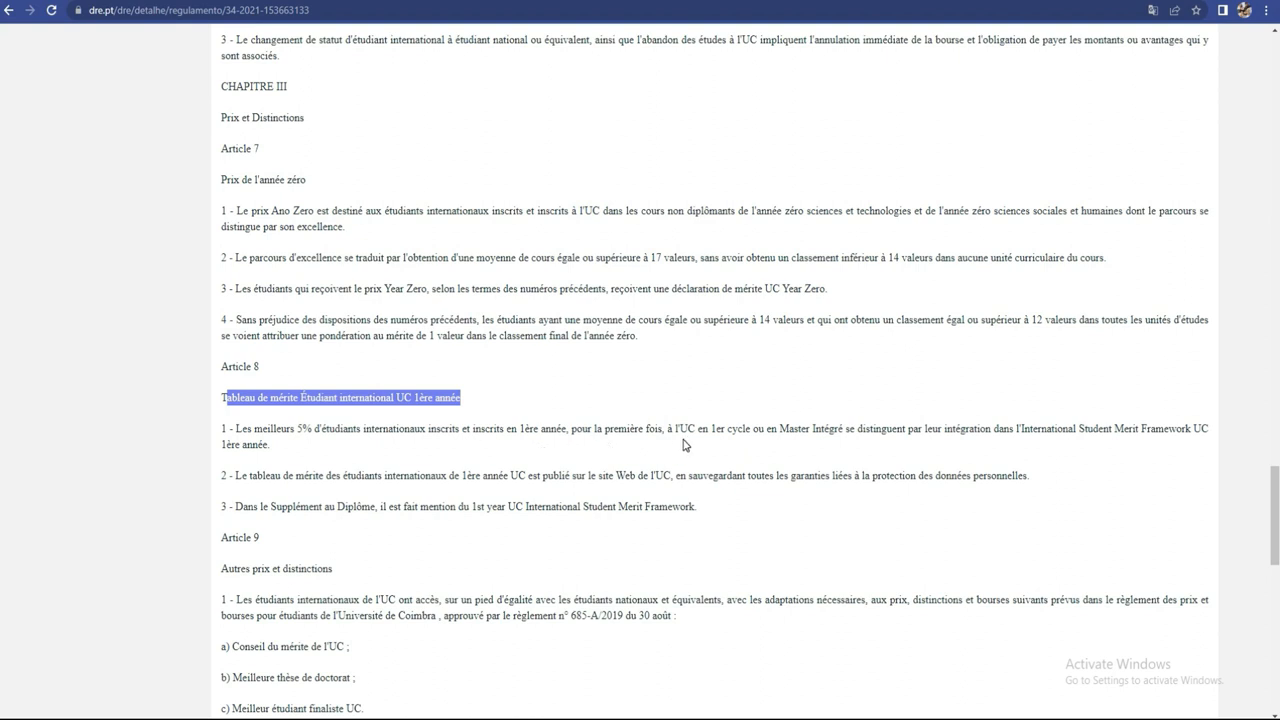
{"action": "mouse_move", "coordinate": [804, 448]}
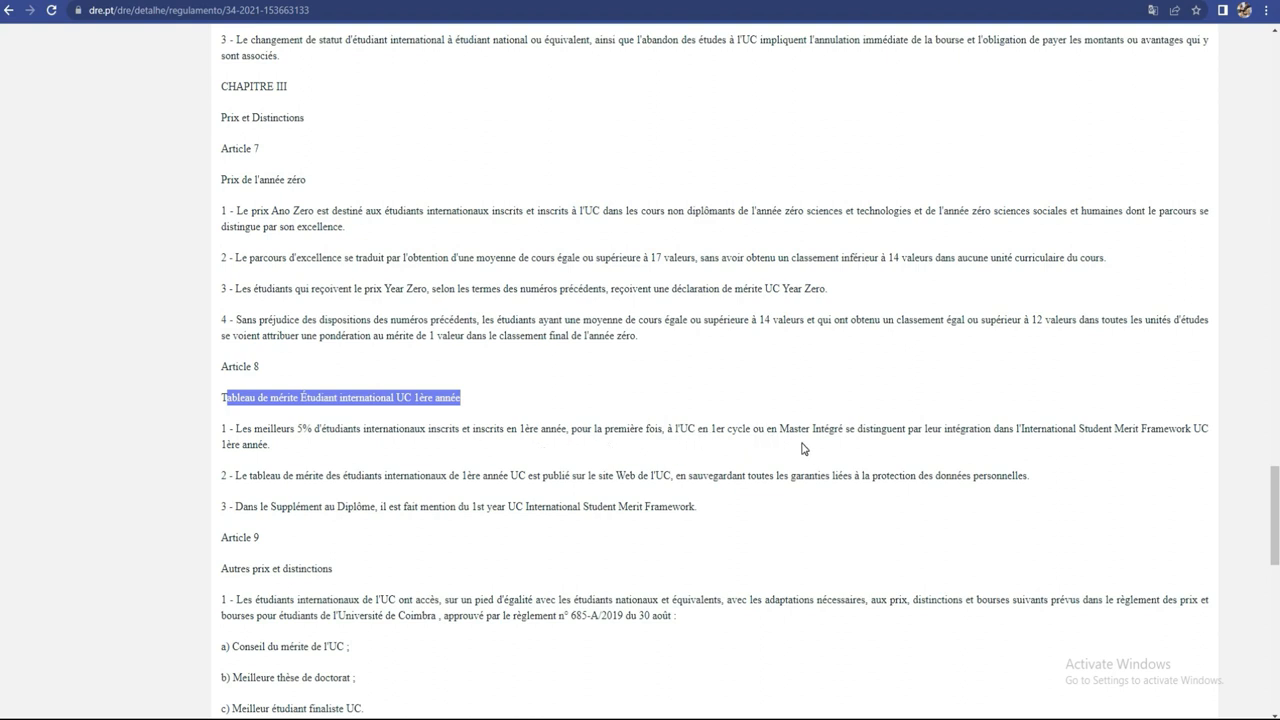
{"action": "mouse_move", "coordinate": [928, 454]}
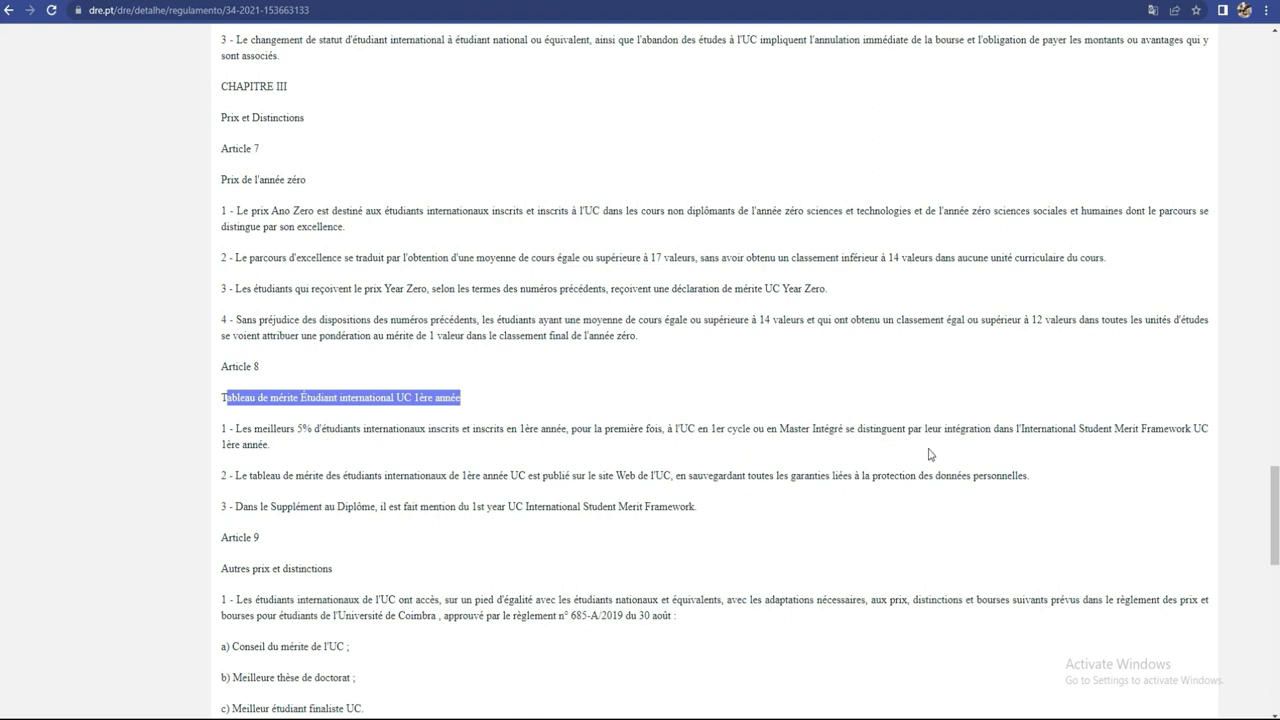
{"action": "mouse_move", "coordinate": [1056, 446]}
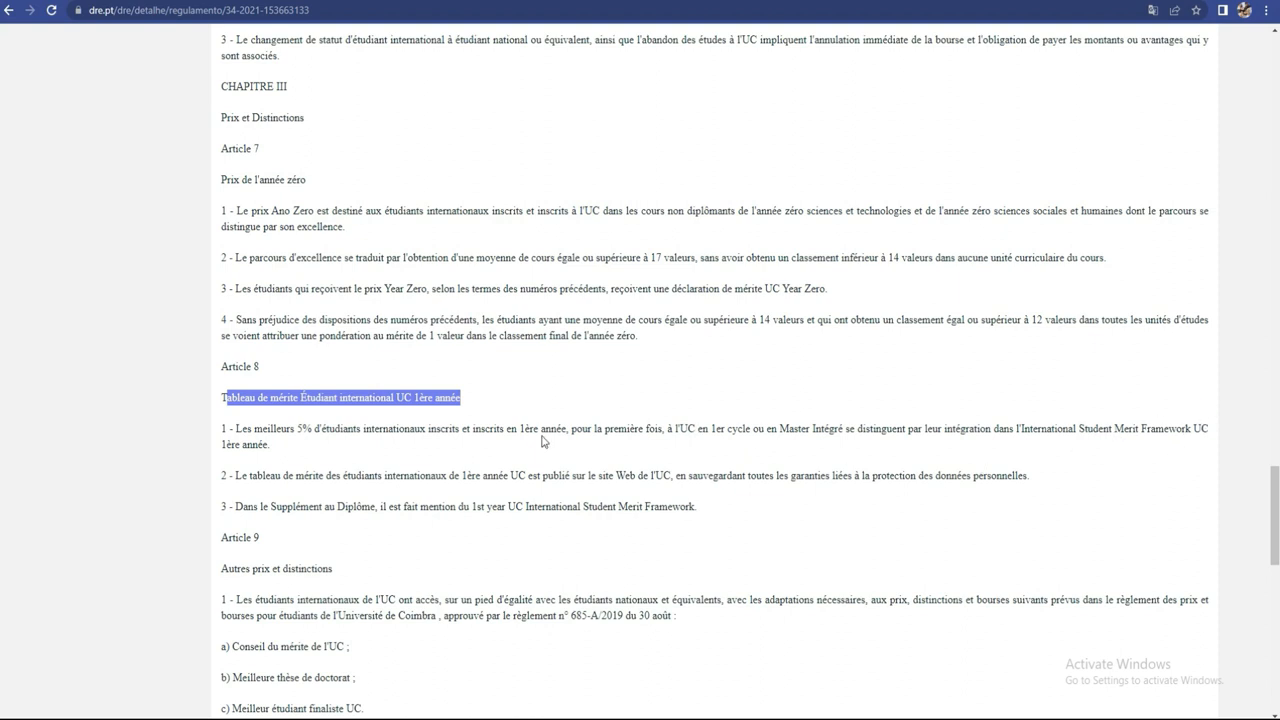
{"action": "mouse_move", "coordinate": [704, 652]}
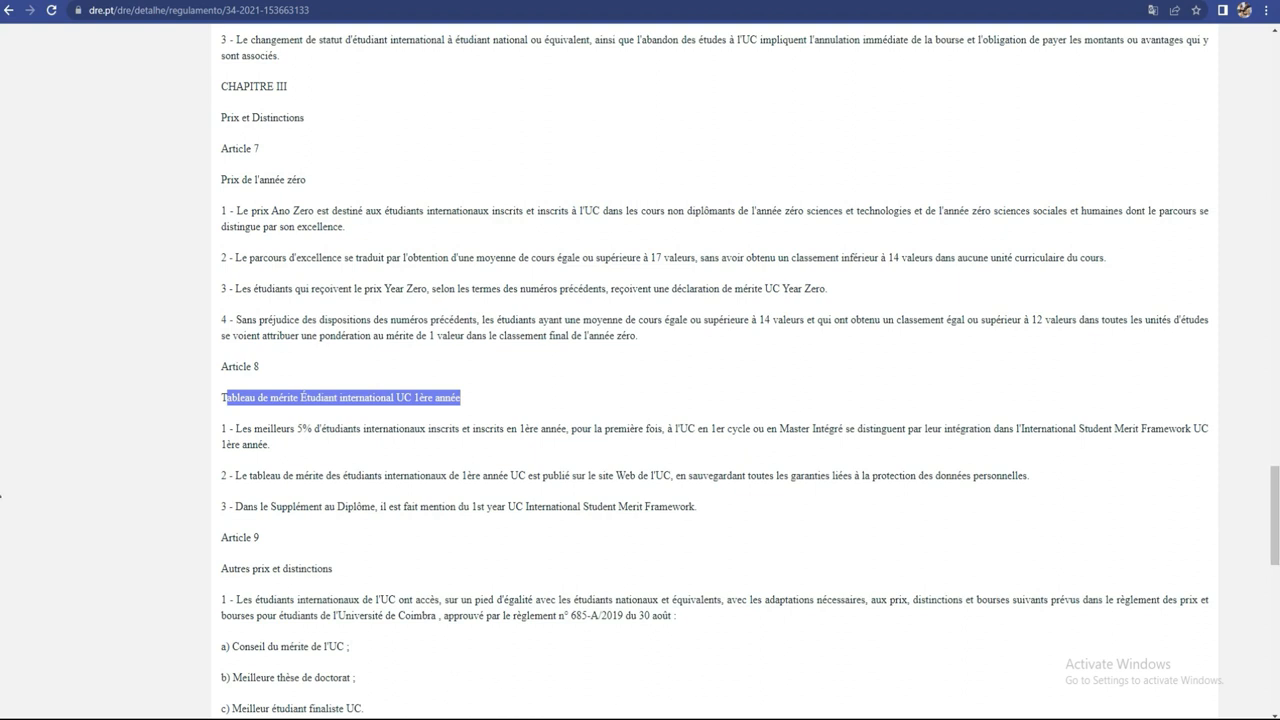
{"action": "scroll", "scroll_direction": "up", "scroll_amount": 3}
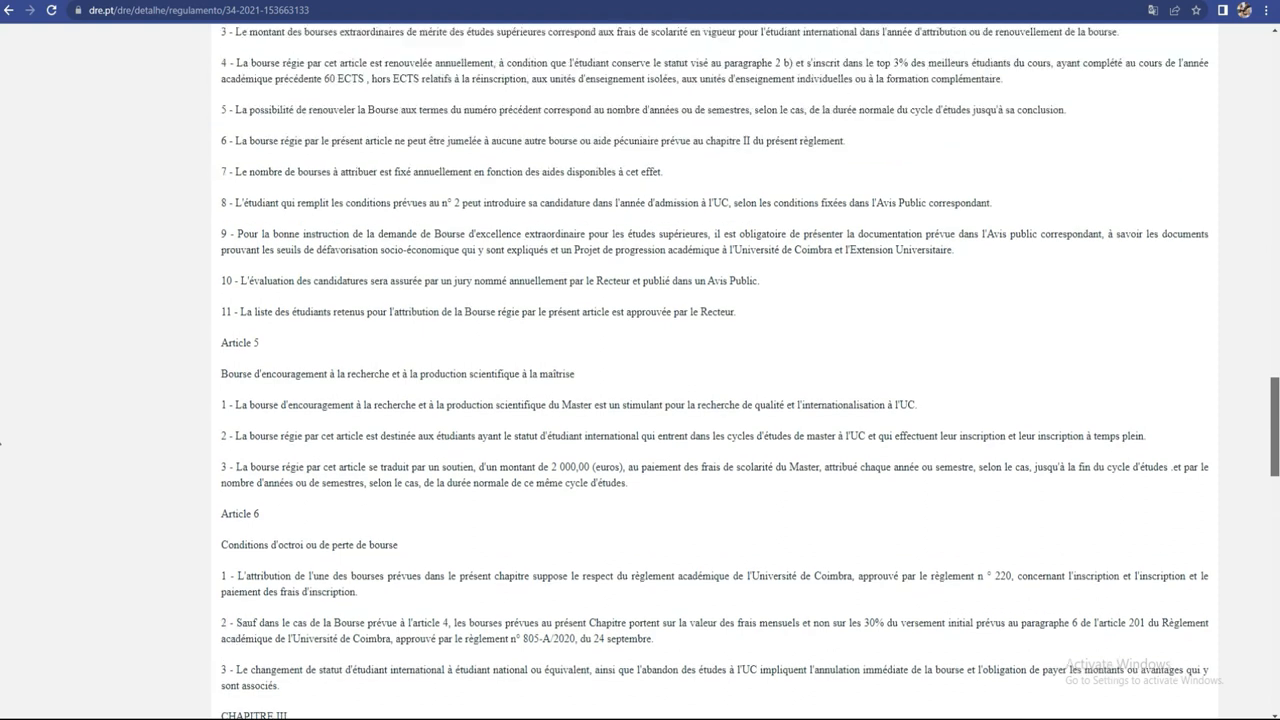
{"action": "scroll", "scroll_direction": "up", "scroll_amount": 3}
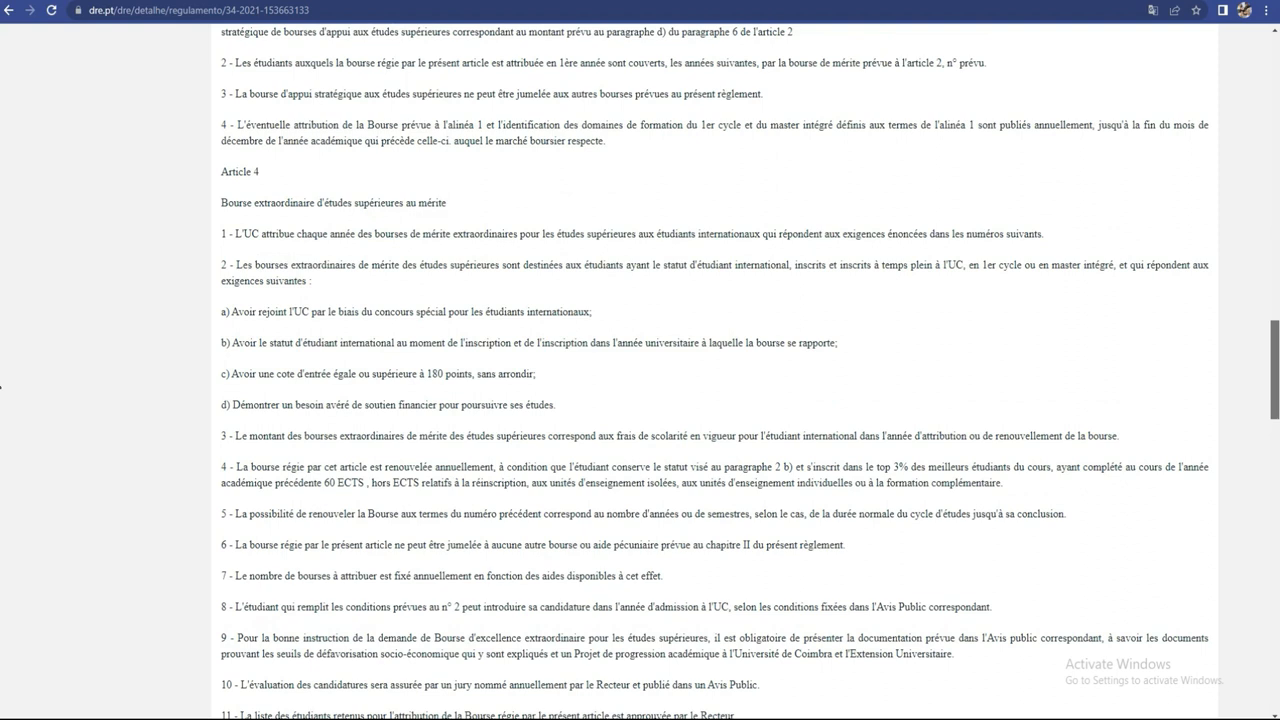
{"action": "scroll", "scroll_direction": "up", "scroll_amount": 3}
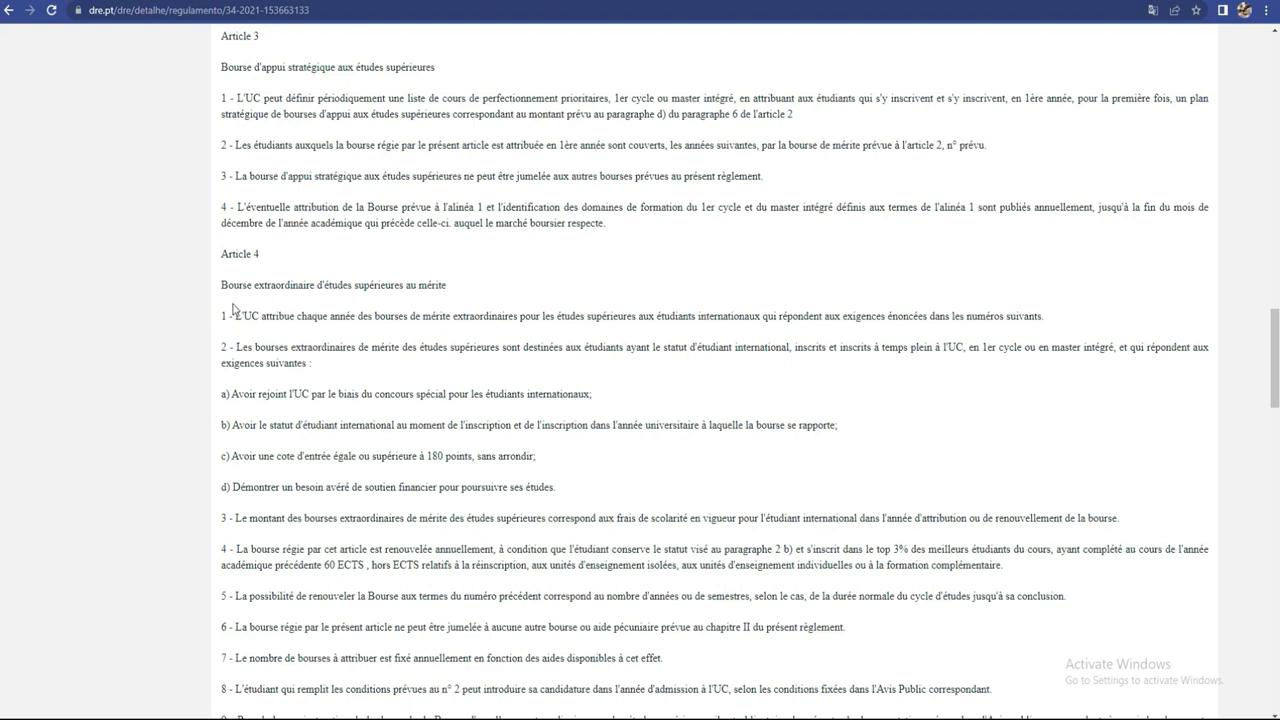
{"action": "mouse_move", "coordinate": [244, 412]}
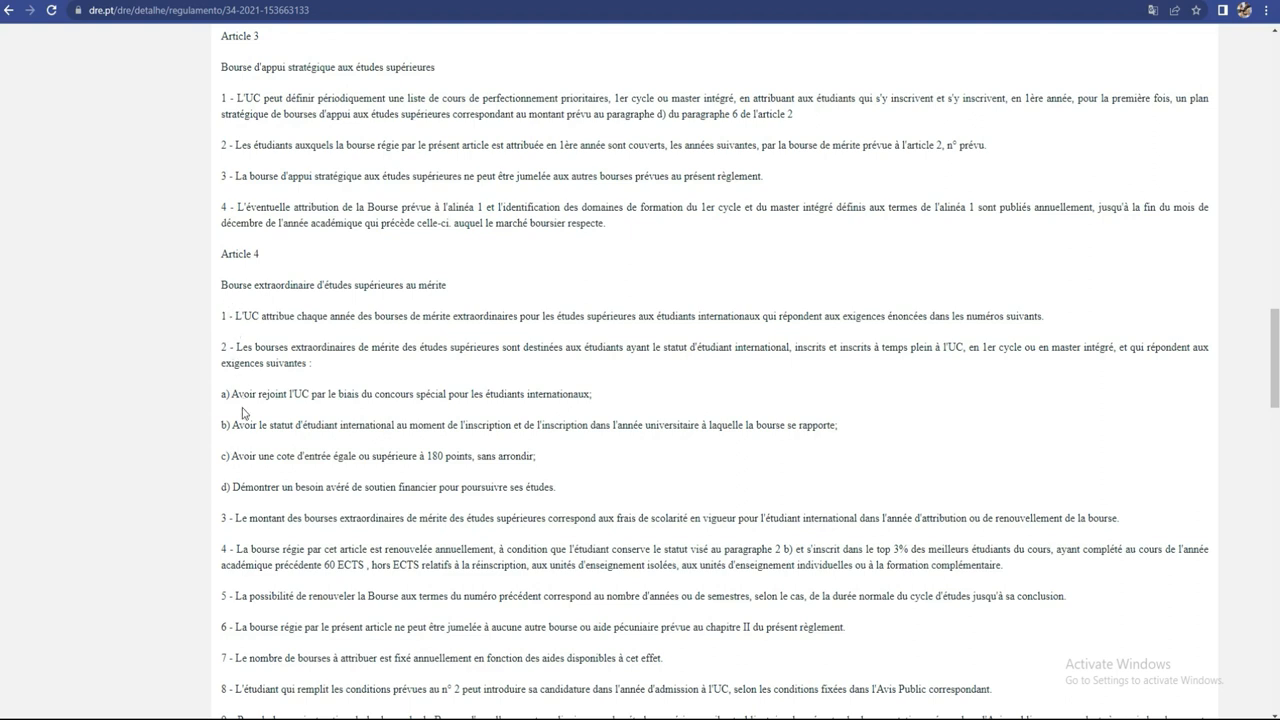
{"action": "mouse_move", "coordinate": [290, 688]}
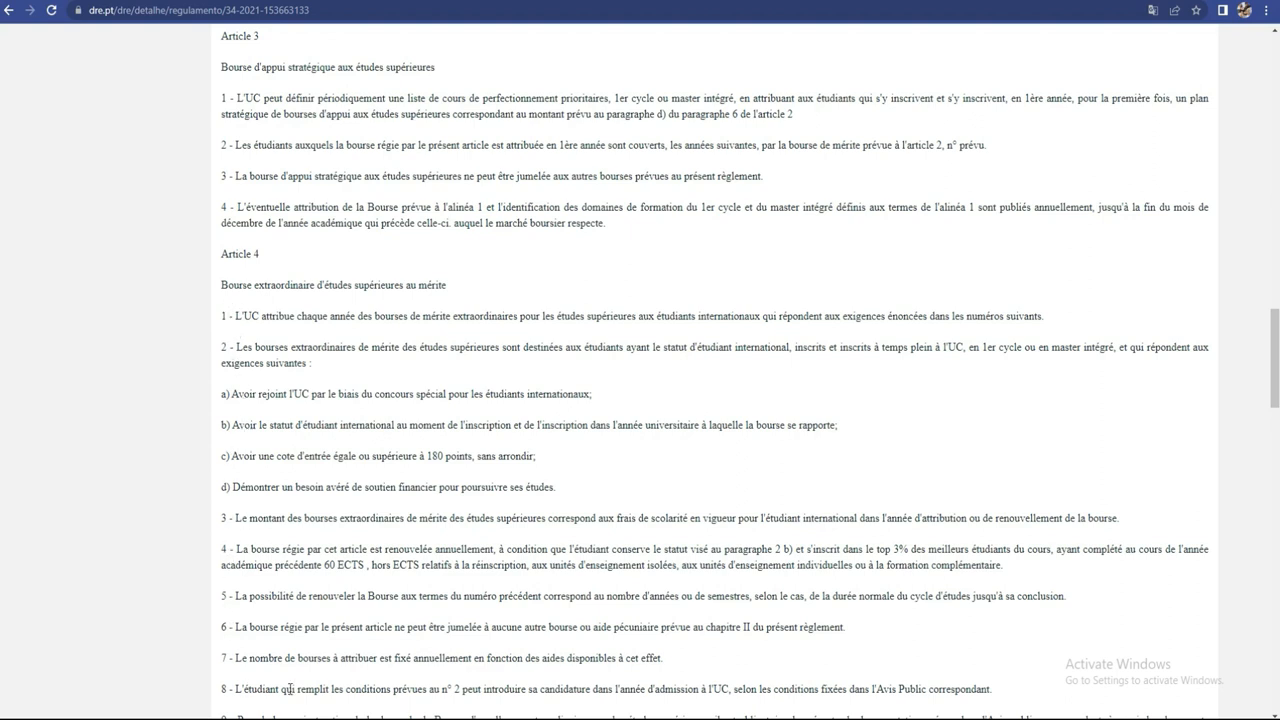
{"action": "scroll", "scroll_direction": "down", "scroll_amount": 3}
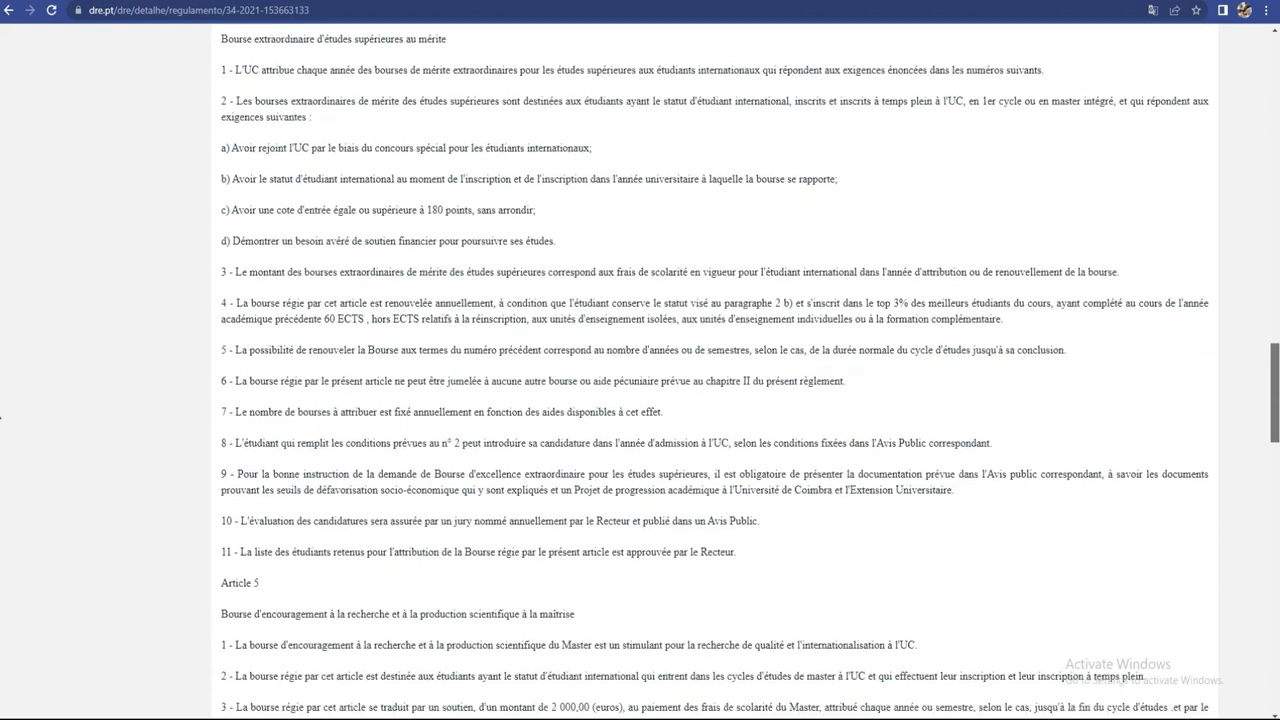
{"action": "scroll", "scroll_direction": "down", "scroll_amount": 3}
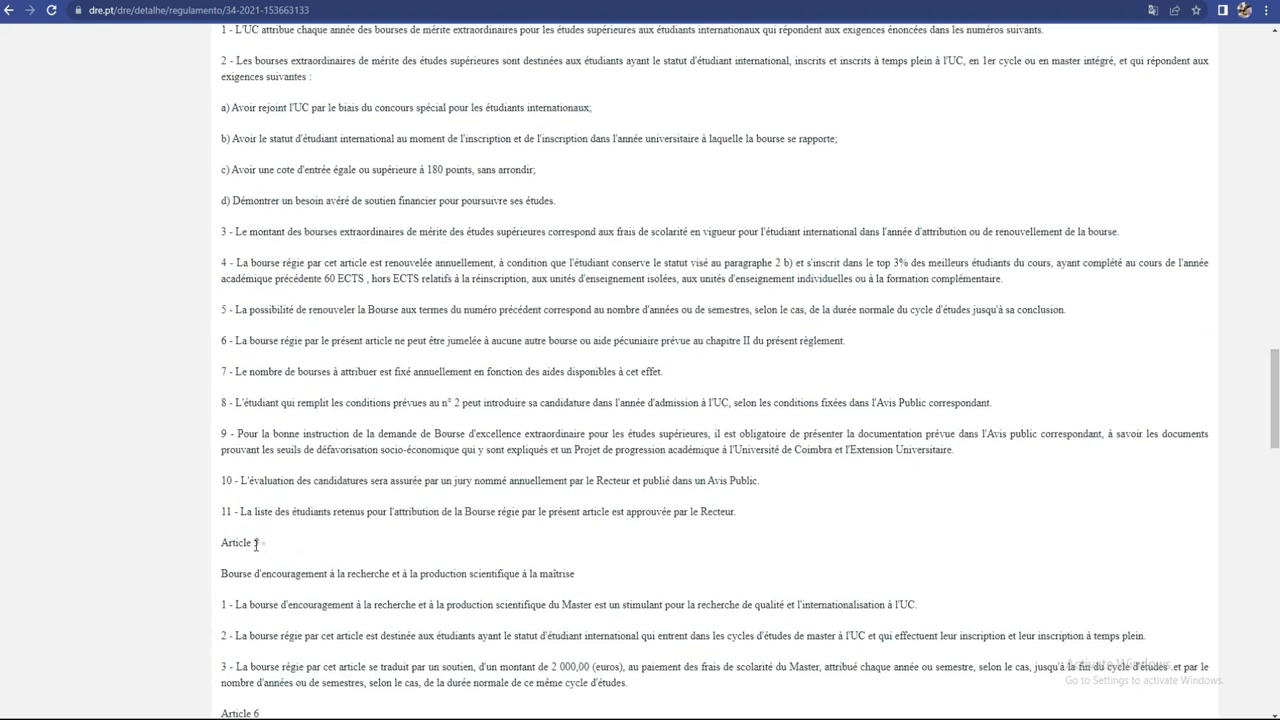
{"action": "double_click", "coordinate": [236, 542]}
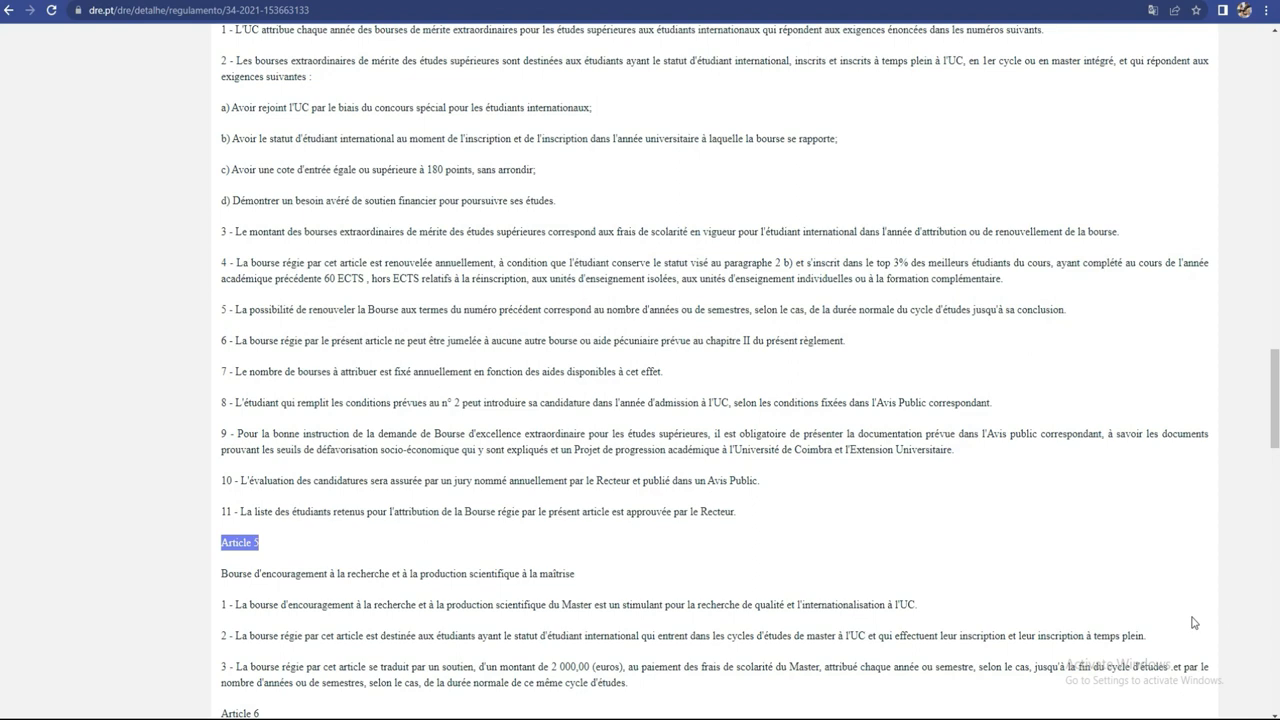
{"action": "scroll", "scroll_direction": "down", "scroll_amount": 3}
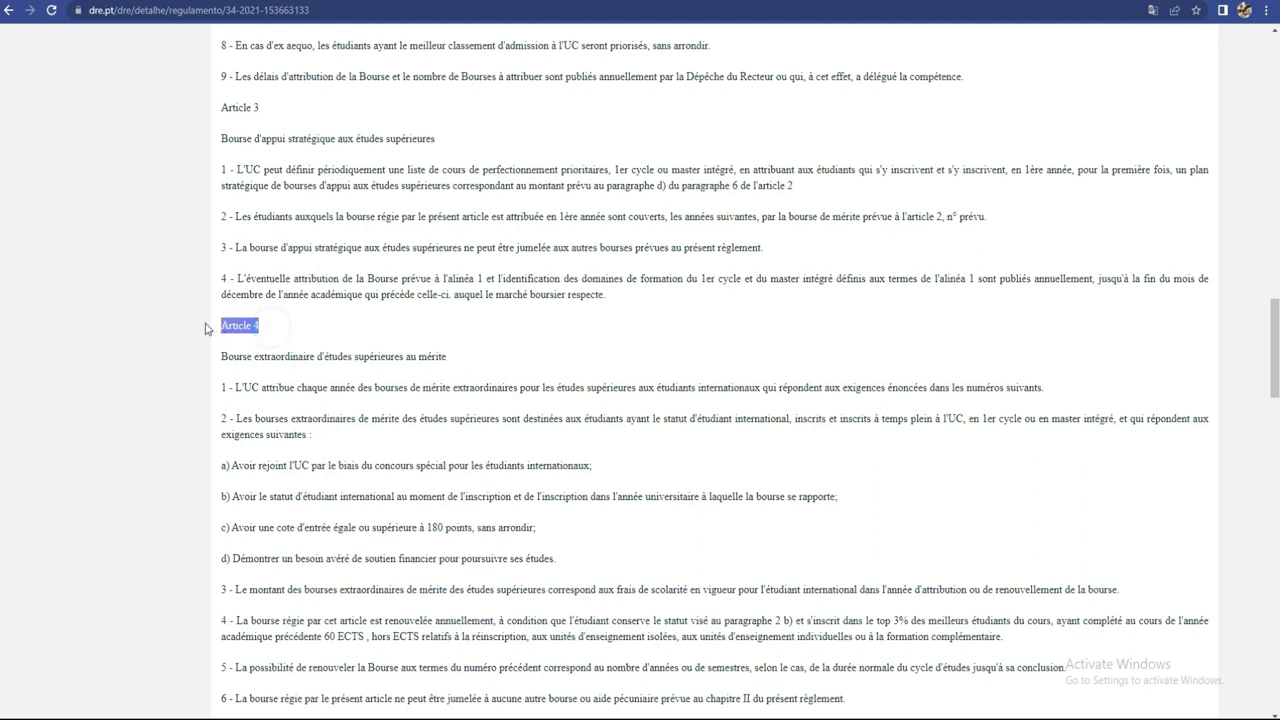
{"action": "mouse_move", "coordinate": [392, 378]}
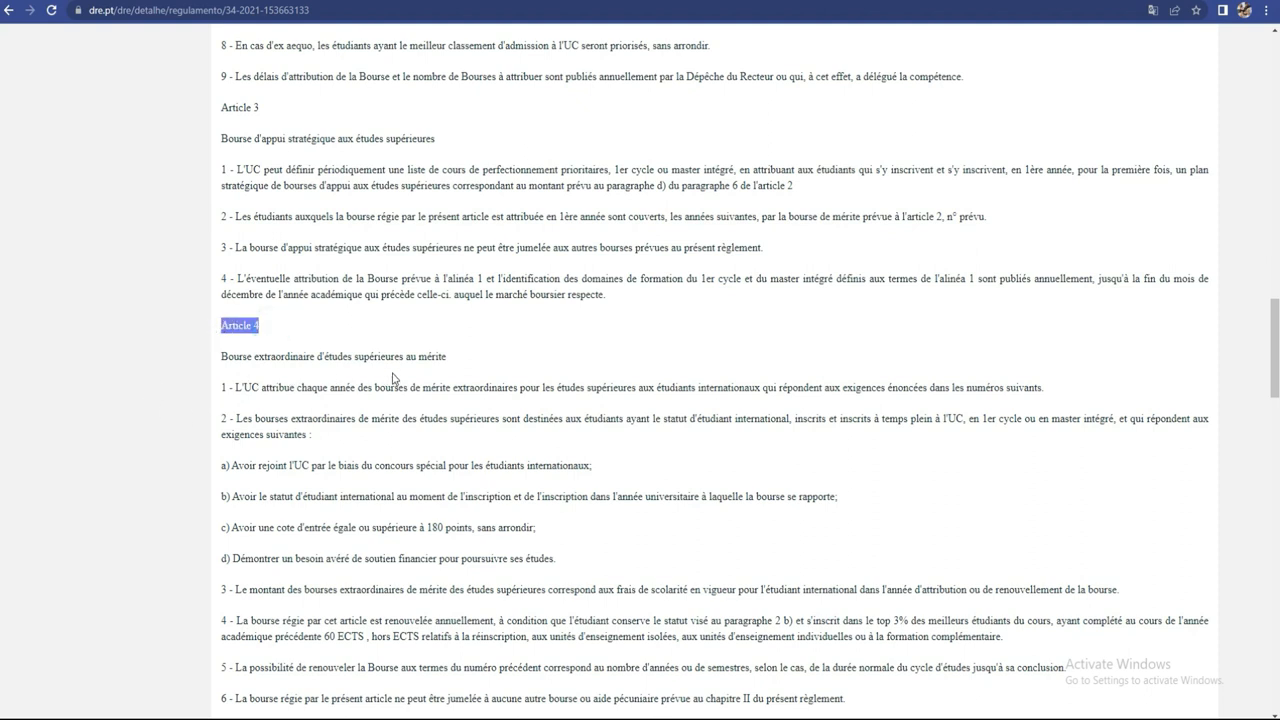
{"action": "mouse_move", "coordinate": [316, 412]}
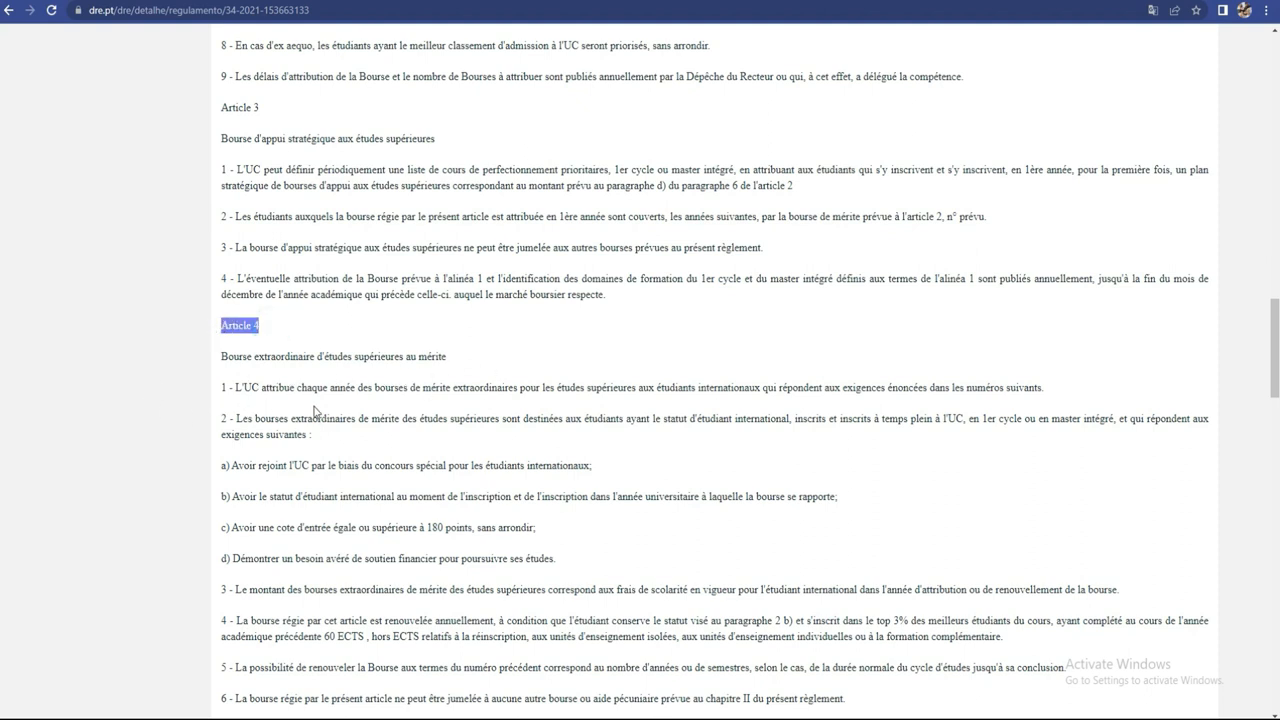
{"action": "mouse_move", "coordinate": [560, 404]}
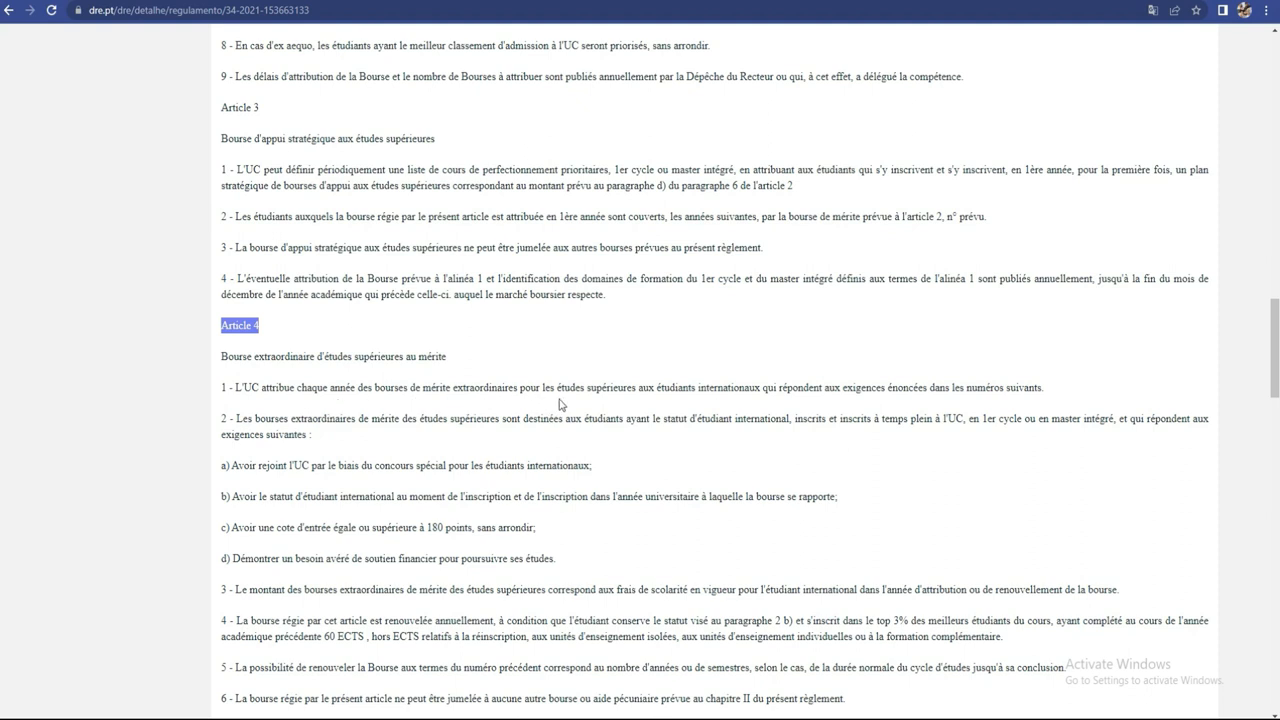
{"action": "mouse_move", "coordinate": [662, 400]}
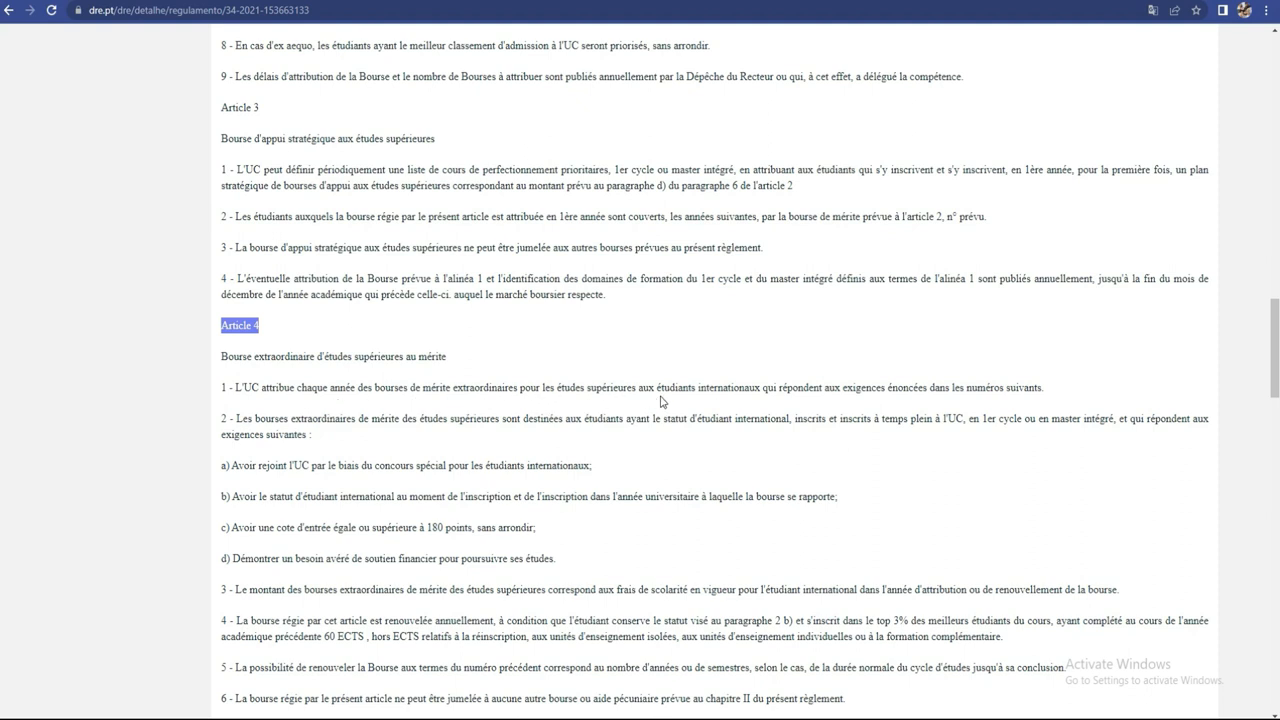
{"action": "mouse_move", "coordinate": [784, 404]}
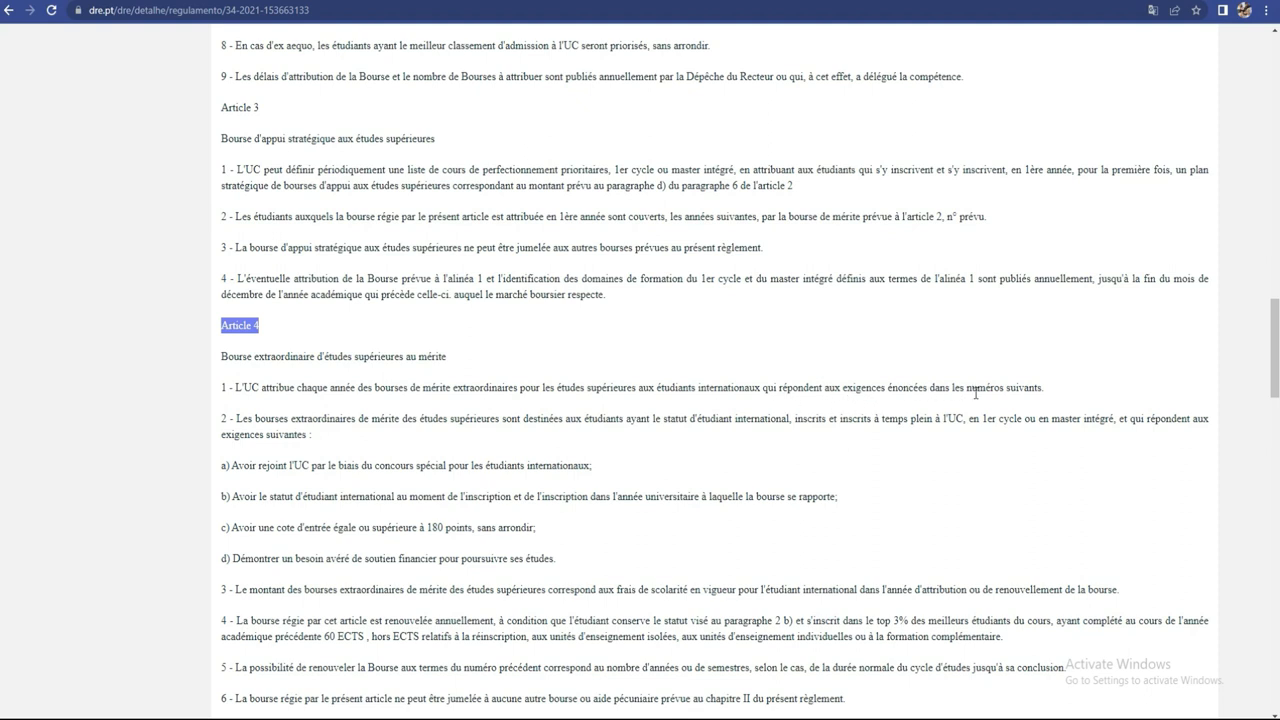
{"action": "mouse_move", "coordinate": [250, 412]}
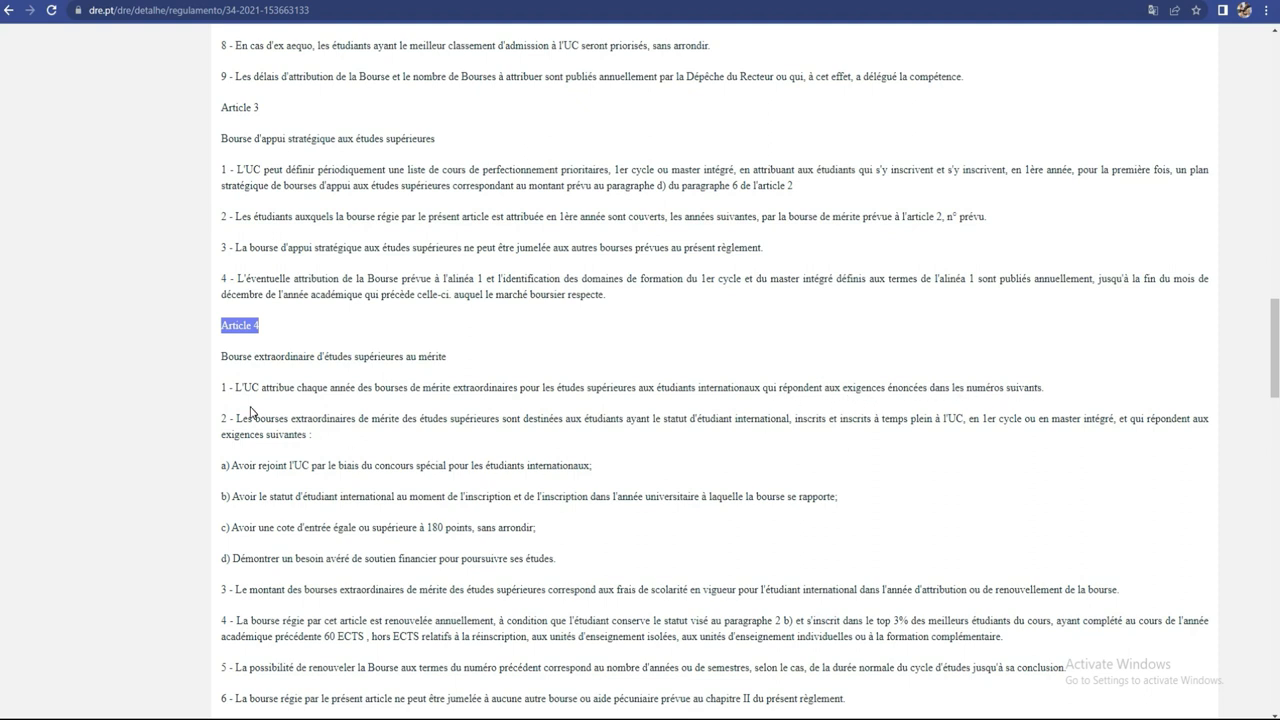
{"action": "mouse_move", "coordinate": [260, 430]}
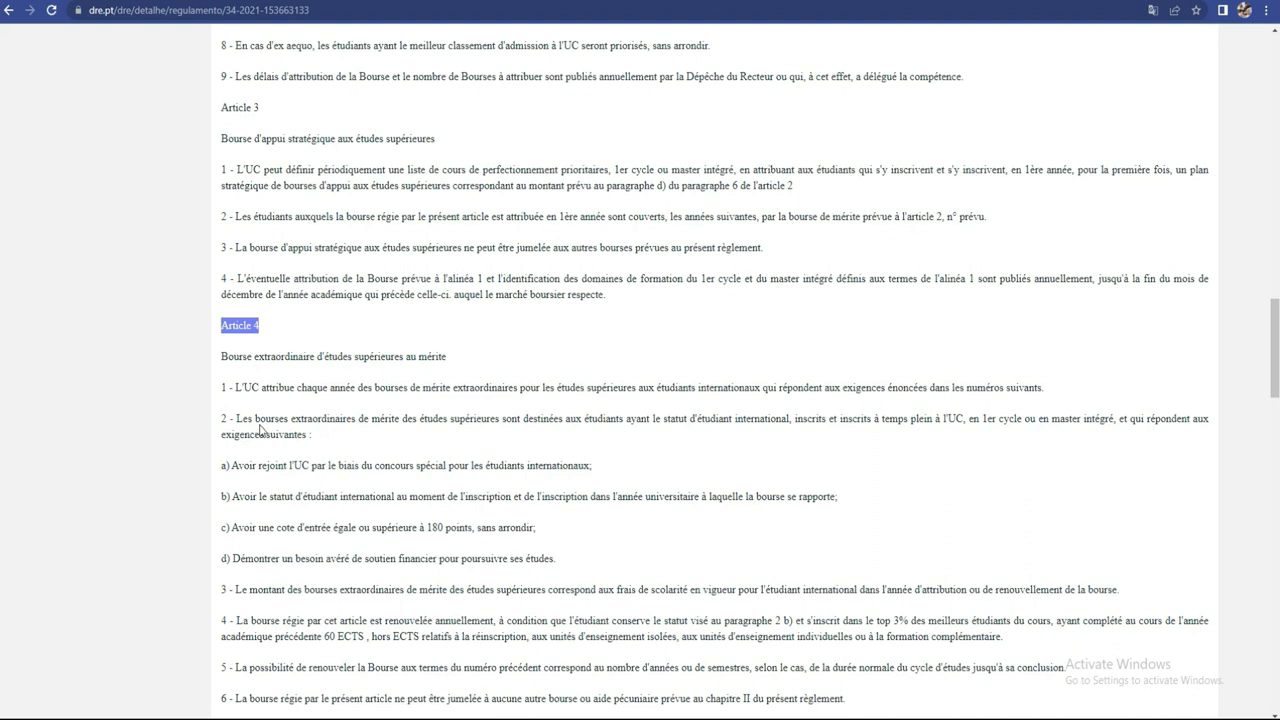
{"action": "mouse_move", "coordinate": [420, 430]}
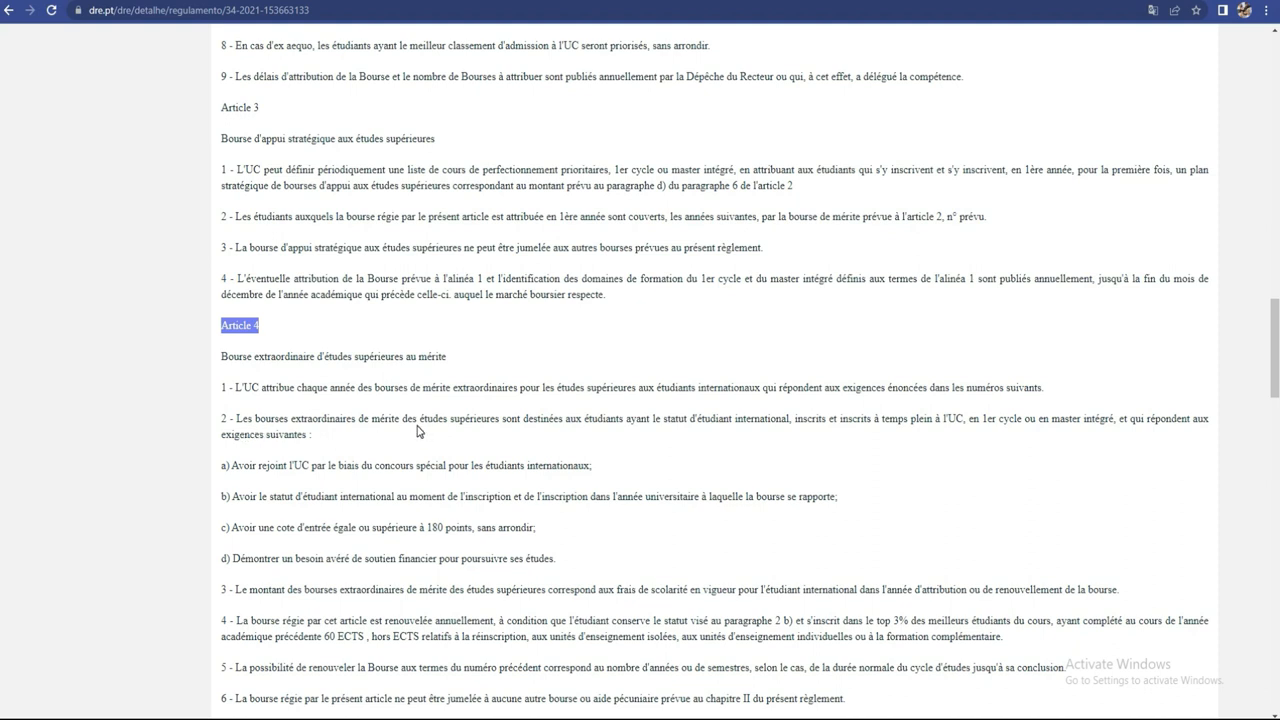
{"action": "mouse_move", "coordinate": [620, 440]}
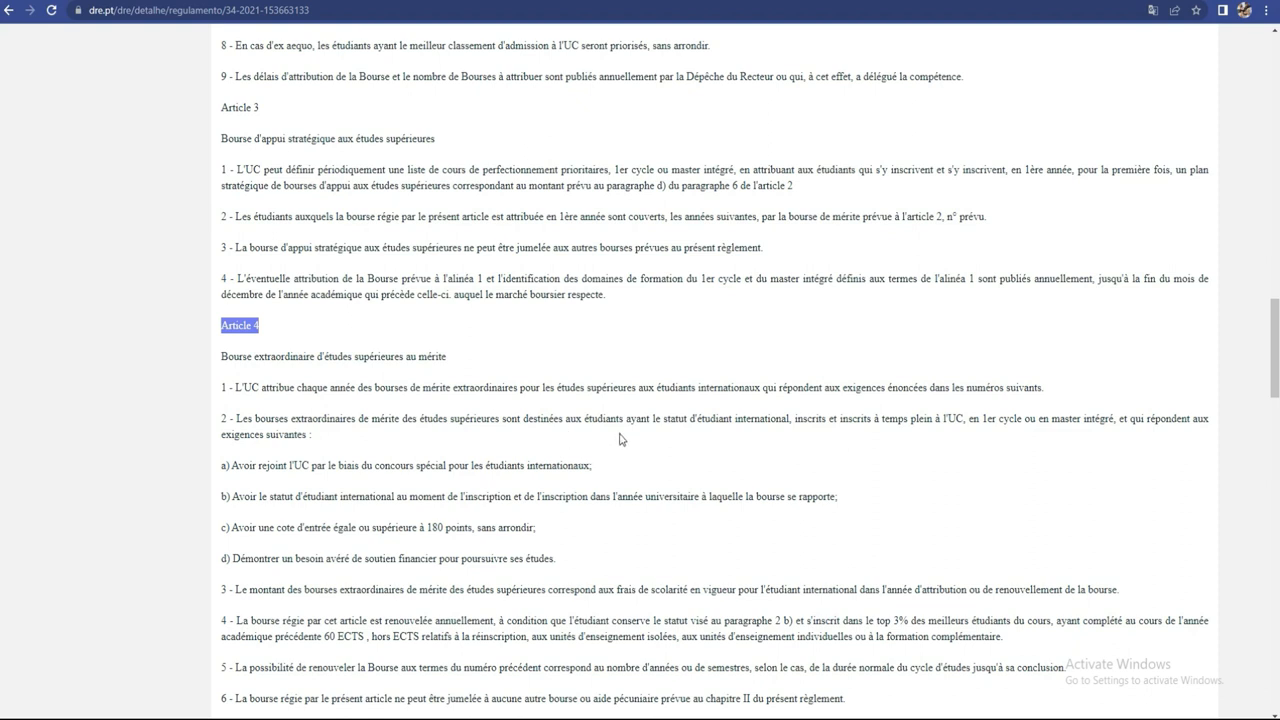
{"action": "mouse_move", "coordinate": [762, 432]}
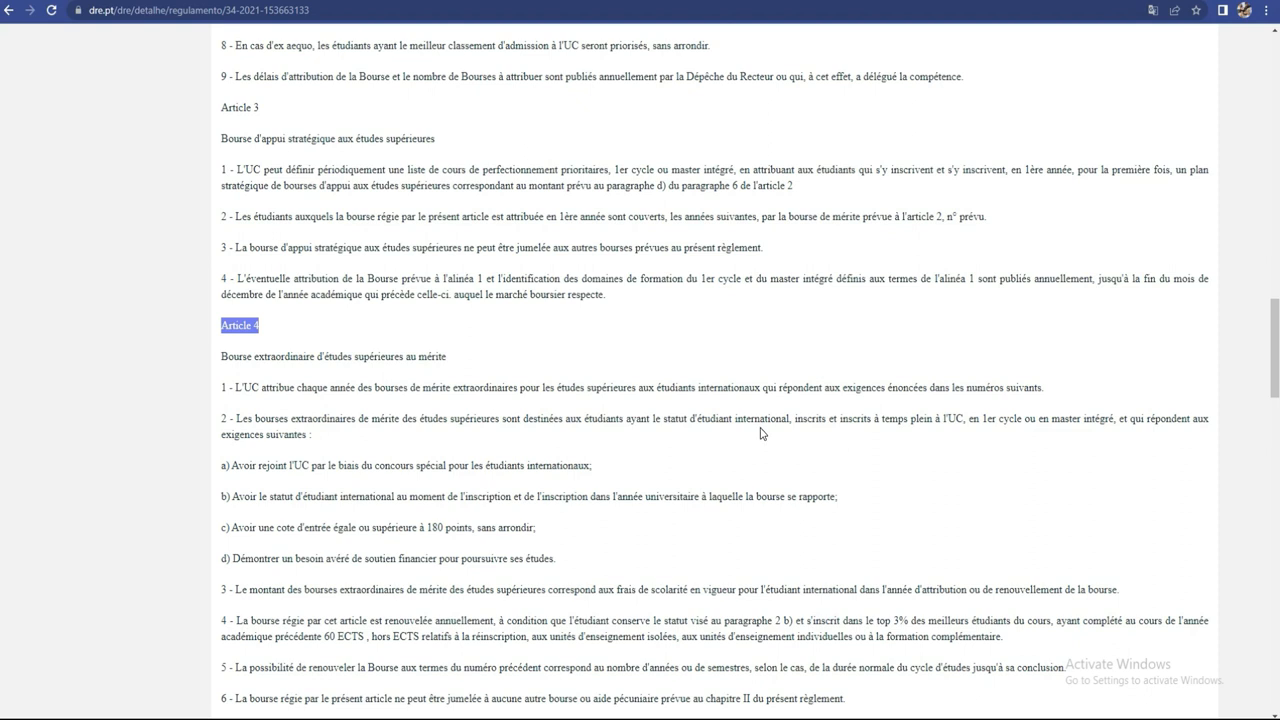
{"action": "mouse_move", "coordinate": [756, 436]}
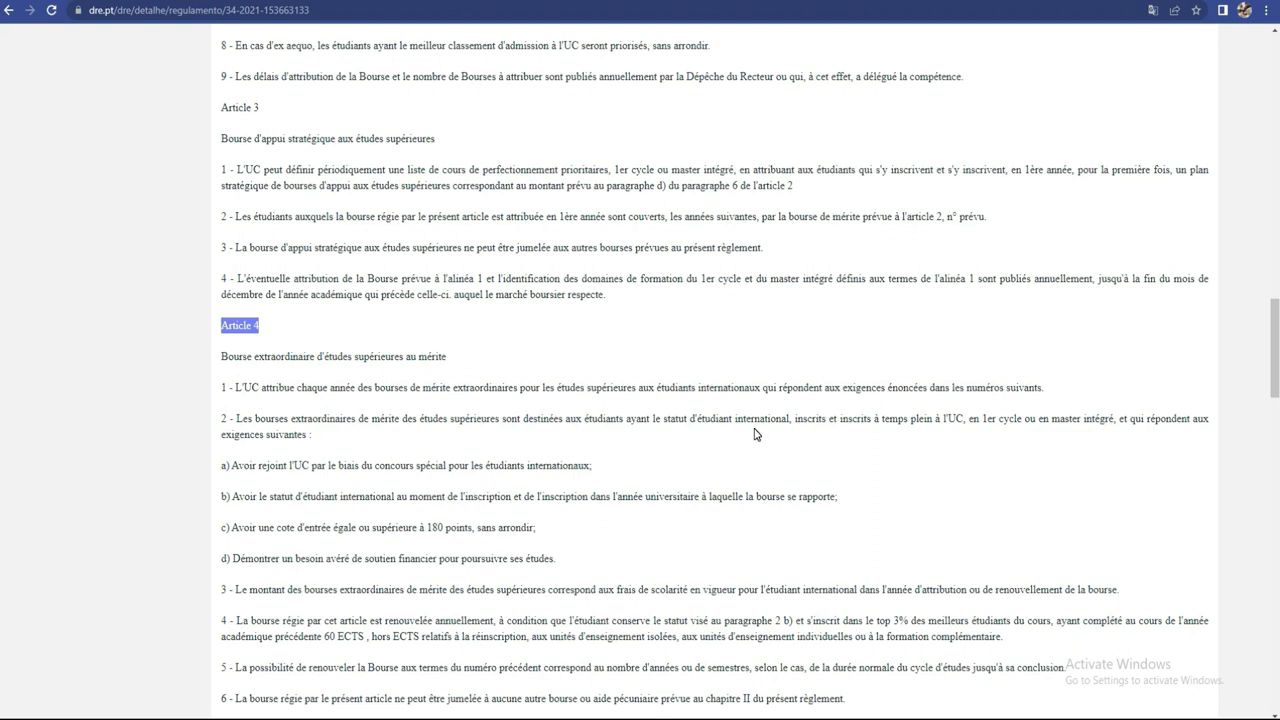
{"action": "mouse_move", "coordinate": [786, 432]}
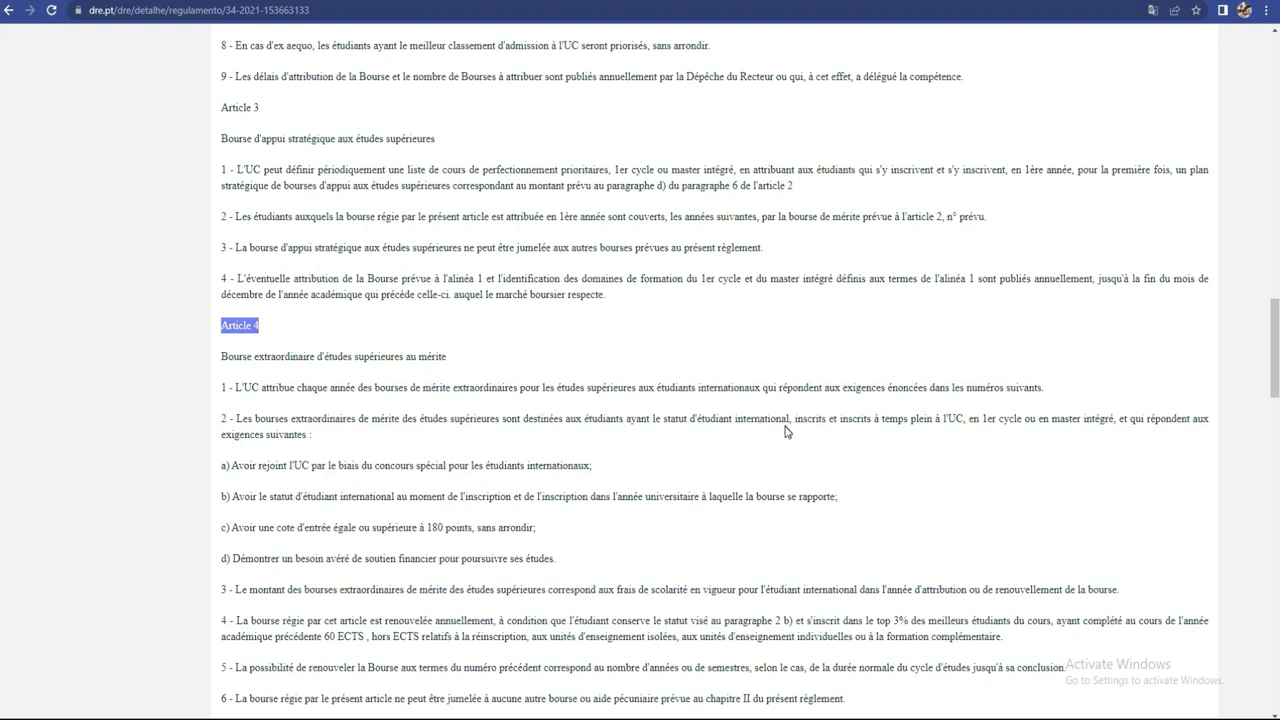
{"action": "mouse_move", "coordinate": [1008, 436]}
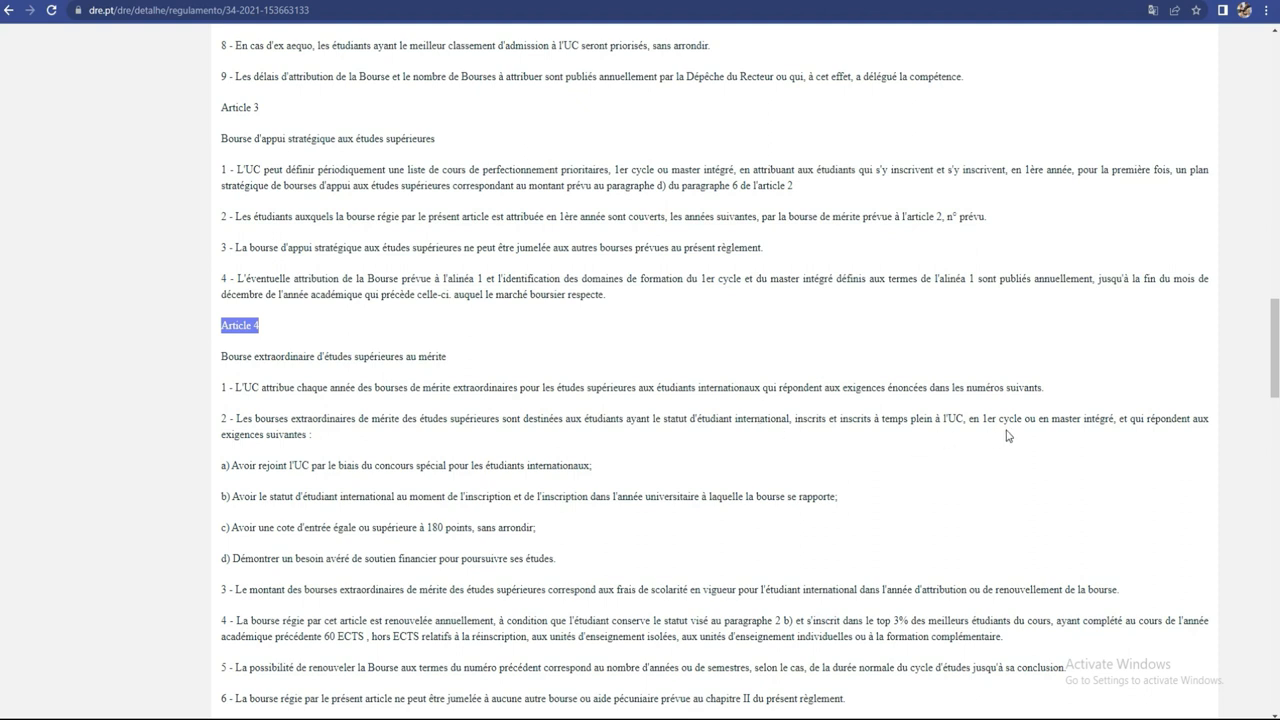
{"action": "mouse_move", "coordinate": [1190, 446]}
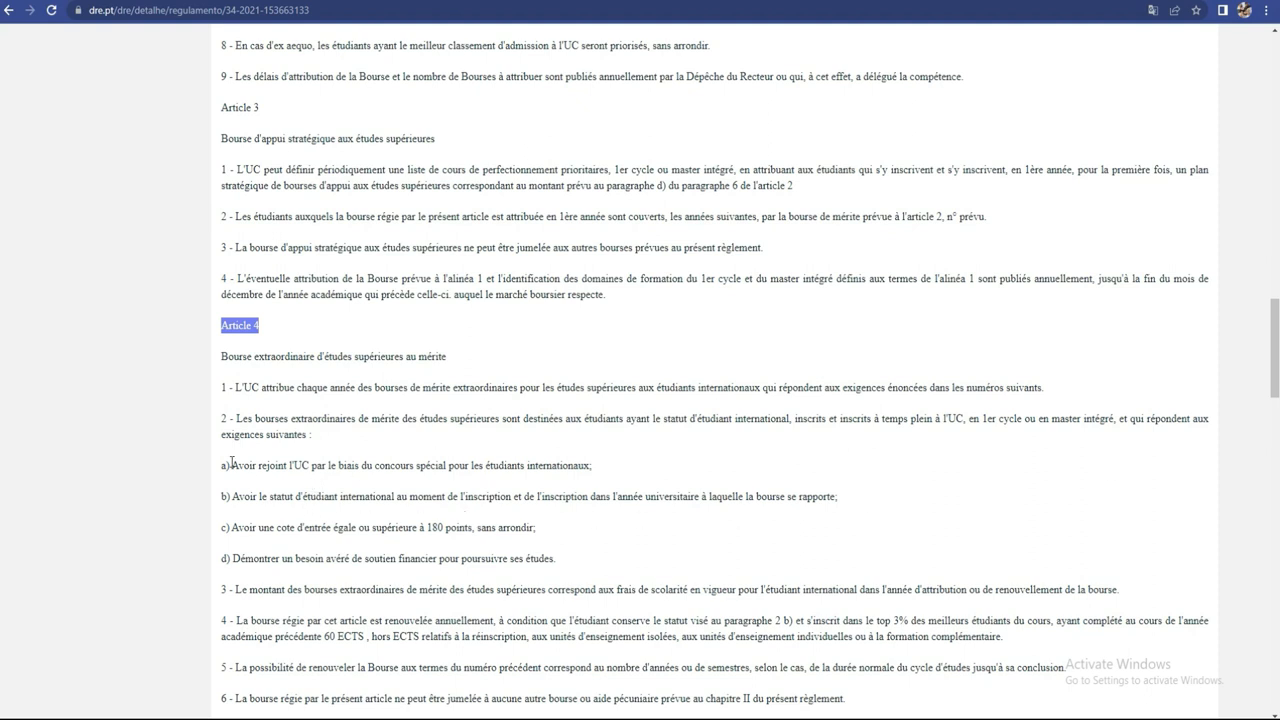
{"action": "left_click_drag", "start_coordinate": [228, 464], "coordinate": [644, 636]}
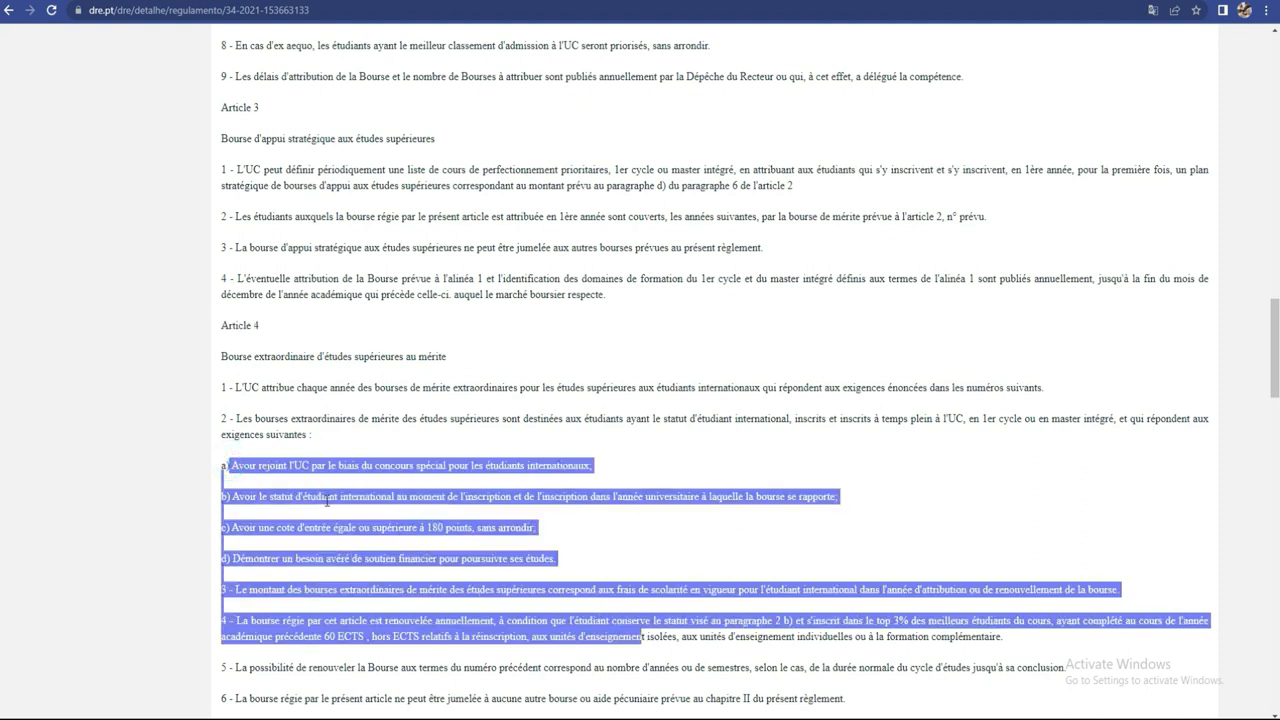
{"action": "left_click", "coordinate": [366, 486]}
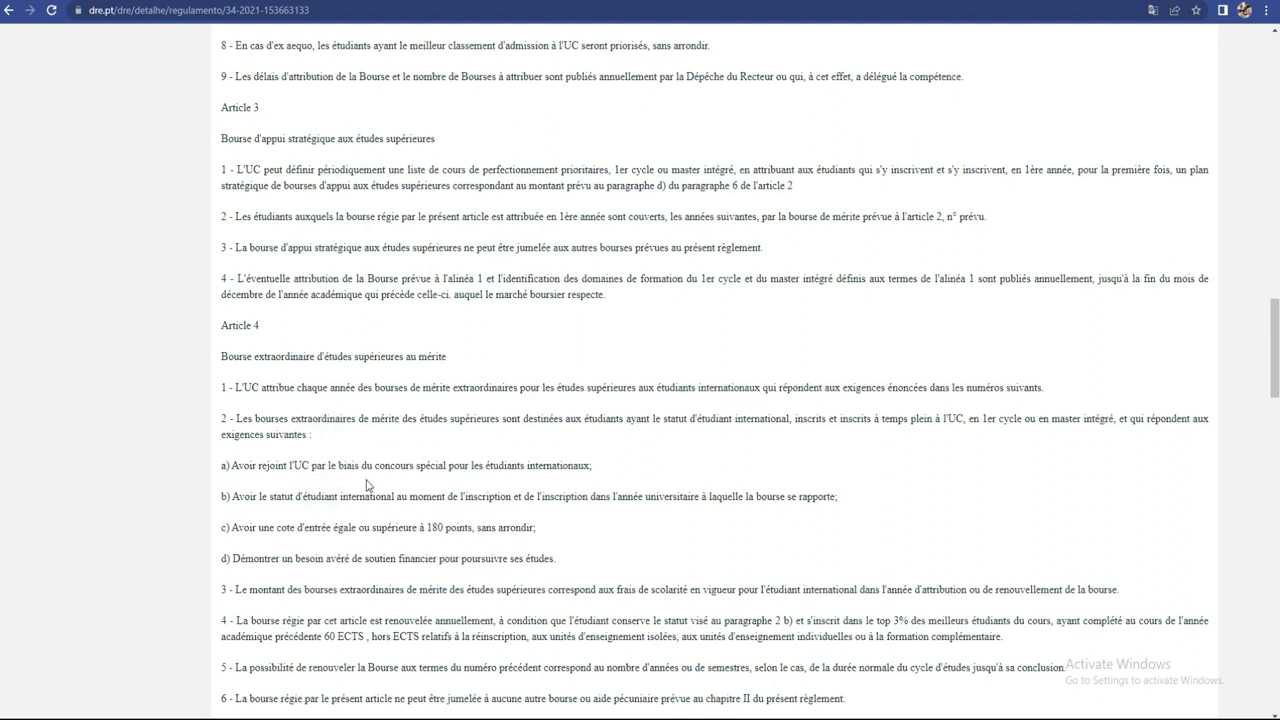
{"action": "mouse_move", "coordinate": [528, 482]}
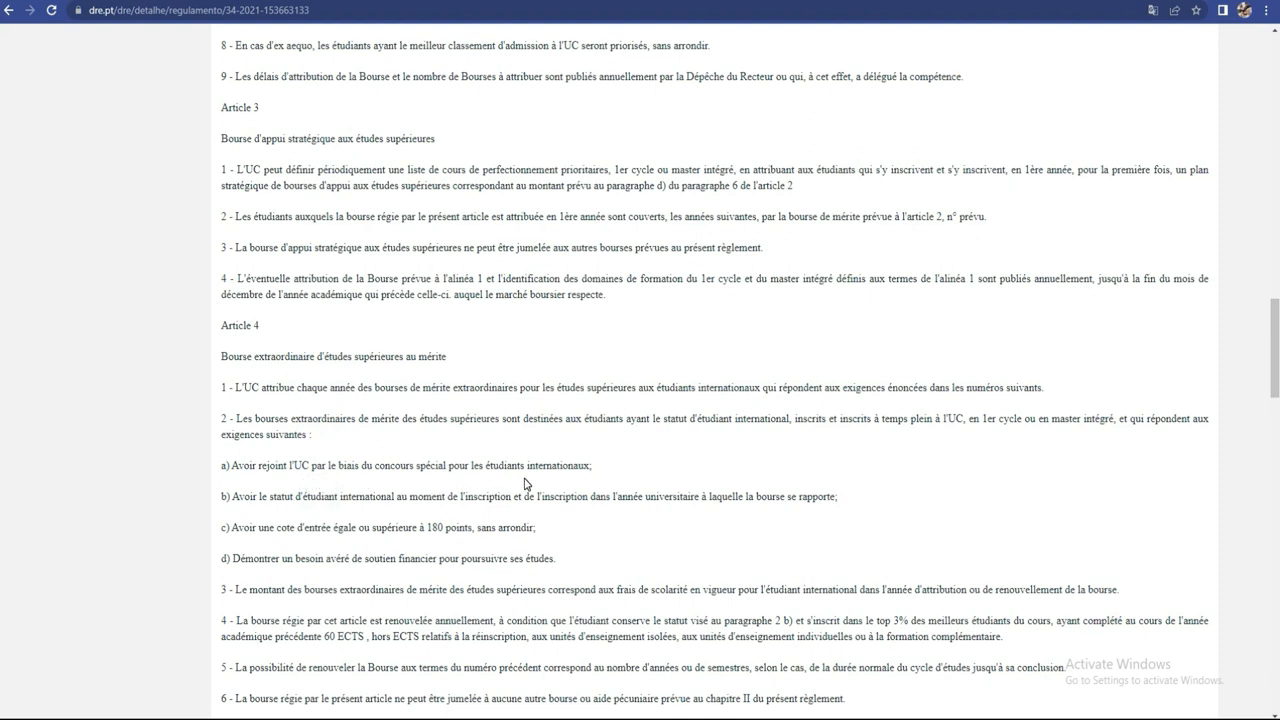
{"action": "left_click_drag", "start_coordinate": [340, 464], "coordinate": [592, 464]}
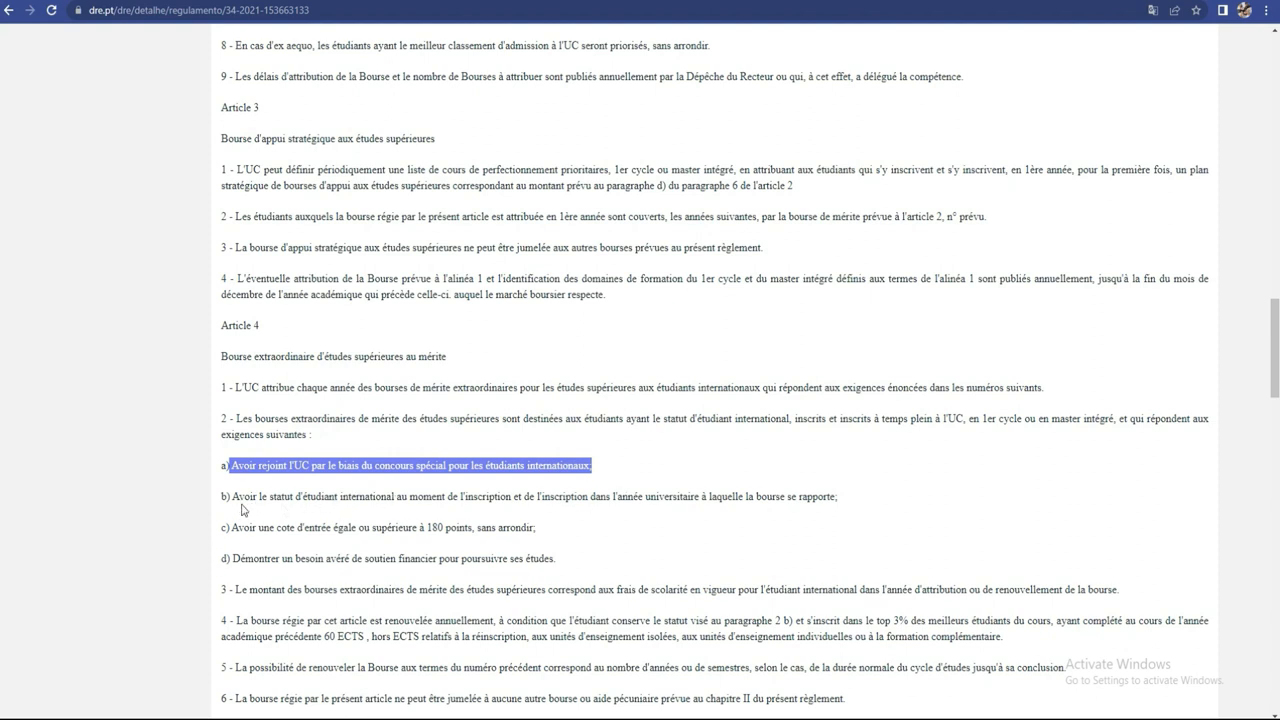
{"action": "mouse_move", "coordinate": [400, 512]}
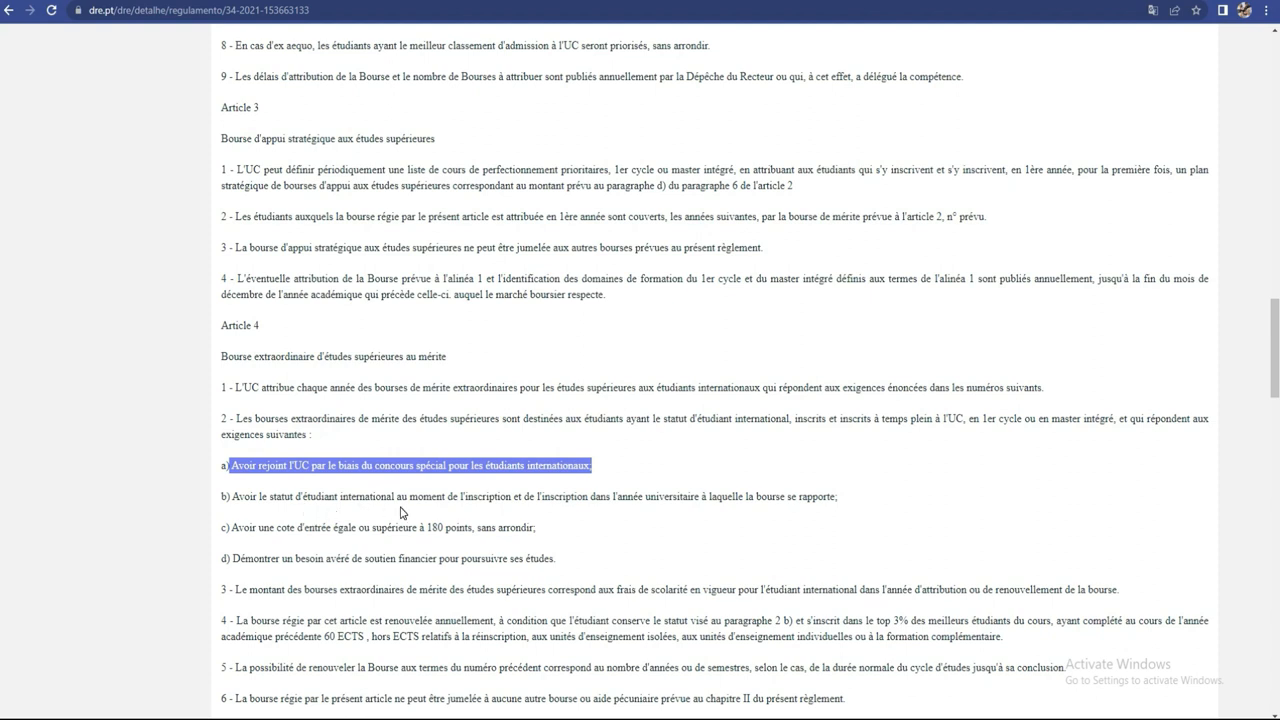
{"action": "mouse_move", "coordinate": [560, 512]}
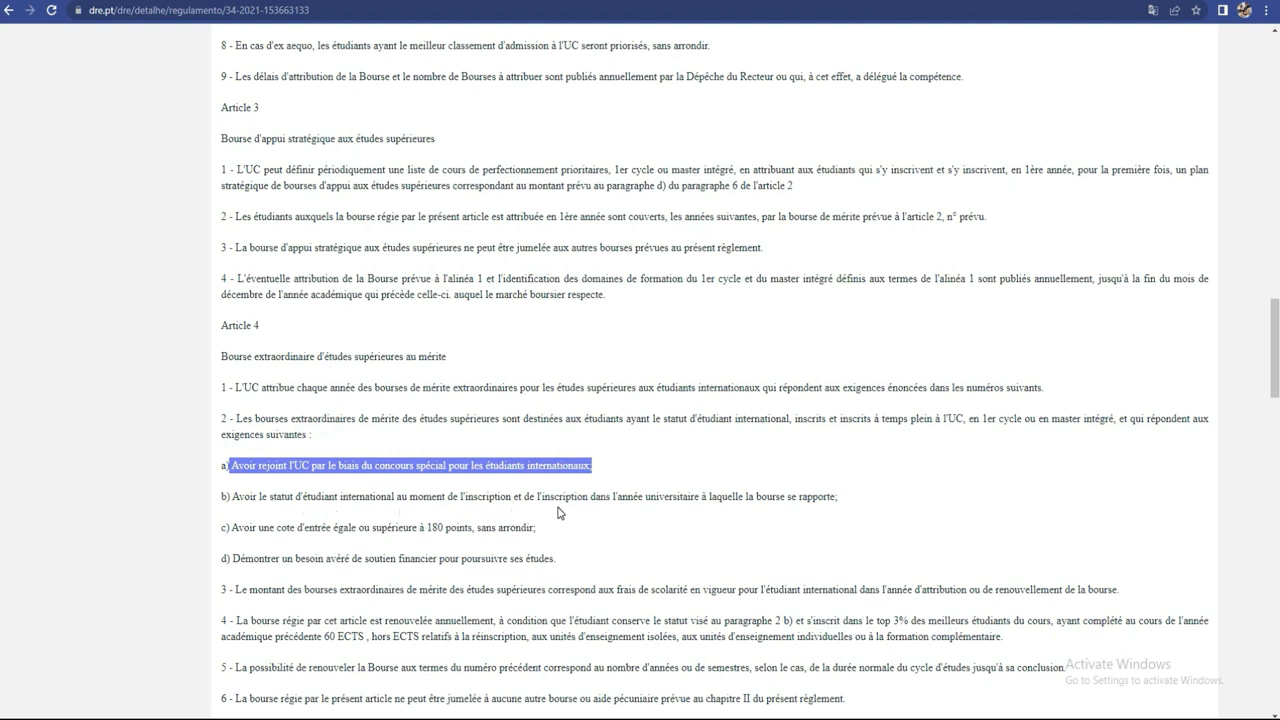
{"action": "mouse_move", "coordinate": [762, 516]}
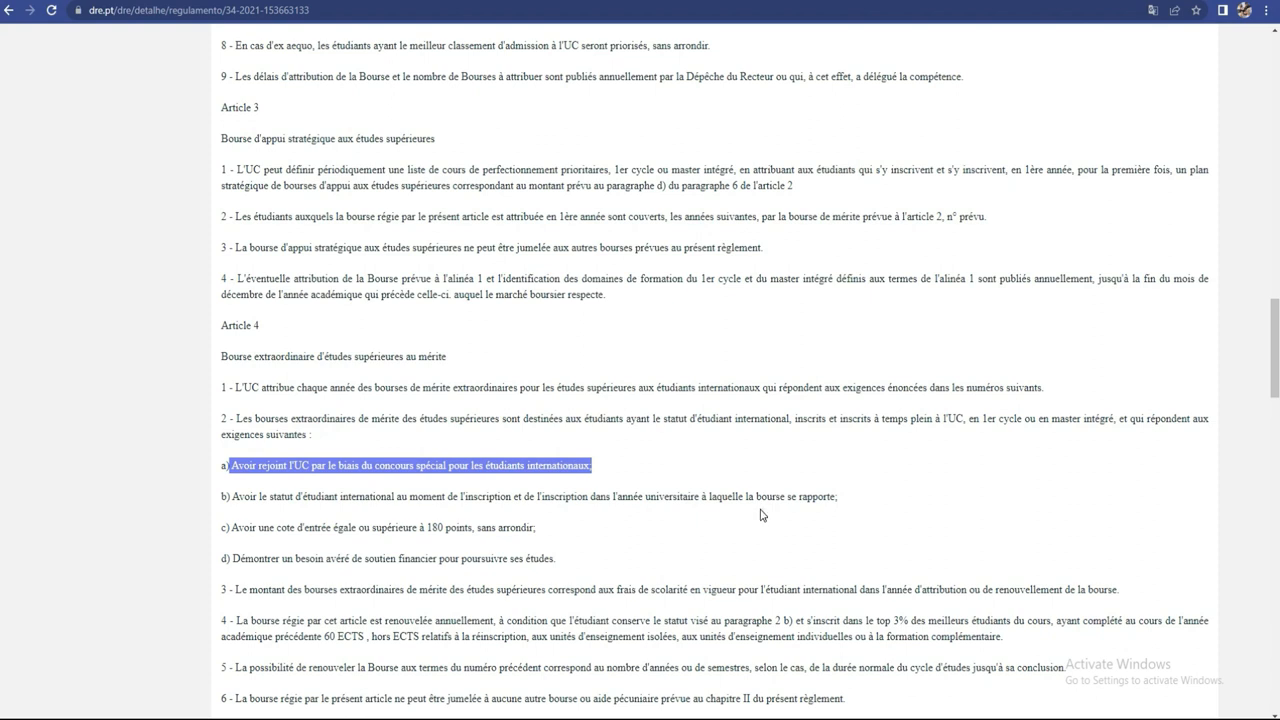
{"action": "mouse_move", "coordinate": [282, 550]}
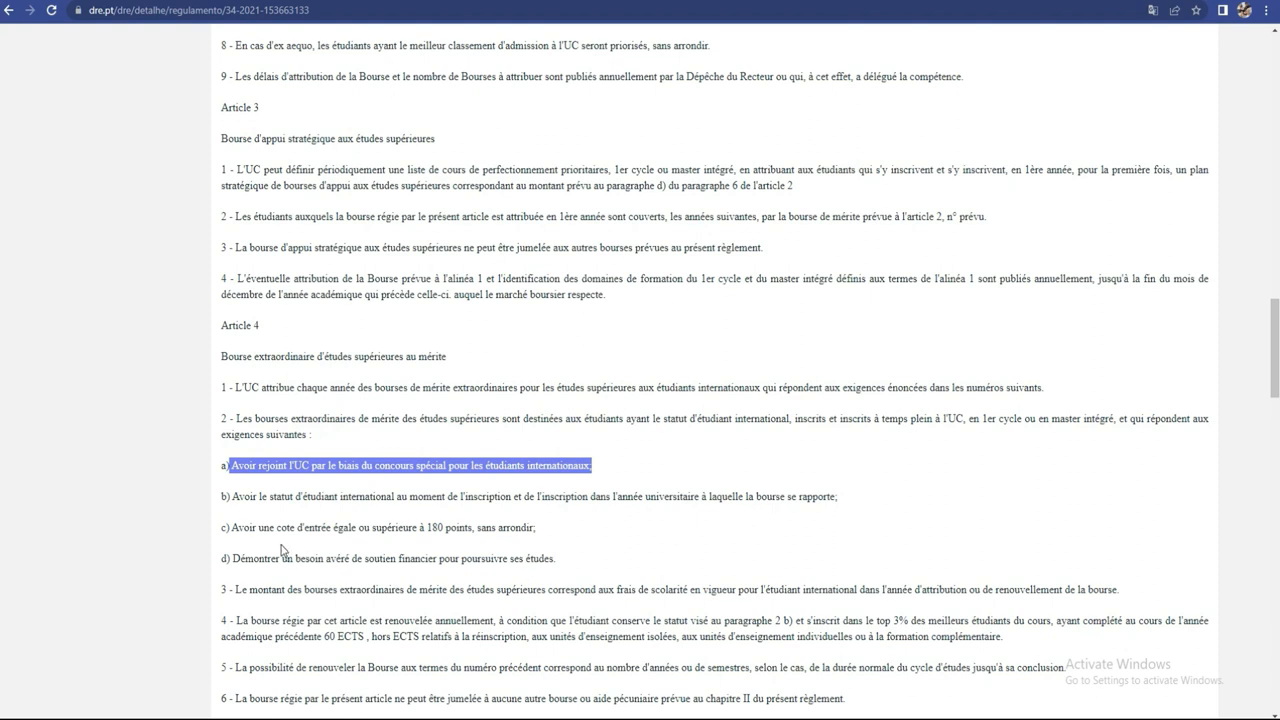
{"action": "mouse_move", "coordinate": [450, 540]}
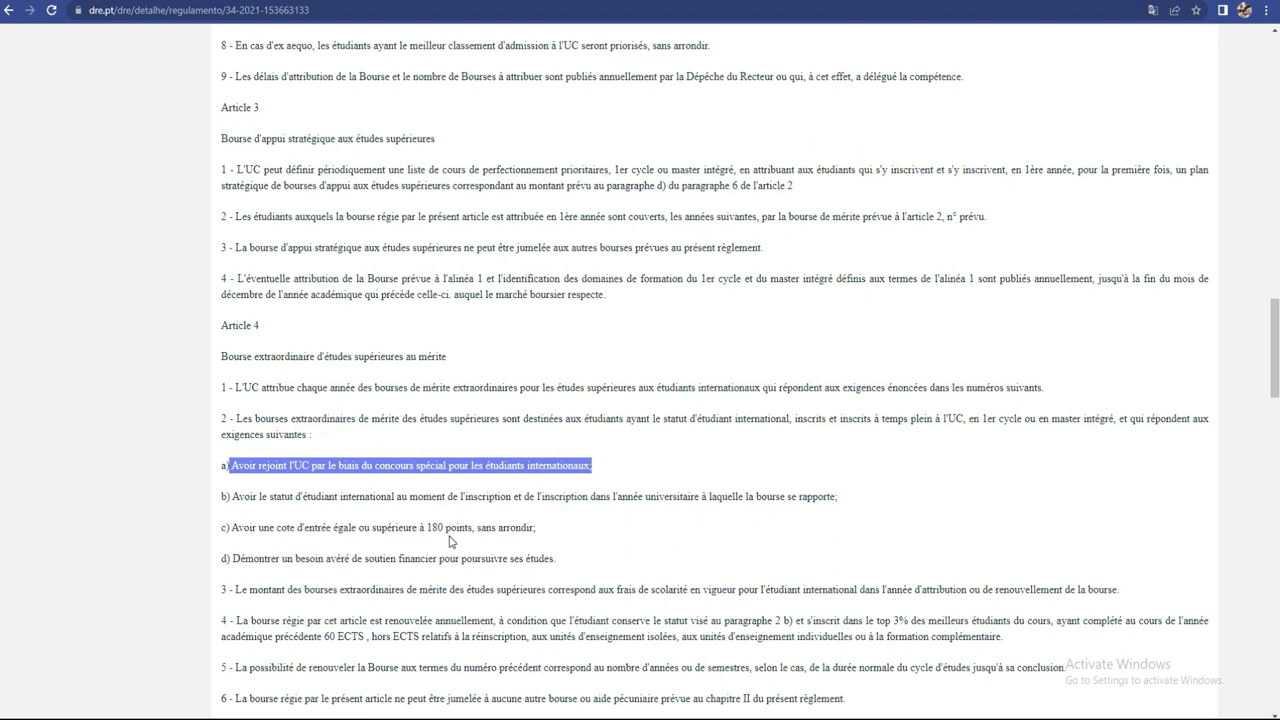
{"action": "mouse_move", "coordinate": [272, 572]}
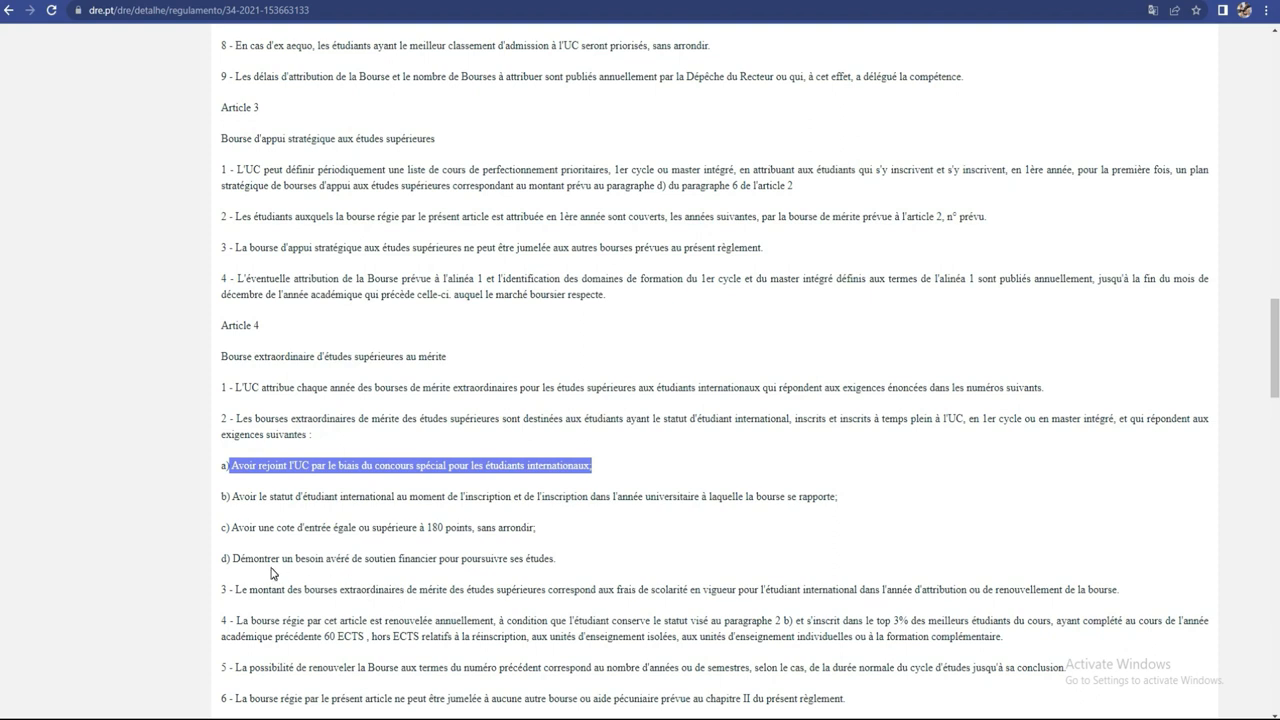
{"action": "mouse_move", "coordinate": [404, 576]}
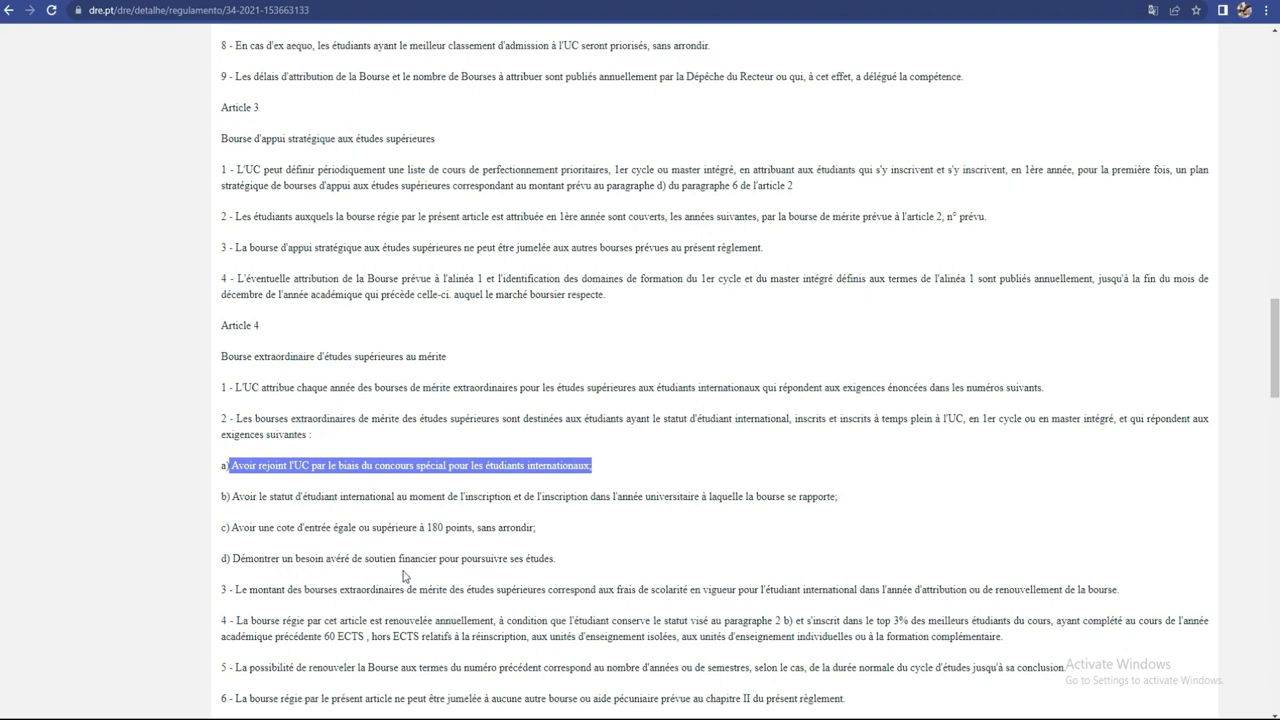
{"action": "mouse_move", "coordinate": [490, 576]}
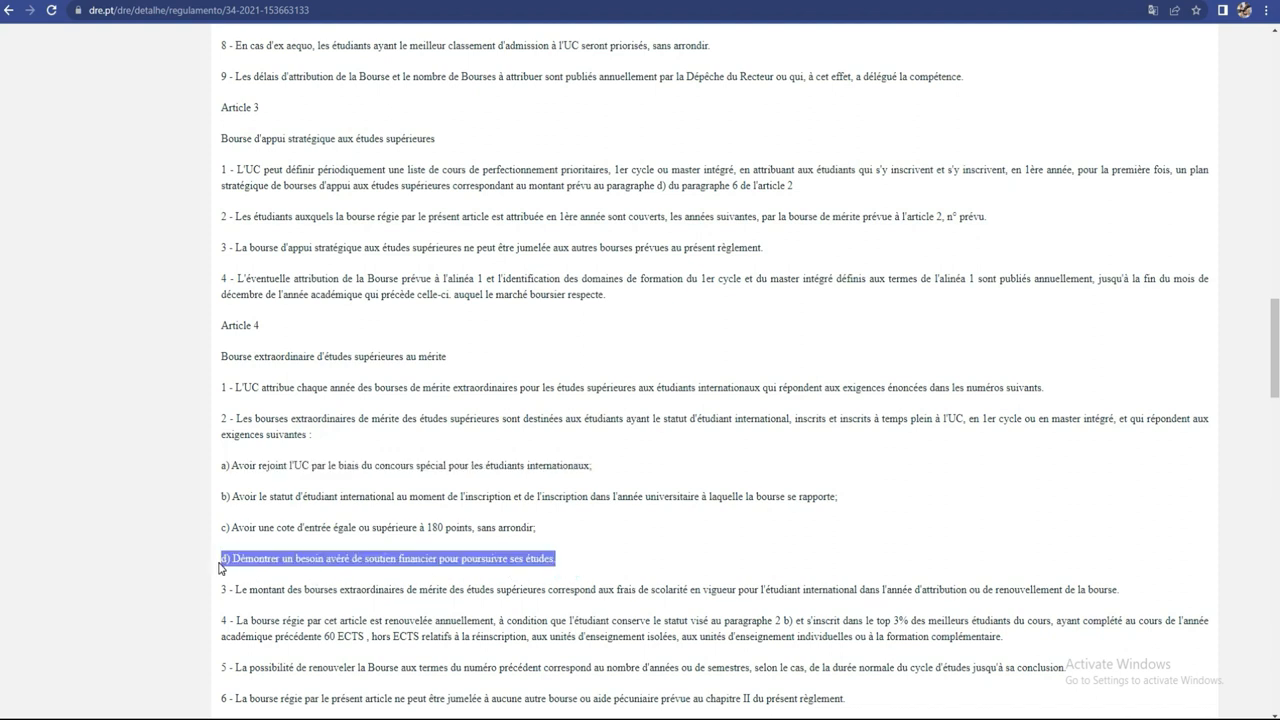
{"action": "mouse_move", "coordinate": [570, 556]}
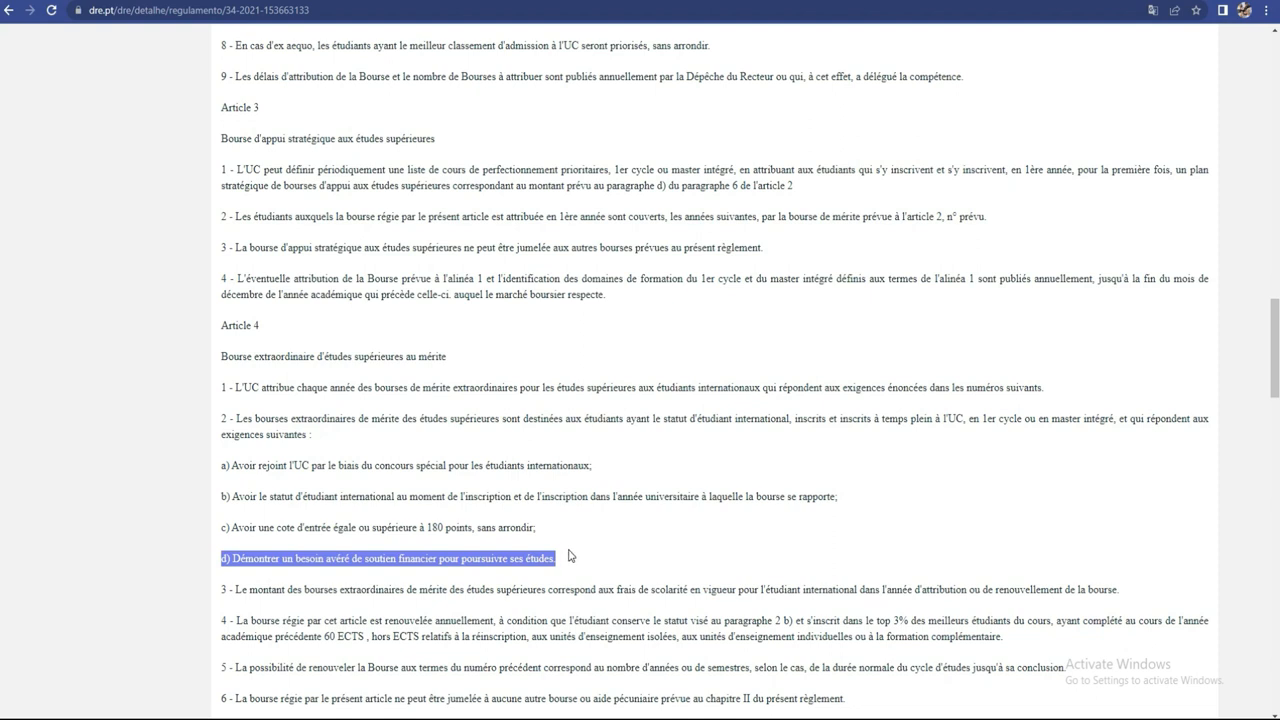
{"action": "mouse_move", "coordinate": [344, 616]}
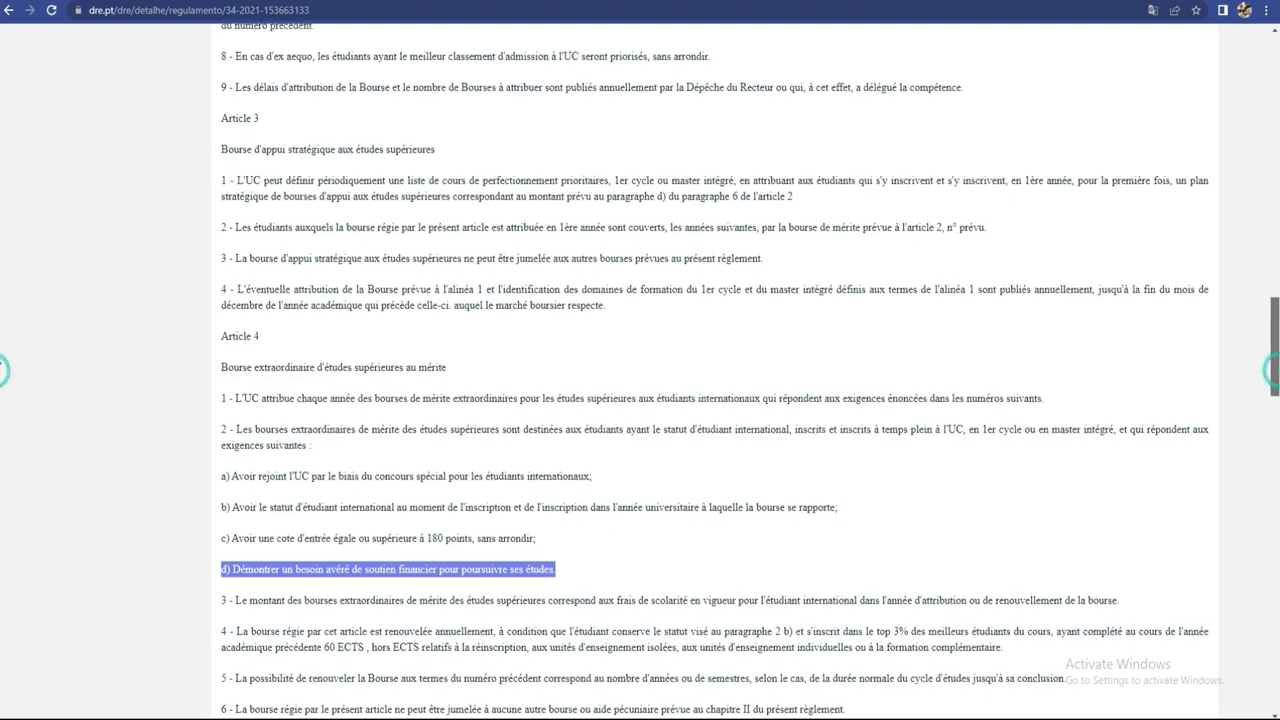
- Return to the top of the regulation page and go to DRE's S'inscrire new-user registration
{"action": "scroll", "scroll_direction": "up", "scroll_amount": 3}
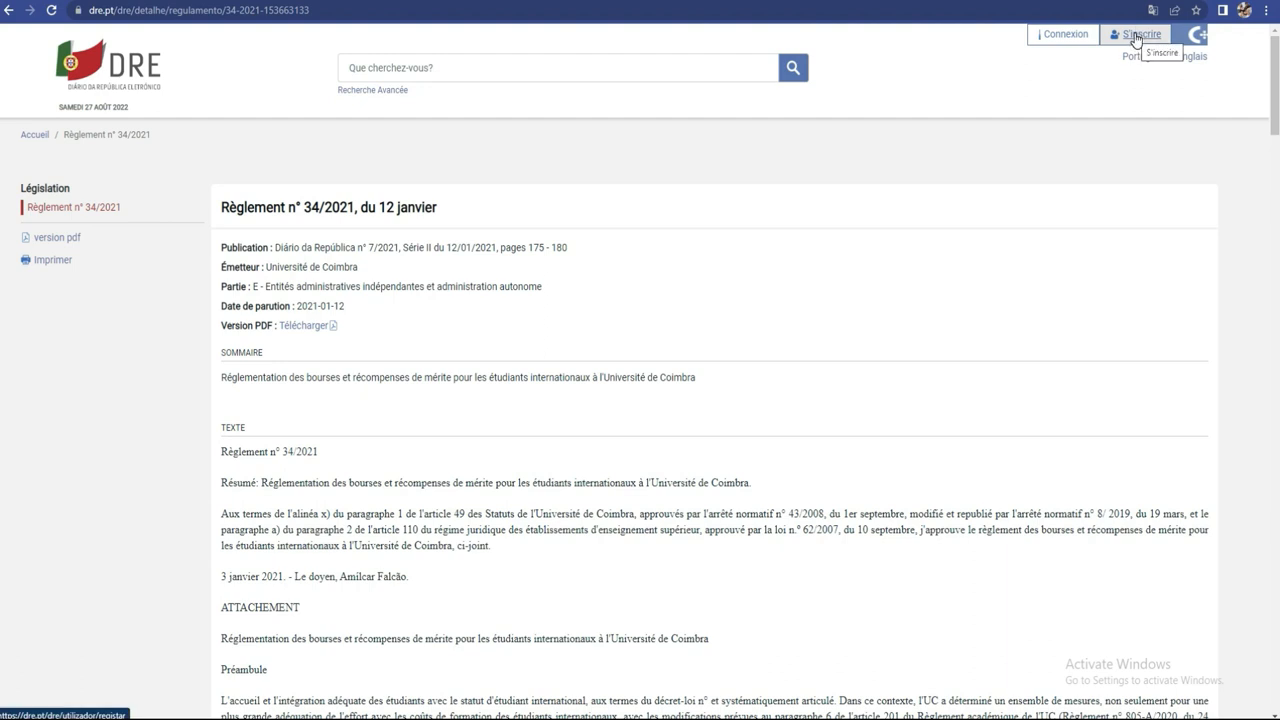
{"action": "left_click", "coordinate": [1136, 32]}
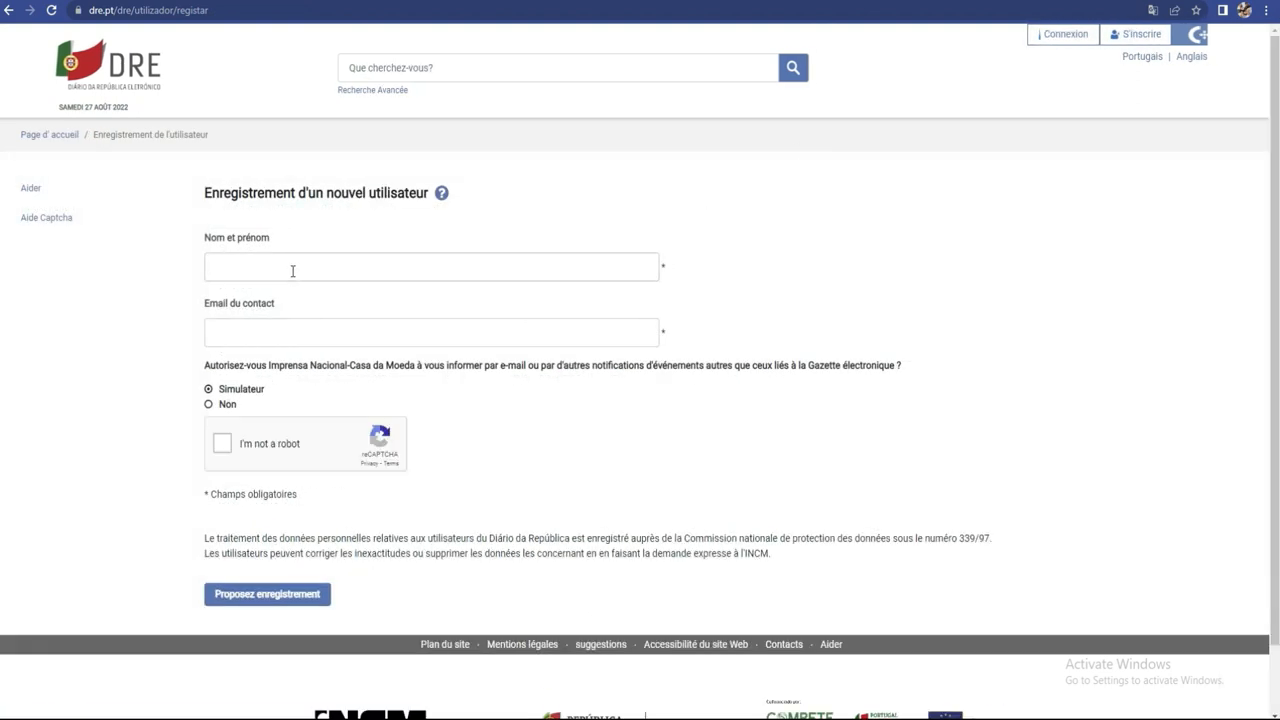
- Select the Nom et prénom field on the Enregistrement d'un nouvel utilisateur form
{"action": "left_click", "coordinate": [432, 266]}
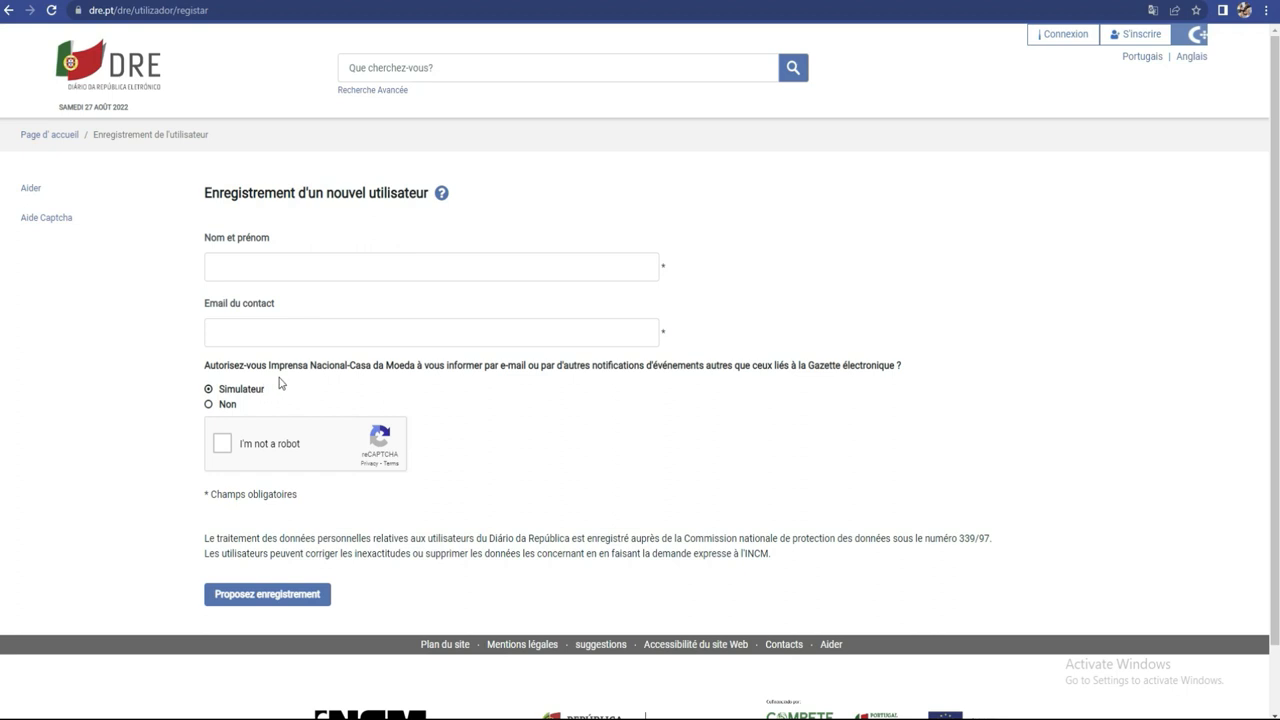
{"action": "mouse_move", "coordinate": [520, 380]}
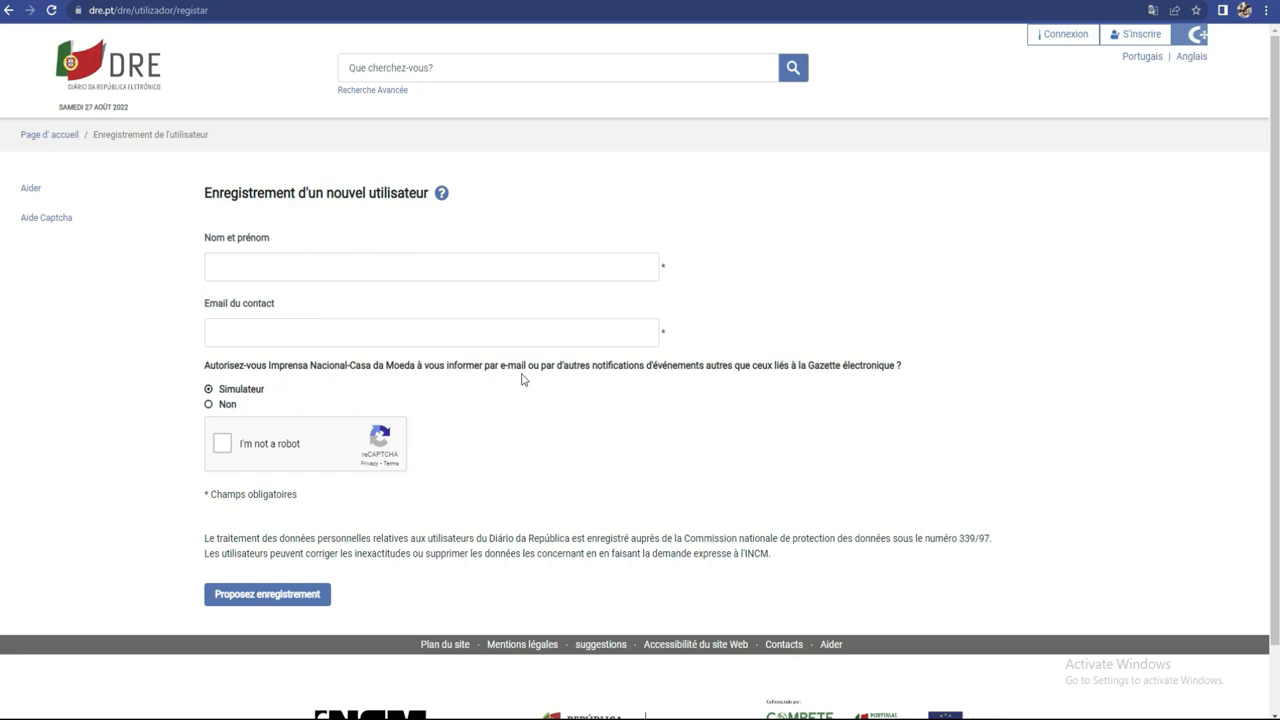
{"action": "mouse_move", "coordinate": [600, 382]}
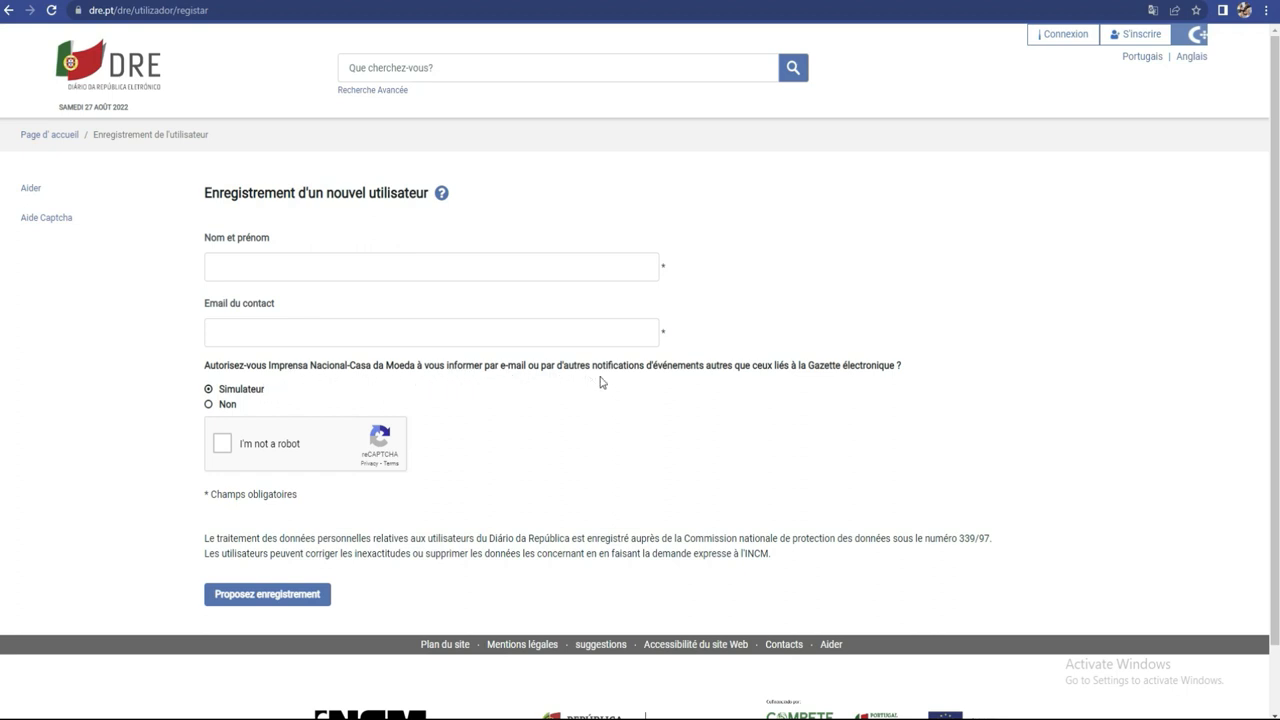
{"action": "mouse_move", "coordinate": [804, 378]}
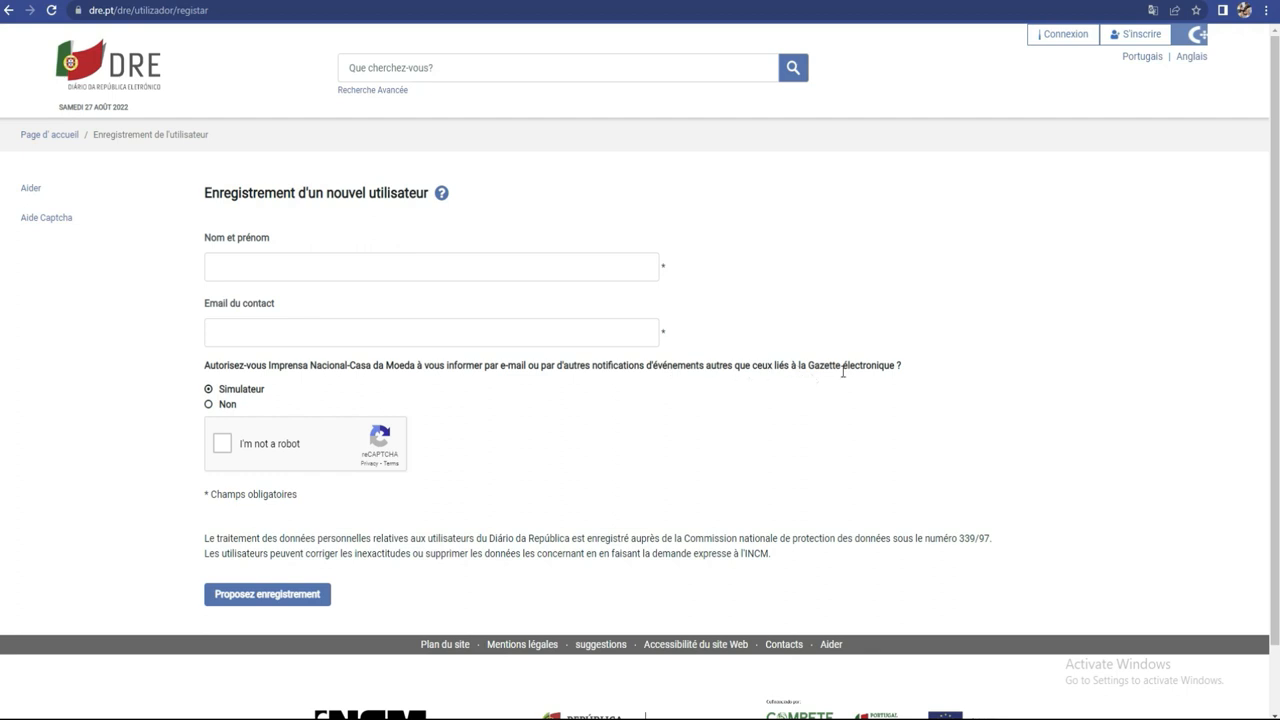
{"action": "mouse_move", "coordinate": [588, 272]}
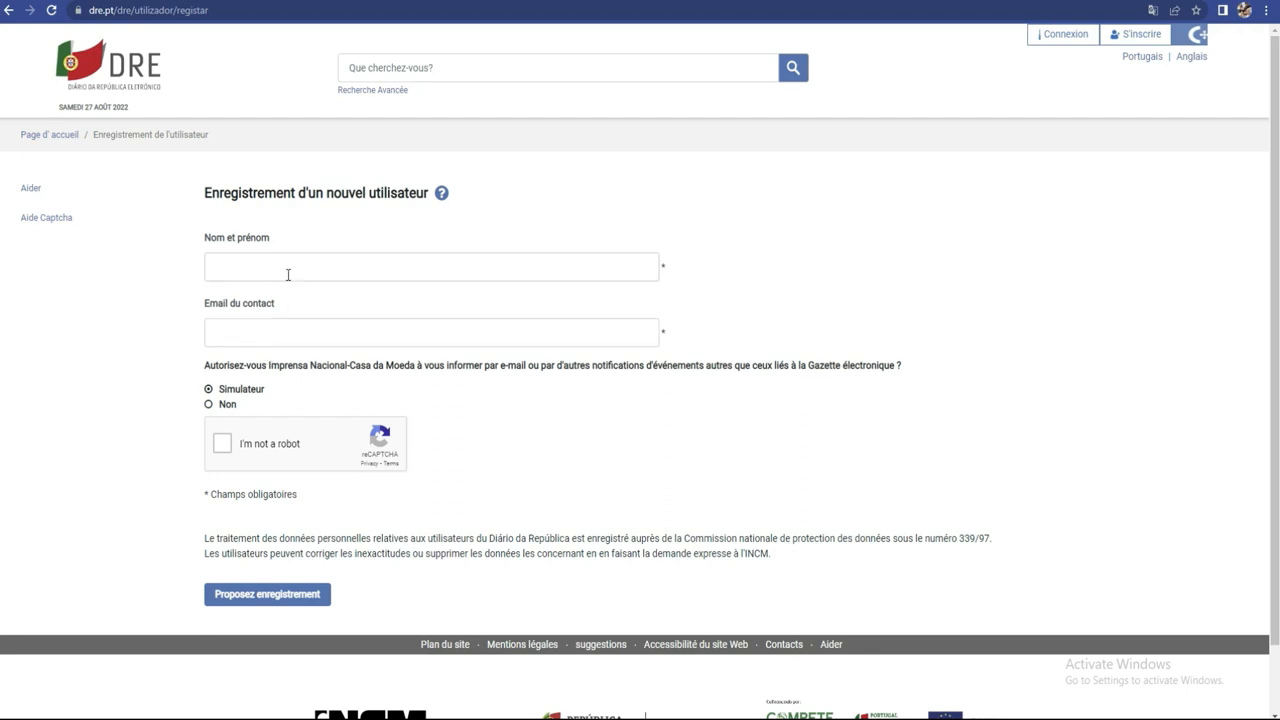
- Enter 'lolinder' as name and 'monou@....co' as contact email on the registration form
{"action": "left_click", "coordinate": [432, 266]}
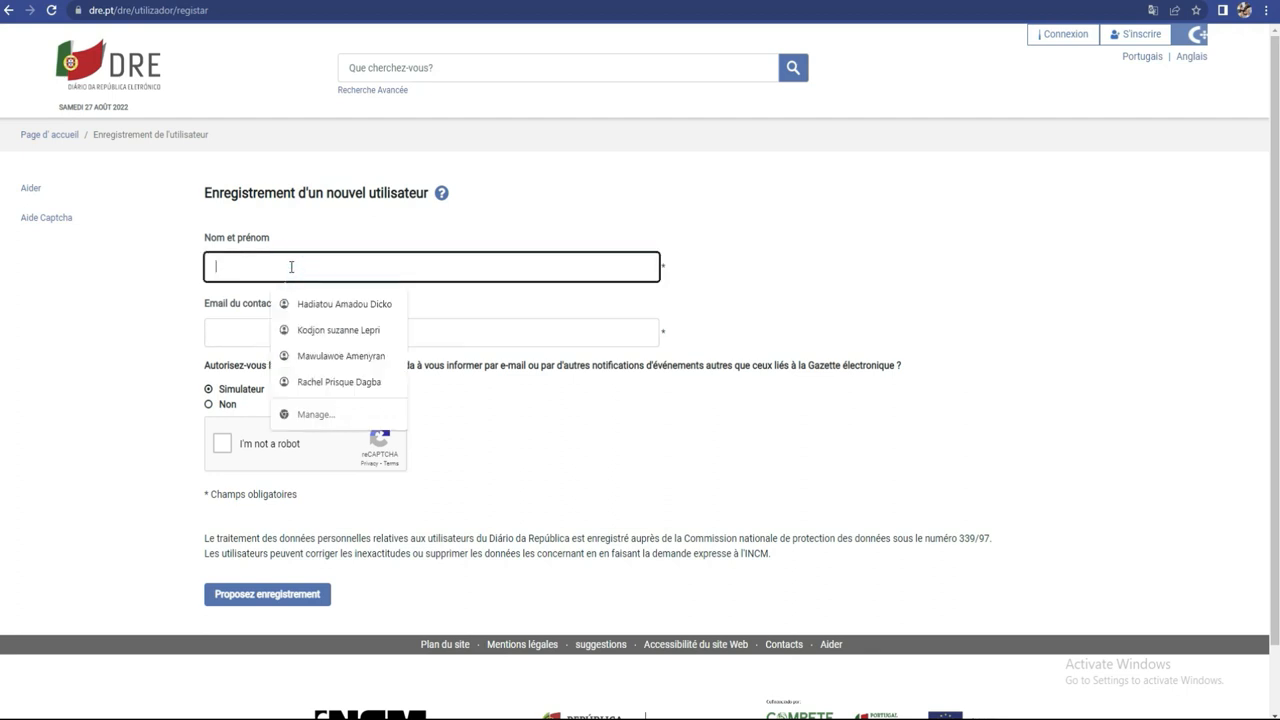
{"action": "type", "text": "lol"}
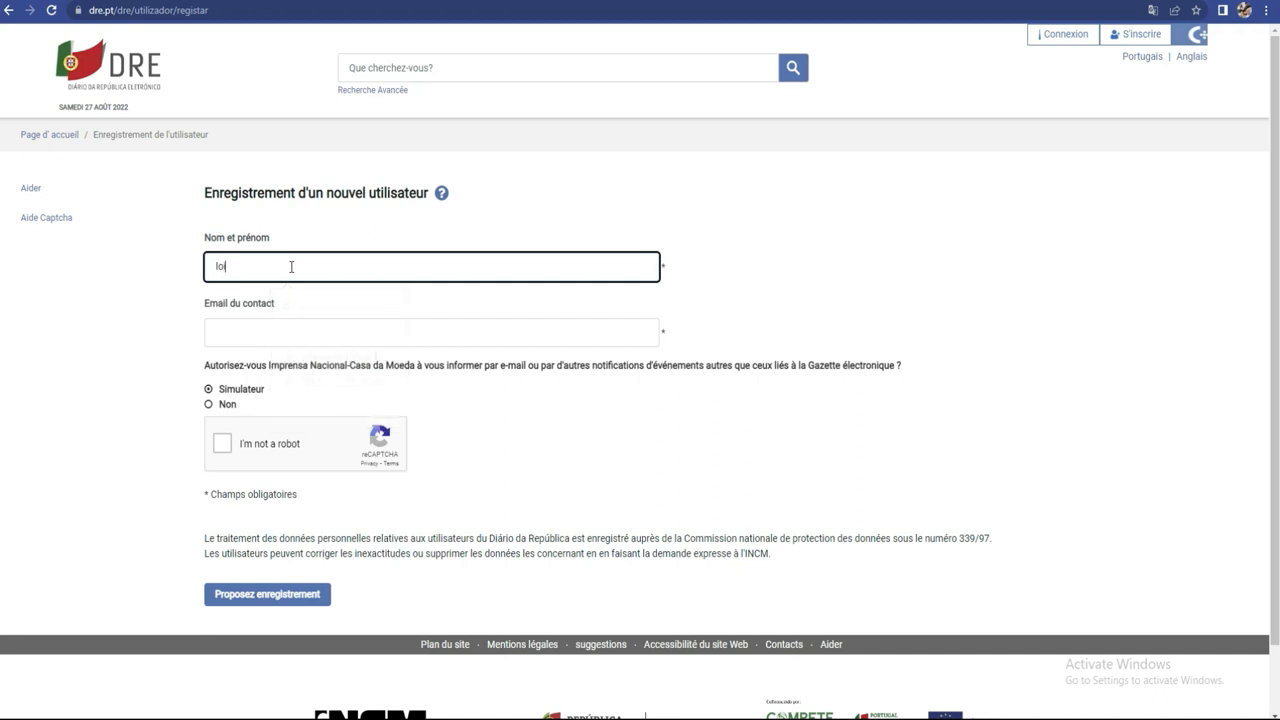
{"action": "type", "text": "in"}
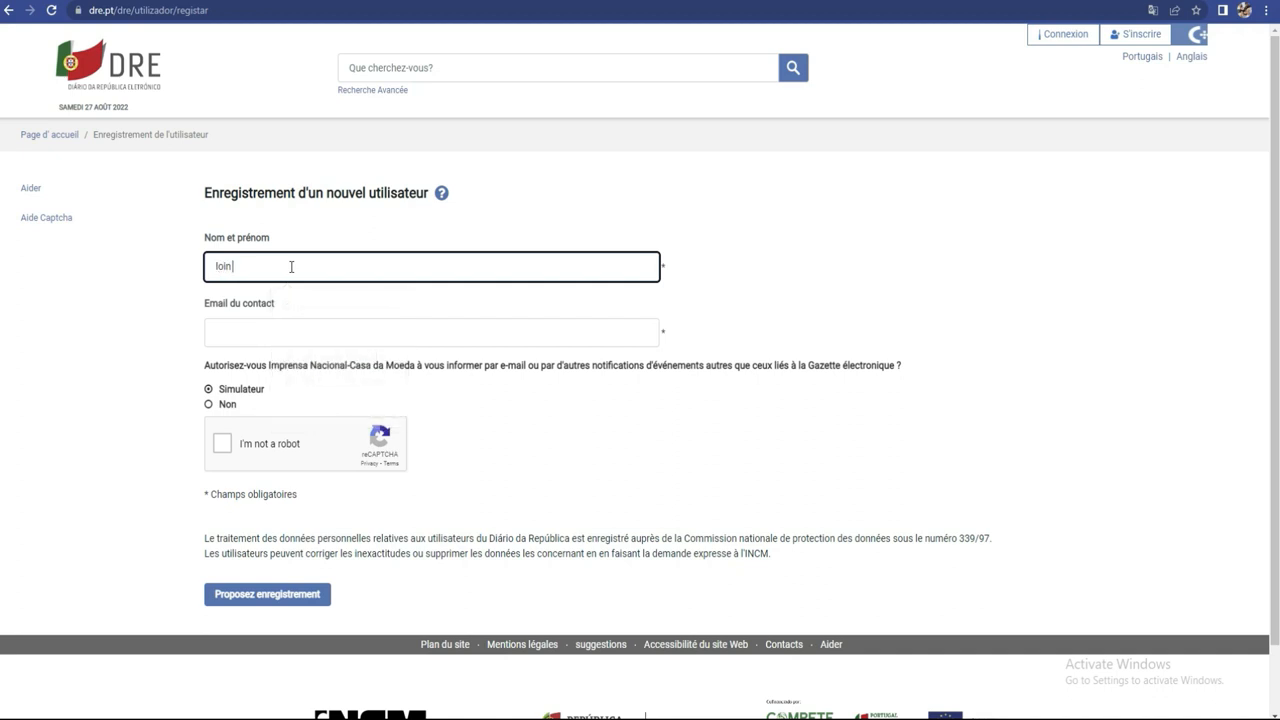
{"action": "type", "text": "der"}
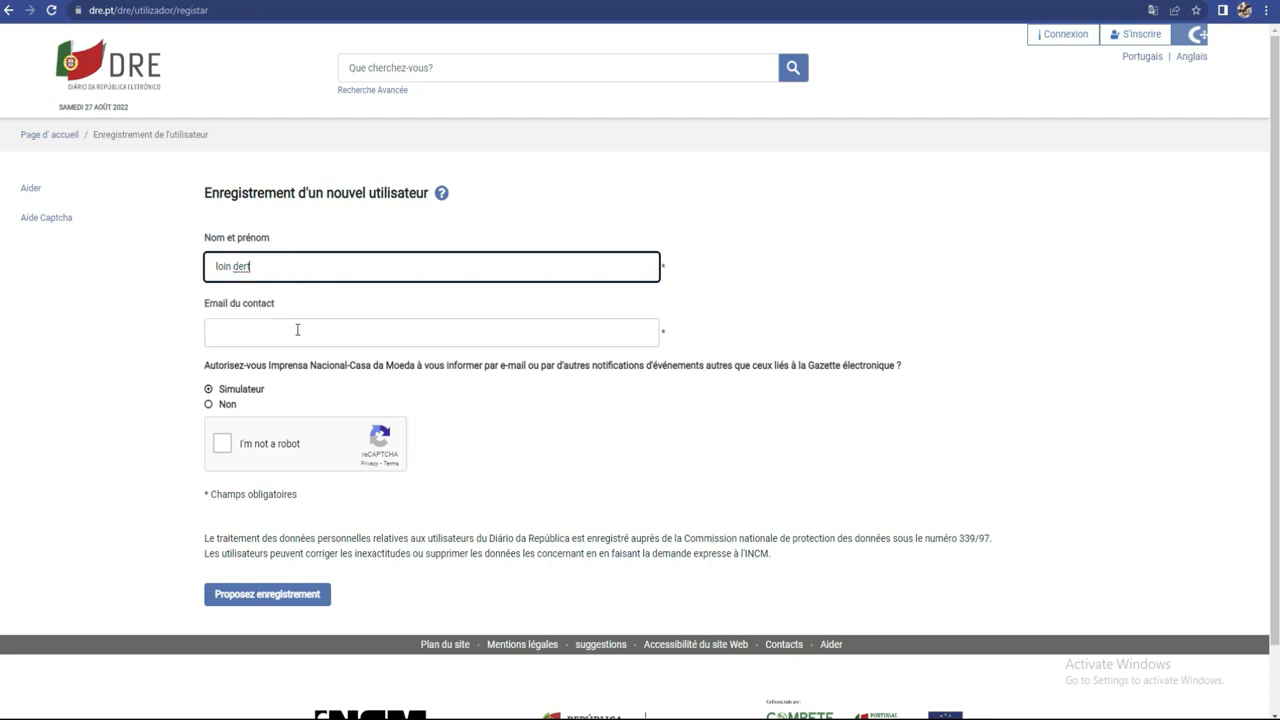
{"action": "left_click", "coordinate": [432, 332]}
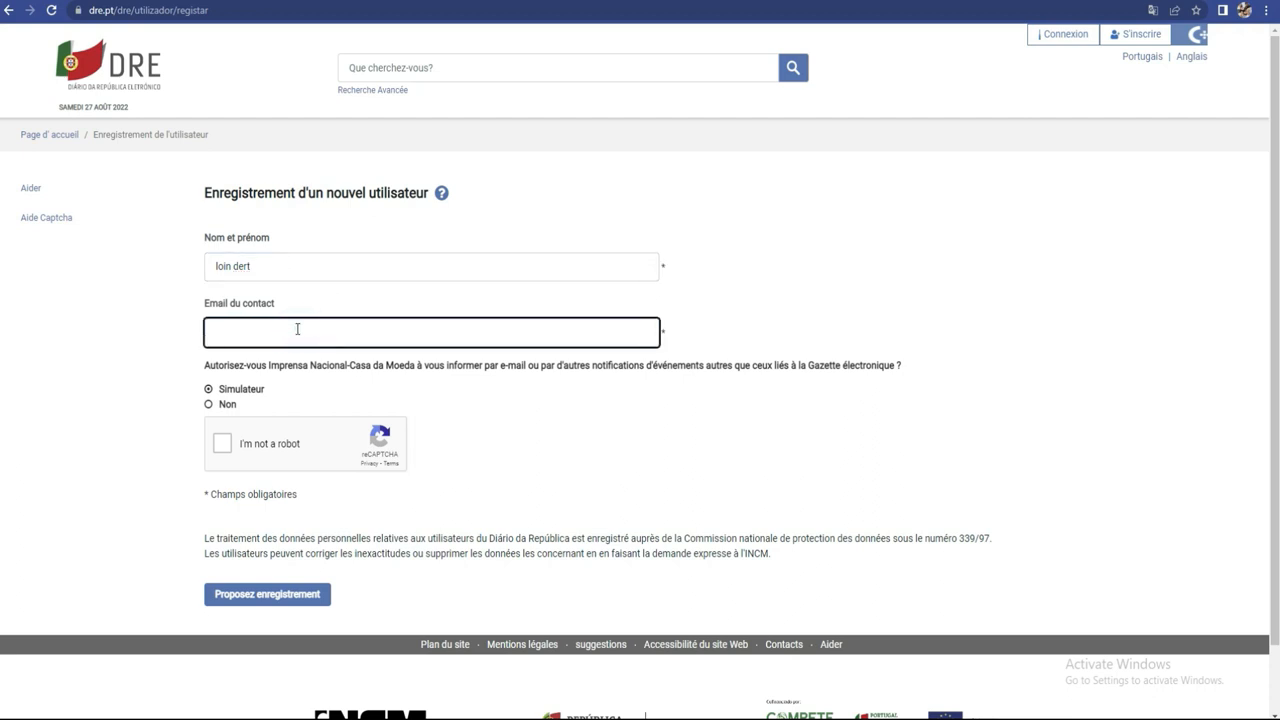
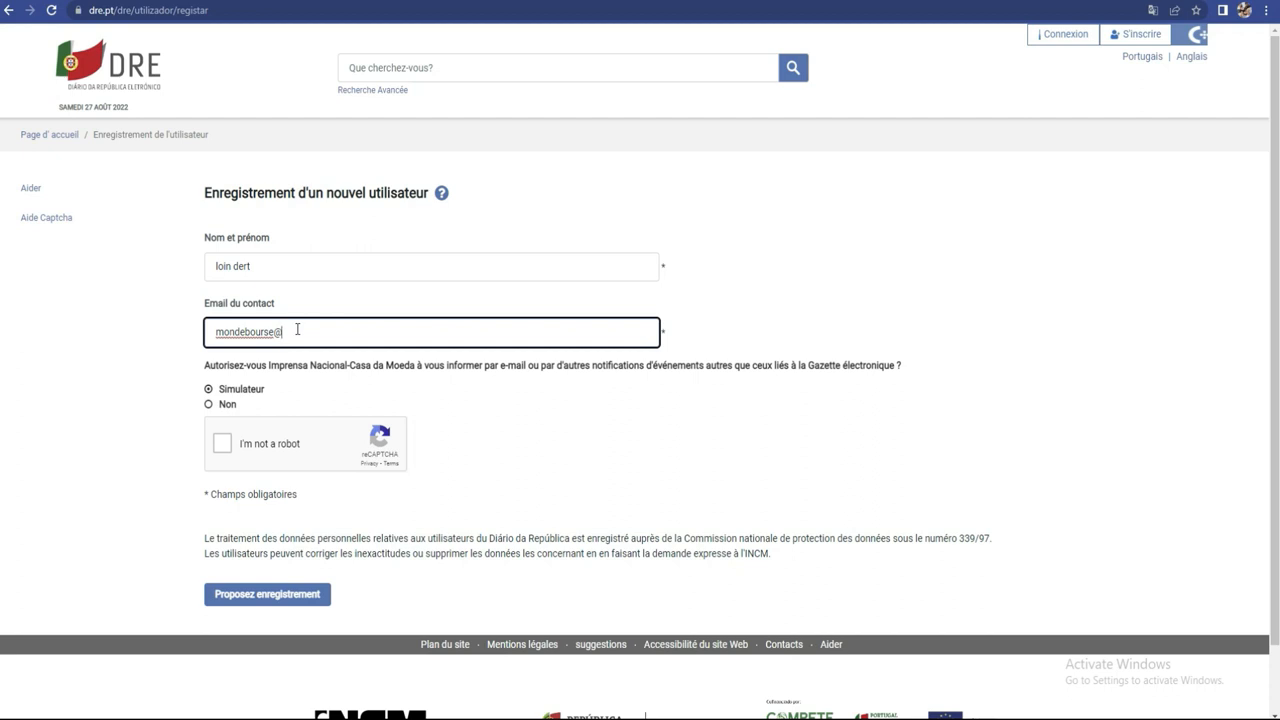
{"action": "left_click", "coordinate": [266, 594]}
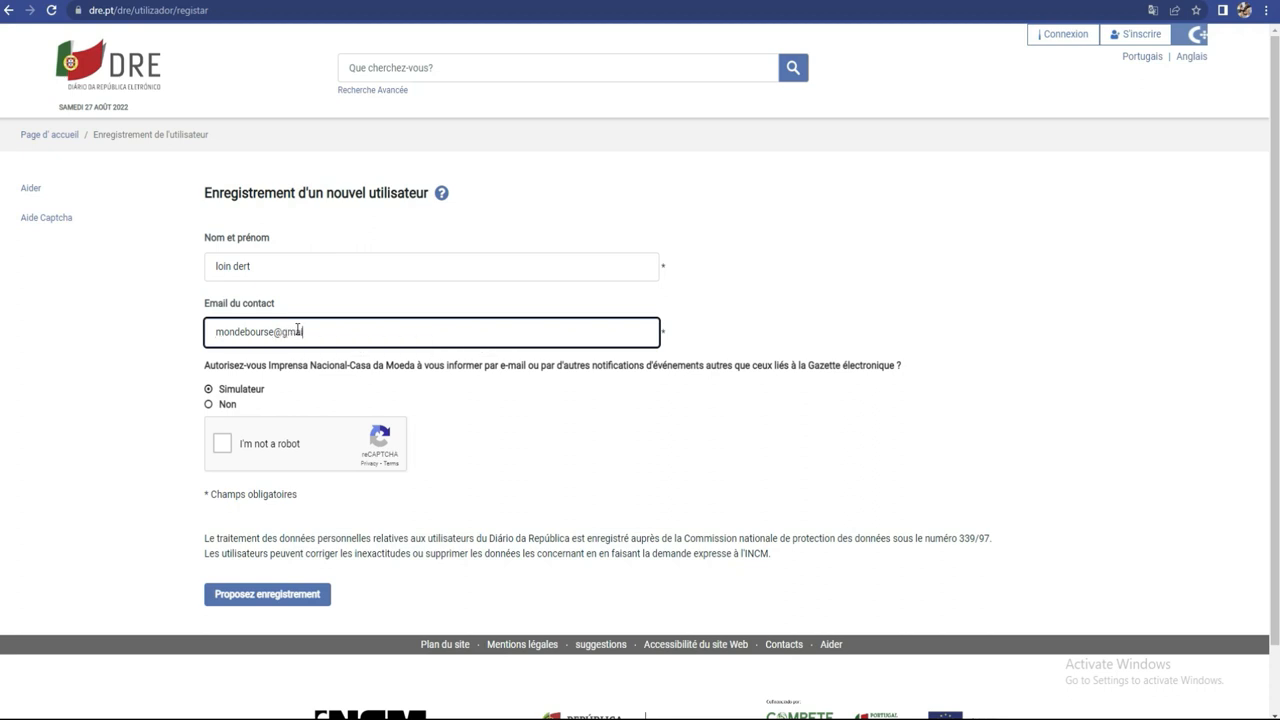
{"action": "type", "text": ".com"}
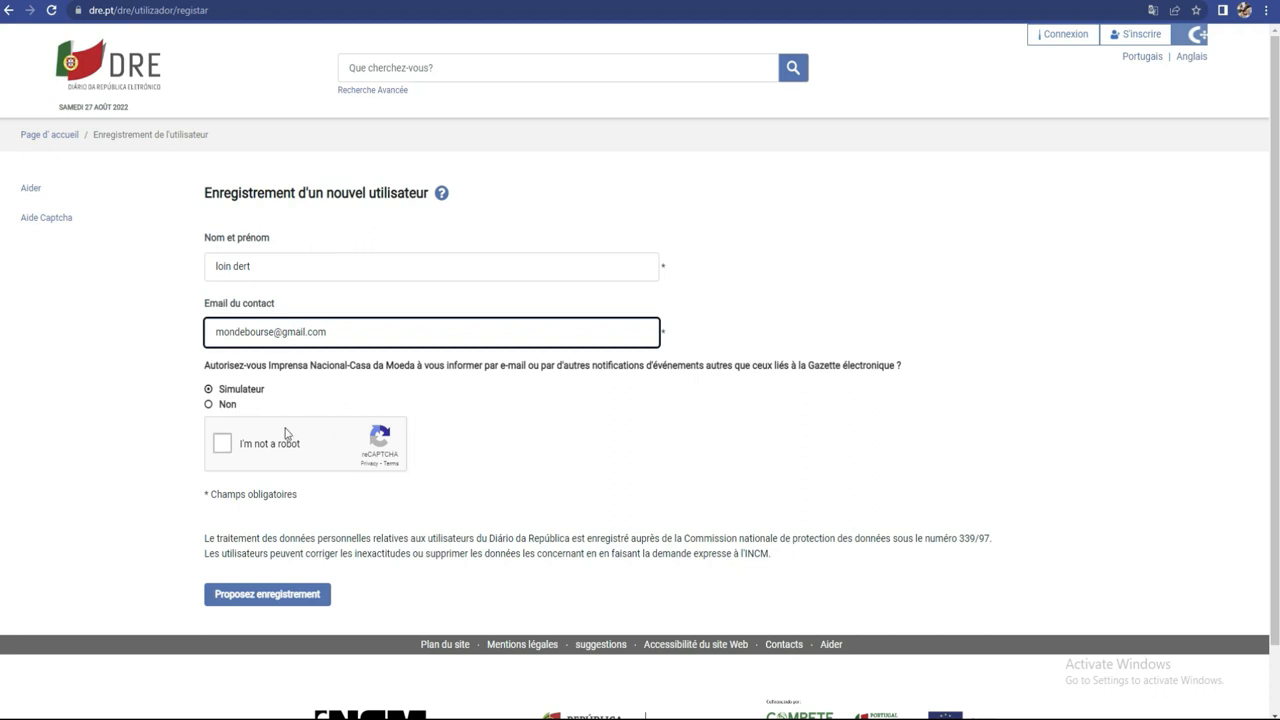
- Tick the 'I'm not a robot' captcha and submit with 'Proposer enregistrement'
{"action": "left_click", "coordinate": [220, 444]}
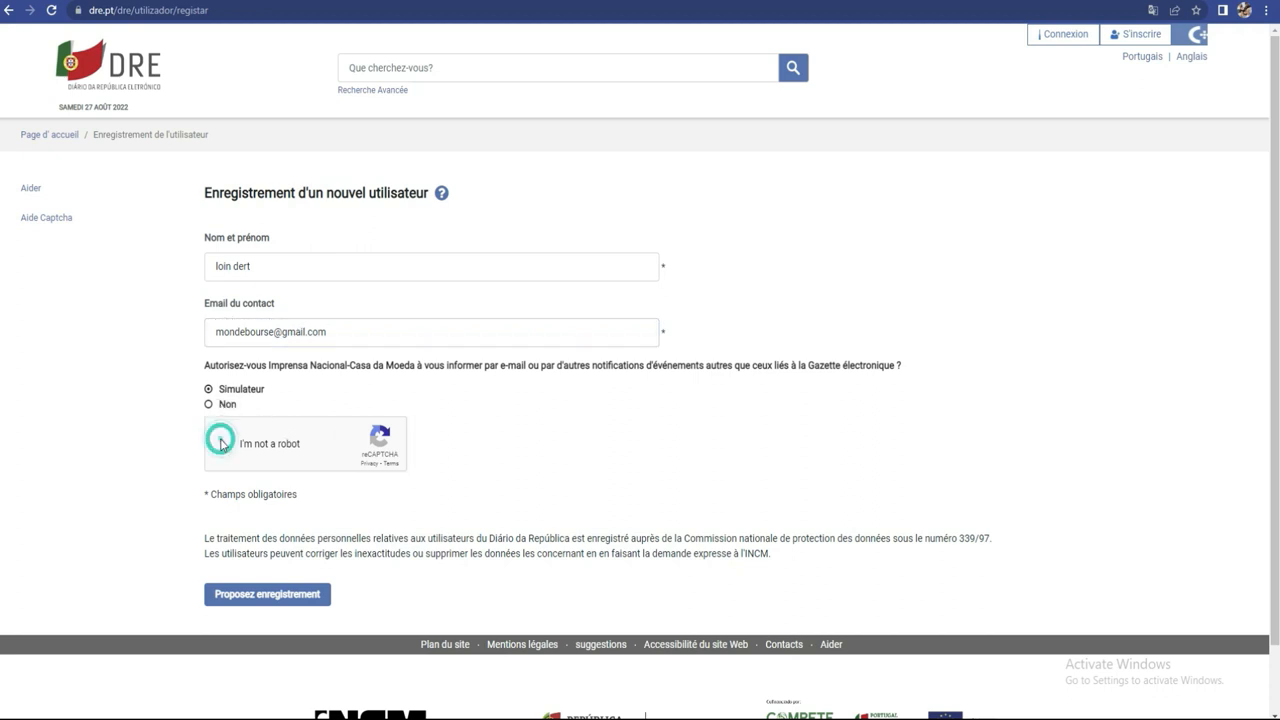
{"action": "left_click", "coordinate": [220, 444]}
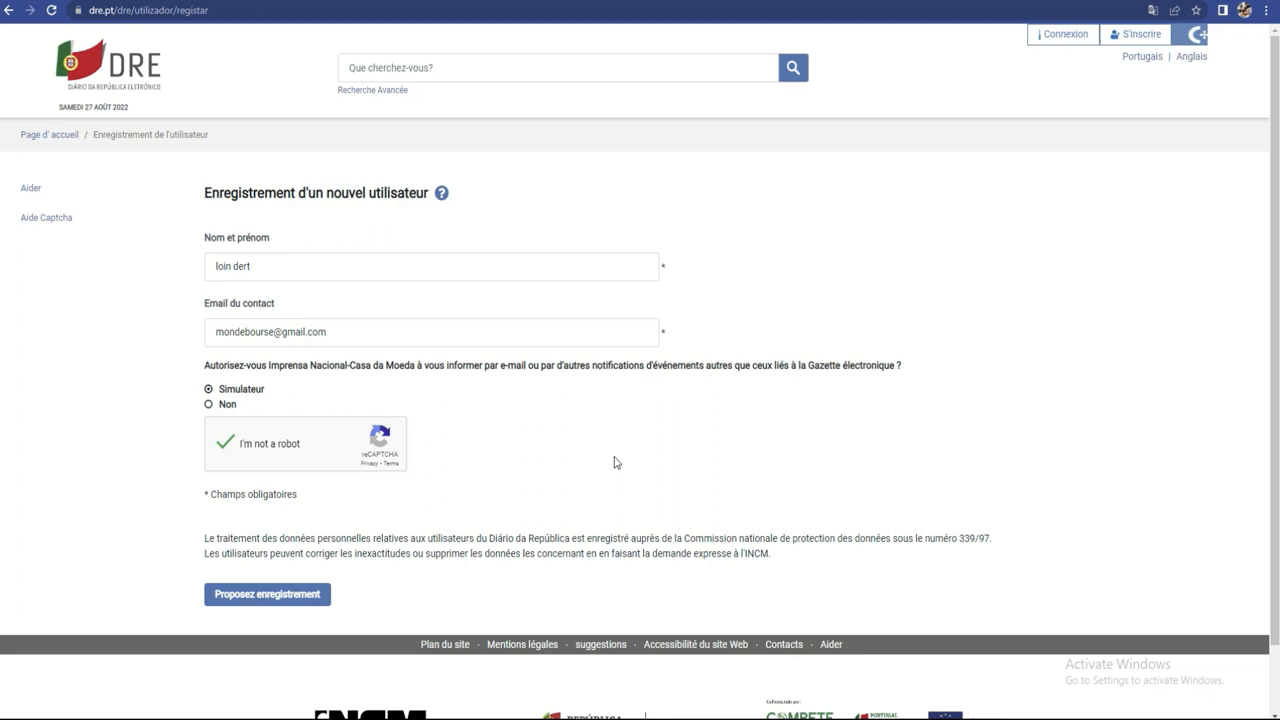
{"action": "scroll", "scroll_direction": "down", "scroll_amount": 3}
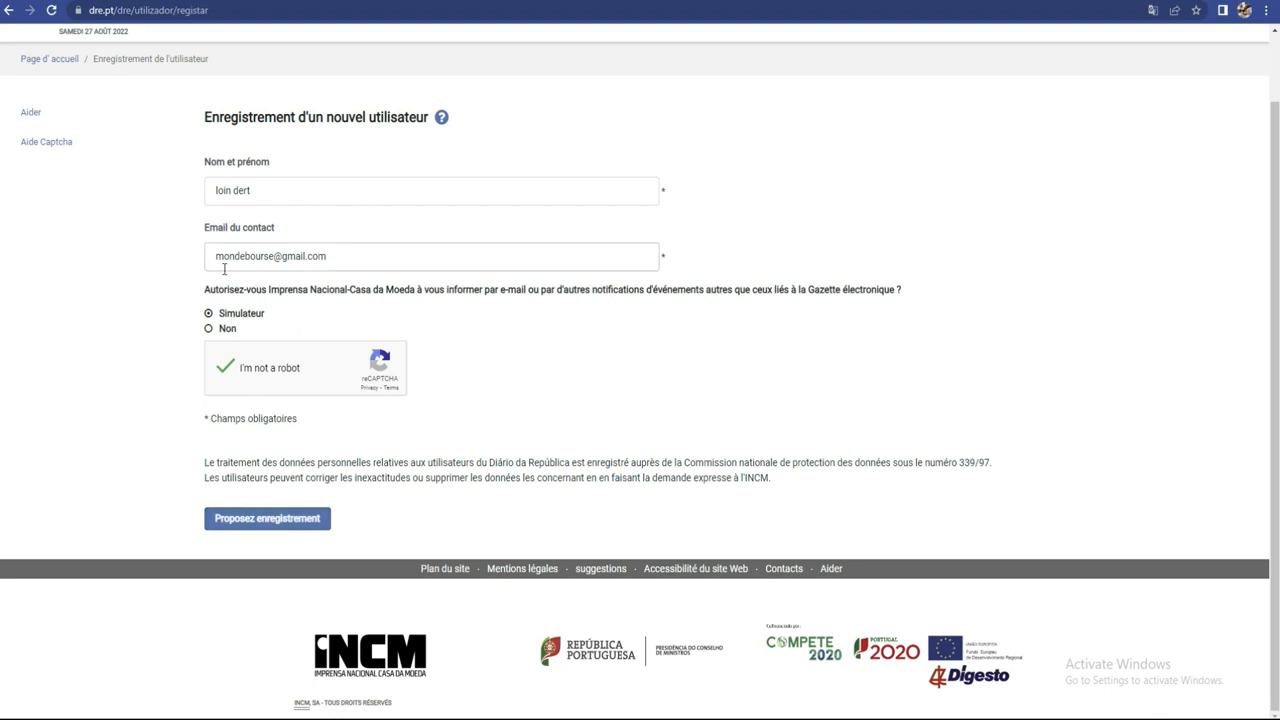
{"action": "mouse_move", "coordinate": [278, 468]}
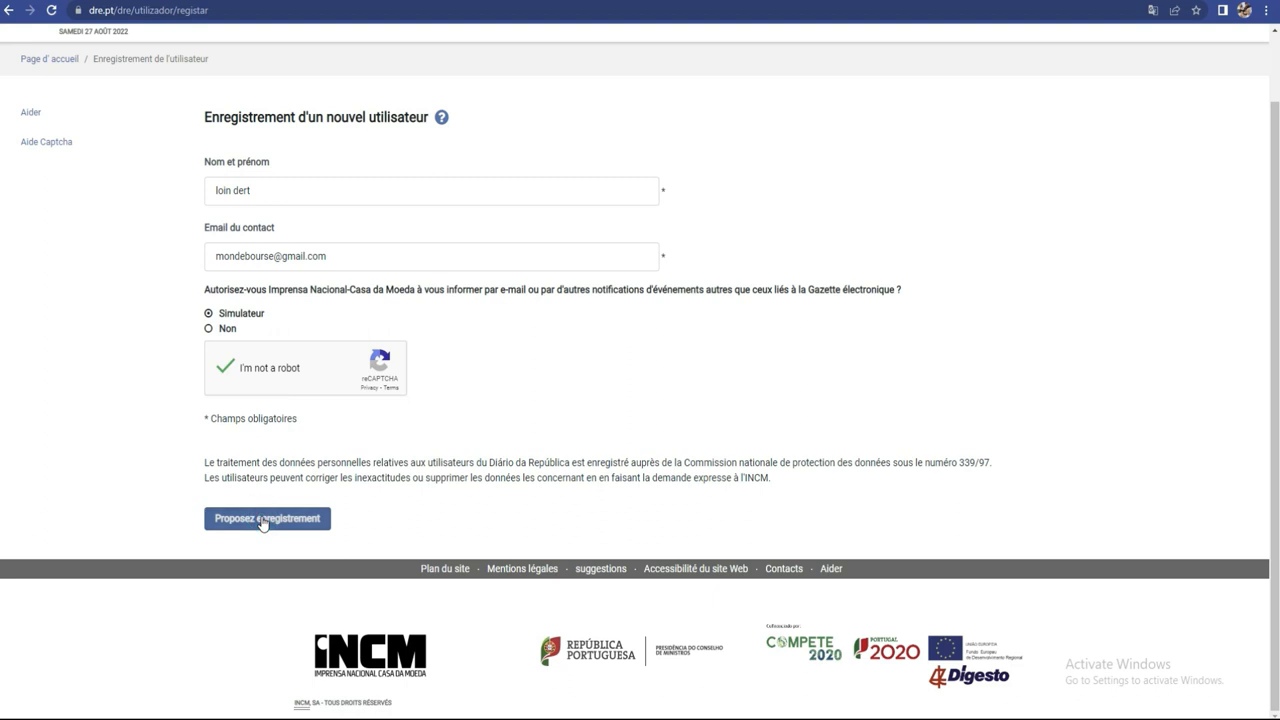
{"action": "left_click", "coordinate": [268, 518]}
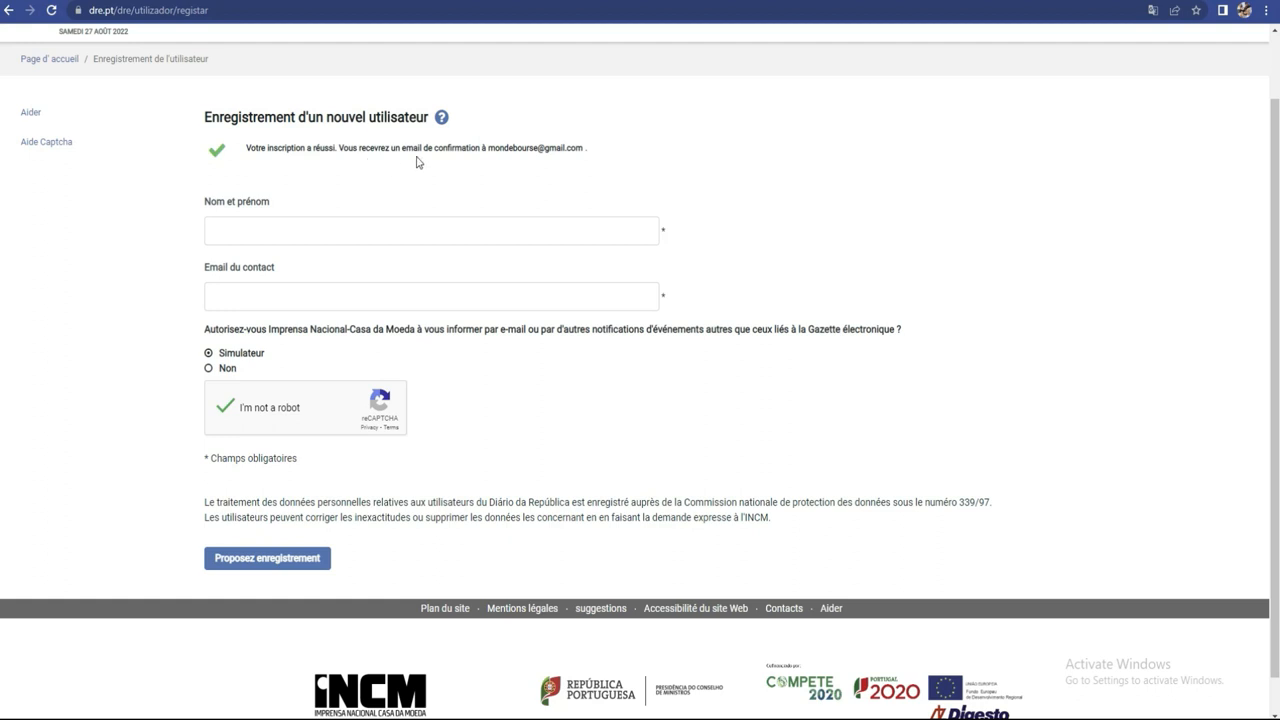
{"action": "mouse_move", "coordinate": [580, 170]}
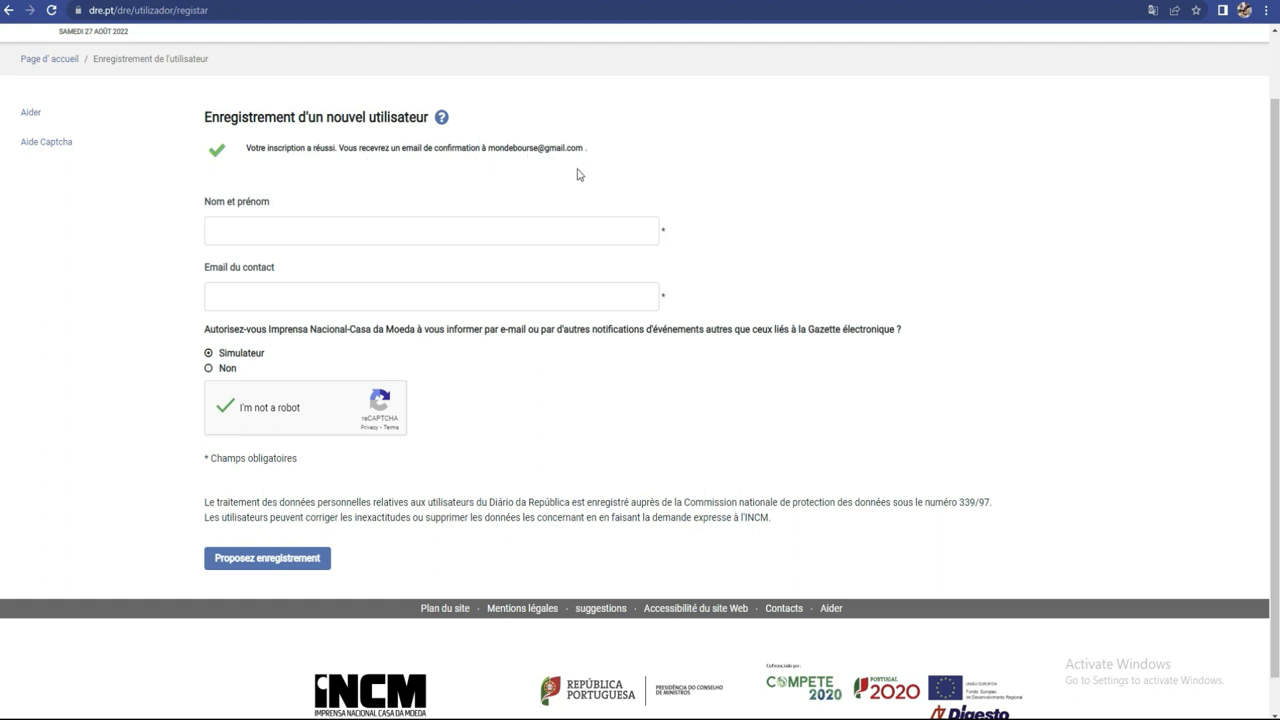
{"action": "mouse_move", "coordinate": [576, 130]}
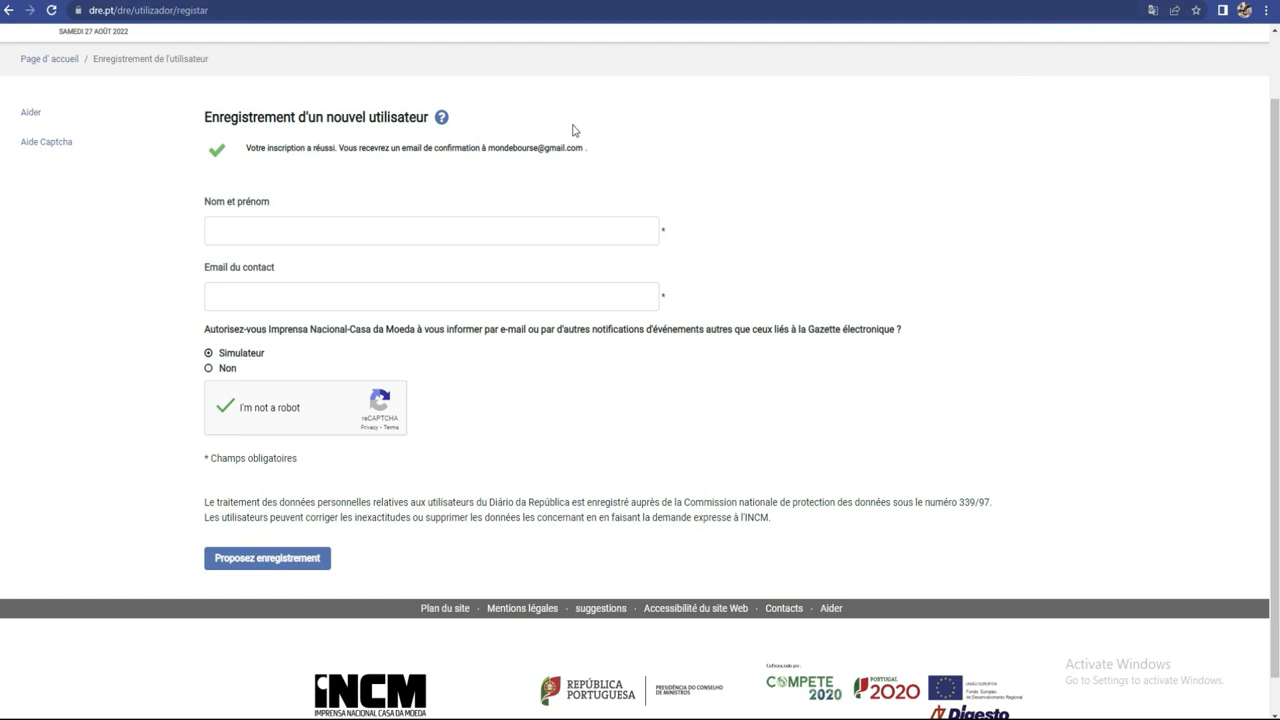
{"action": "mouse_move", "coordinate": [996, 306]}
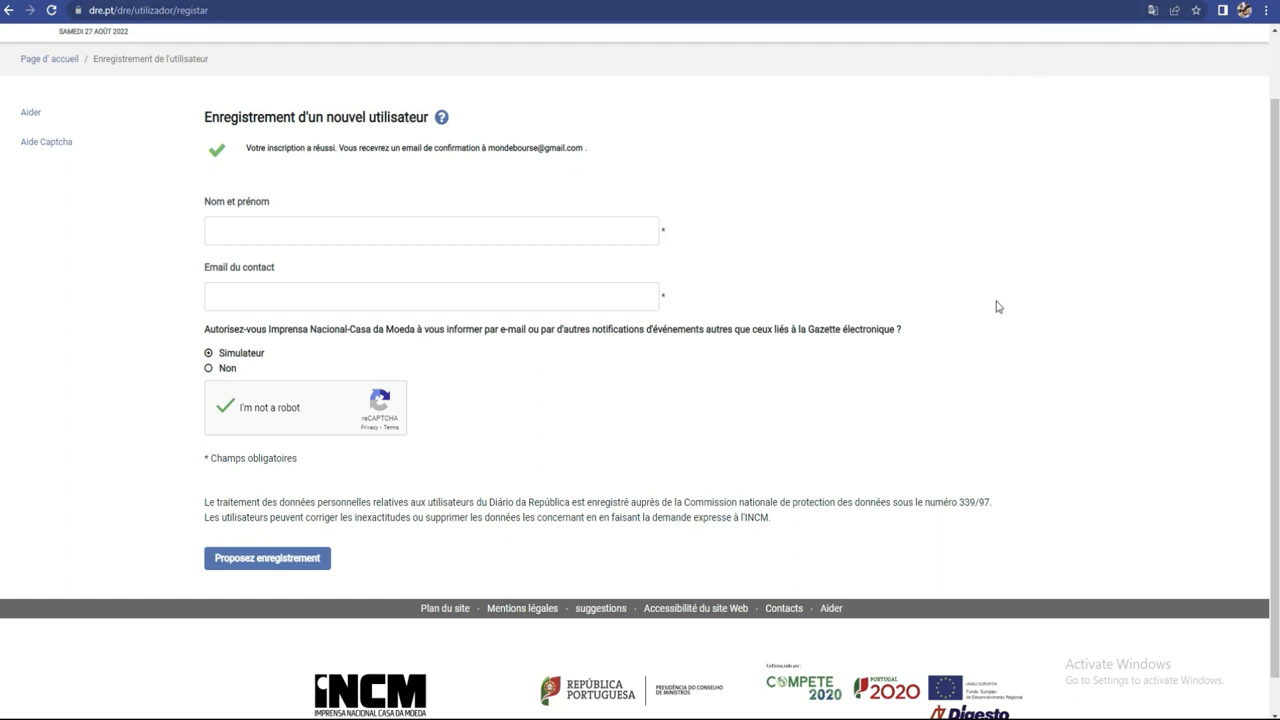
{"action": "mouse_move", "coordinate": [1016, 64]}
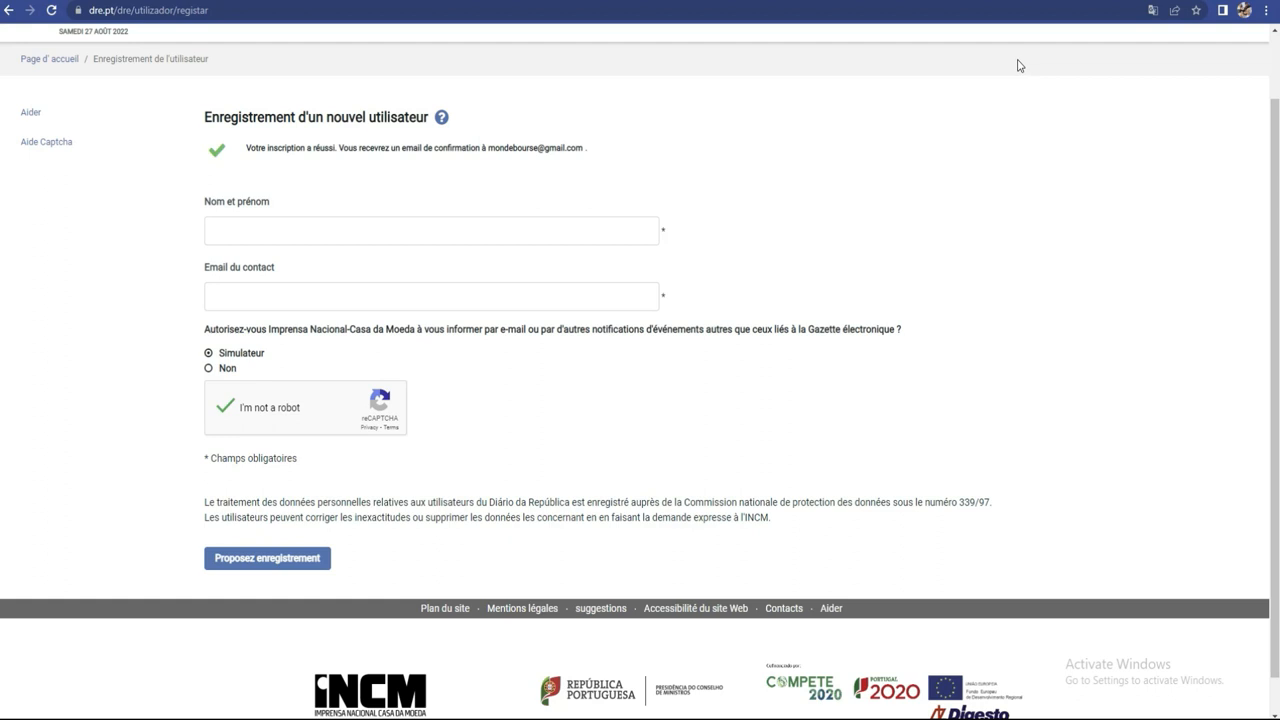
{"action": "mouse_move", "coordinate": [1060, 64]}
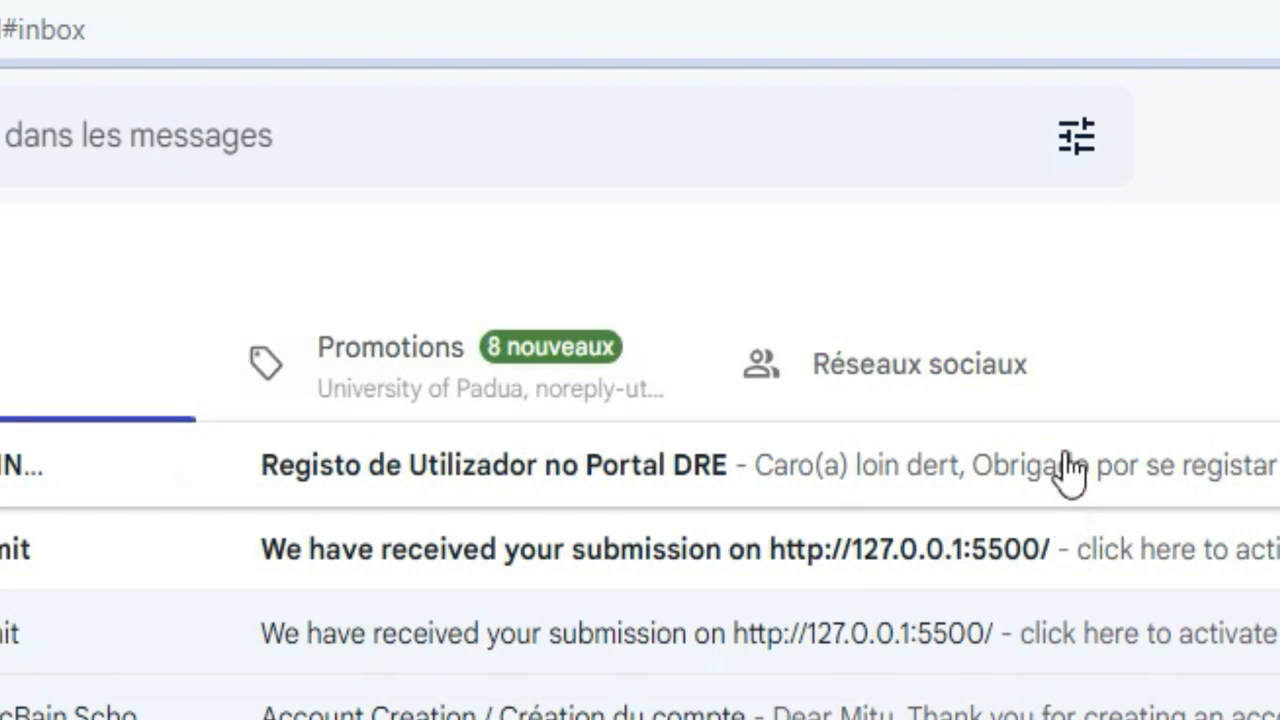
- Show the full 'Registo de Utilizador no Portal DRE' email in Gmail and follow its confirmation link
{"action": "left_click", "coordinate": [490, 464]}
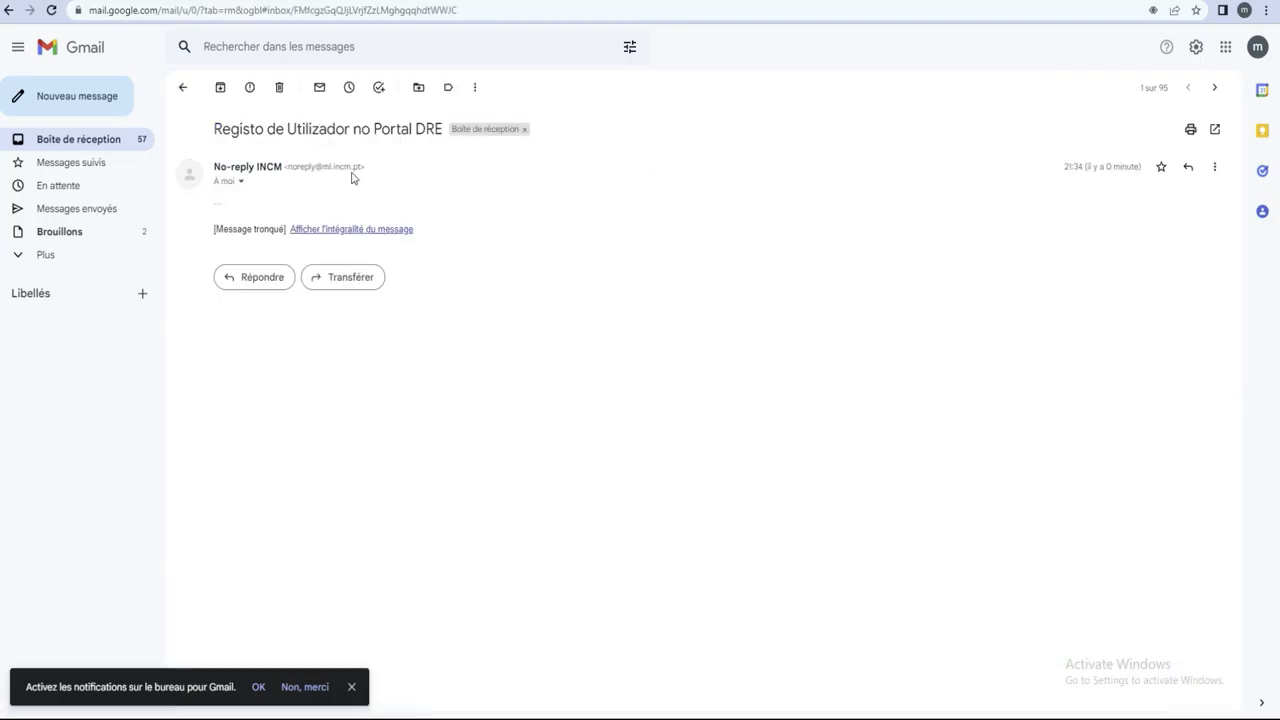
{"action": "mouse_move", "coordinate": [246, 192]}
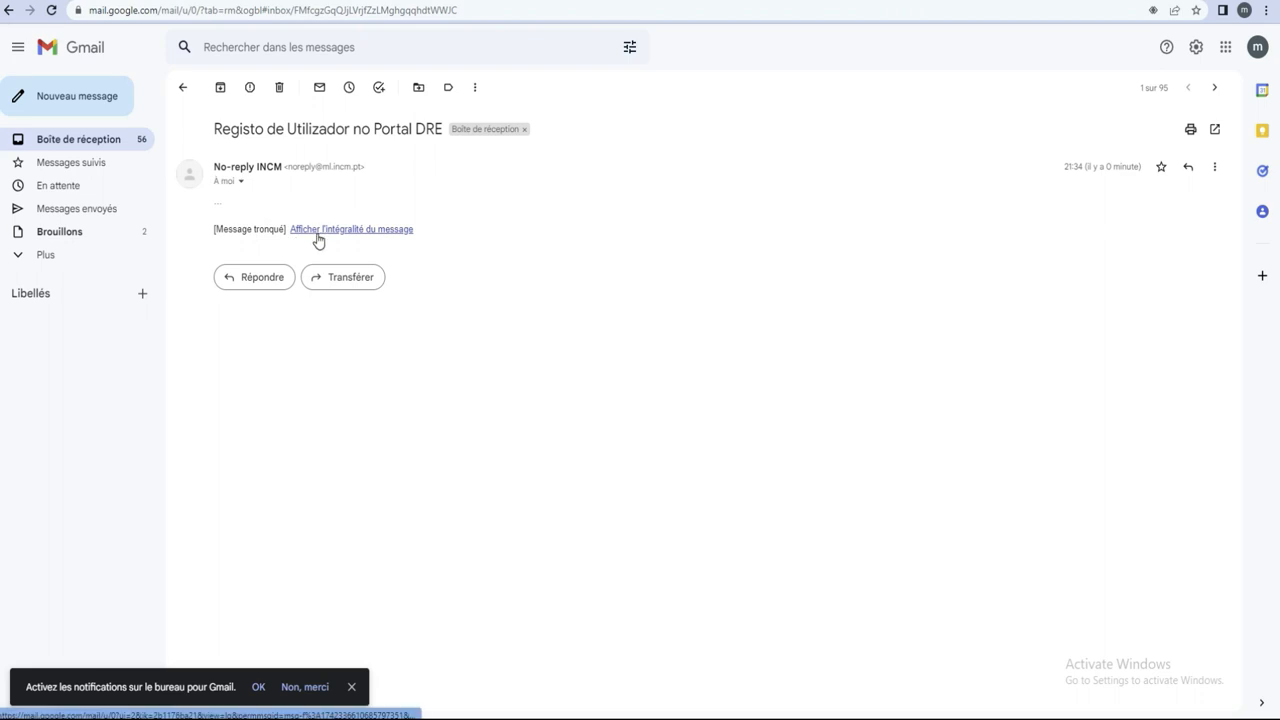
{"action": "left_click", "coordinate": [352, 228]}
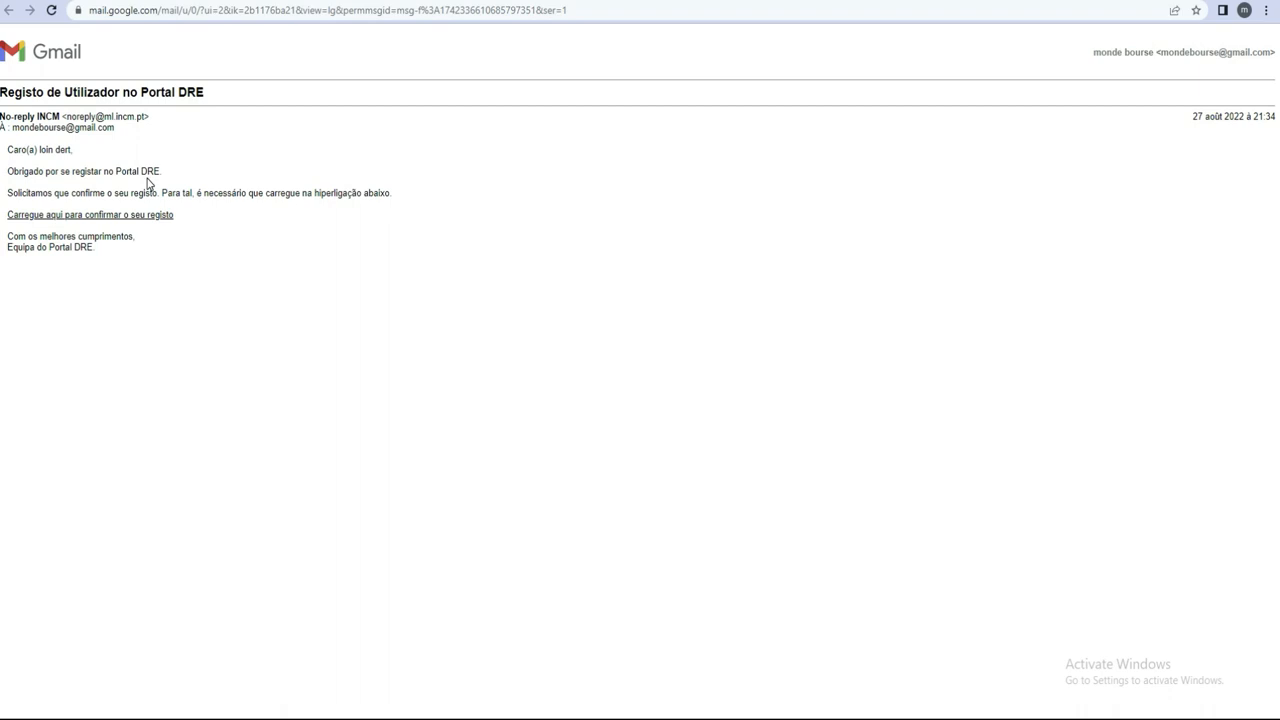
{"action": "left_click", "coordinate": [76, 214]}
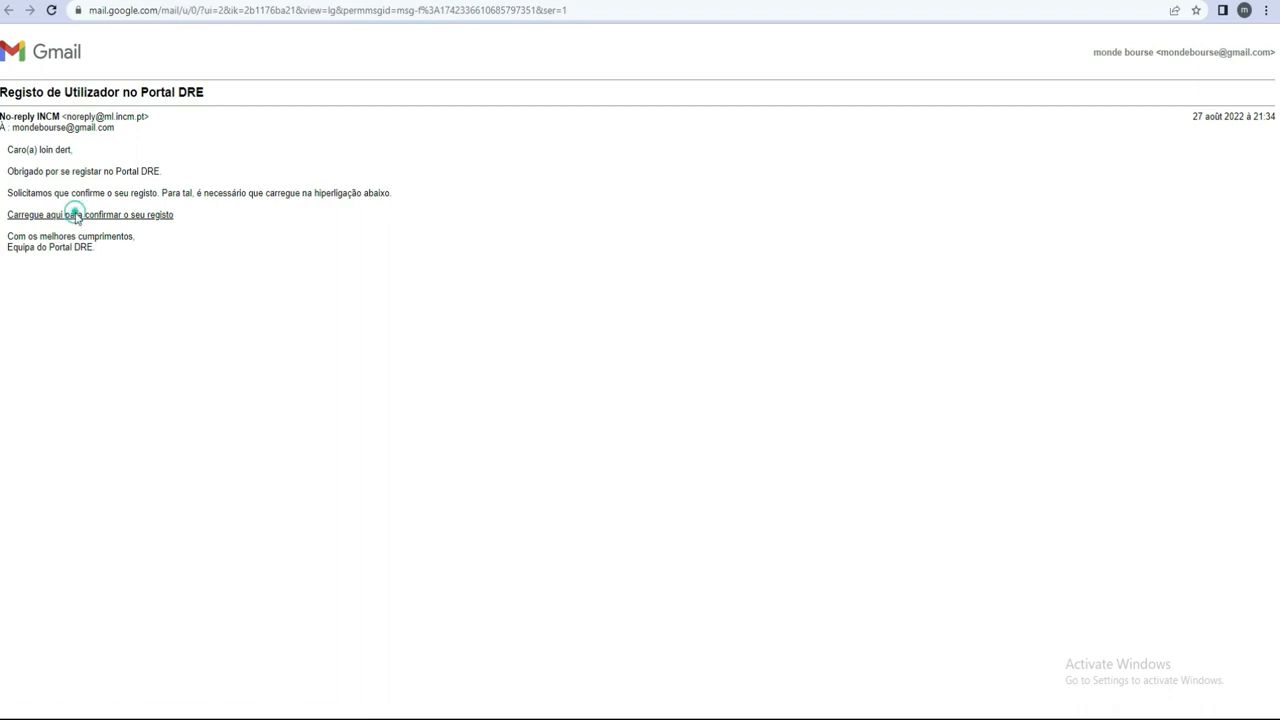
- Land on DRE's 'Saisie du mot de passe' confirmation page and translate it into French
{"action": "left_click", "coordinate": [88, 214]}
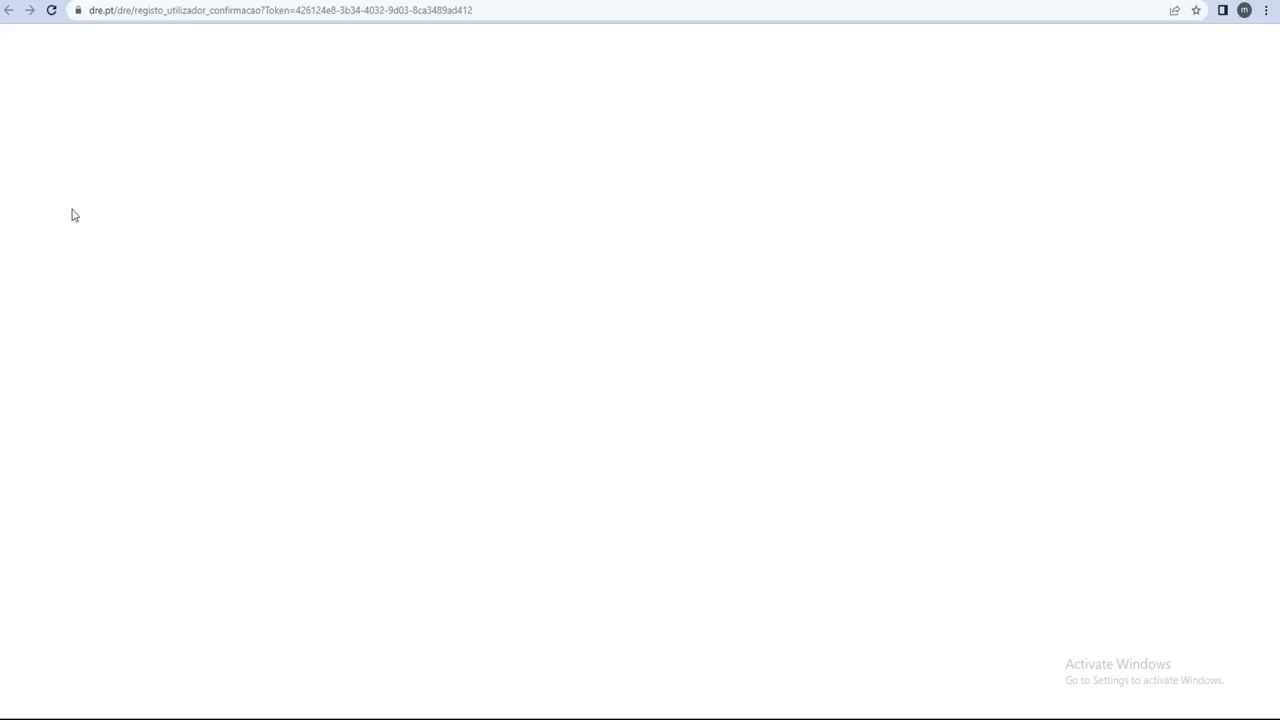
{"action": "mouse_move", "coordinate": [944, 232]}
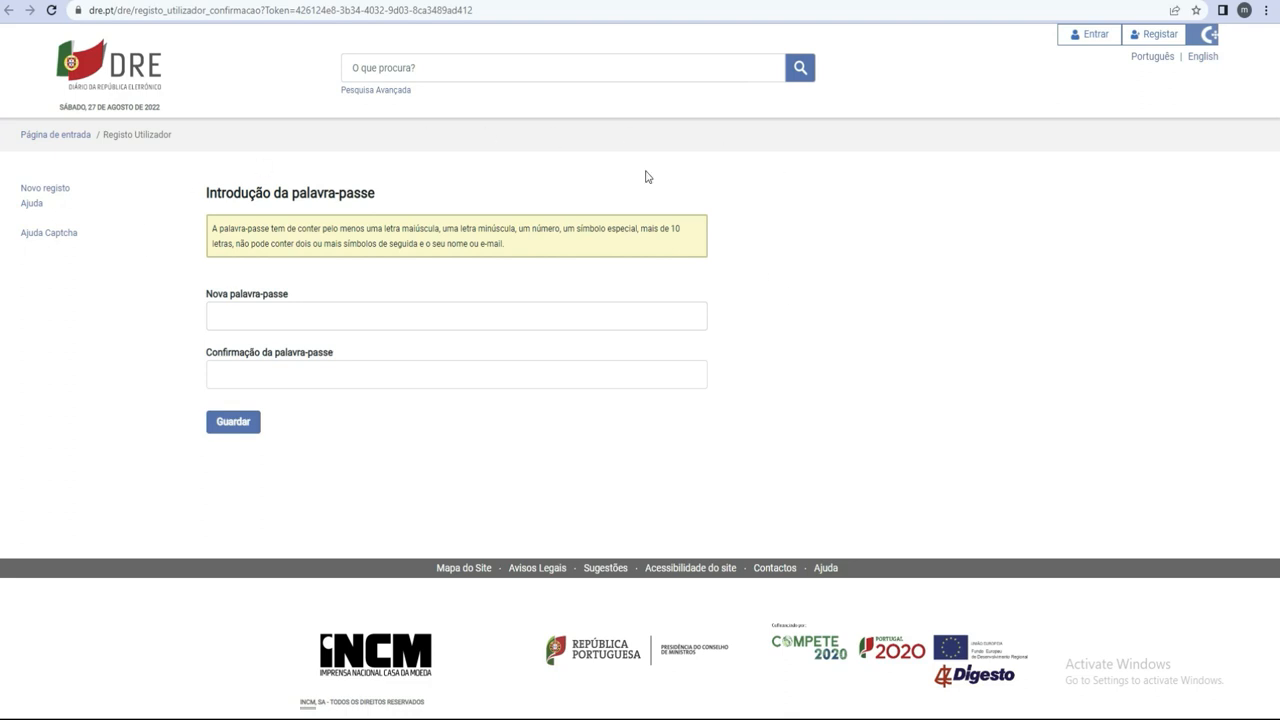
{"action": "mouse_move", "coordinate": [852, 244]}
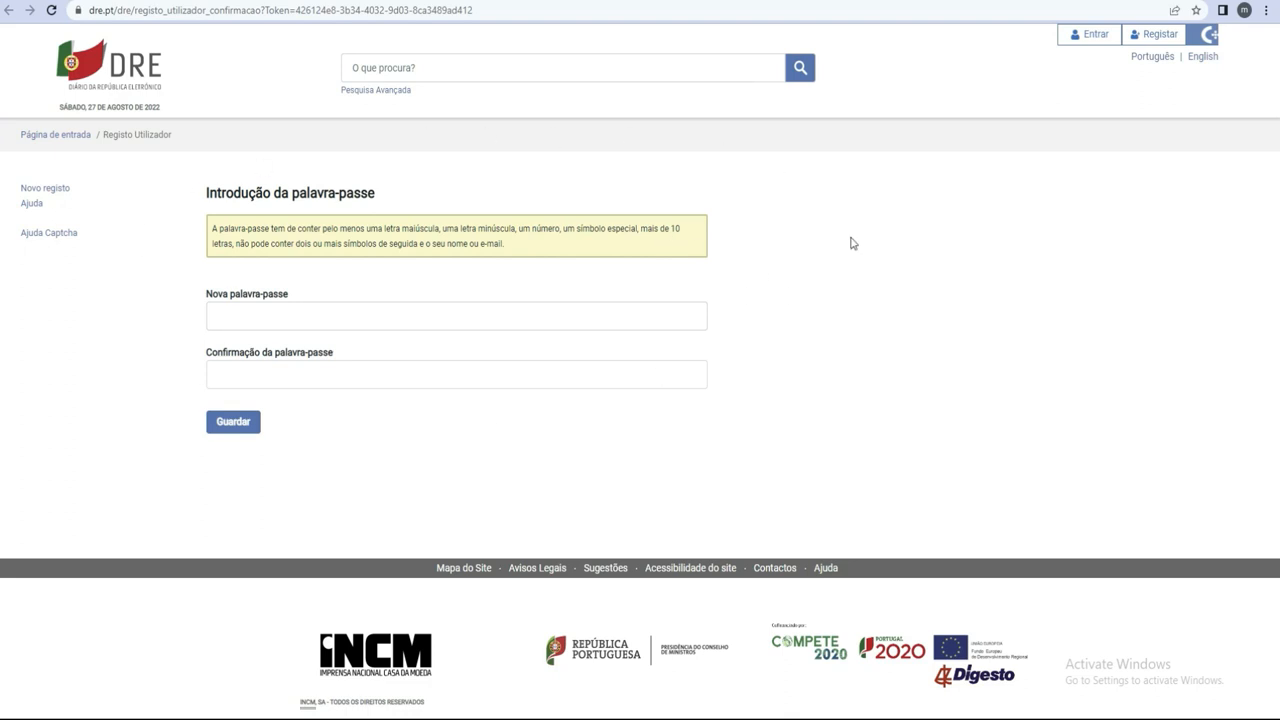
{"action": "right_click", "coordinate": [852, 244]}
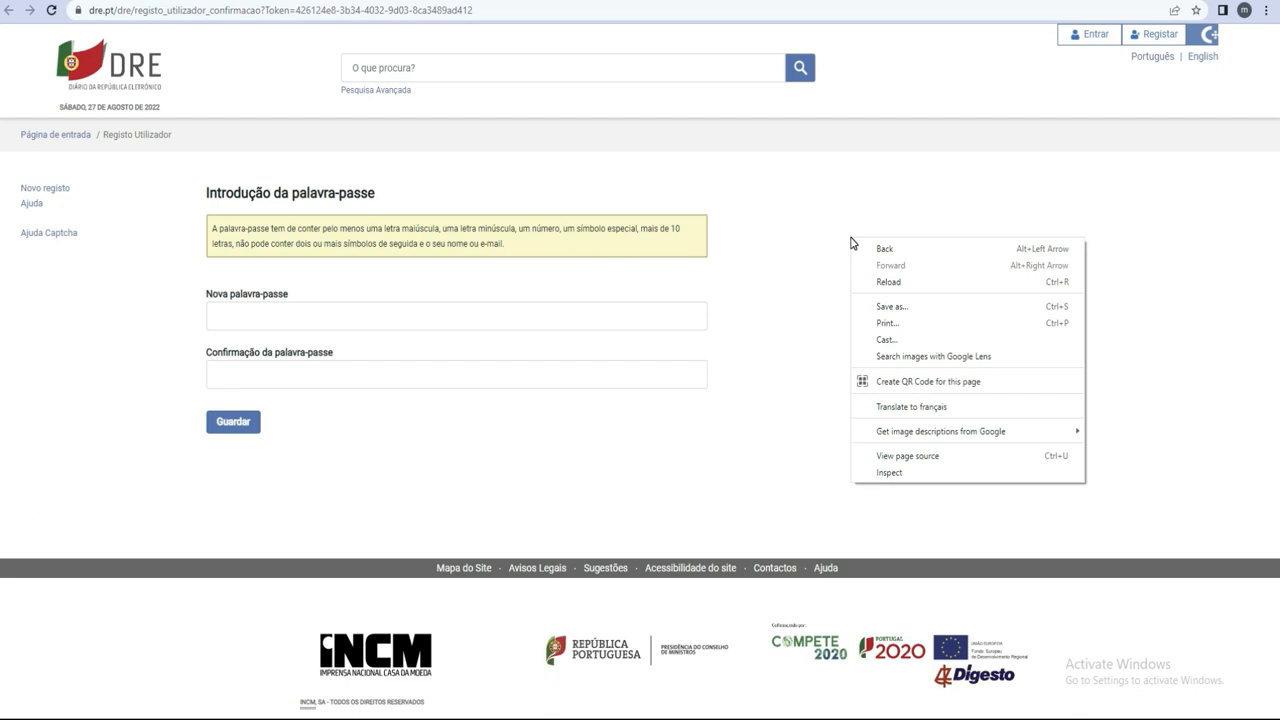
{"action": "mouse_move", "coordinate": [892, 344]}
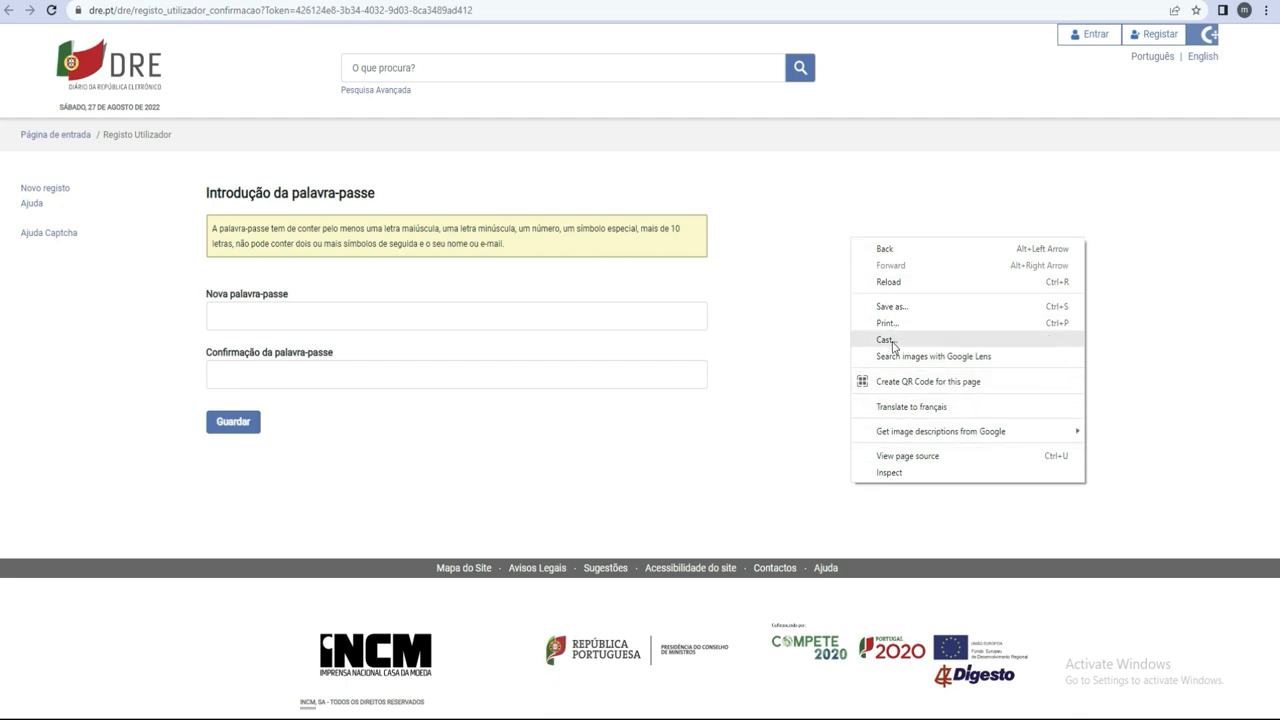
{"action": "left_click", "coordinate": [910, 406]}
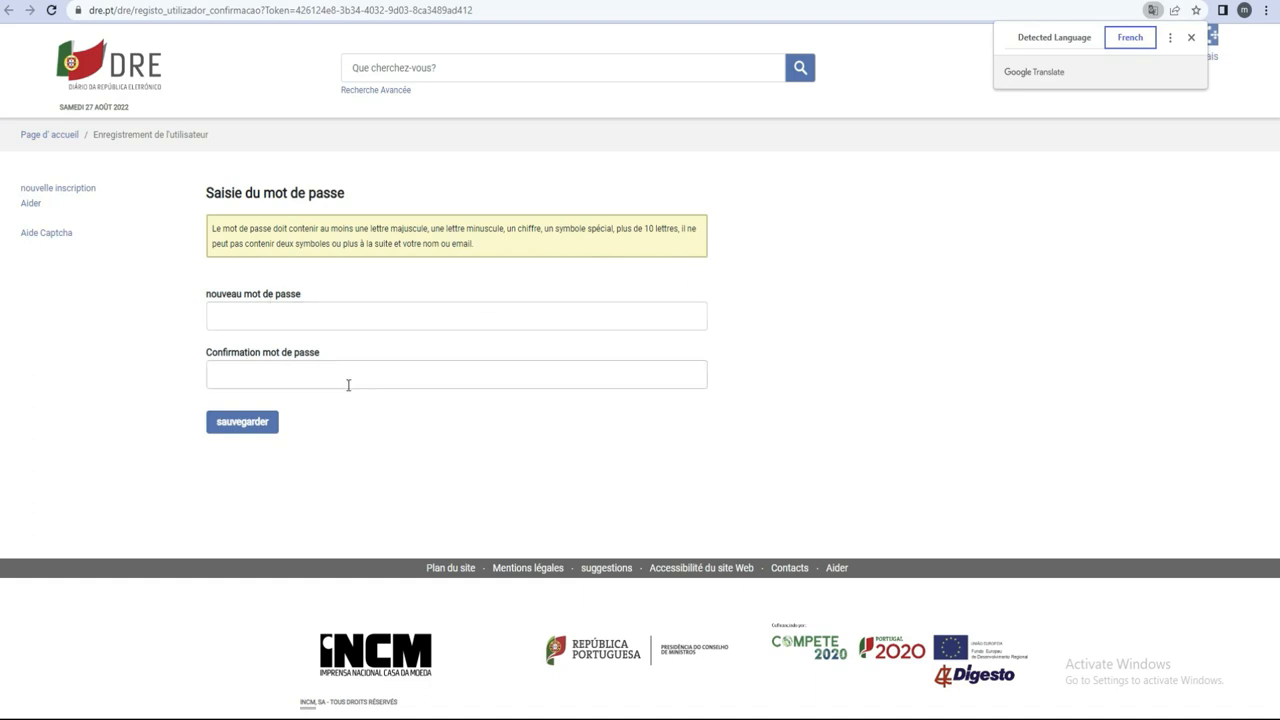
{"action": "mouse_move", "coordinate": [396, 242]}
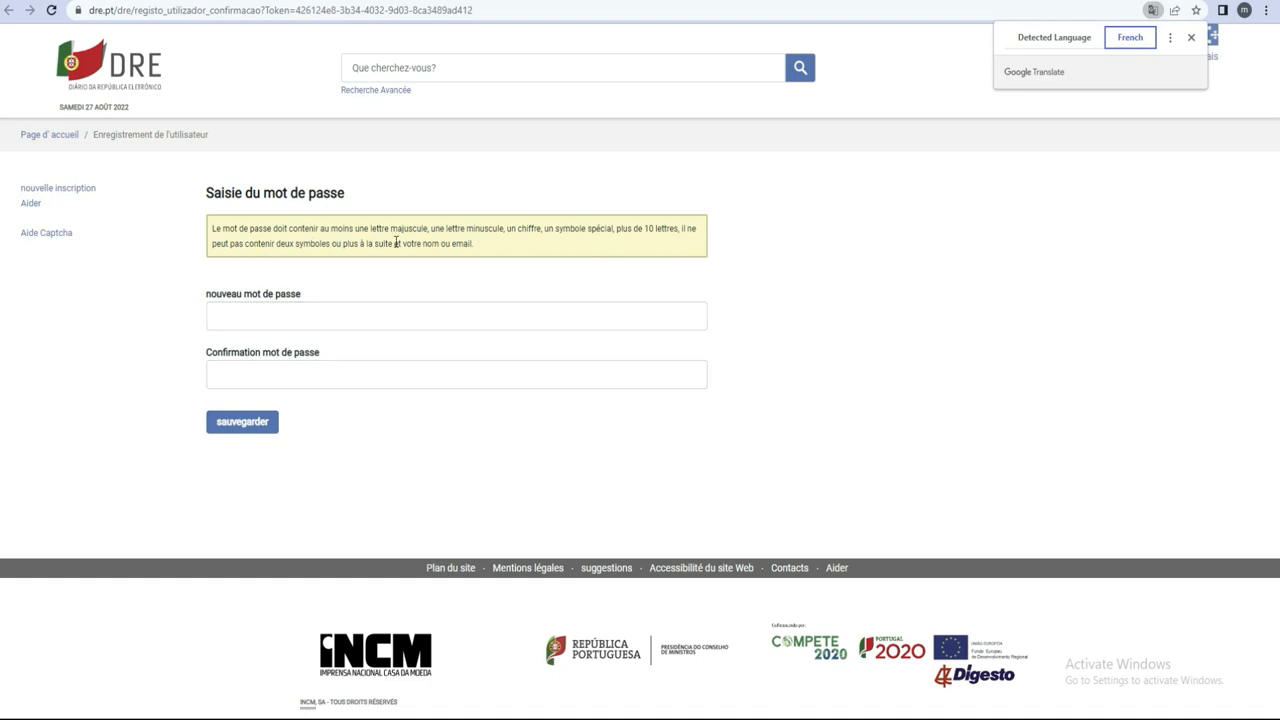
{"action": "mouse_move", "coordinate": [512, 248]}
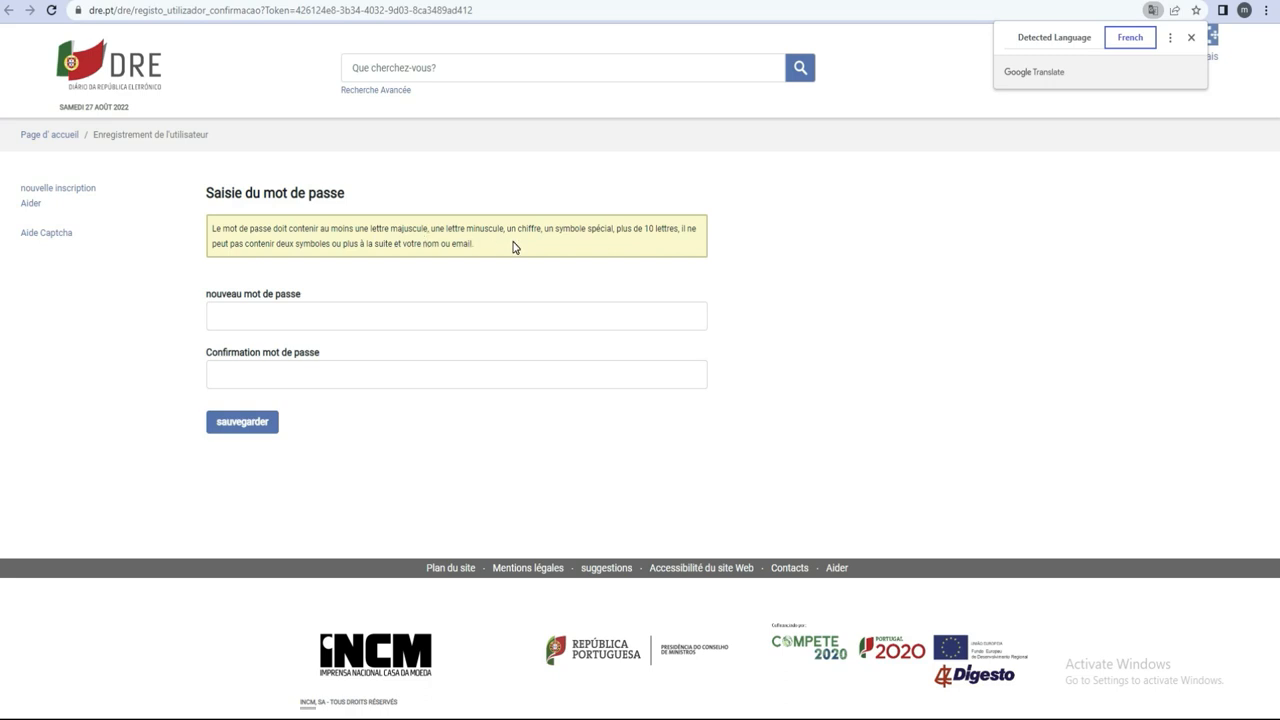
{"action": "mouse_move", "coordinate": [608, 244]}
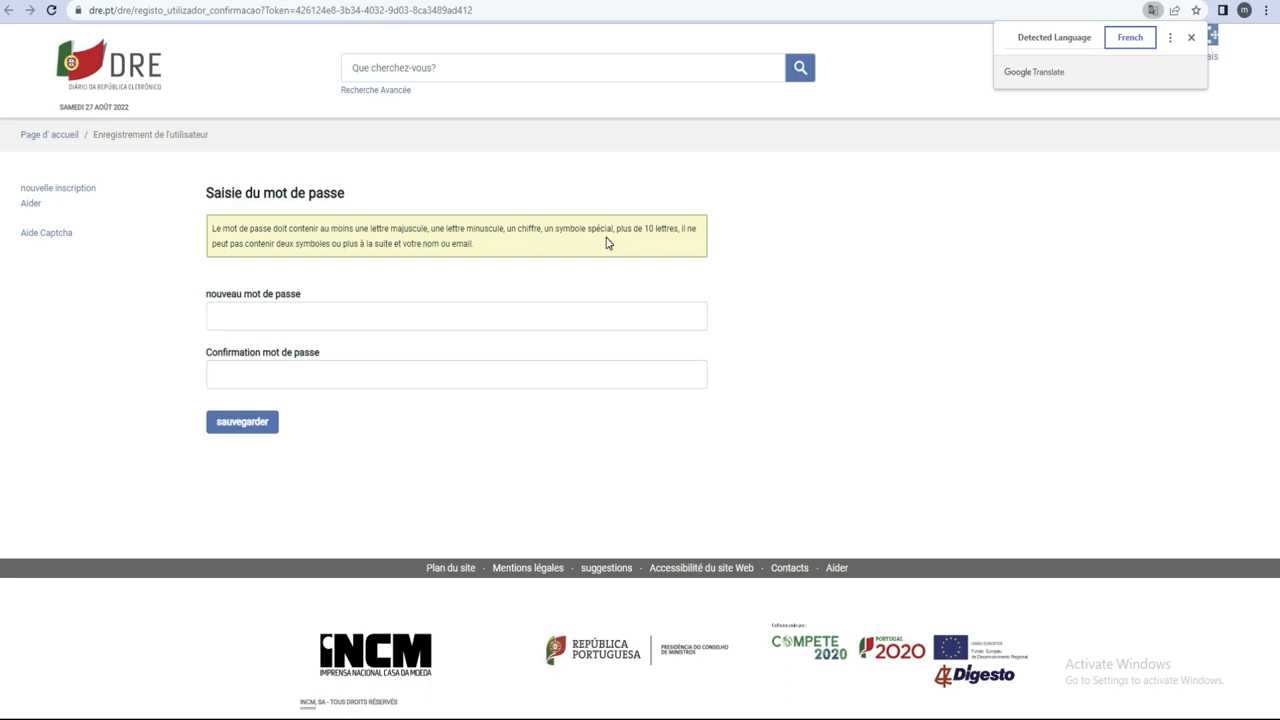
{"action": "mouse_move", "coordinate": [676, 242]}
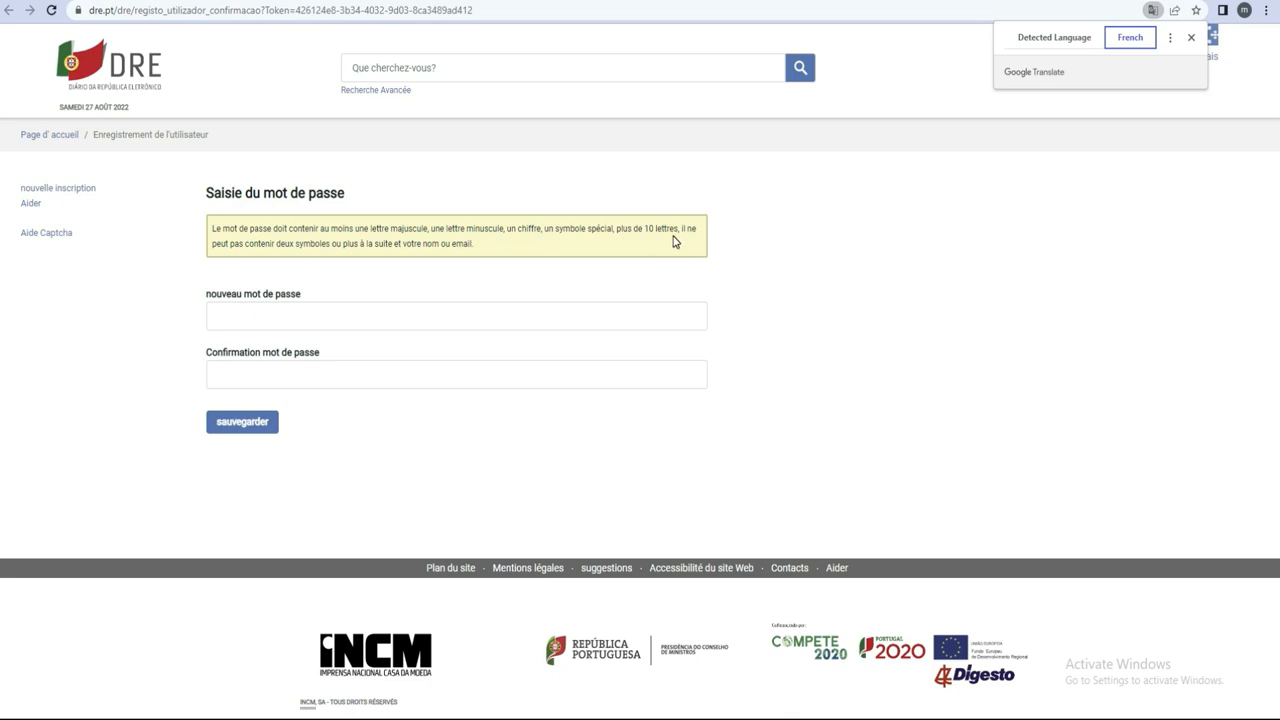
{"action": "mouse_move", "coordinate": [298, 260]}
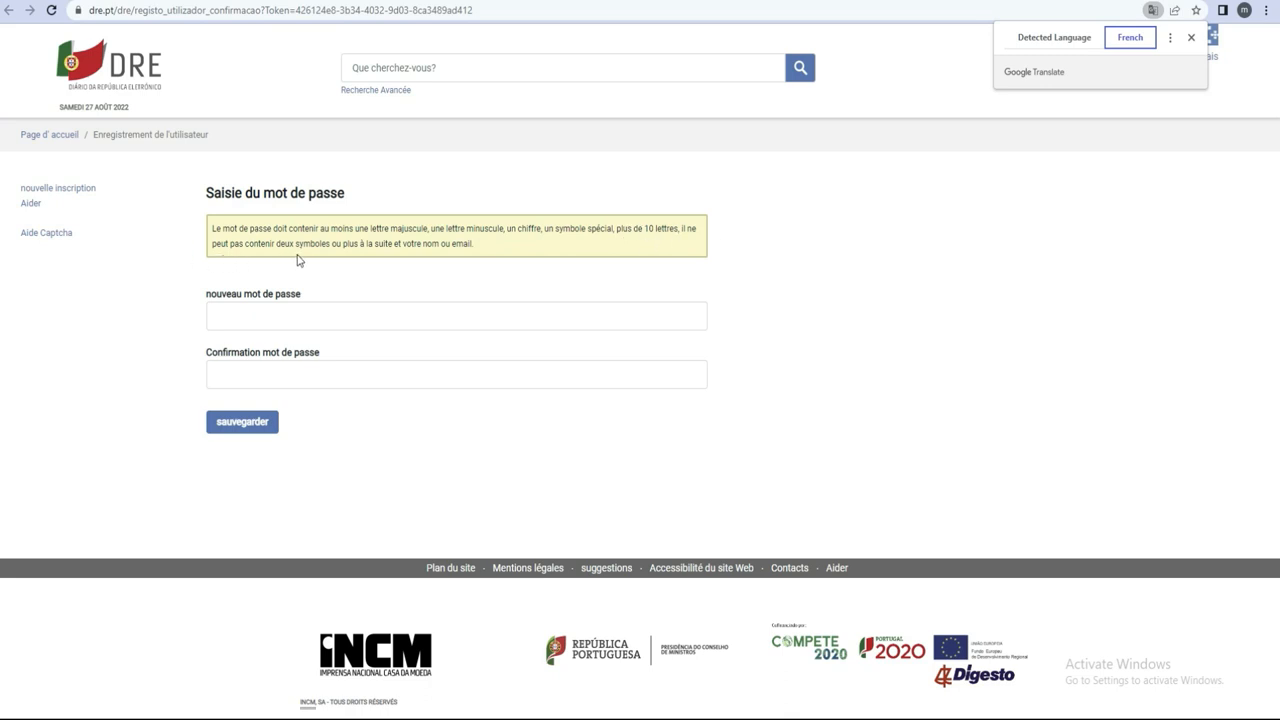
{"action": "mouse_move", "coordinate": [366, 260]}
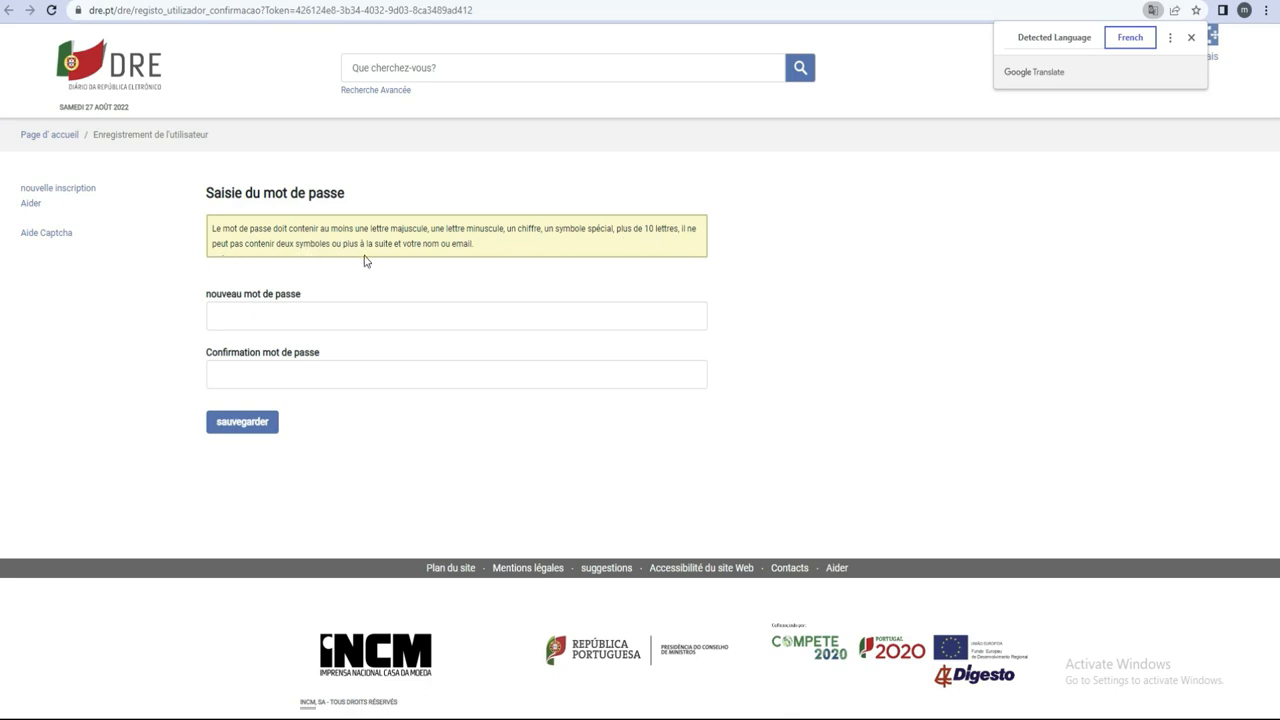
{"action": "mouse_move", "coordinate": [388, 256]}
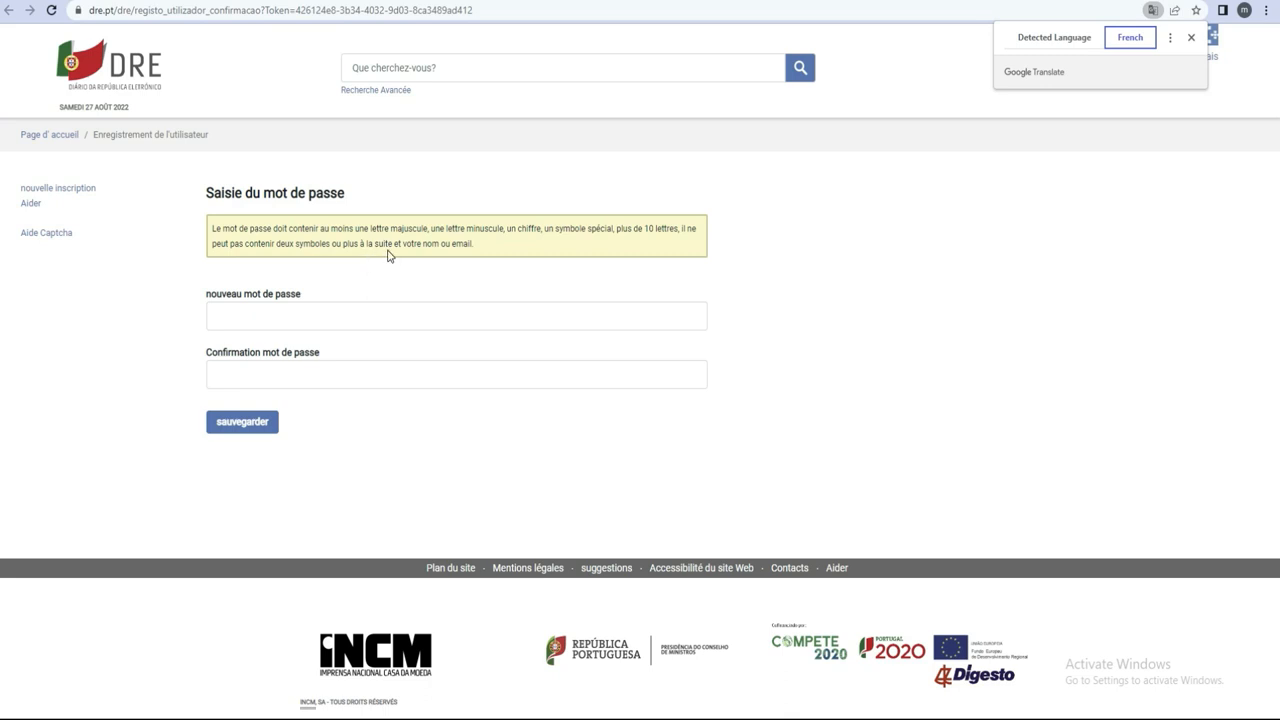
{"action": "mouse_move", "coordinate": [436, 256]}
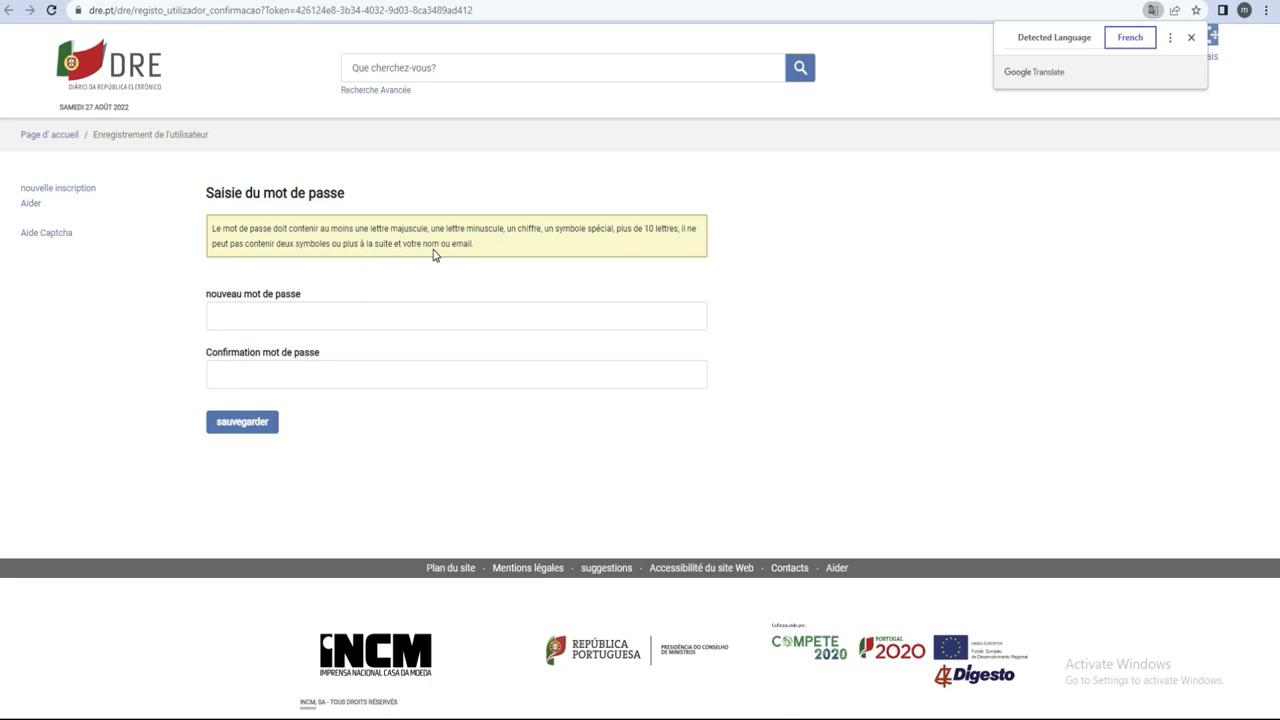
{"action": "mouse_move", "coordinate": [472, 260]}
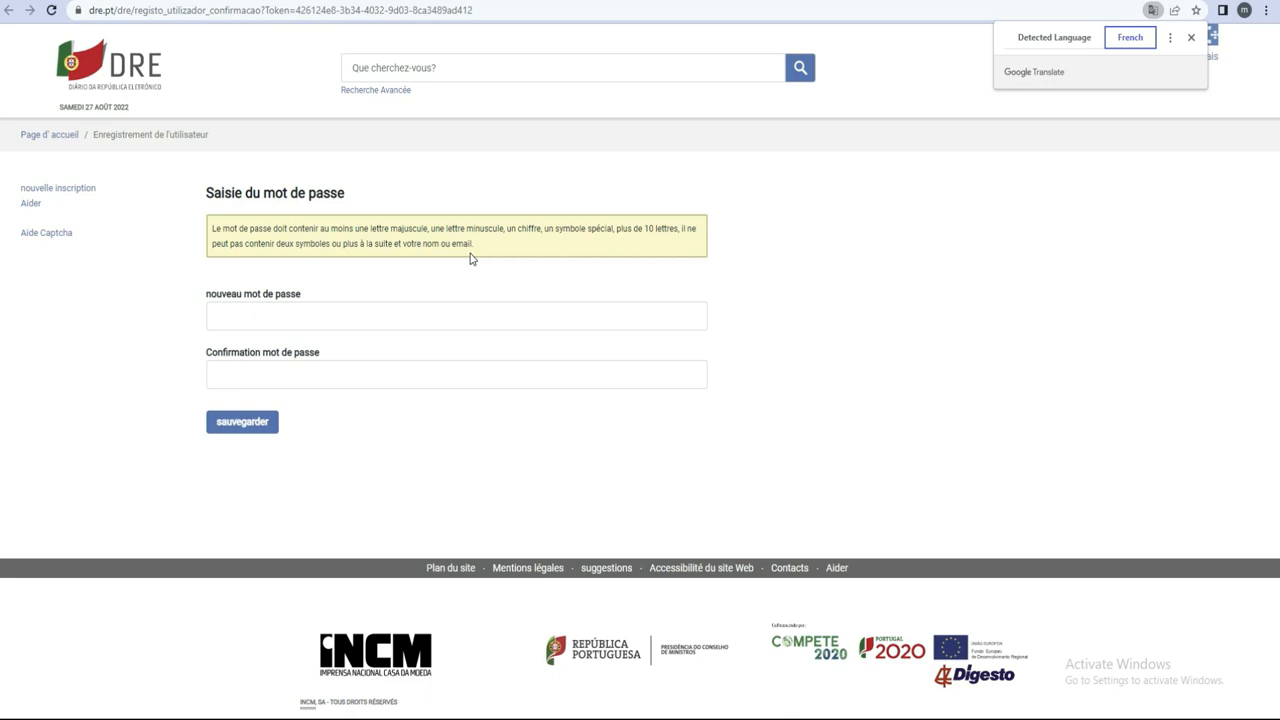
{"action": "mouse_move", "coordinate": [350, 274]}
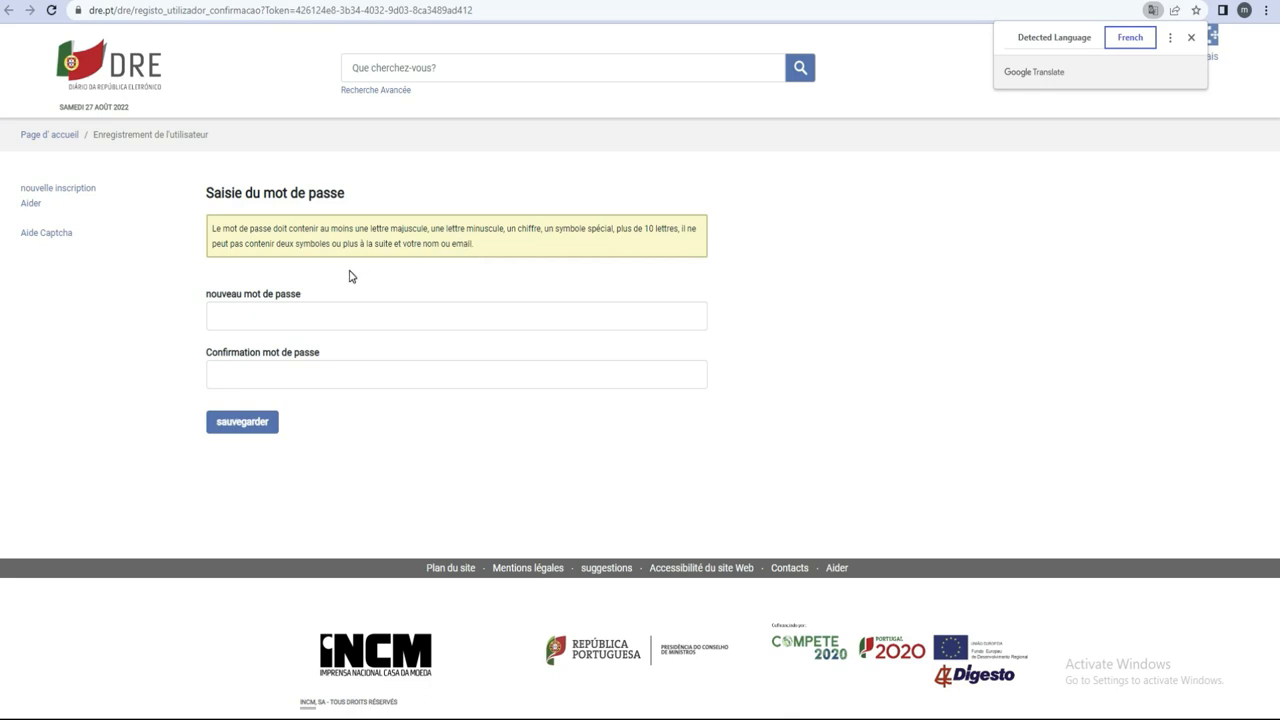
{"action": "mouse_move", "coordinate": [474, 278]}
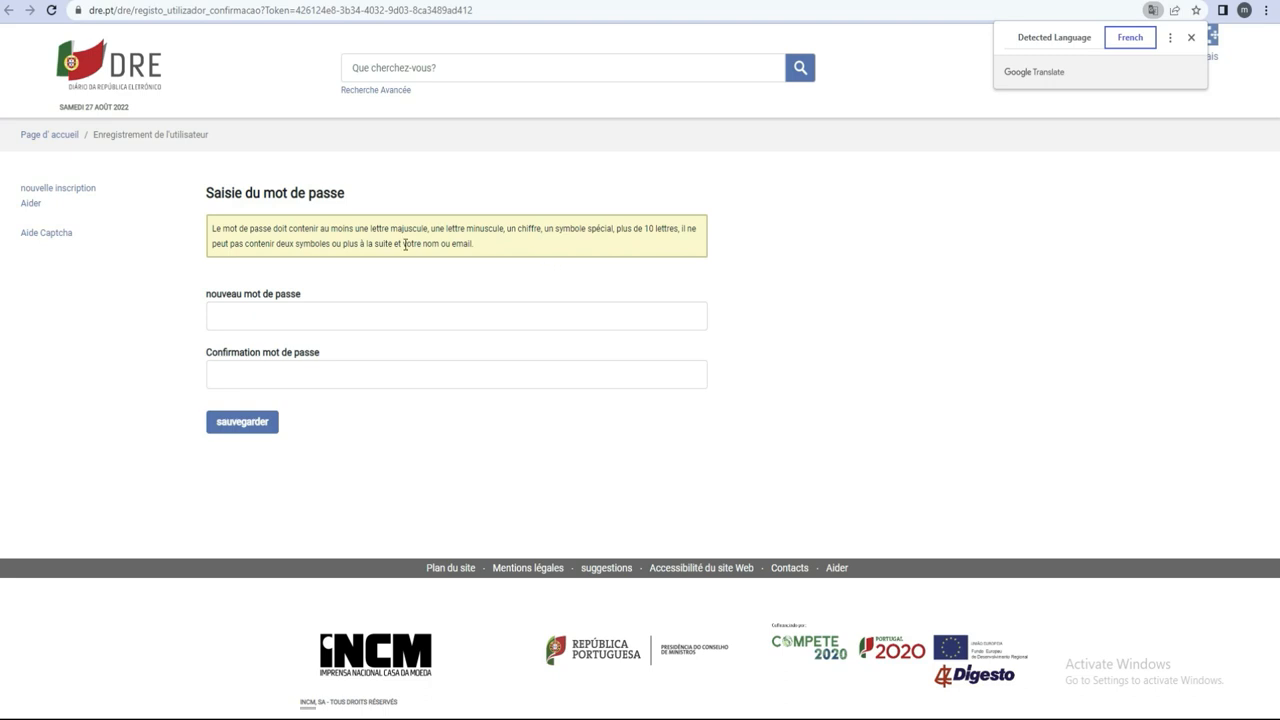
{"action": "mouse_move", "coordinate": [484, 228]}
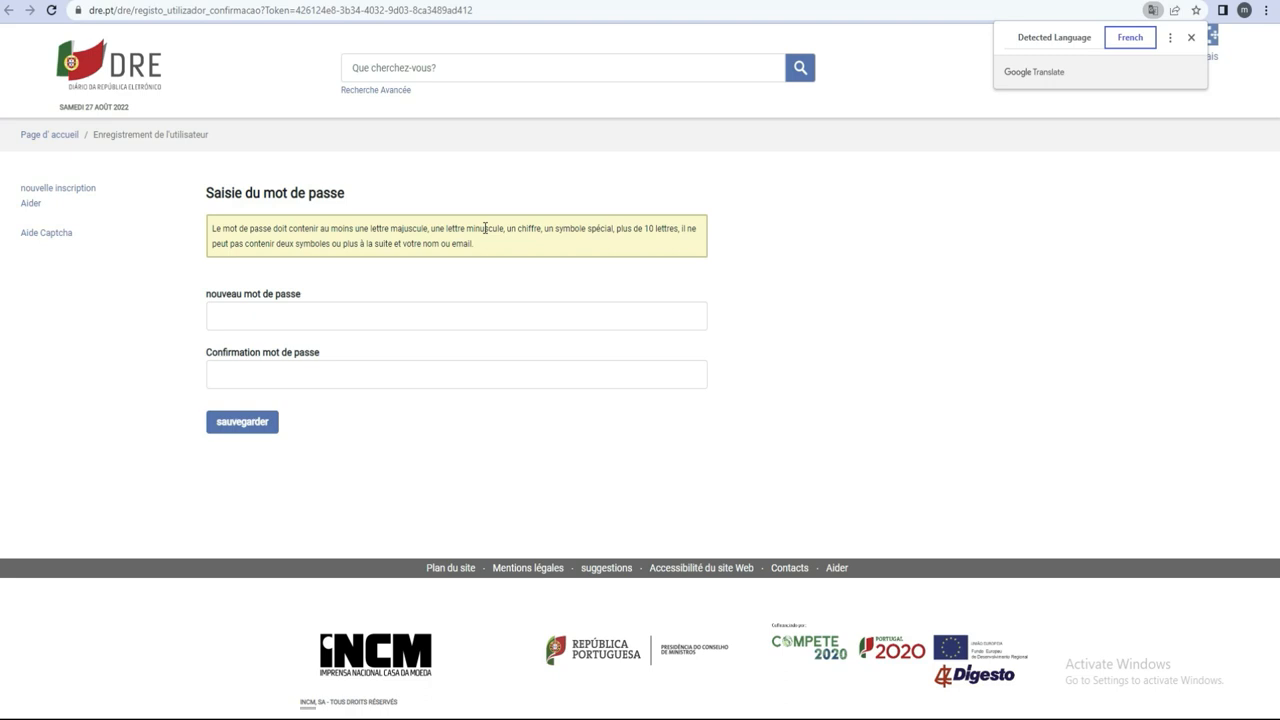
{"action": "mouse_move", "coordinate": [608, 254]}
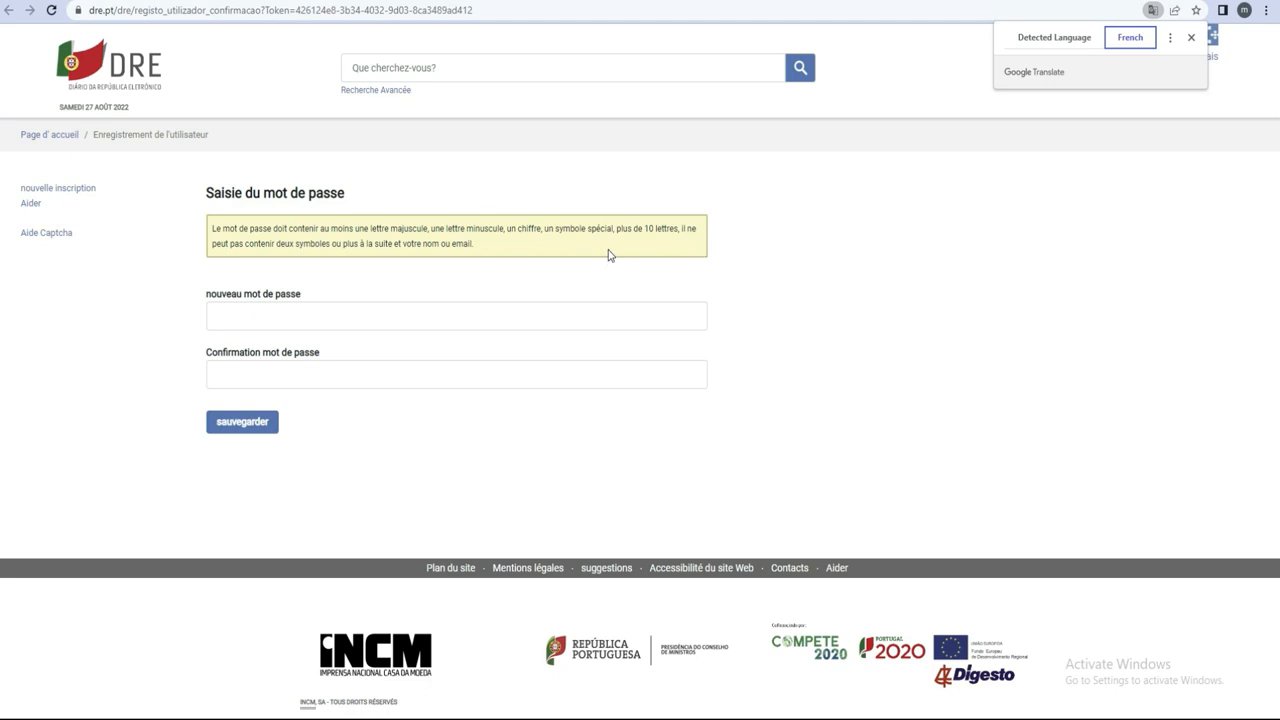
{"action": "mouse_move", "coordinate": [640, 244]}
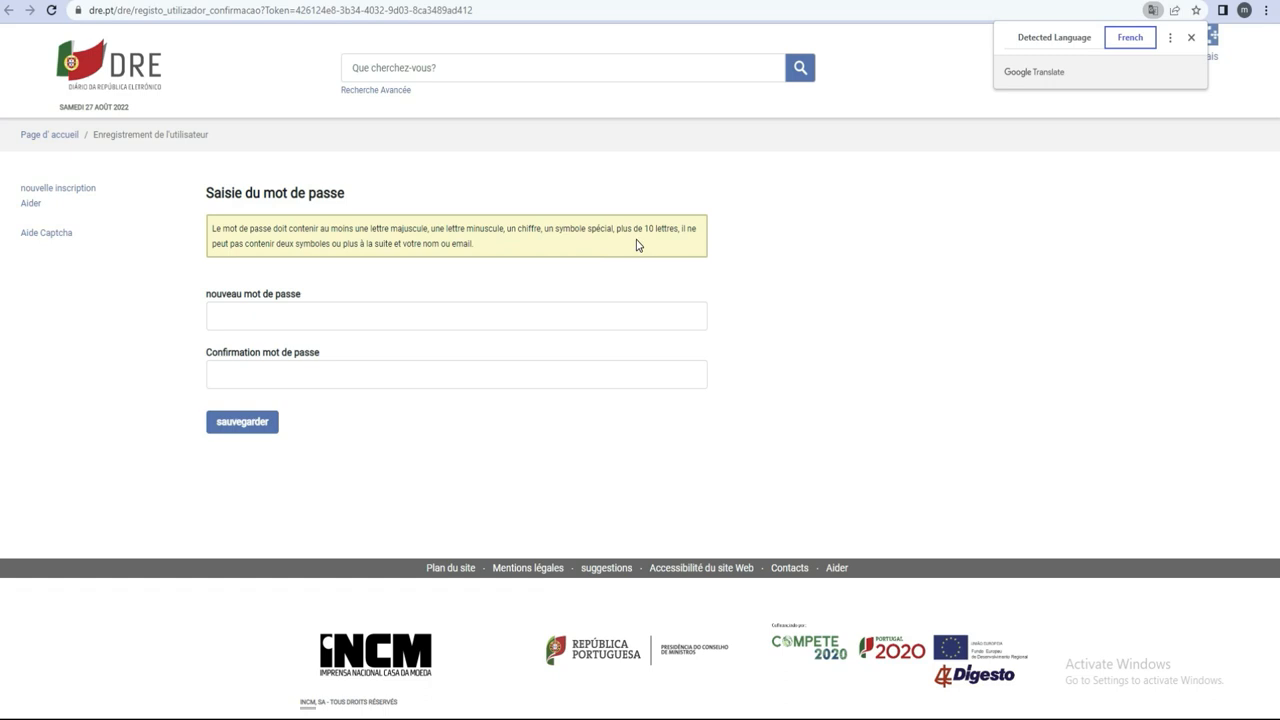
{"action": "mouse_move", "coordinate": [642, 276]}
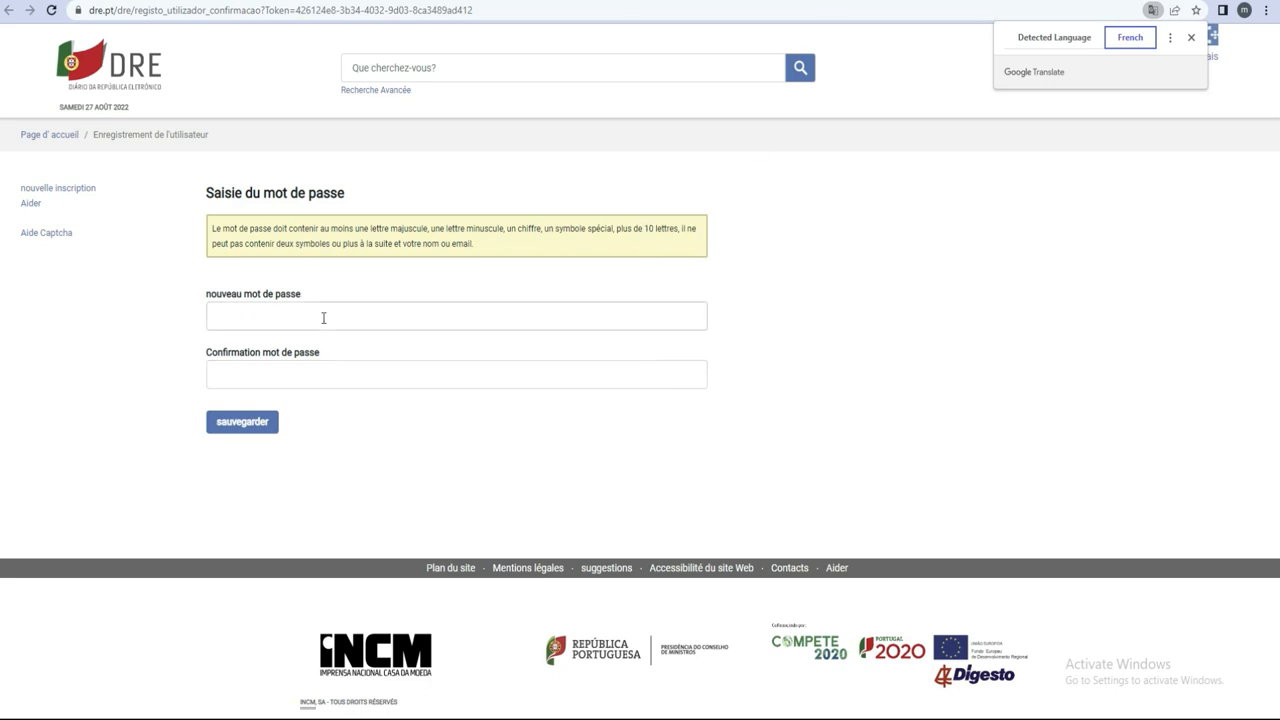
- Fill the new password fields with Chrome's suggested strong password
{"action": "left_click", "coordinate": [456, 316]}
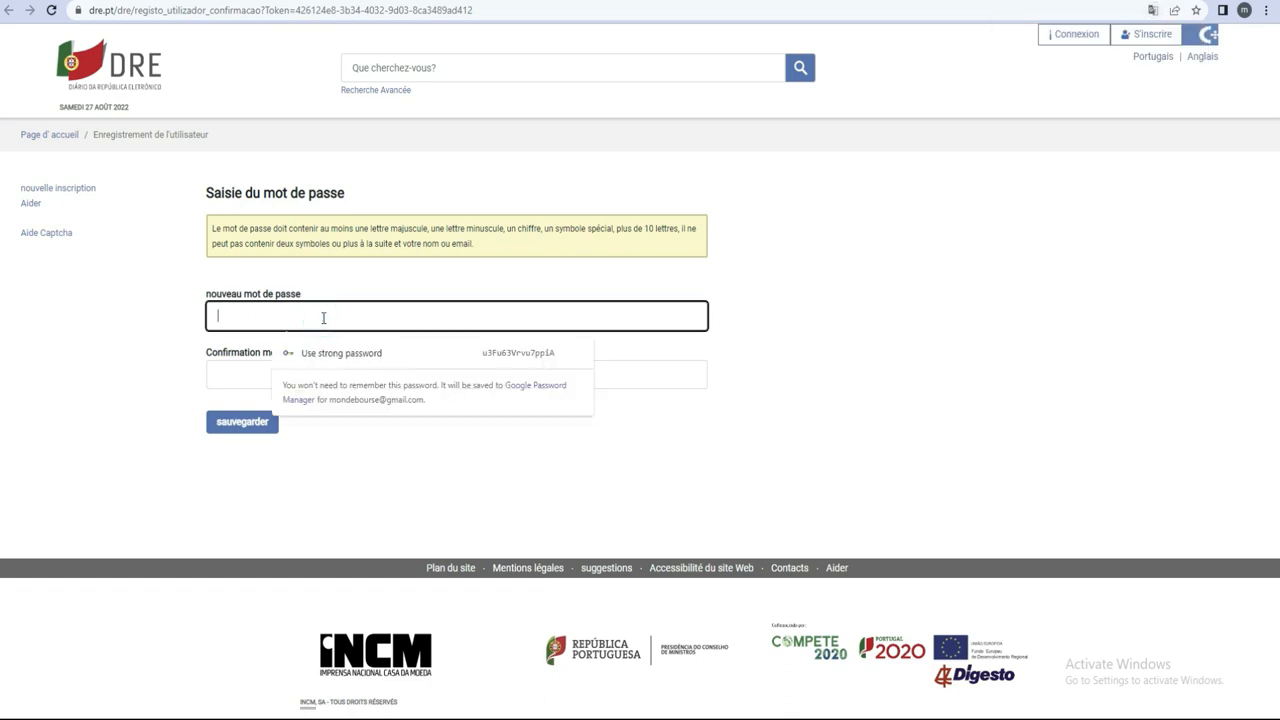
{"action": "mouse_move", "coordinate": [490, 370]}
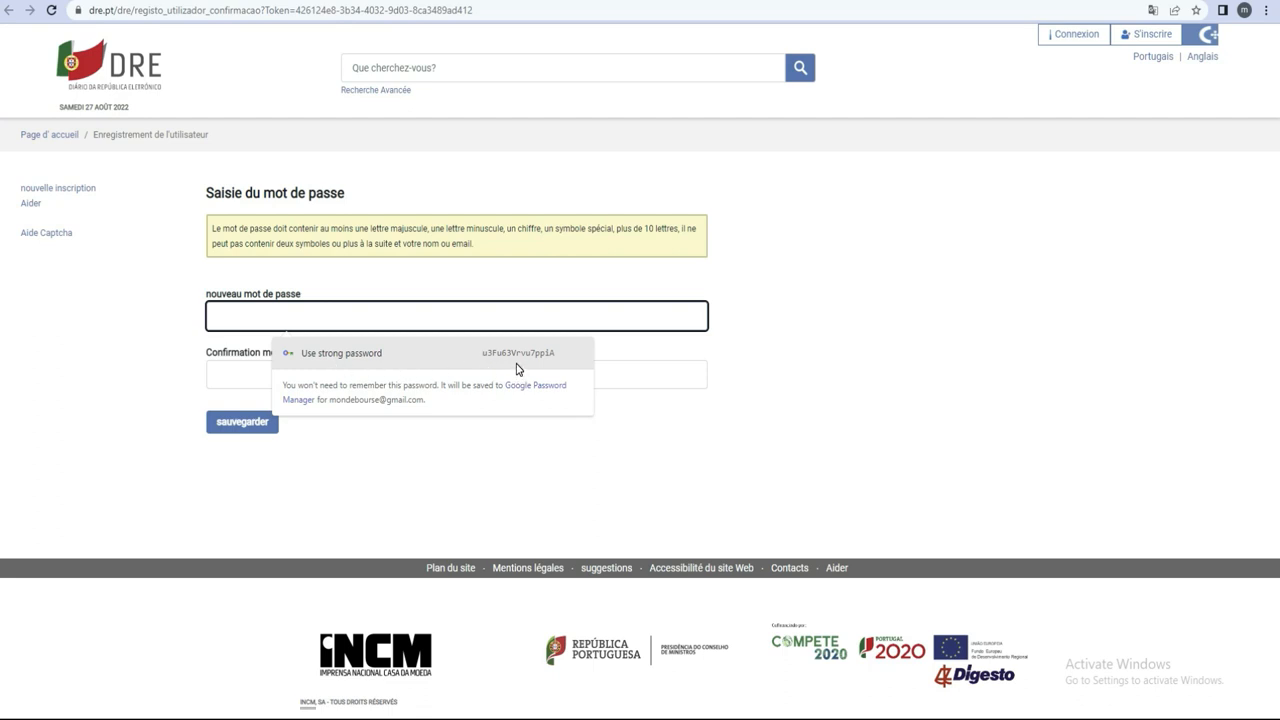
{"action": "left_click", "coordinate": [518, 364]}
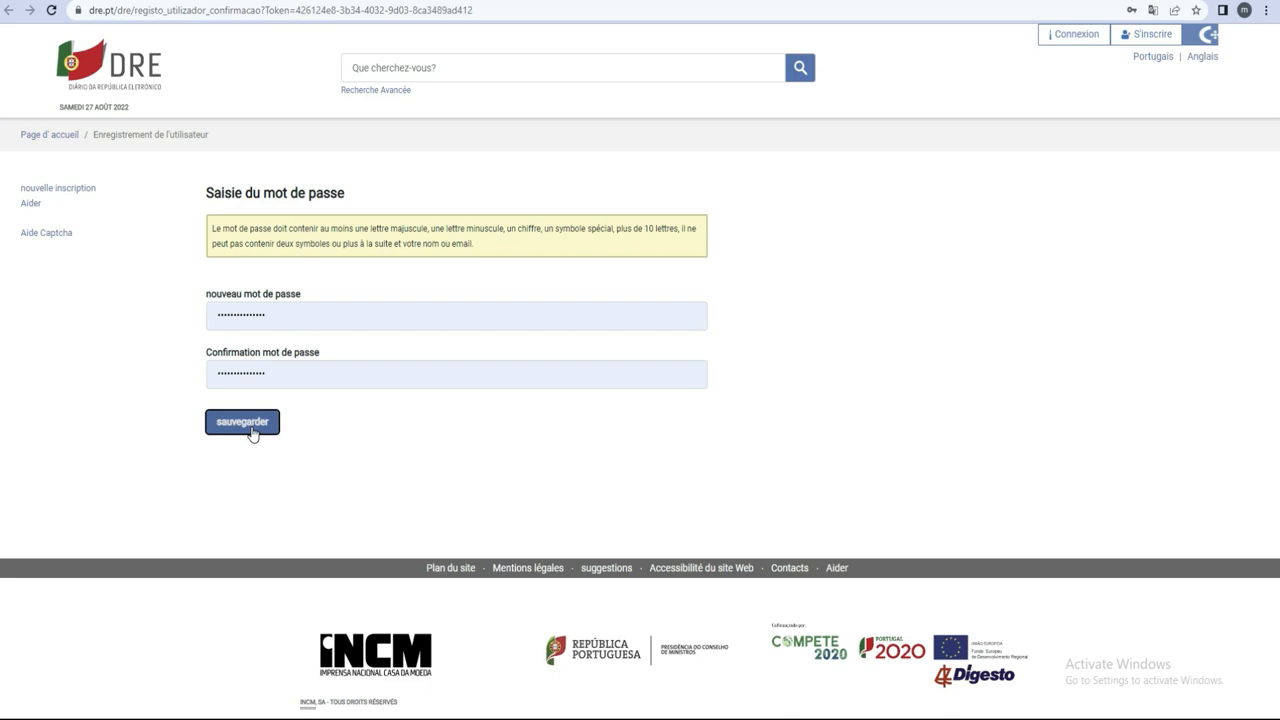
{"action": "mouse_move", "coordinate": [266, 410]}
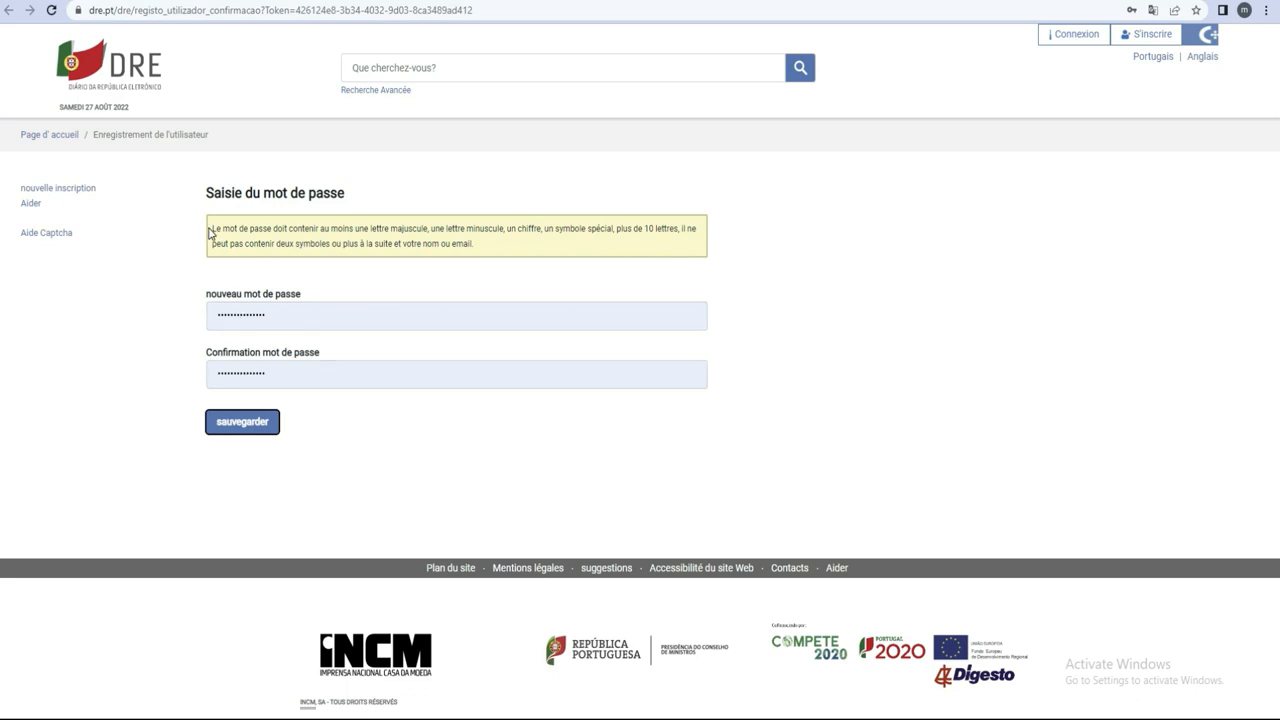
{"action": "left_click_drag", "start_coordinate": [210, 228], "coordinate": [476, 244]}
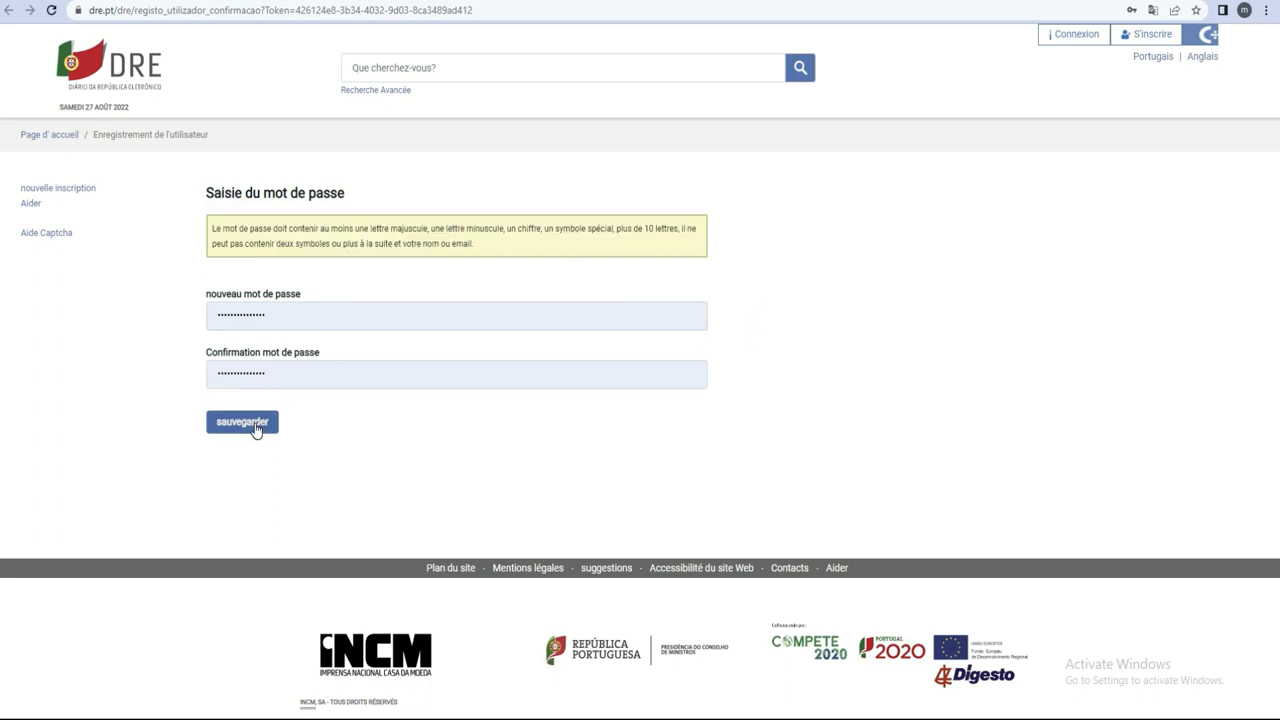
- Replace the repeated character with '@', paste the edited password into the confirmation field and save it
{"action": "left_click", "coordinate": [242, 420]}
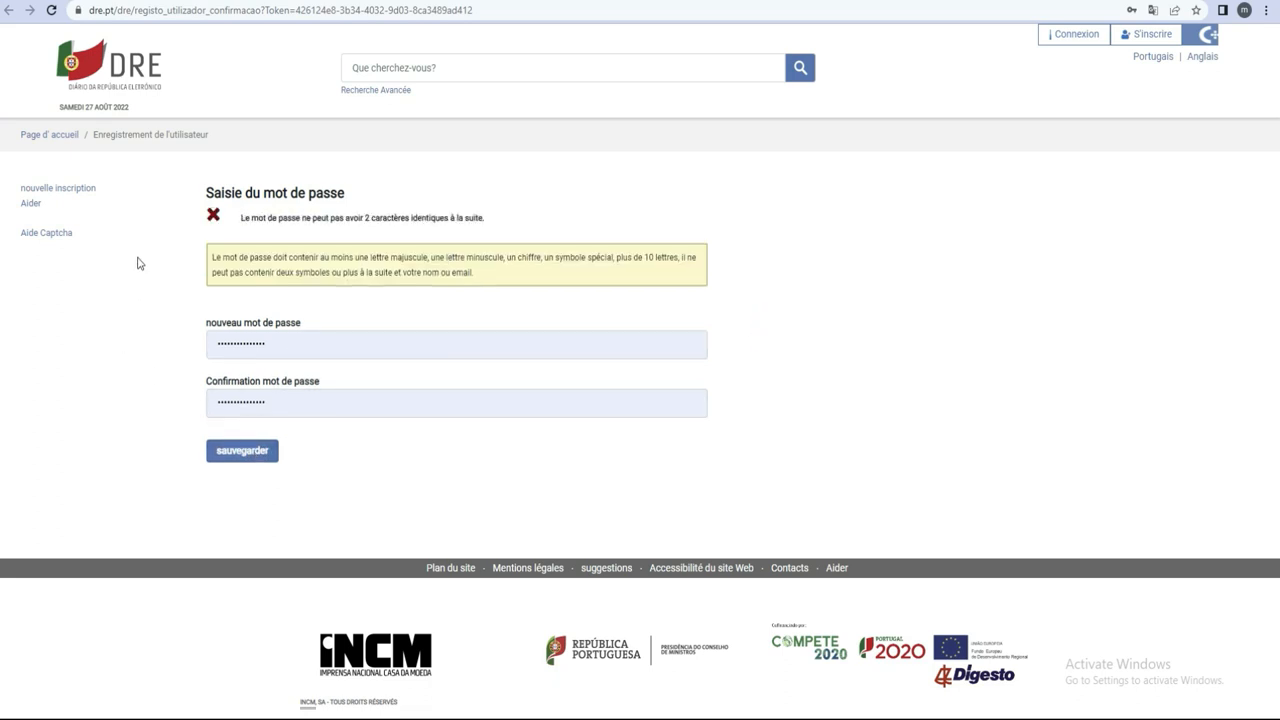
{"action": "mouse_move", "coordinate": [678, 142]}
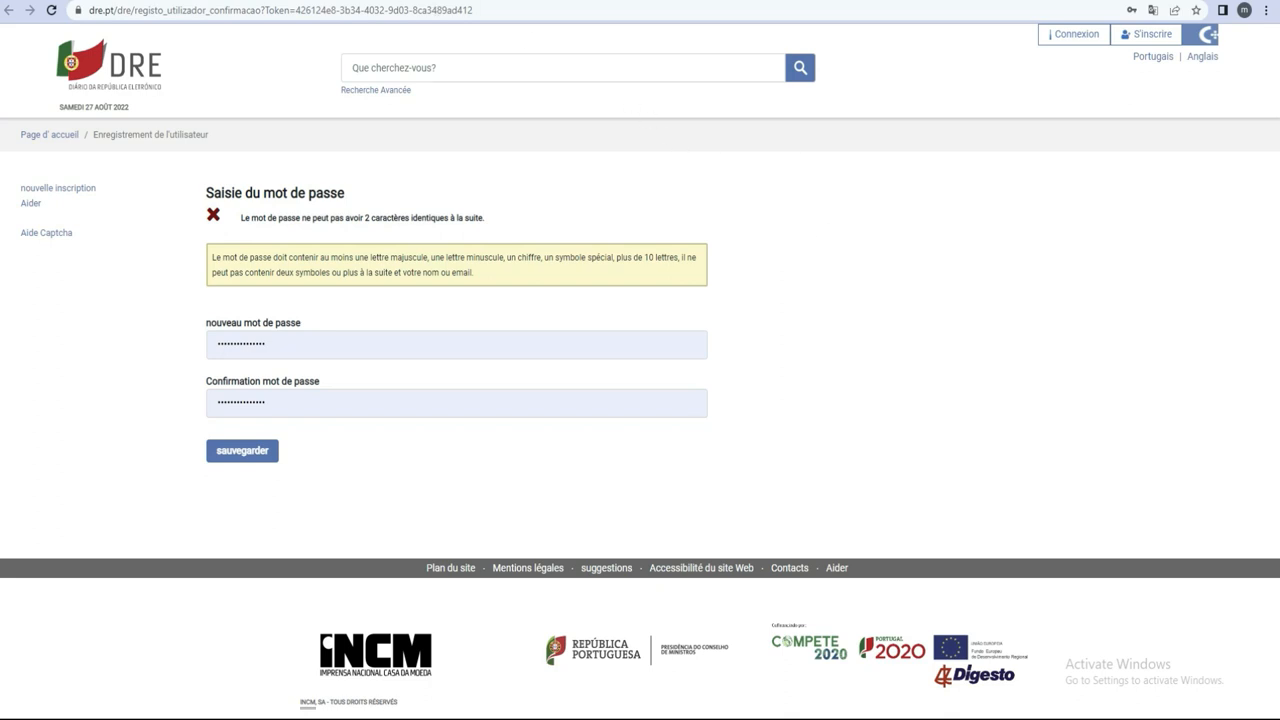
{"action": "mouse_move", "coordinate": [908, 186]}
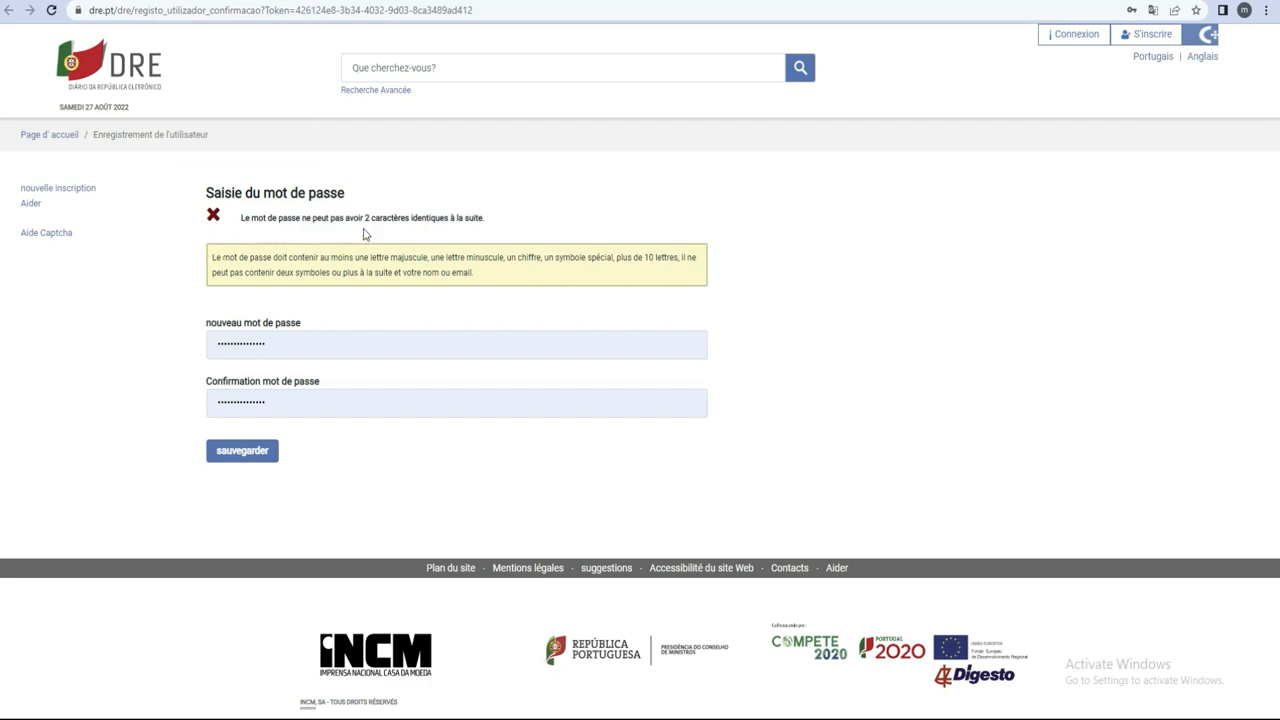
{"action": "mouse_move", "coordinate": [378, 372]}
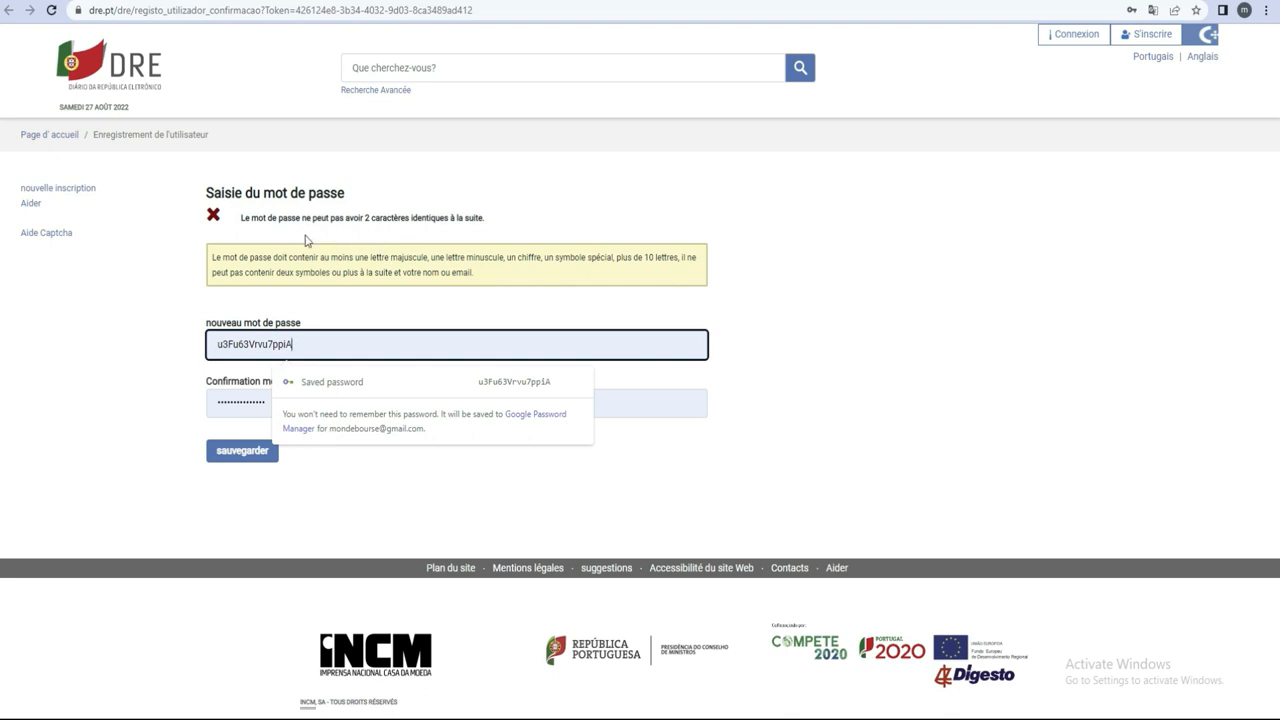
{"action": "mouse_move", "coordinate": [372, 232]}
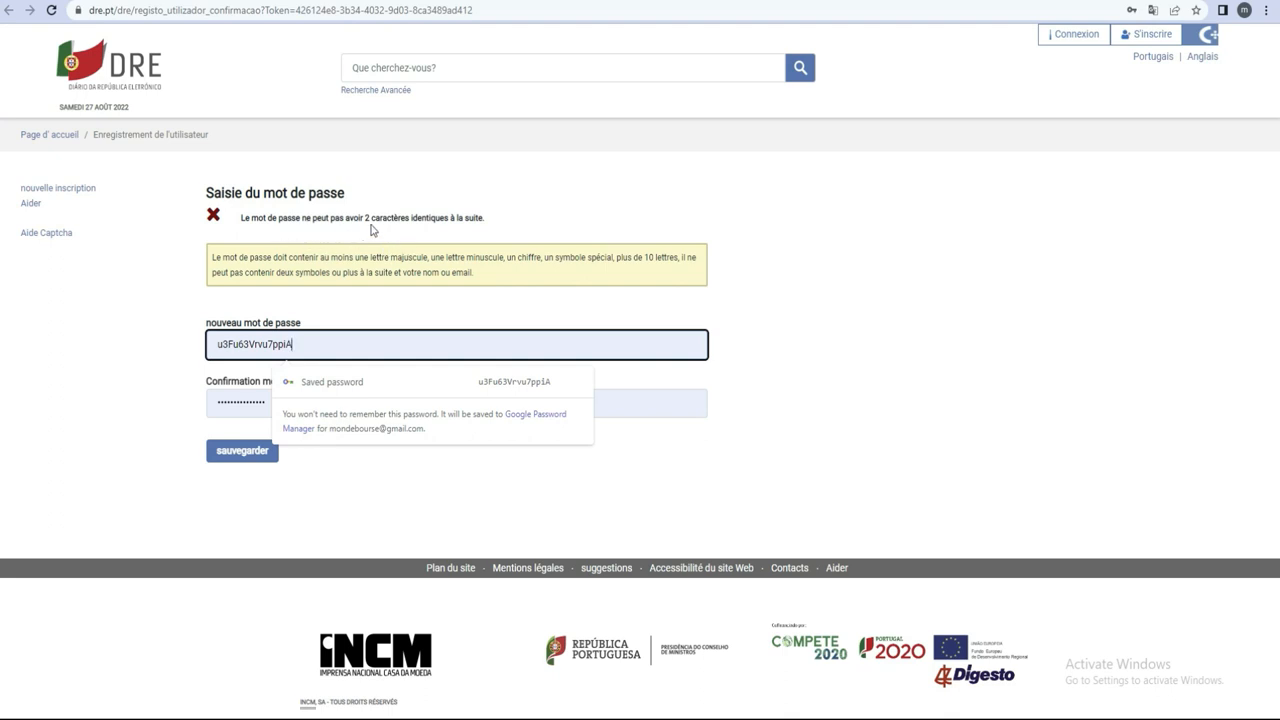
{"action": "mouse_move", "coordinate": [300, 340]}
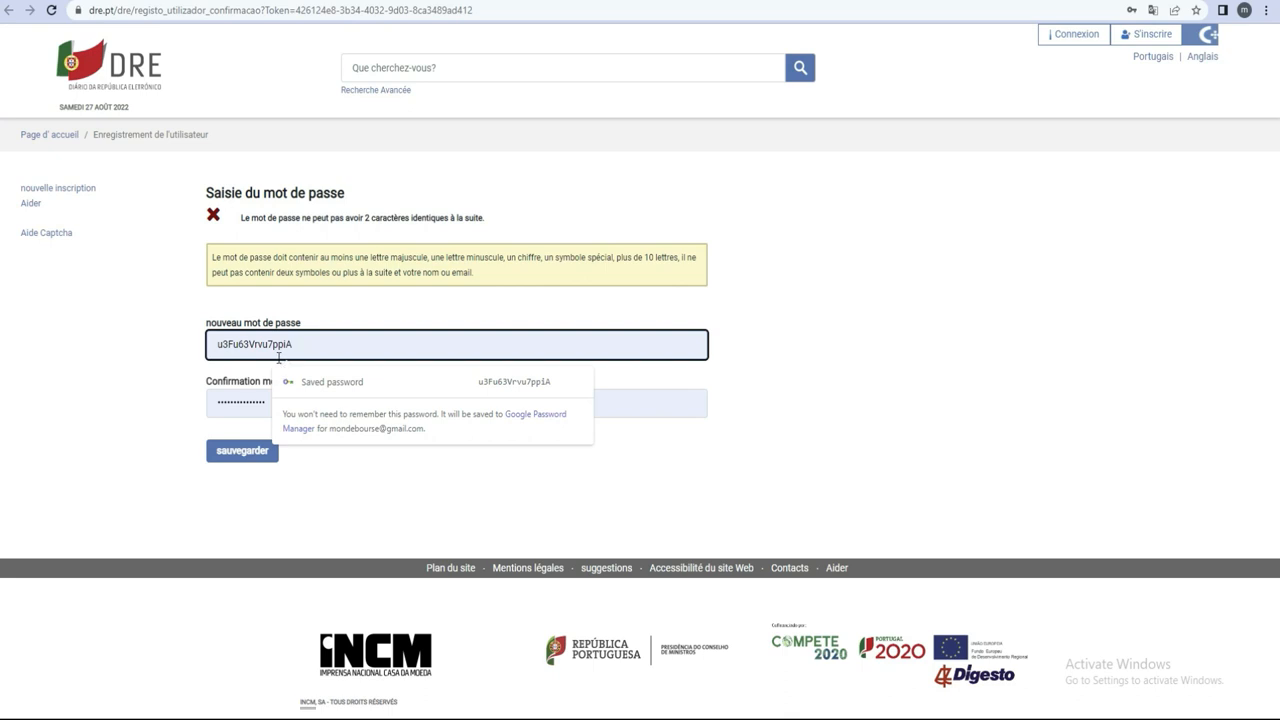
{"action": "mouse_move", "coordinate": [284, 344]}
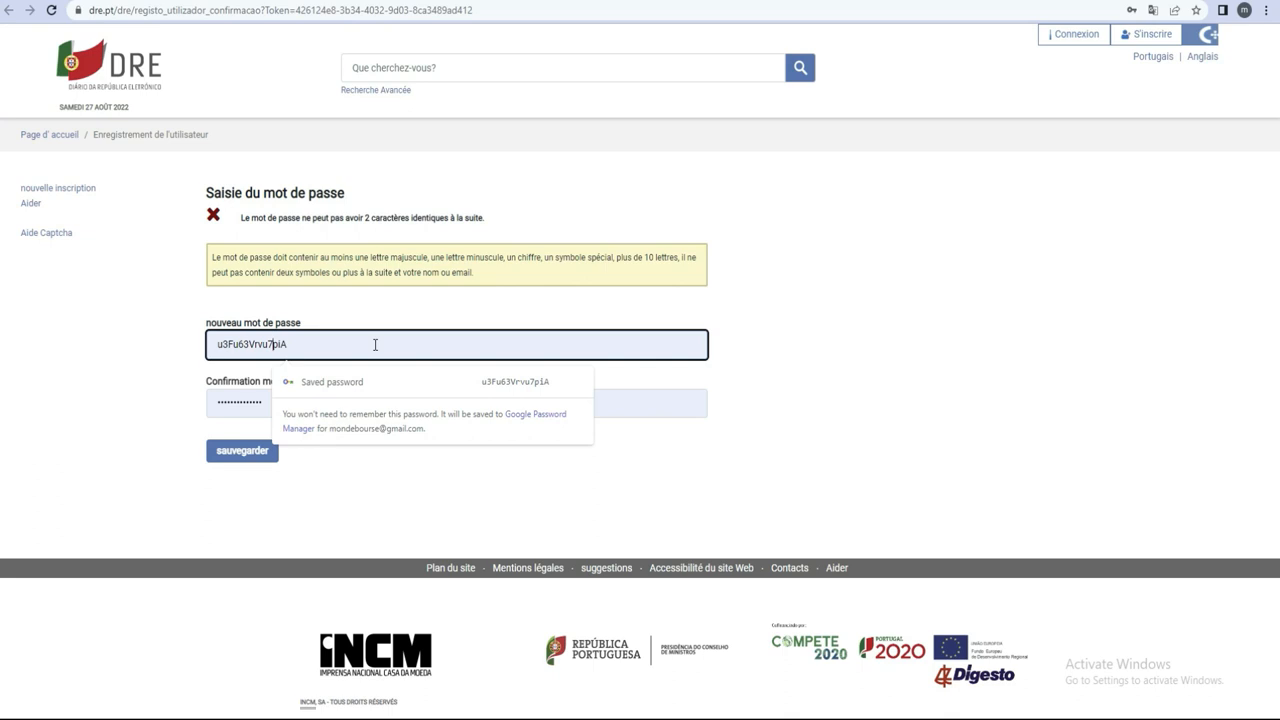
{"action": "type", "text": "@"}
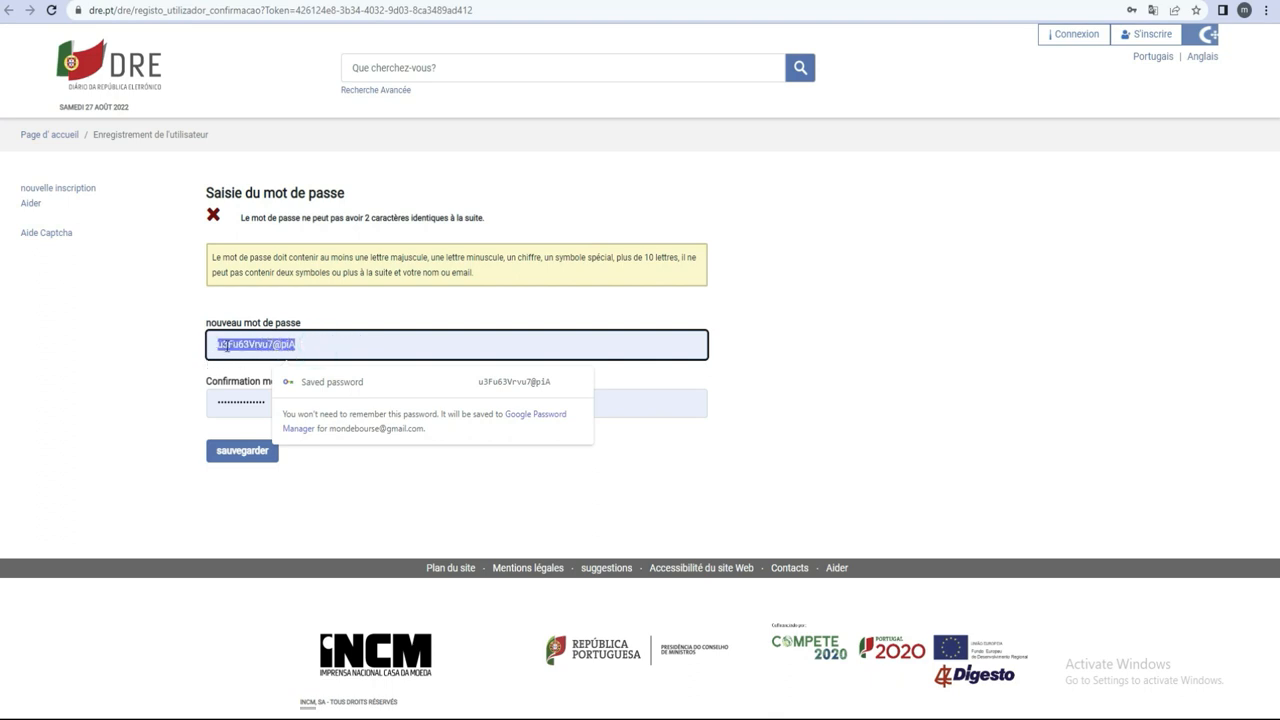
{"action": "right_click", "coordinate": [256, 344]}
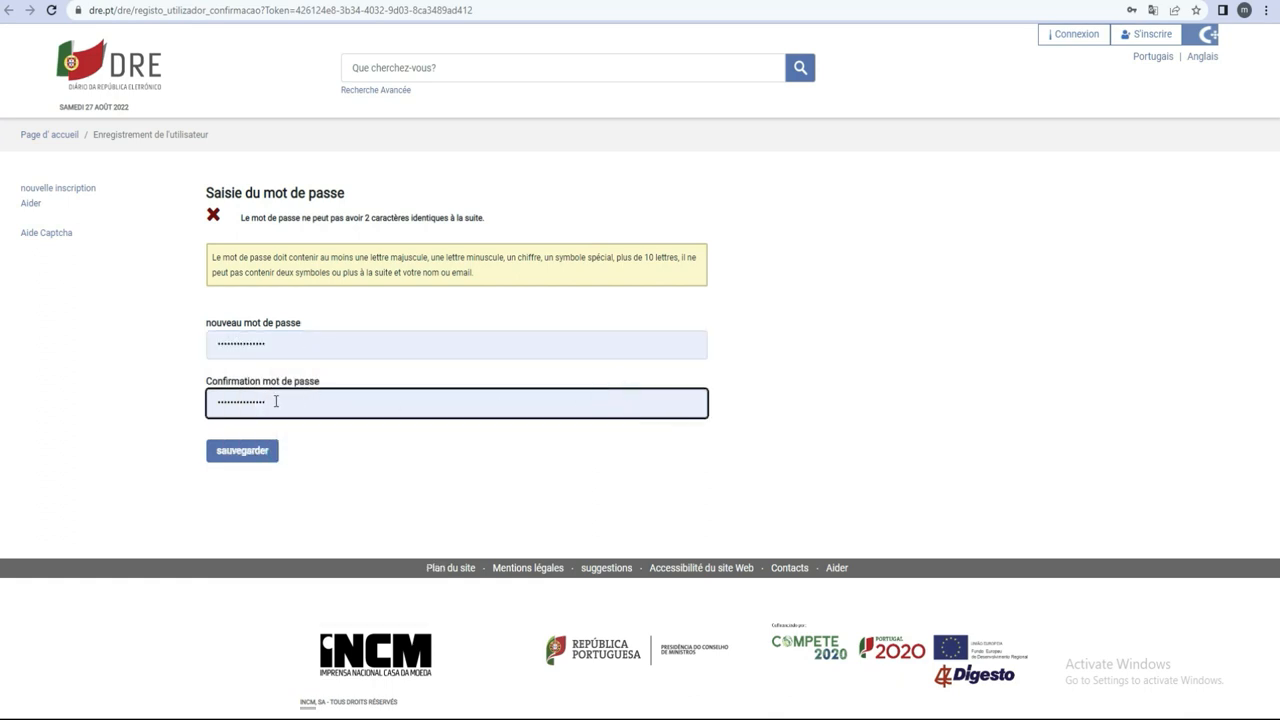
{"action": "right_click", "coordinate": [244, 402]}
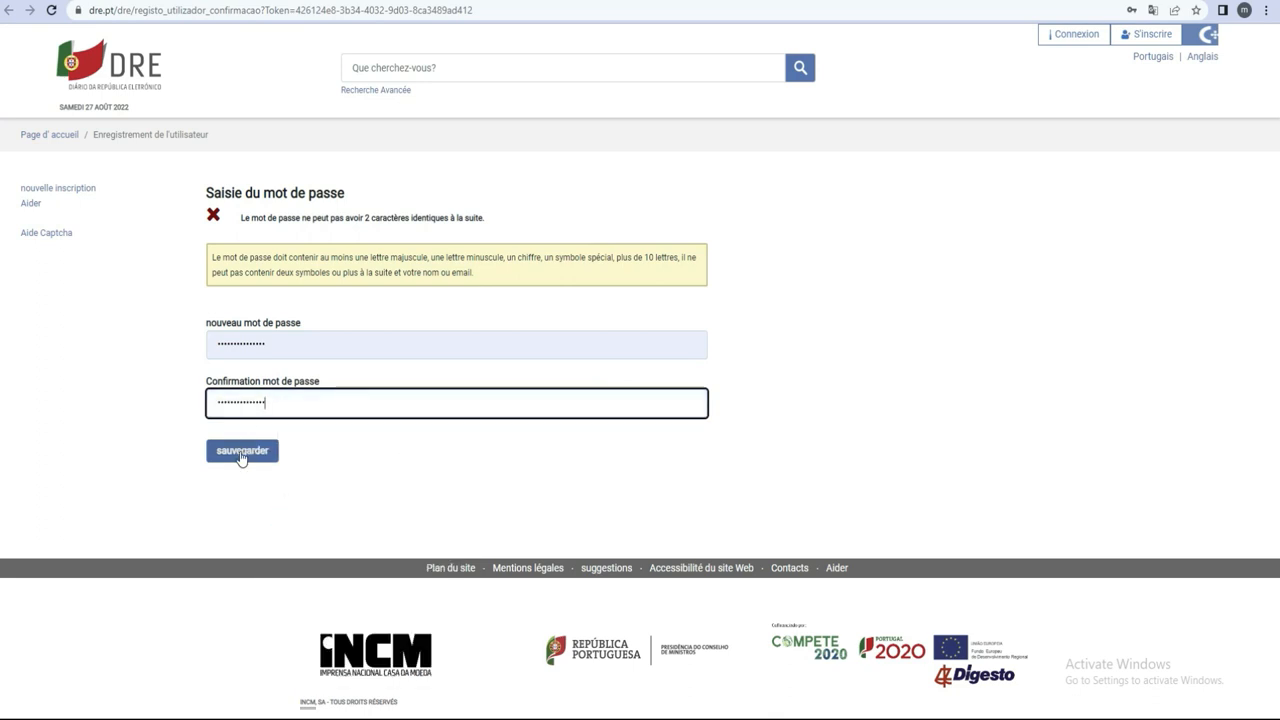
{"action": "left_click", "coordinate": [240, 450]}
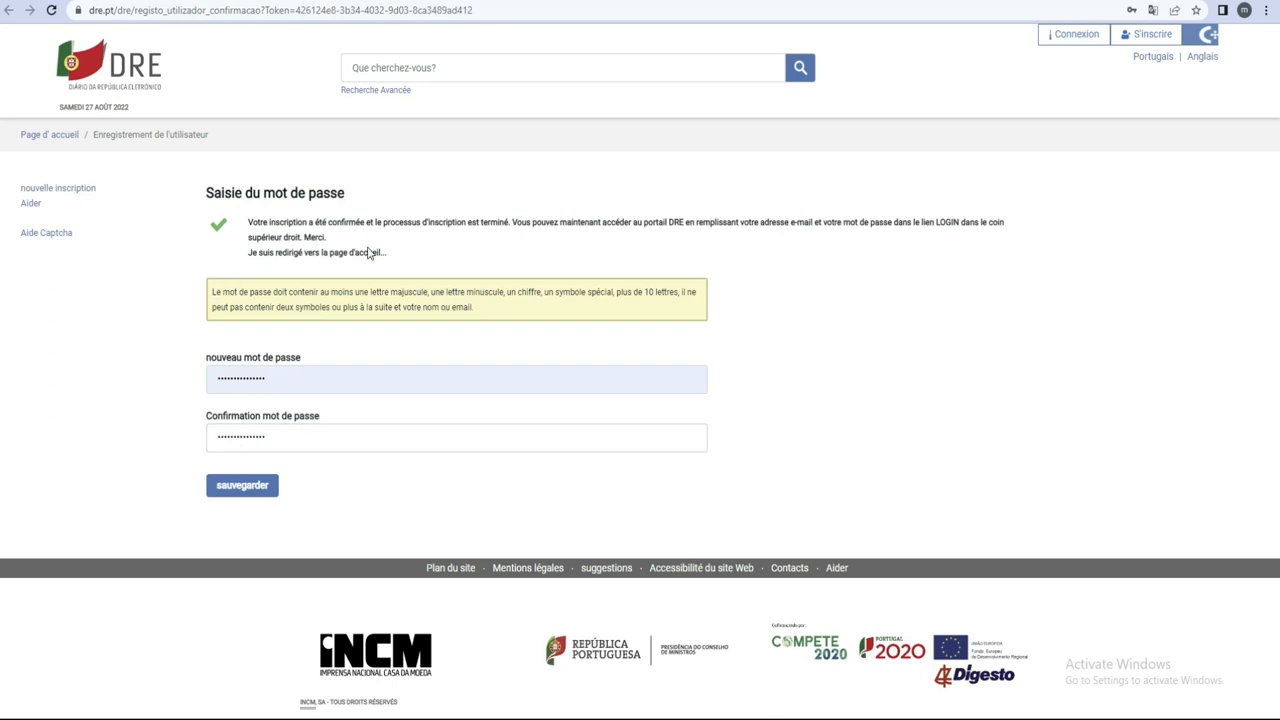
{"action": "mouse_move", "coordinate": [332, 236]}
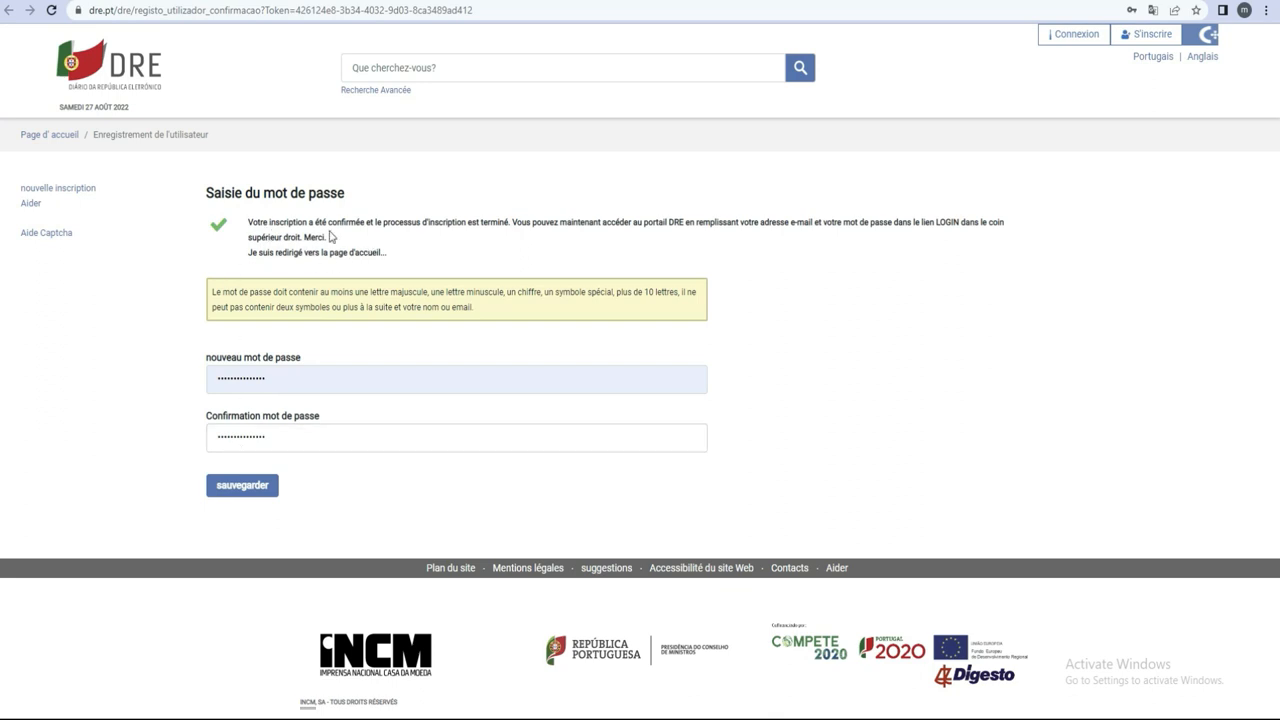
{"action": "mouse_move", "coordinate": [448, 240]}
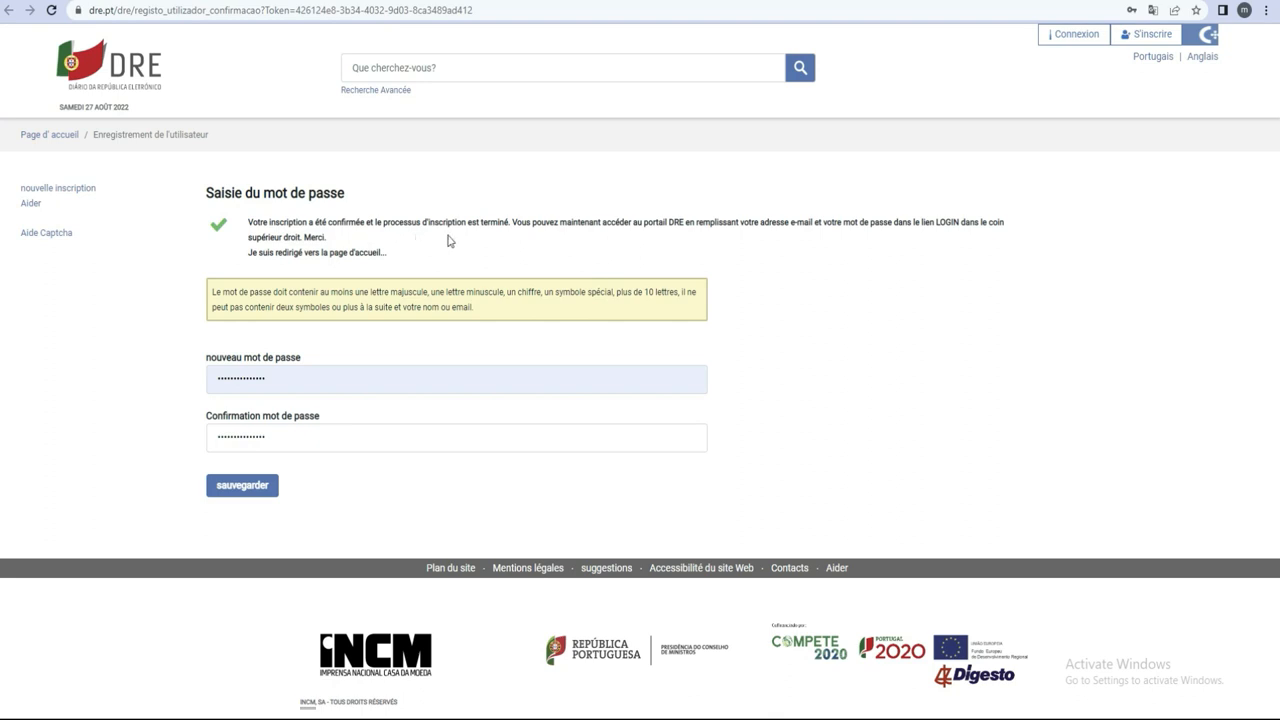
{"action": "mouse_move", "coordinate": [618, 236]}
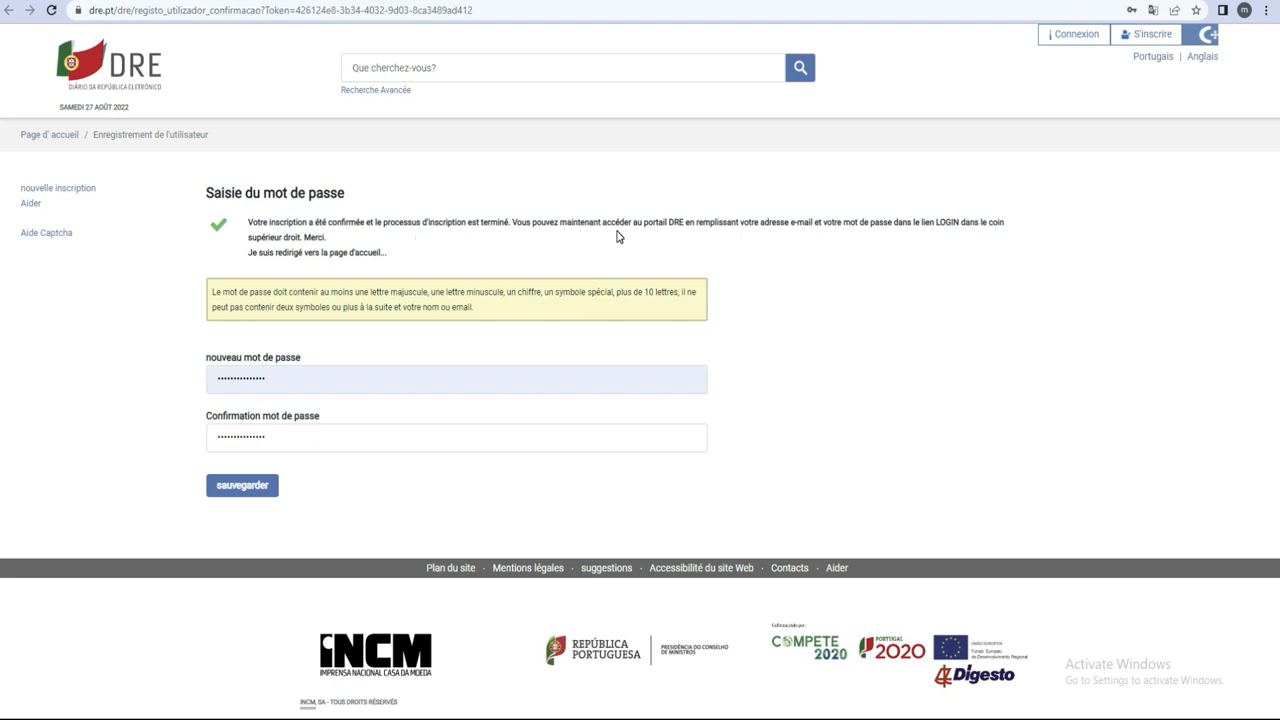
{"action": "mouse_move", "coordinate": [828, 236]}
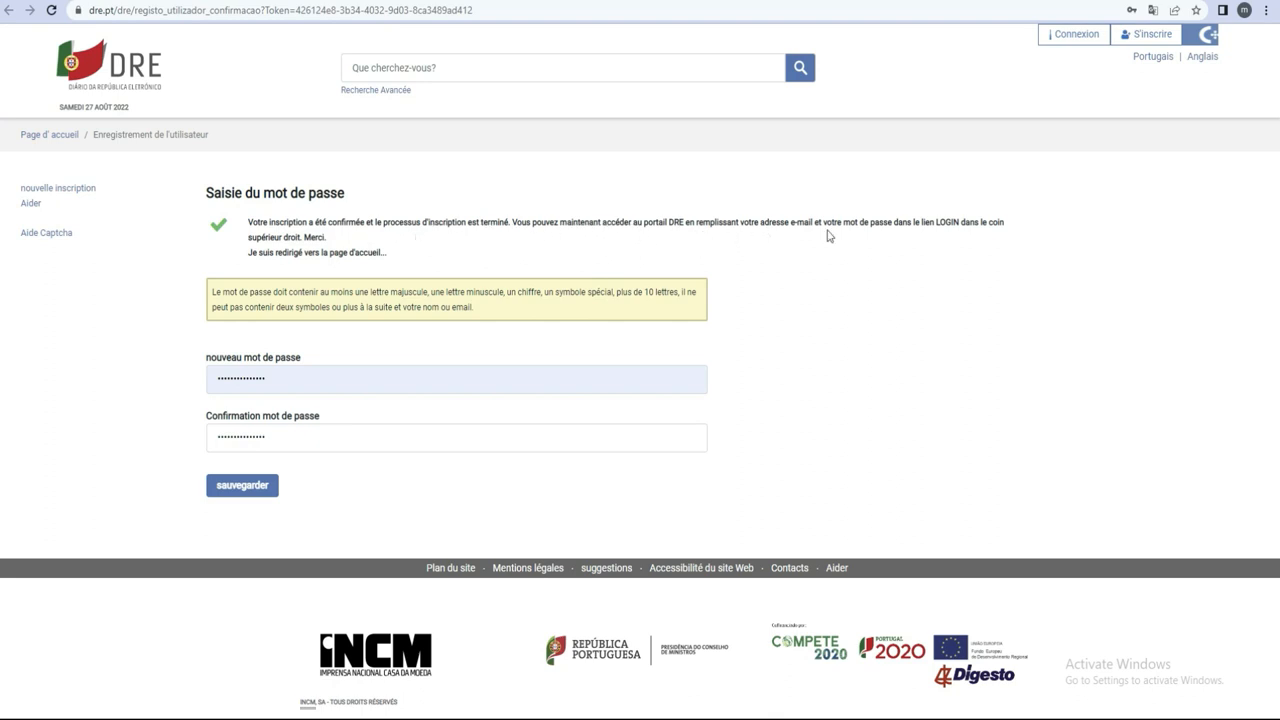
- Save the password and let DRE redirect to its home page with the latest editions
{"action": "left_click", "coordinate": [242, 486]}
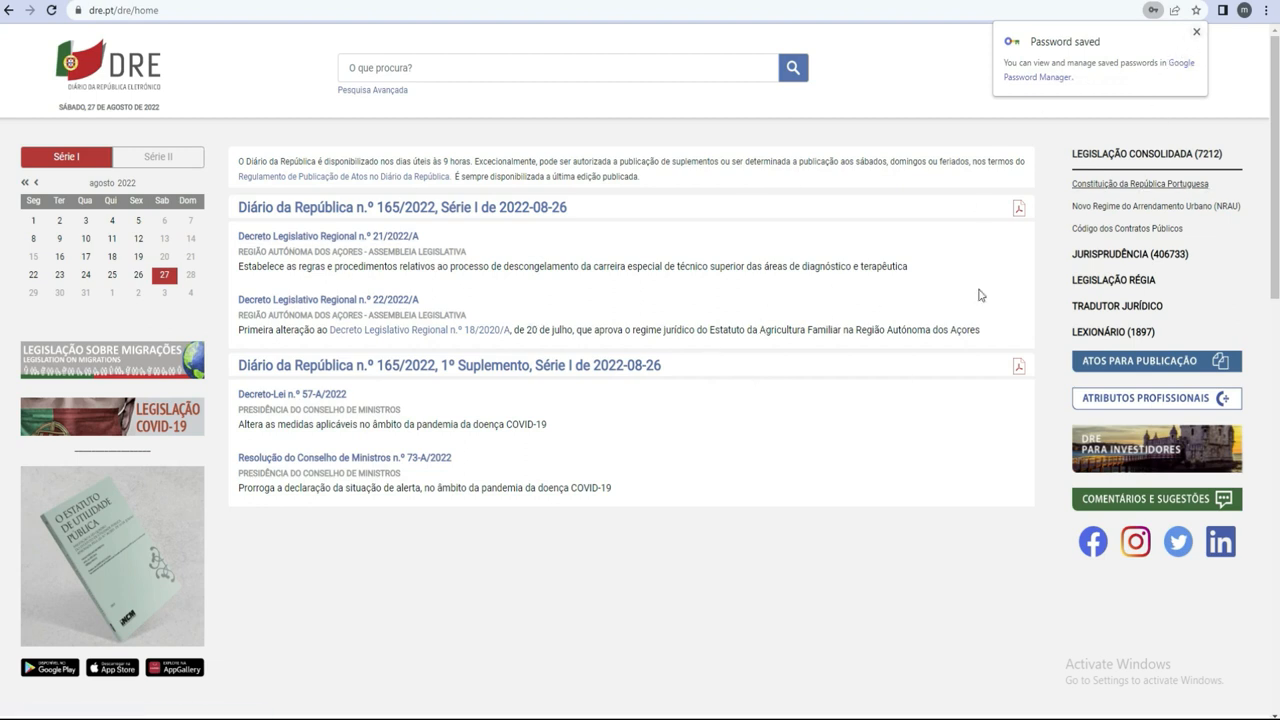
{"action": "mouse_move", "coordinate": [700, 526]}
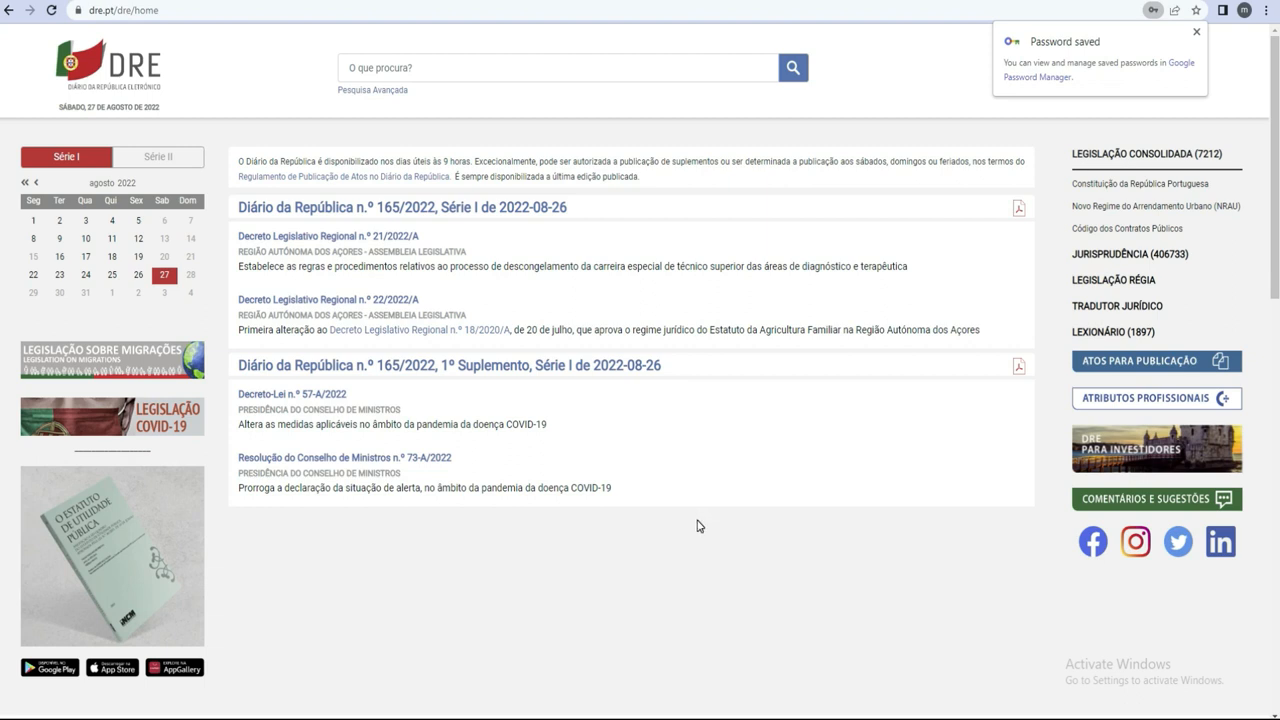
- Translate the dre.pt home page into French and dismiss the browser's translation notice
{"action": "right_click", "coordinate": [700, 524]}
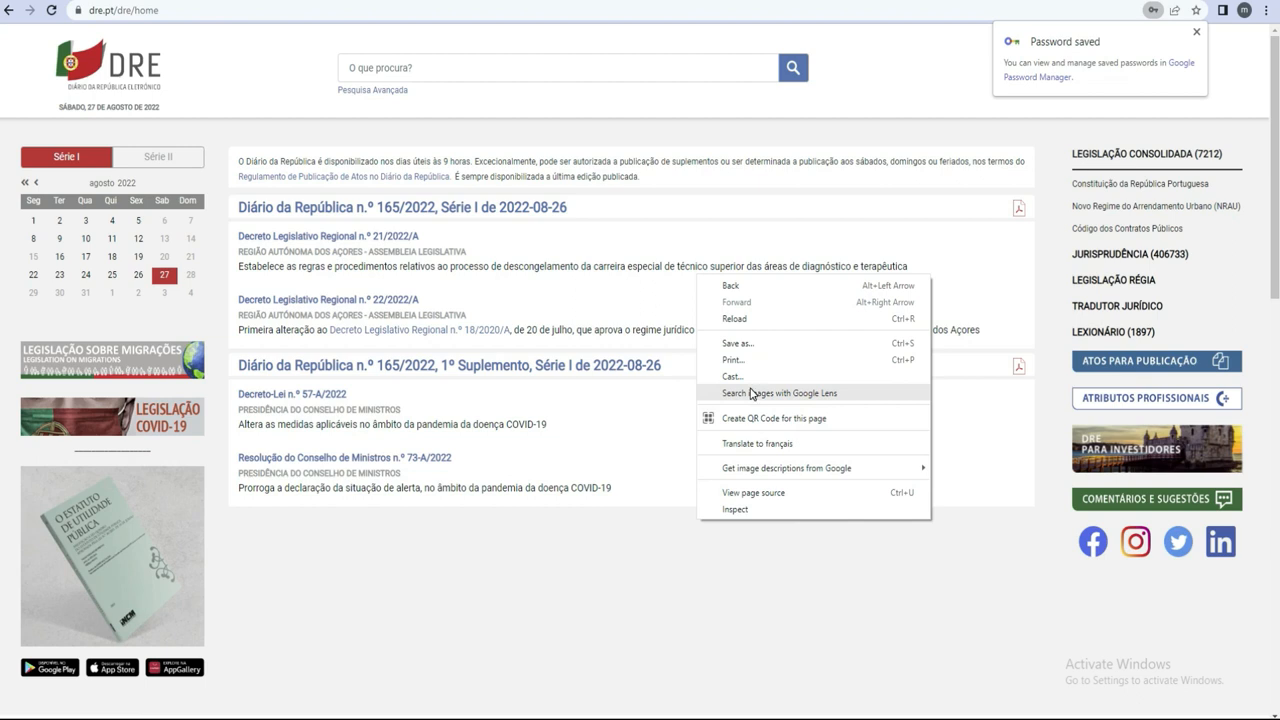
{"action": "left_click", "coordinate": [756, 444]}
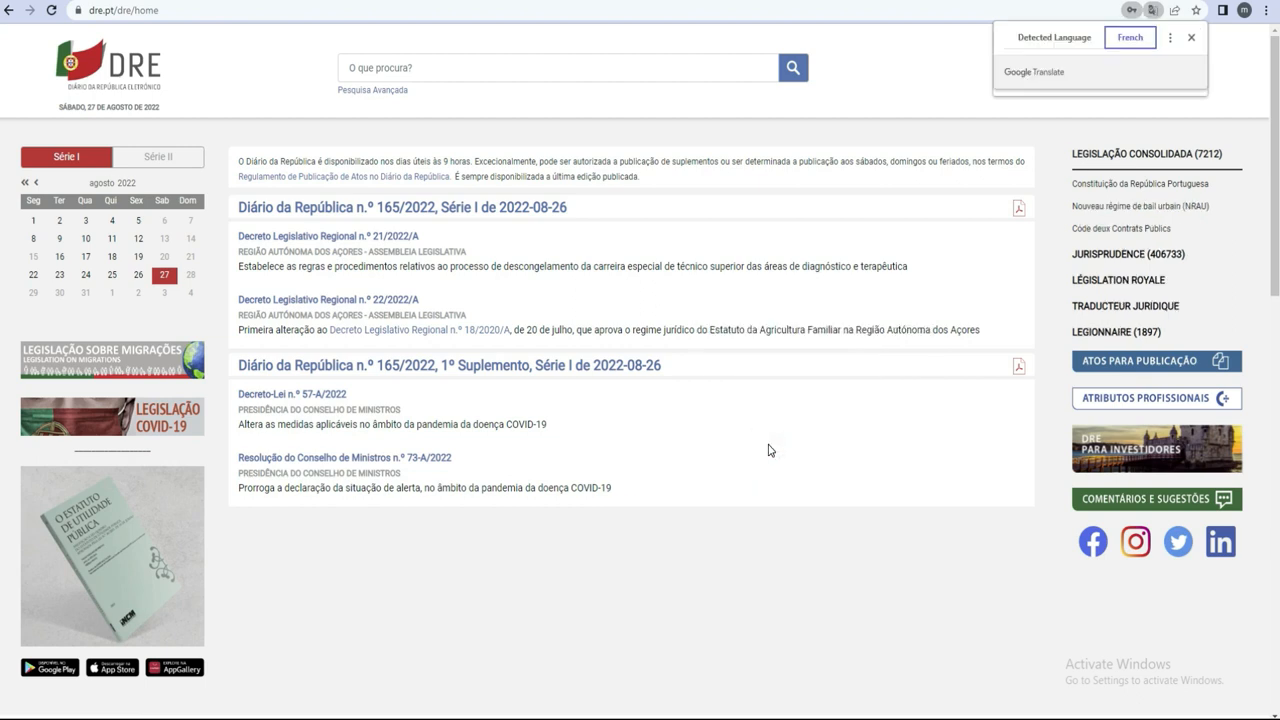
{"action": "left_click", "coordinate": [1130, 36]}
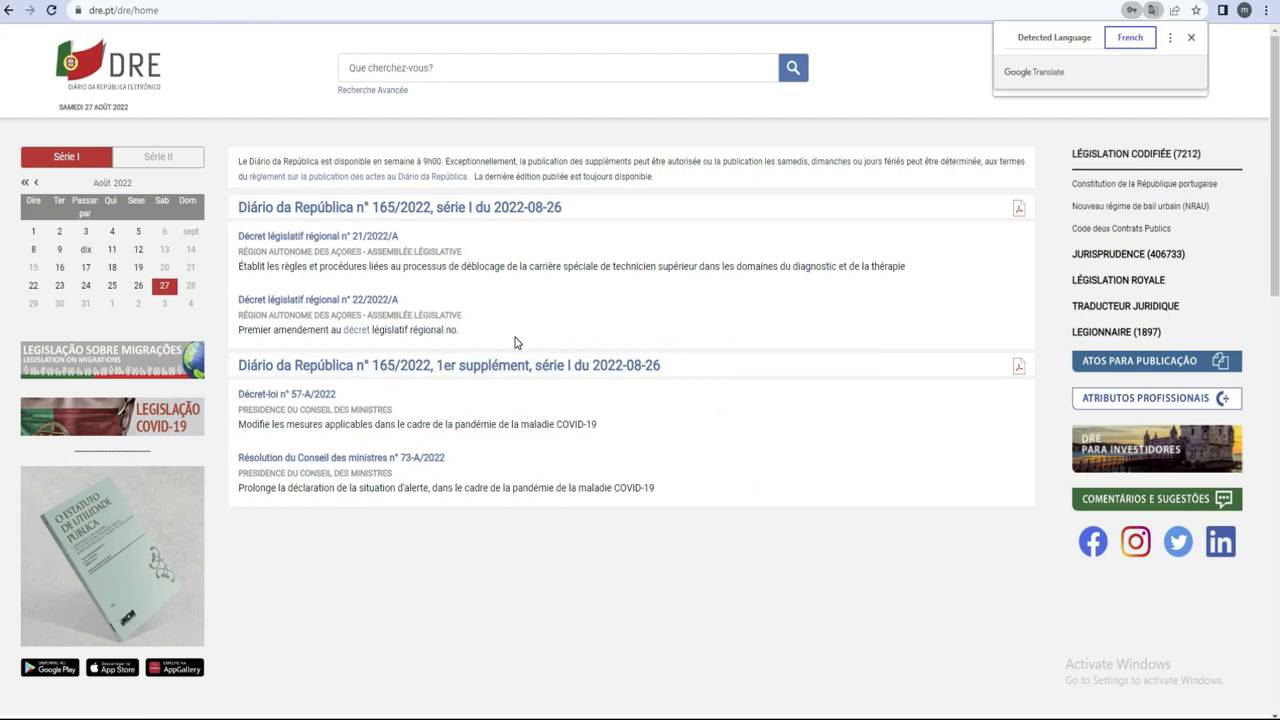
{"action": "mouse_move", "coordinate": [1064, 180]}
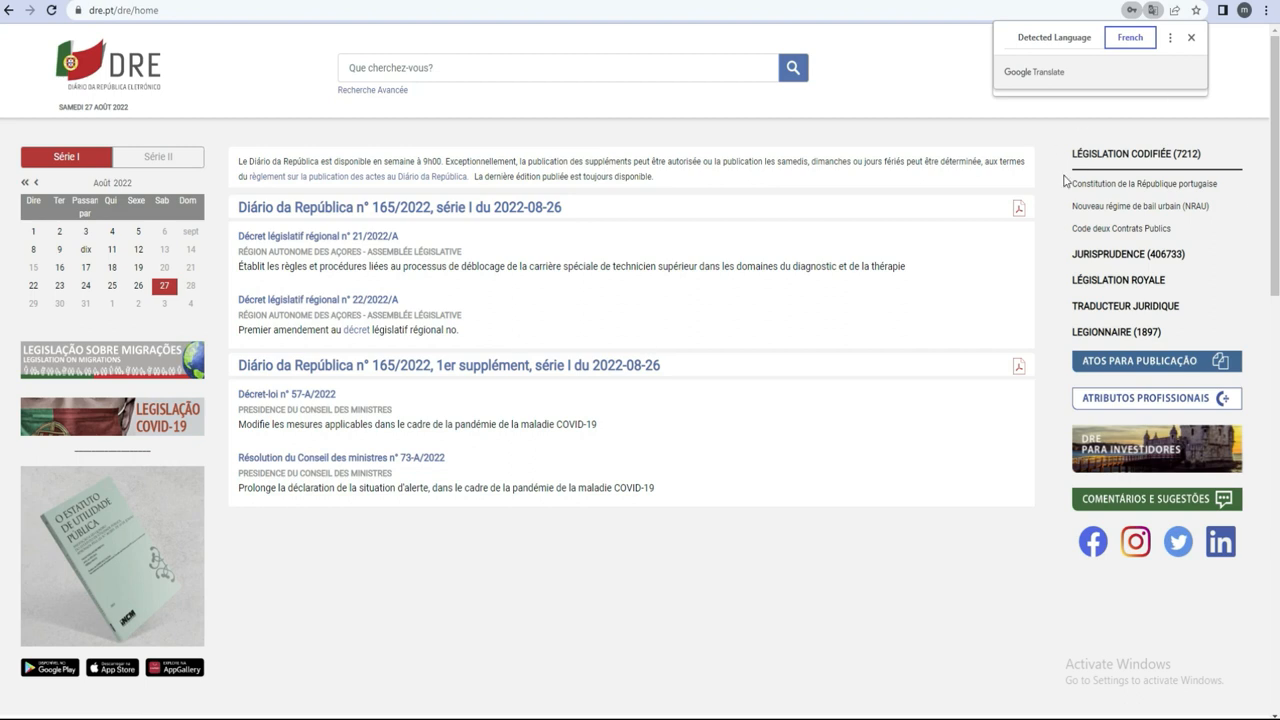
{"action": "left_click", "coordinate": [1192, 36]}
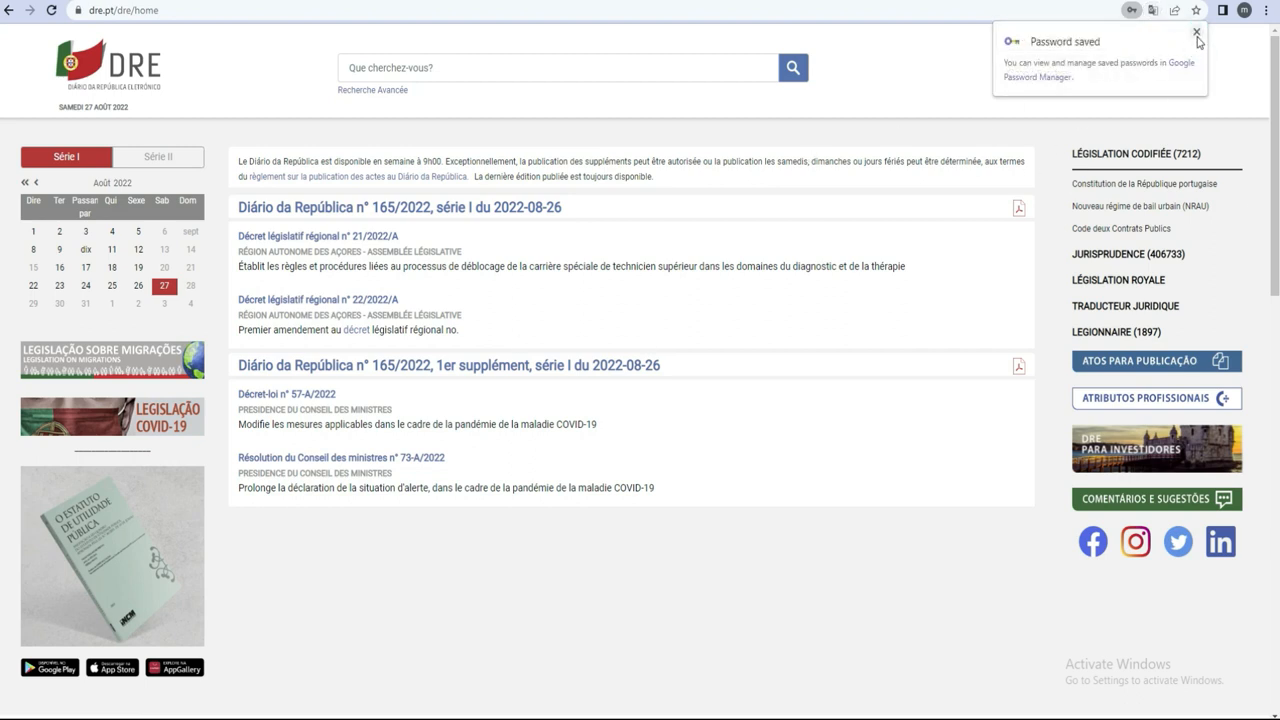
{"action": "left_click", "coordinate": [1196, 34]}
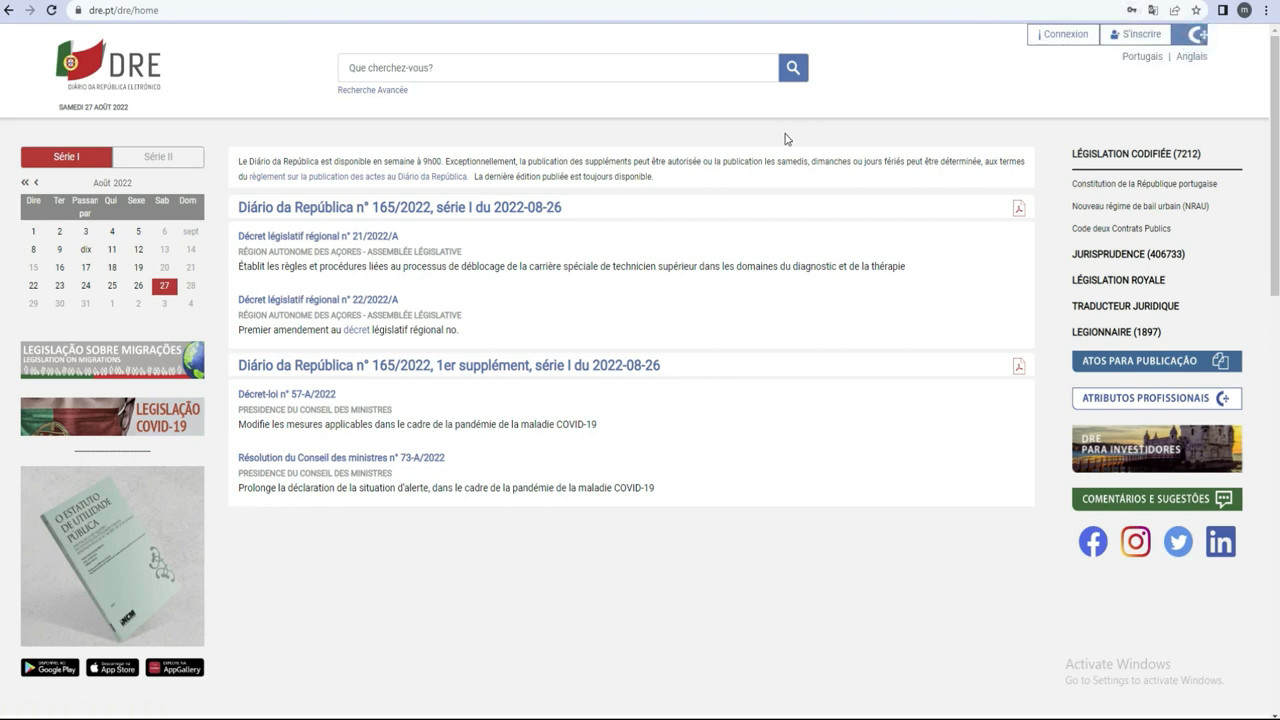
{"action": "mouse_move", "coordinate": [1062, 34]}
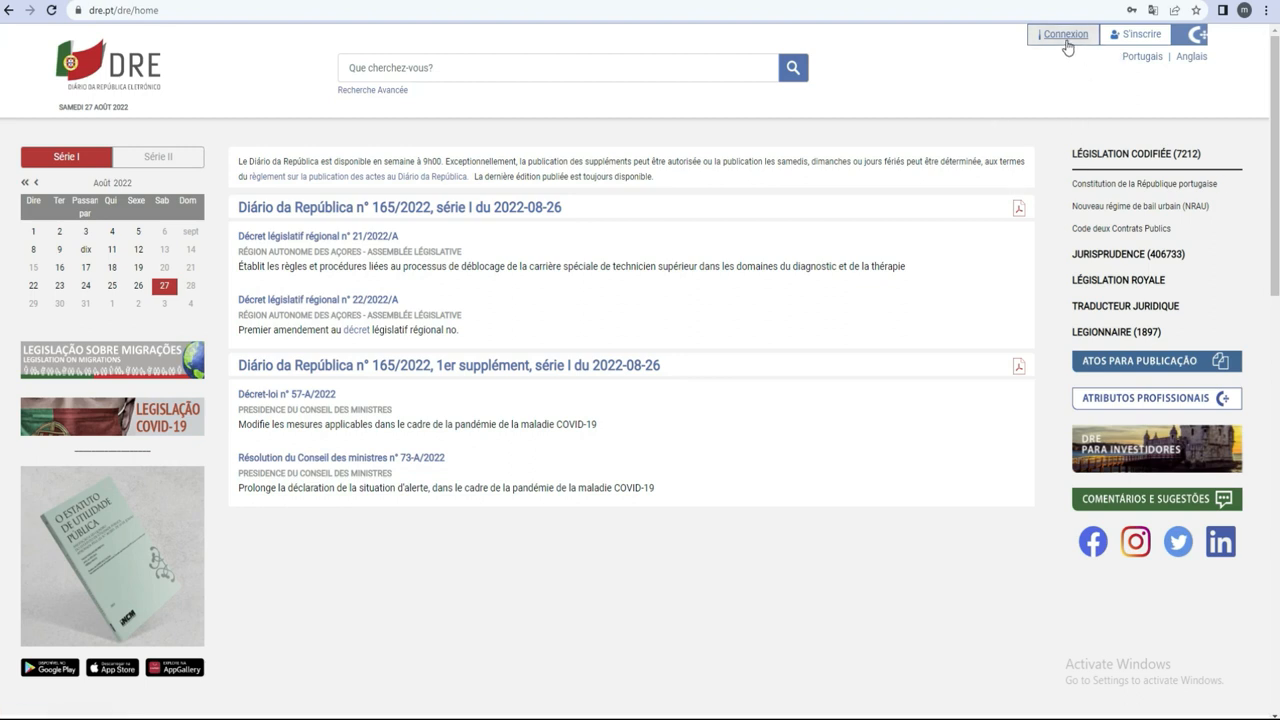
{"action": "mouse_move", "coordinate": [1062, 34]}
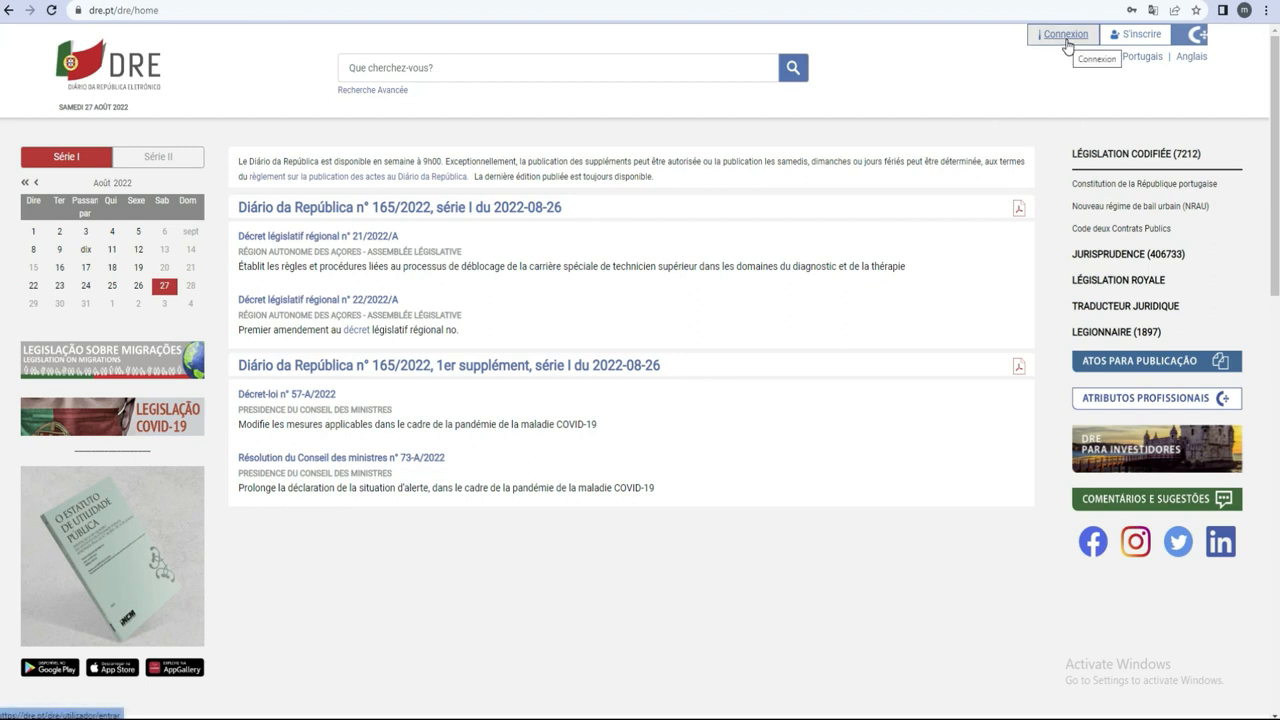
- Reach the Connexion login form and focus the Courriel de contact field, dismissing saved-login suggestions
{"action": "left_click", "coordinate": [1062, 34]}
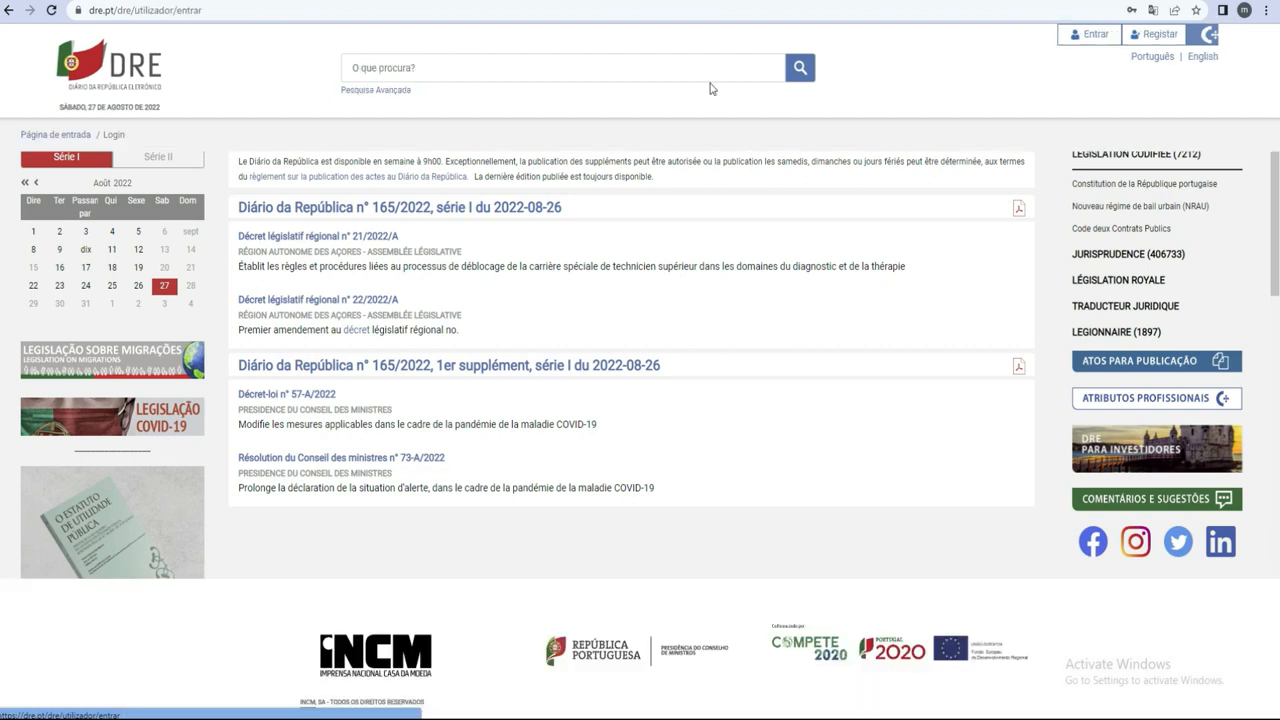
{"action": "left_click", "coordinate": [1088, 32]}
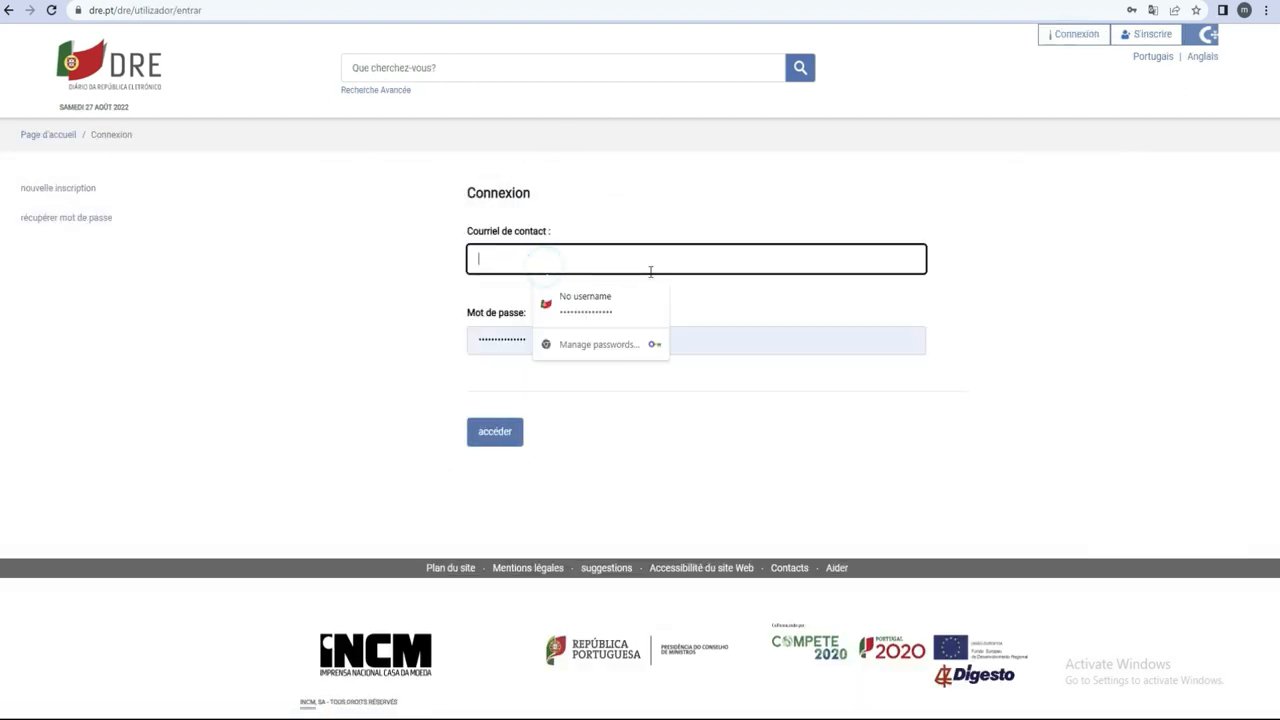
{"action": "left_click", "coordinate": [610, 292]}
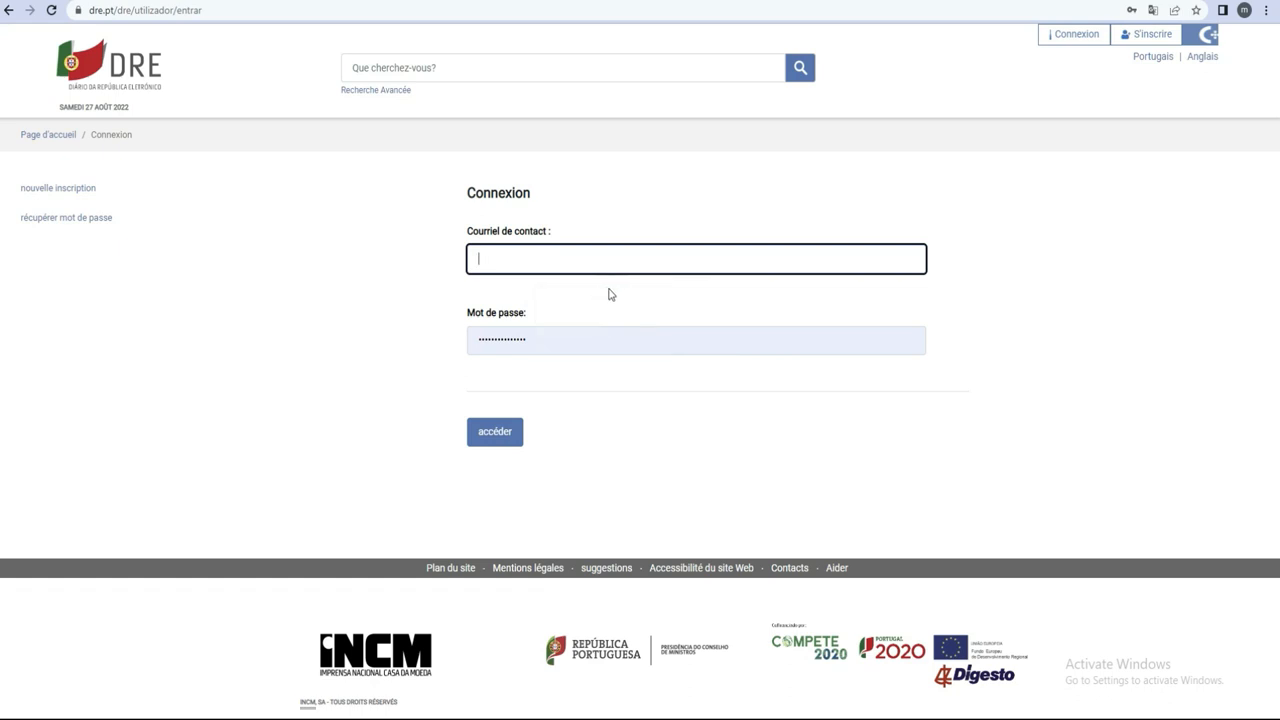
{"action": "left_click", "coordinate": [600, 258]}
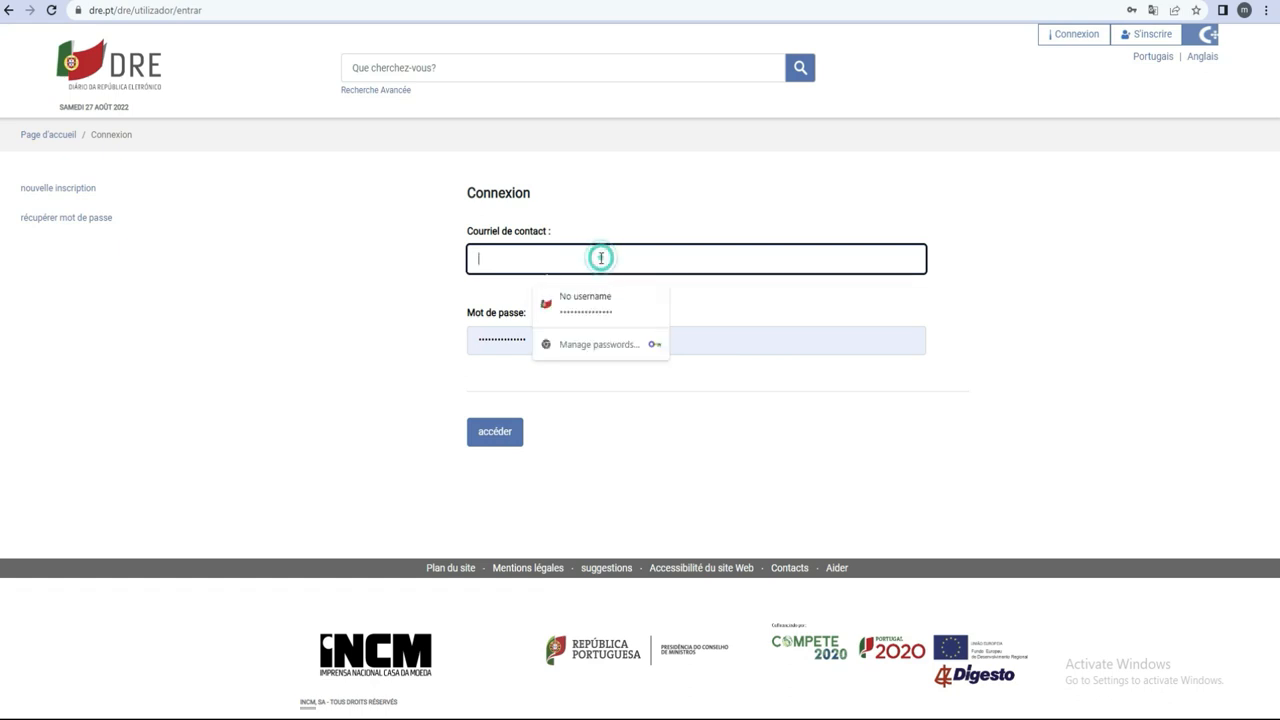
{"action": "left_click", "coordinate": [696, 340]}
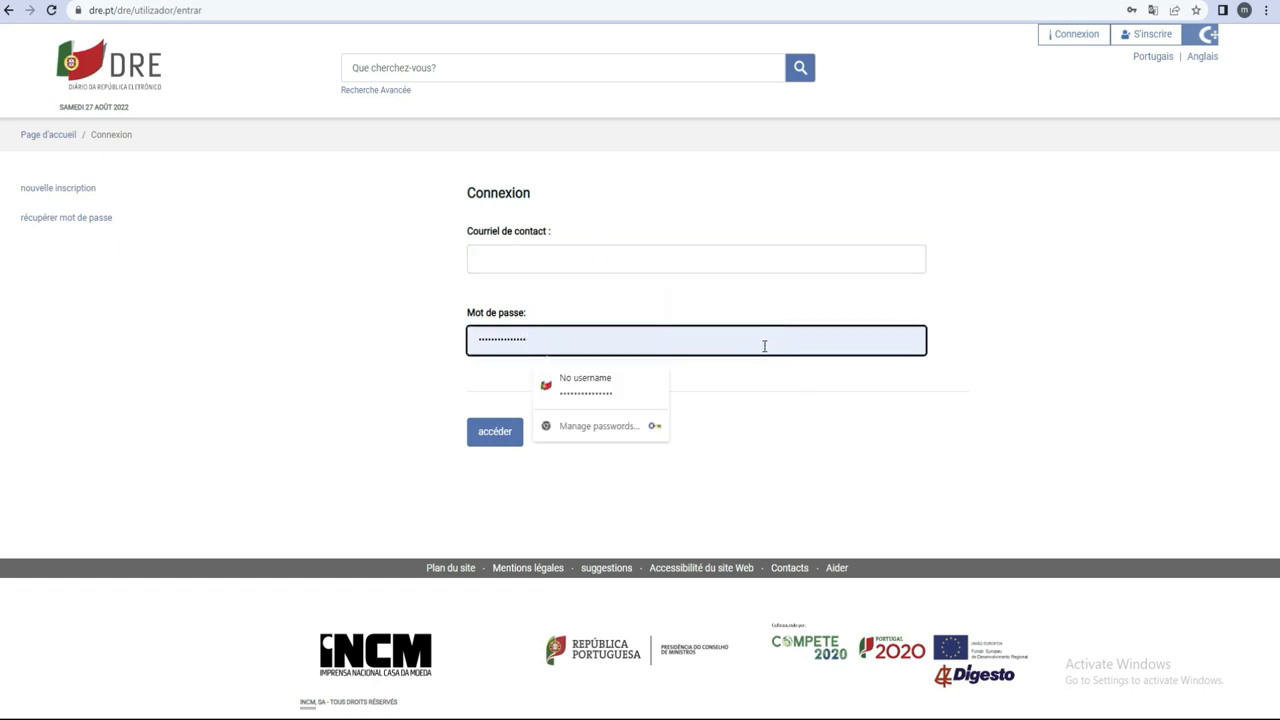
{"action": "left_click", "coordinate": [696, 258]}
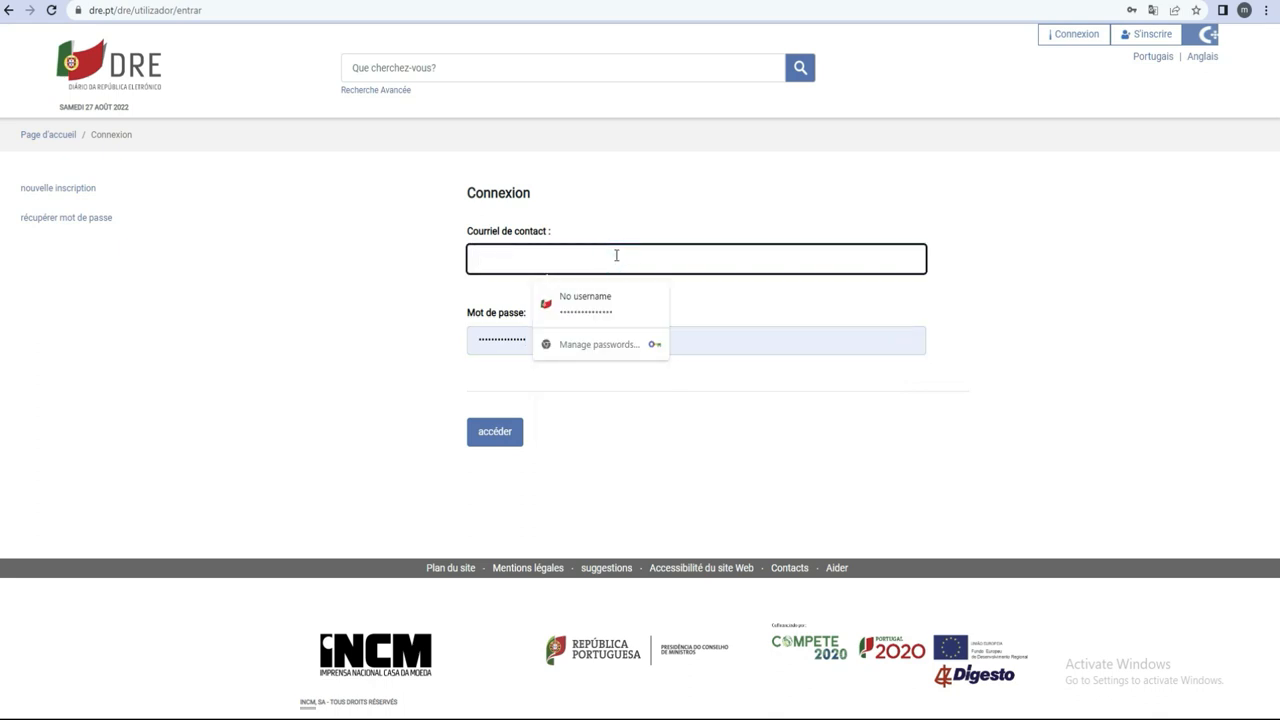
{"action": "mouse_move", "coordinate": [616, 254]}
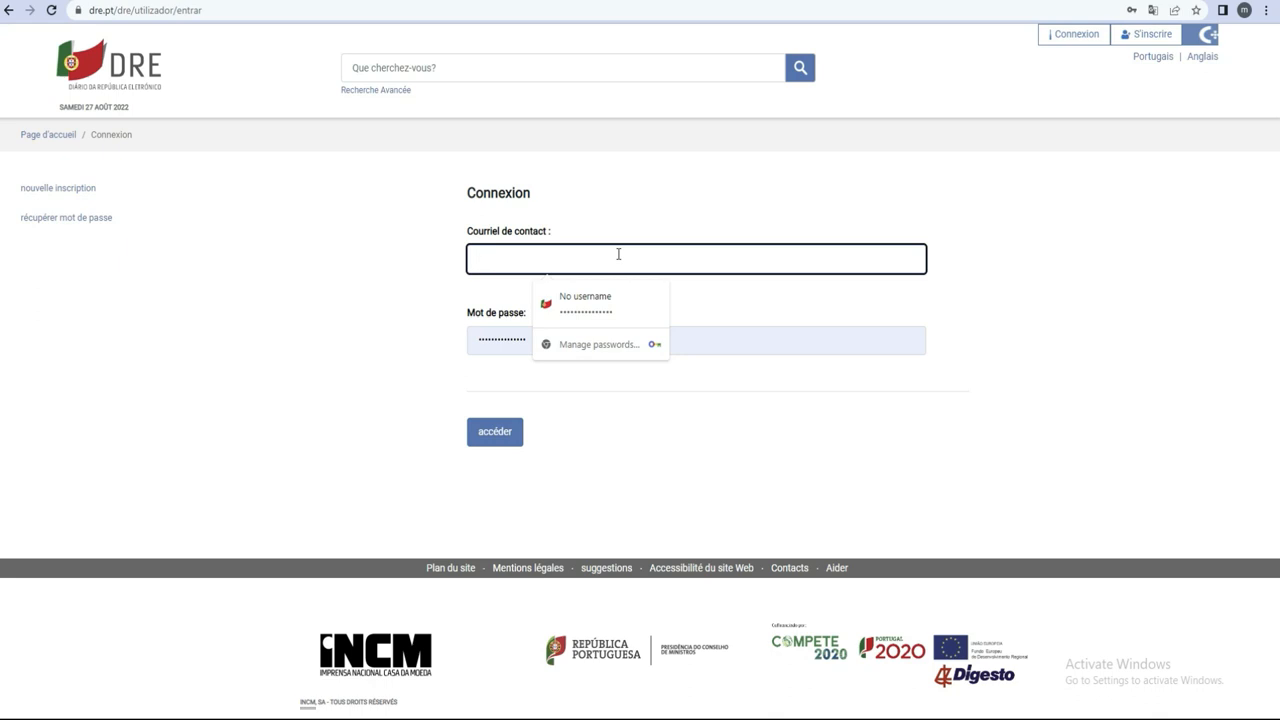
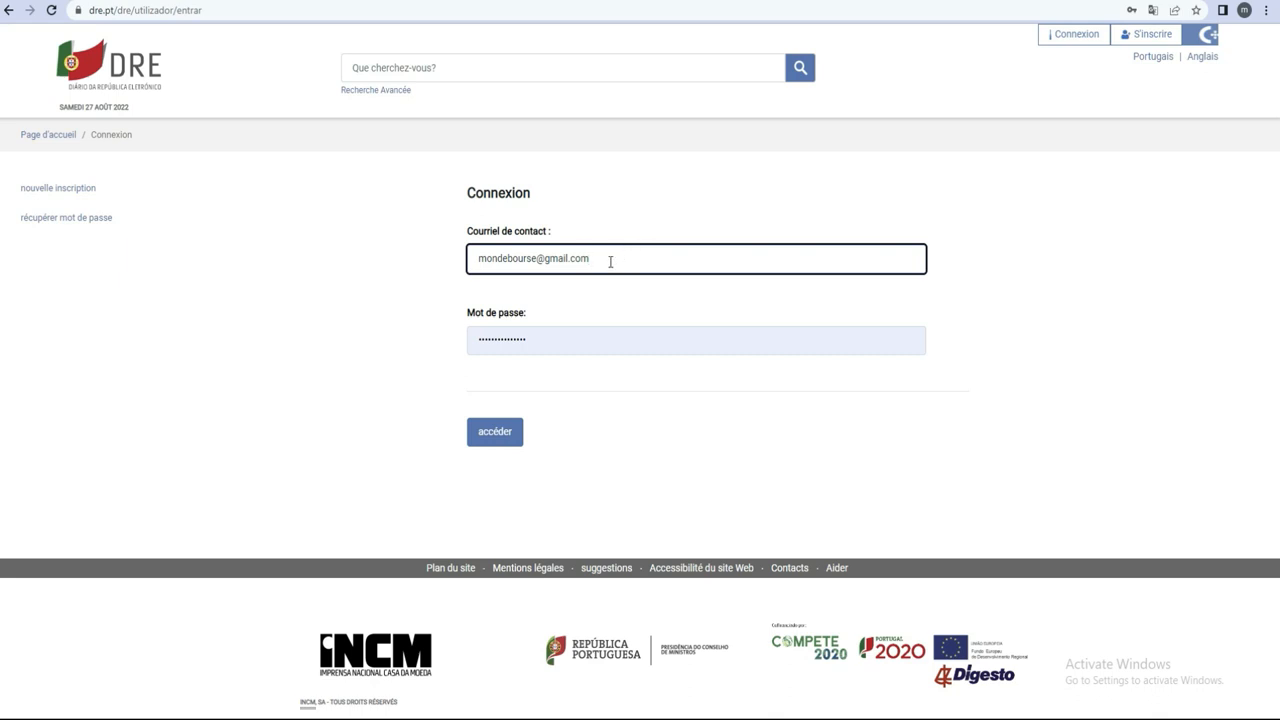
{"action": "mouse_move", "coordinate": [600, 282]}
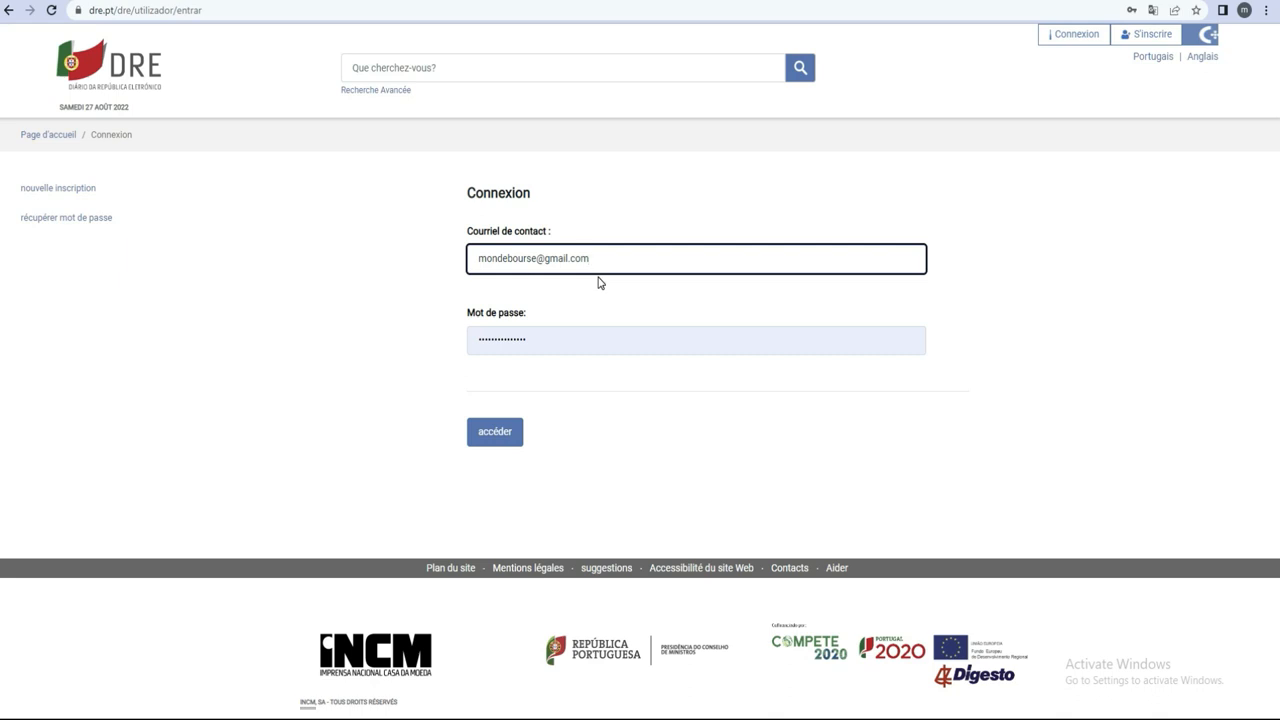
{"action": "mouse_move", "coordinate": [96, 232]}
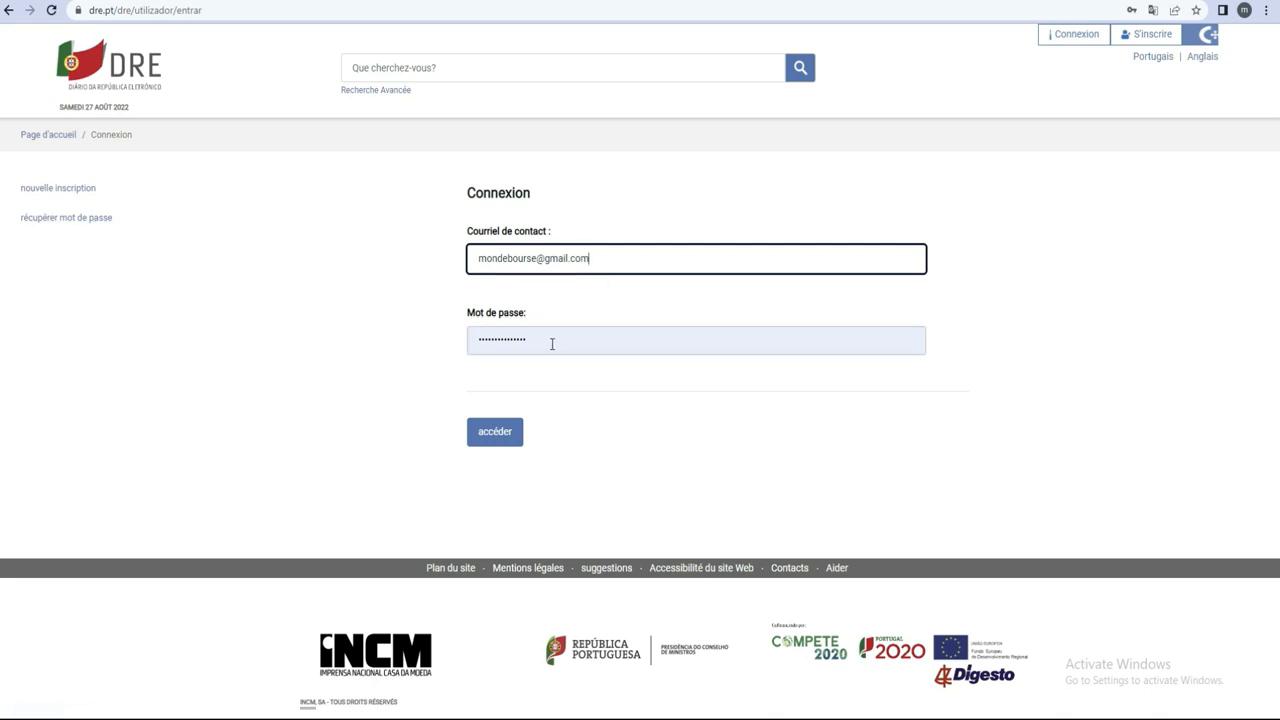
{"action": "left_click", "coordinate": [494, 432]}
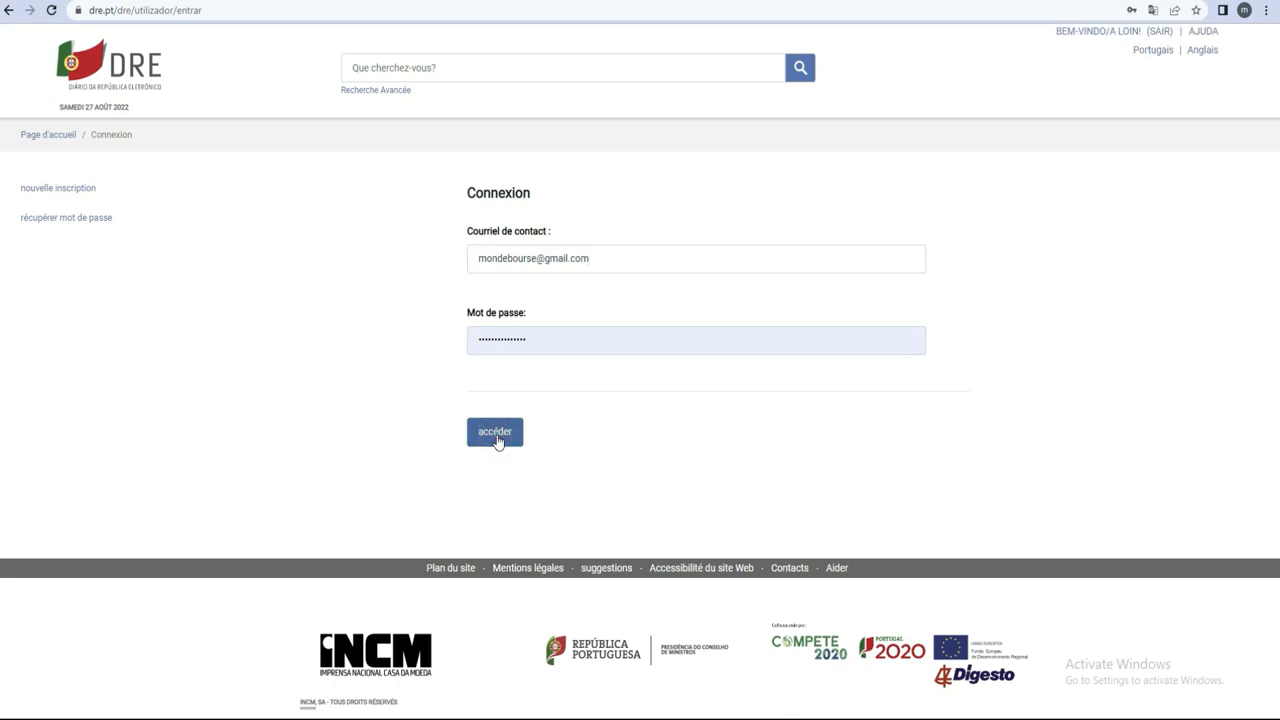
- Save the DRE login in Chrome's 'Save password?' bubble, leaving the signed-in home page
{"action": "left_click", "coordinate": [494, 432]}
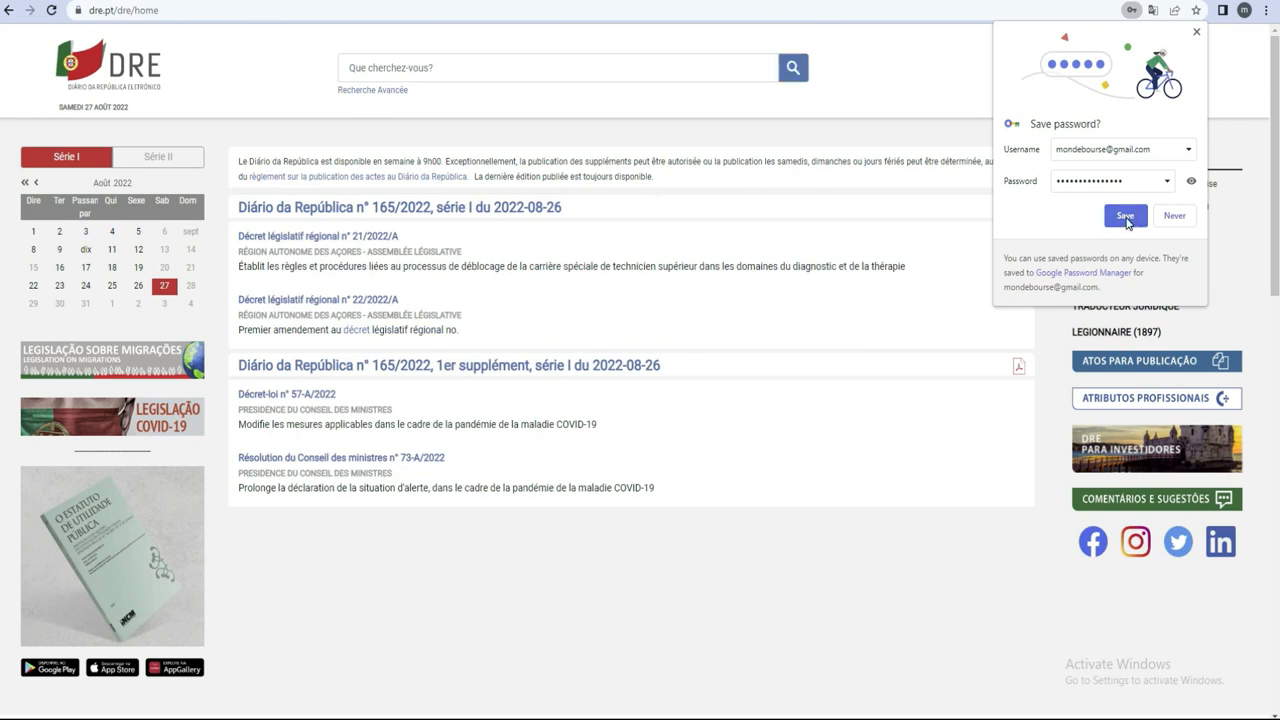
{"action": "left_click", "coordinate": [1124, 216]}
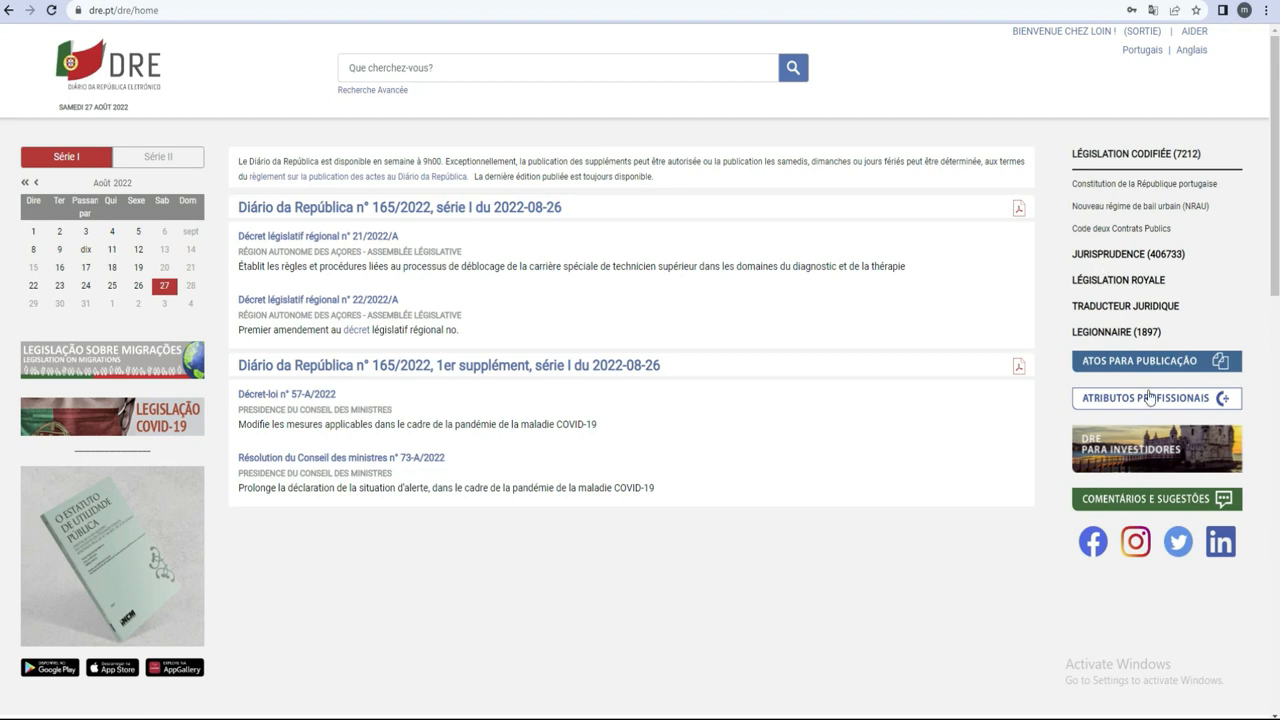
{"action": "mouse_move", "coordinate": [536, 540]}
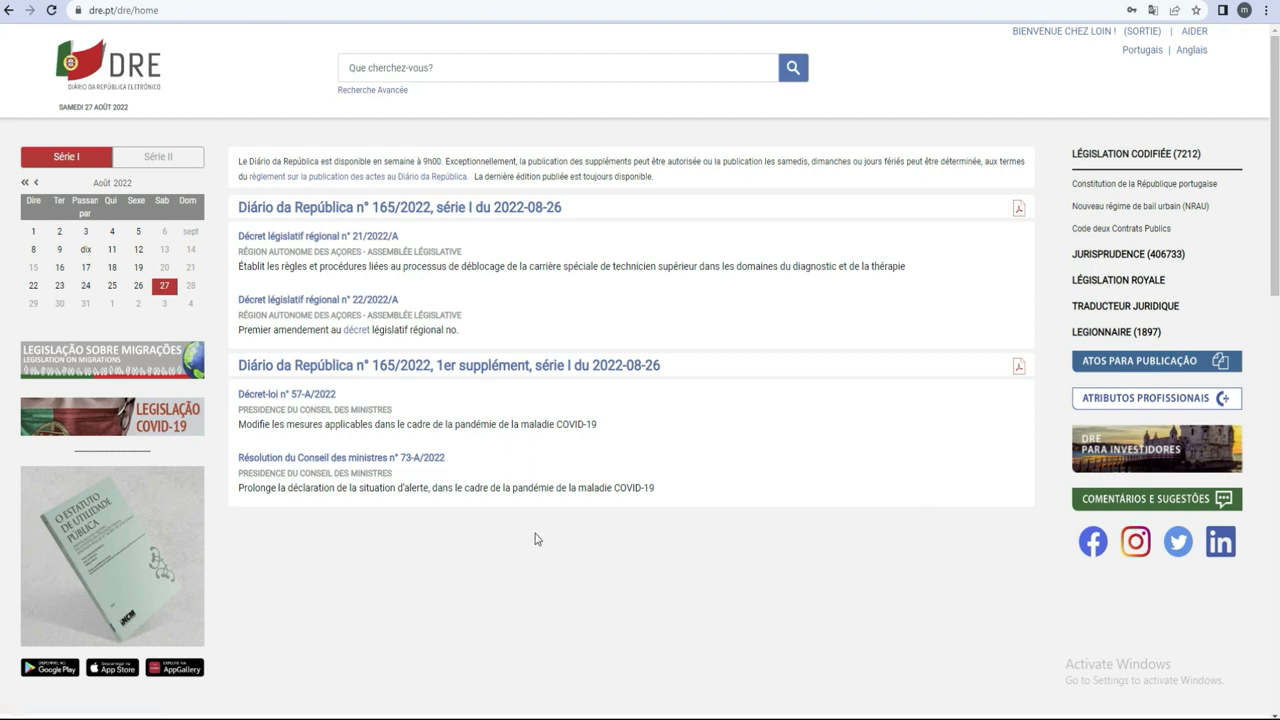
{"action": "mouse_move", "coordinate": [694, 588]}
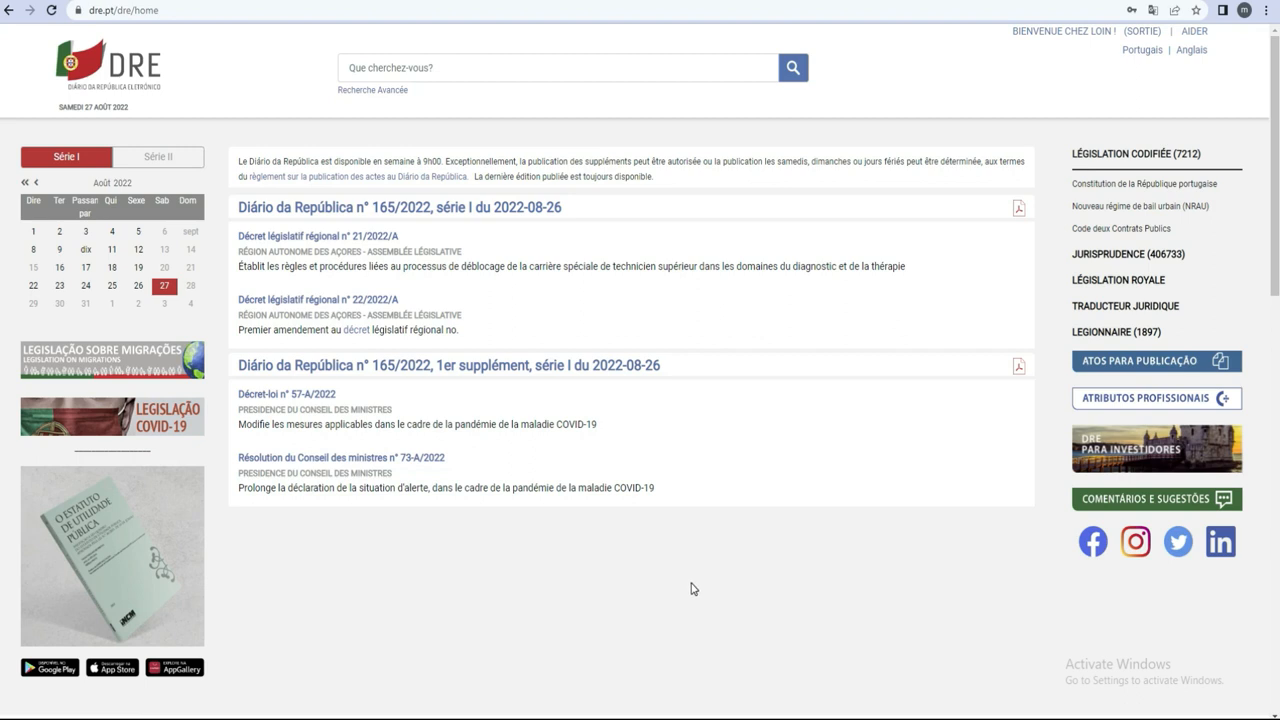
{"action": "mouse_move", "coordinate": [762, 478]}
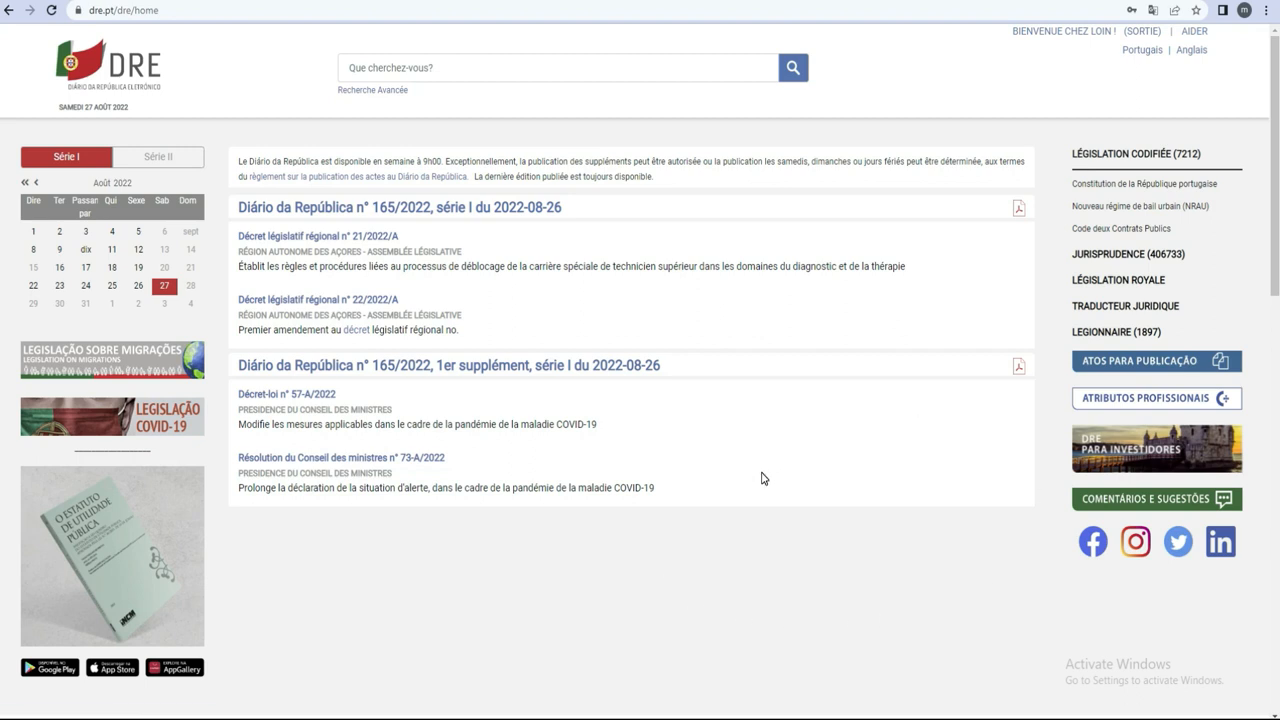
{"action": "mouse_move", "coordinate": [828, 116]}
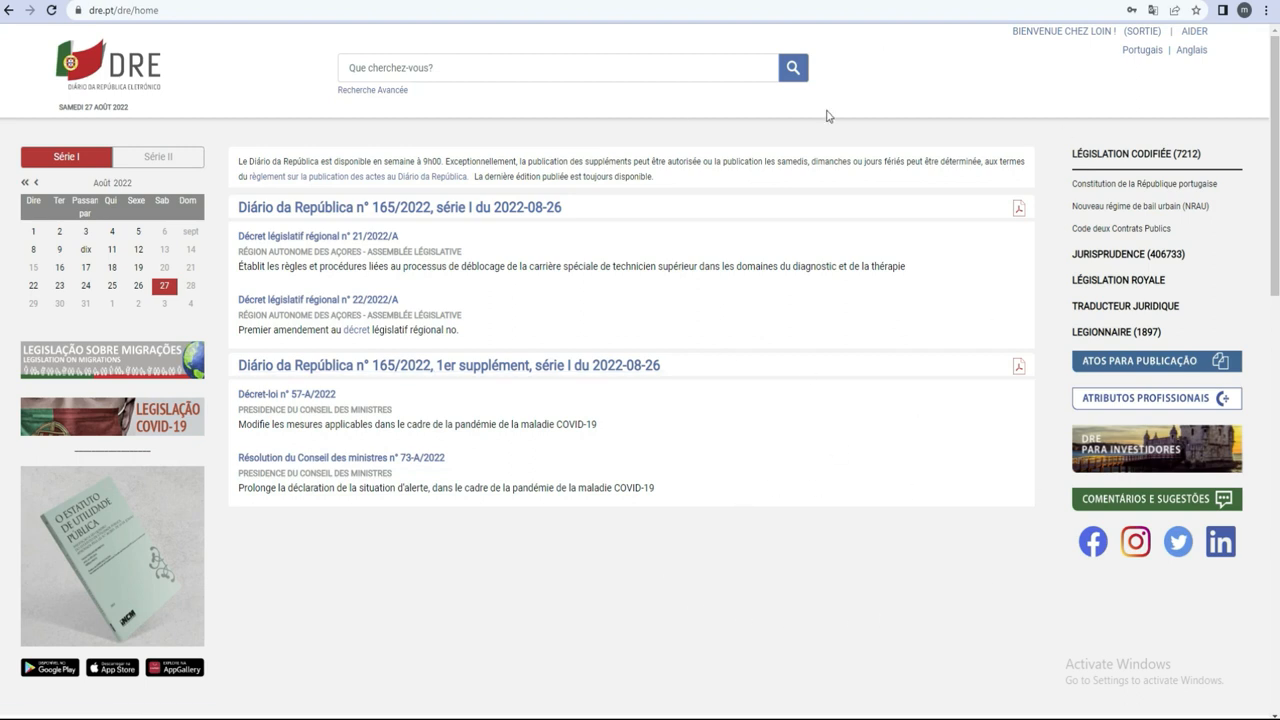
{"action": "mouse_move", "coordinate": [390, 300]}
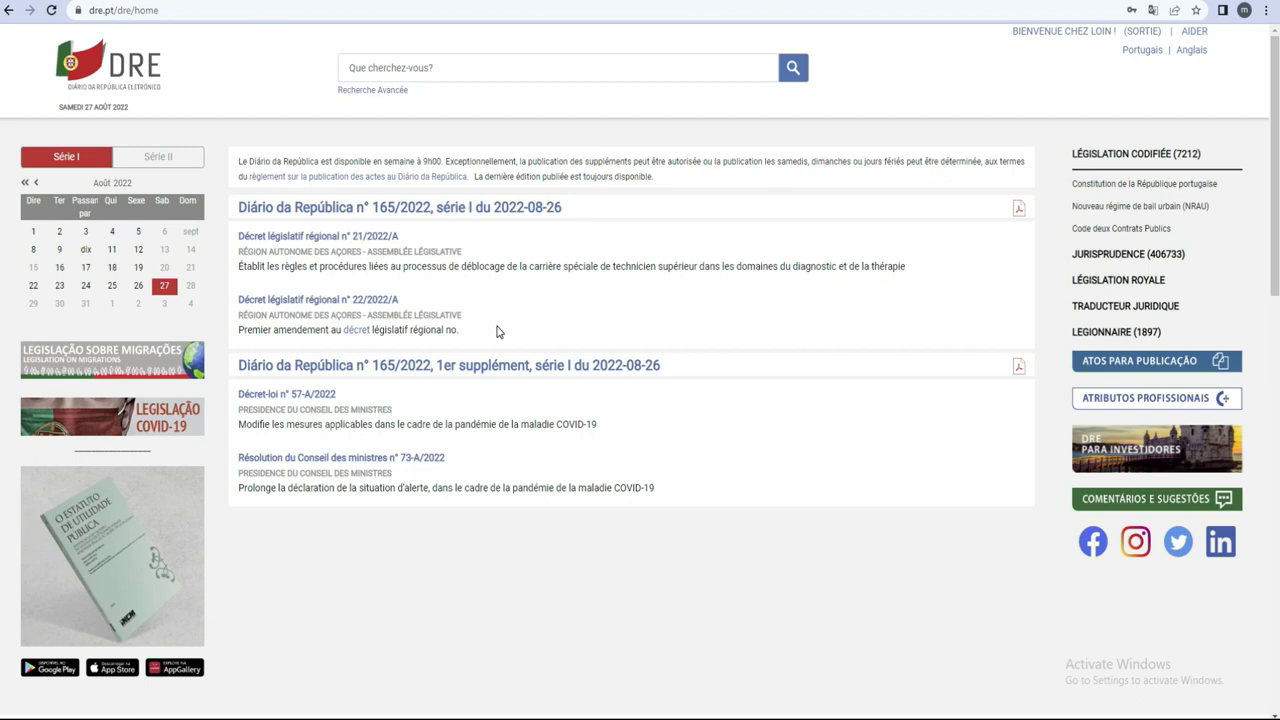
{"action": "mouse_move", "coordinate": [604, 340]}
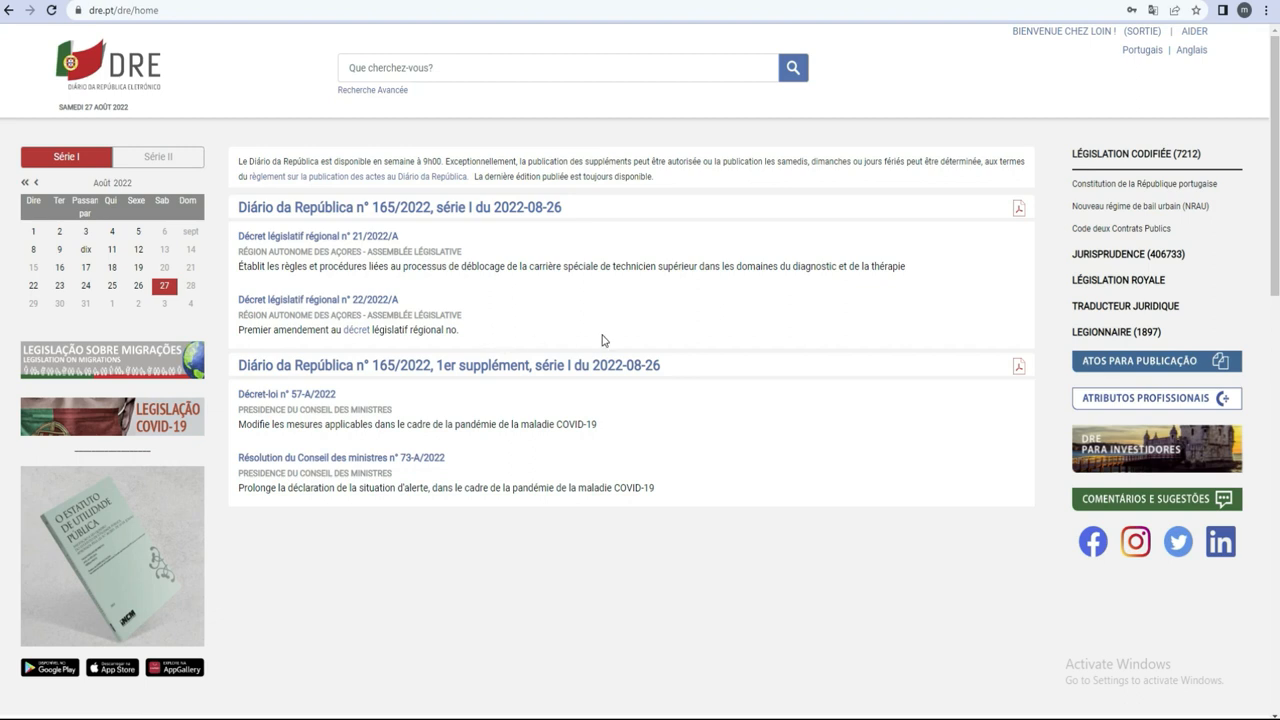